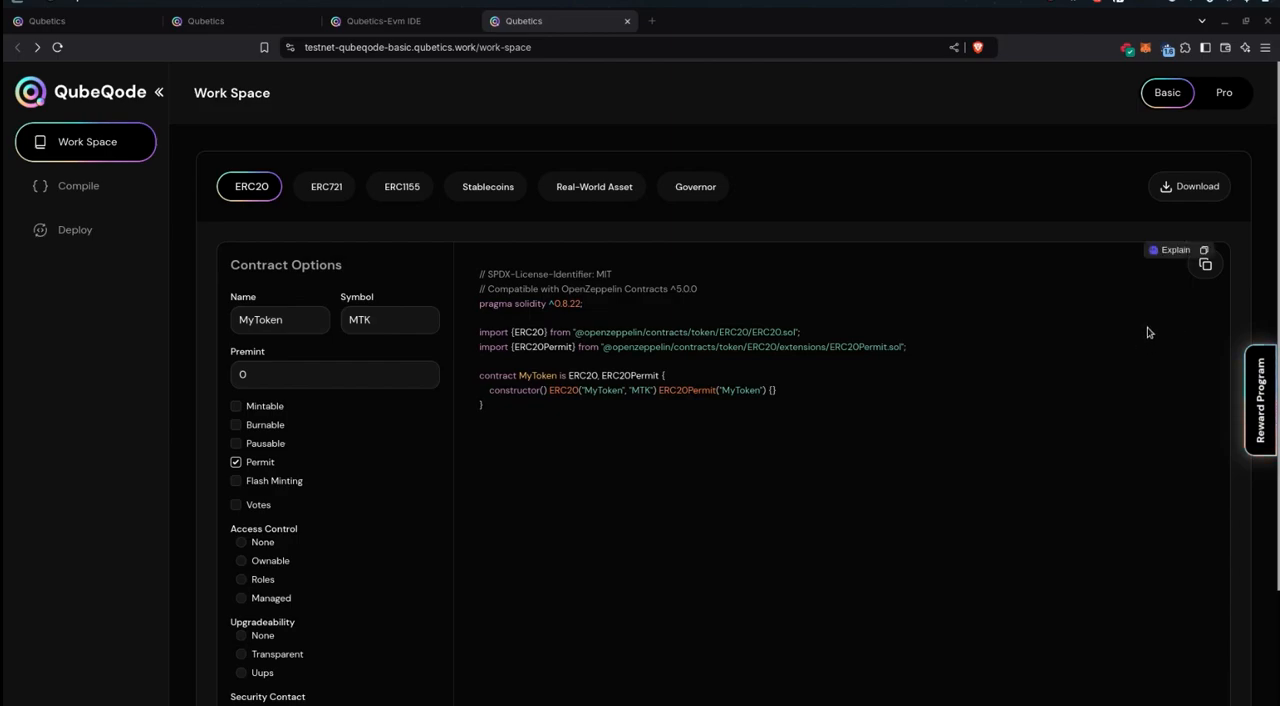
{"action": "mouse_move", "coordinate": [1121, 344]}
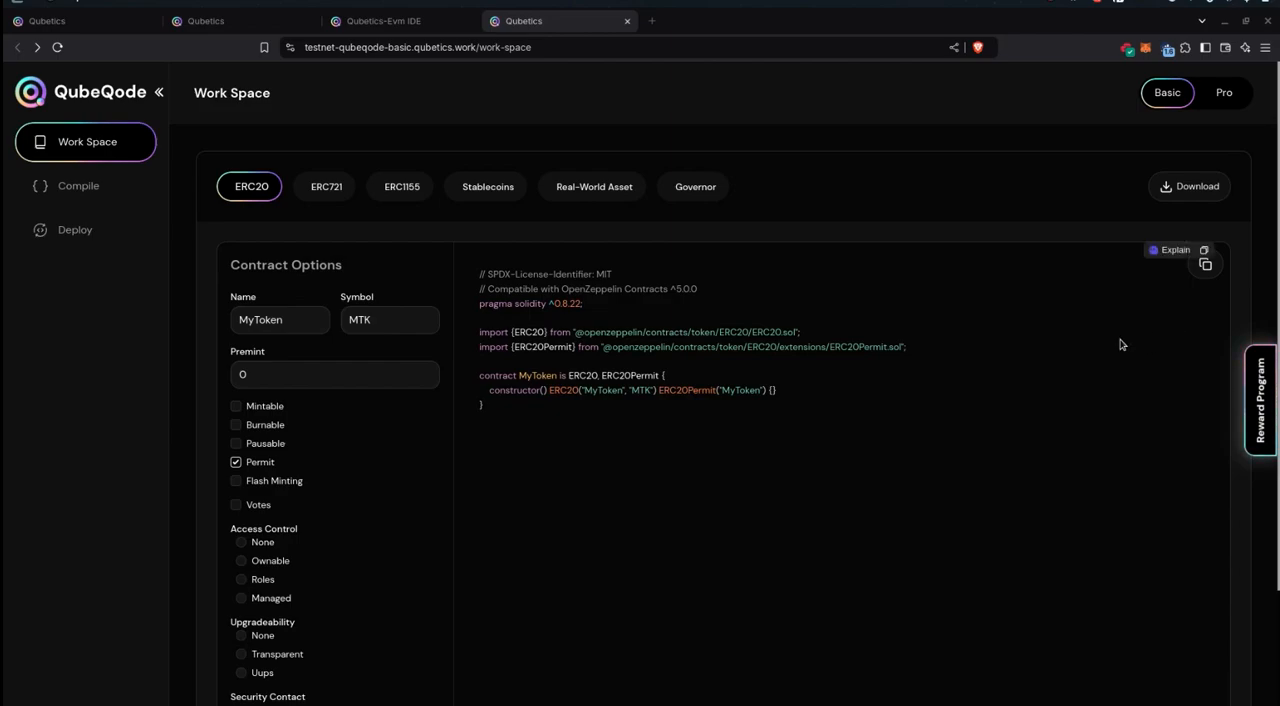
{"action": "mouse_move", "coordinate": [983, 290]}
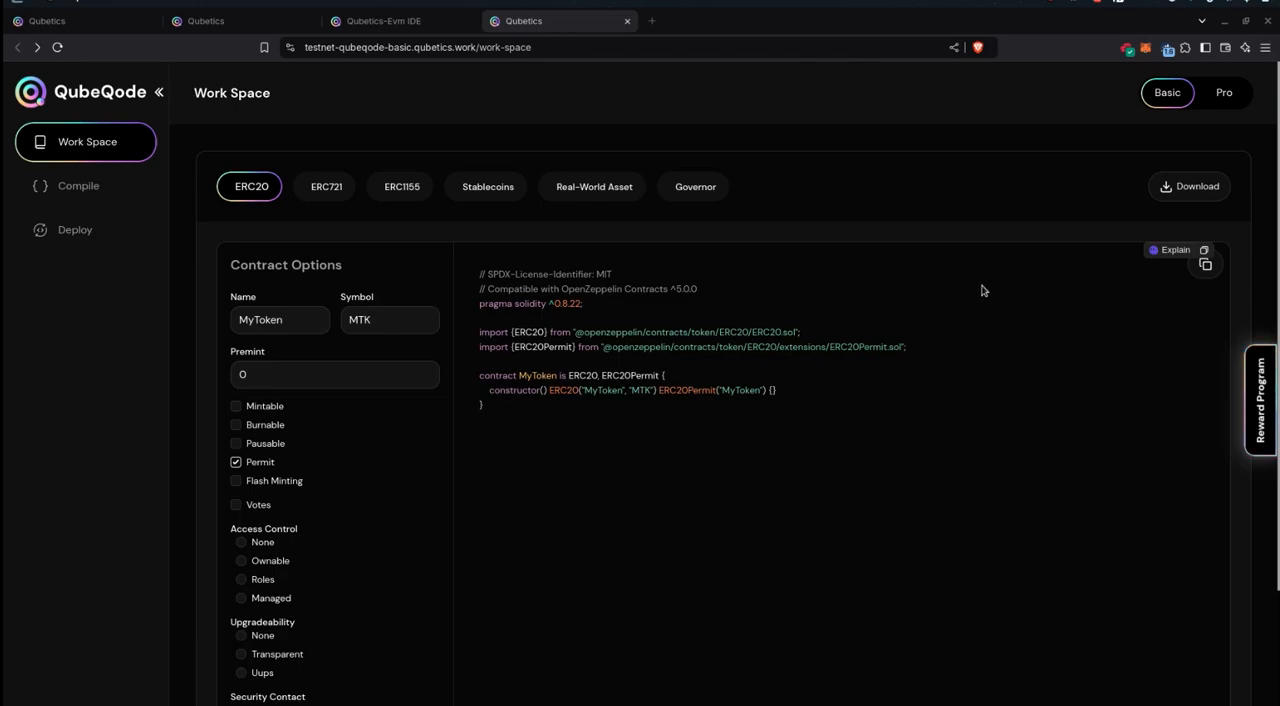
{"action": "mouse_move", "coordinate": [936, 290]}
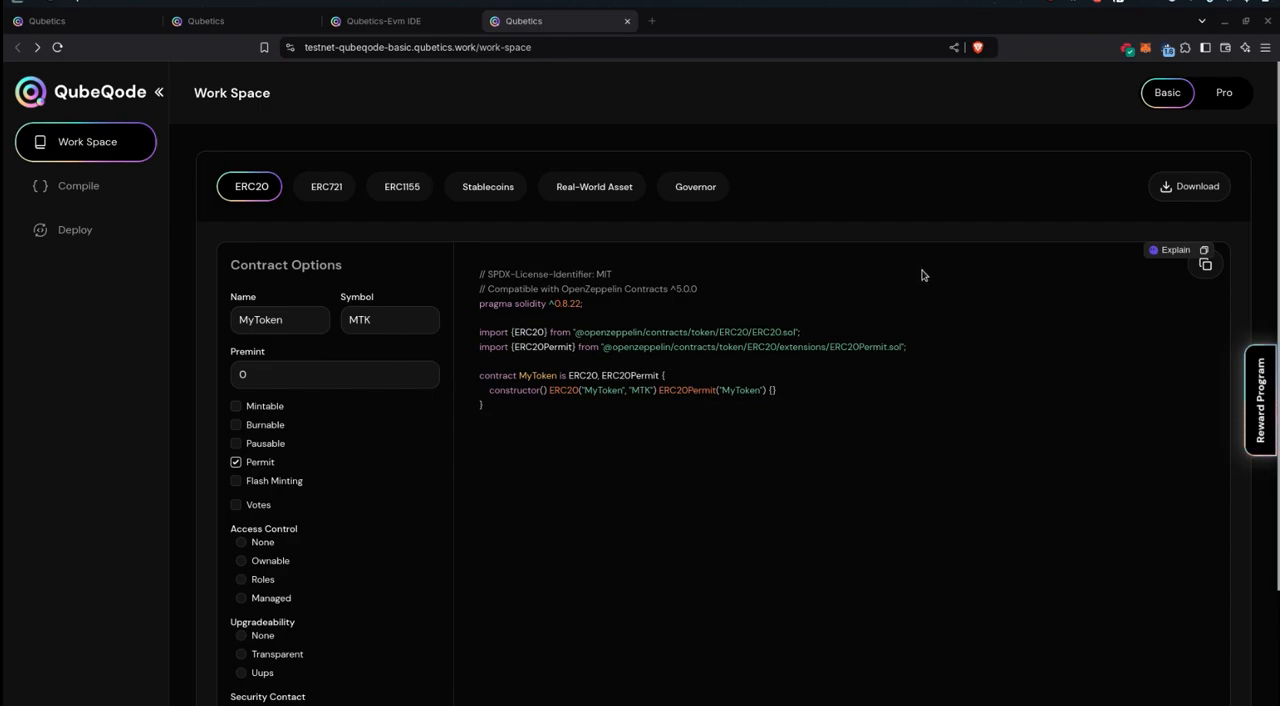
{"action": "mouse_move", "coordinate": [921, 282]}
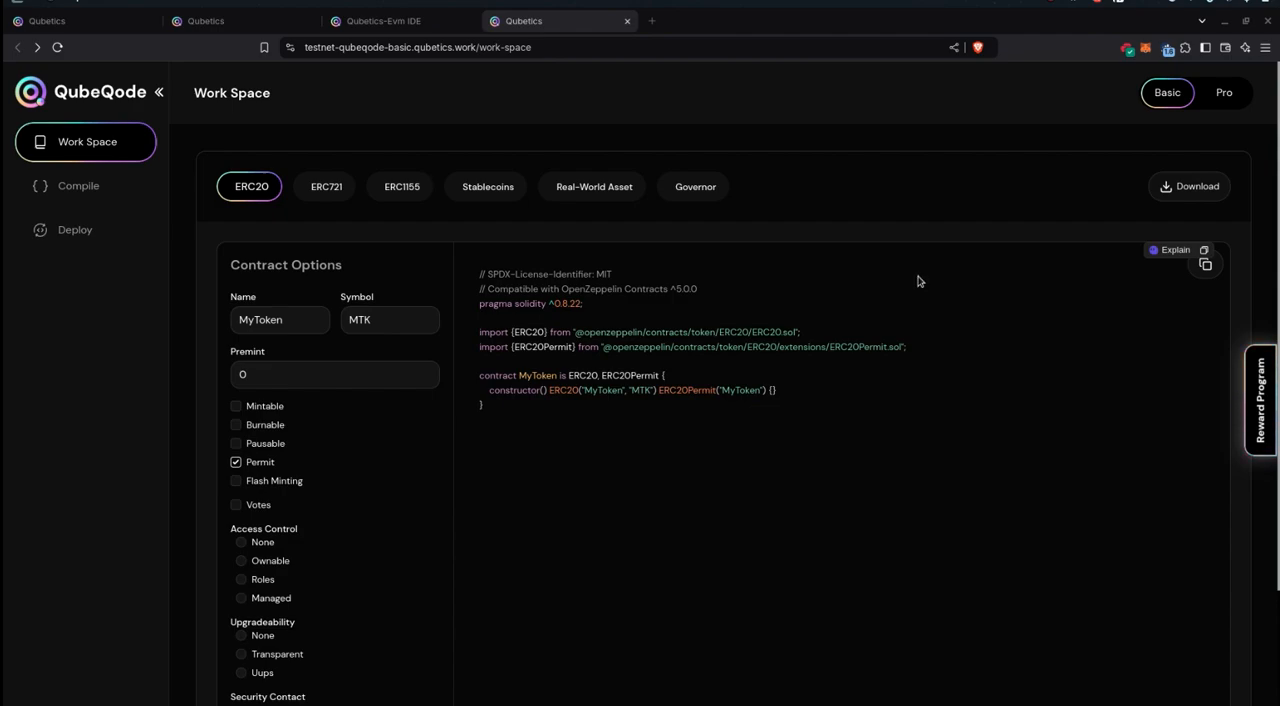
{"action": "mouse_move", "coordinate": [957, 274]}
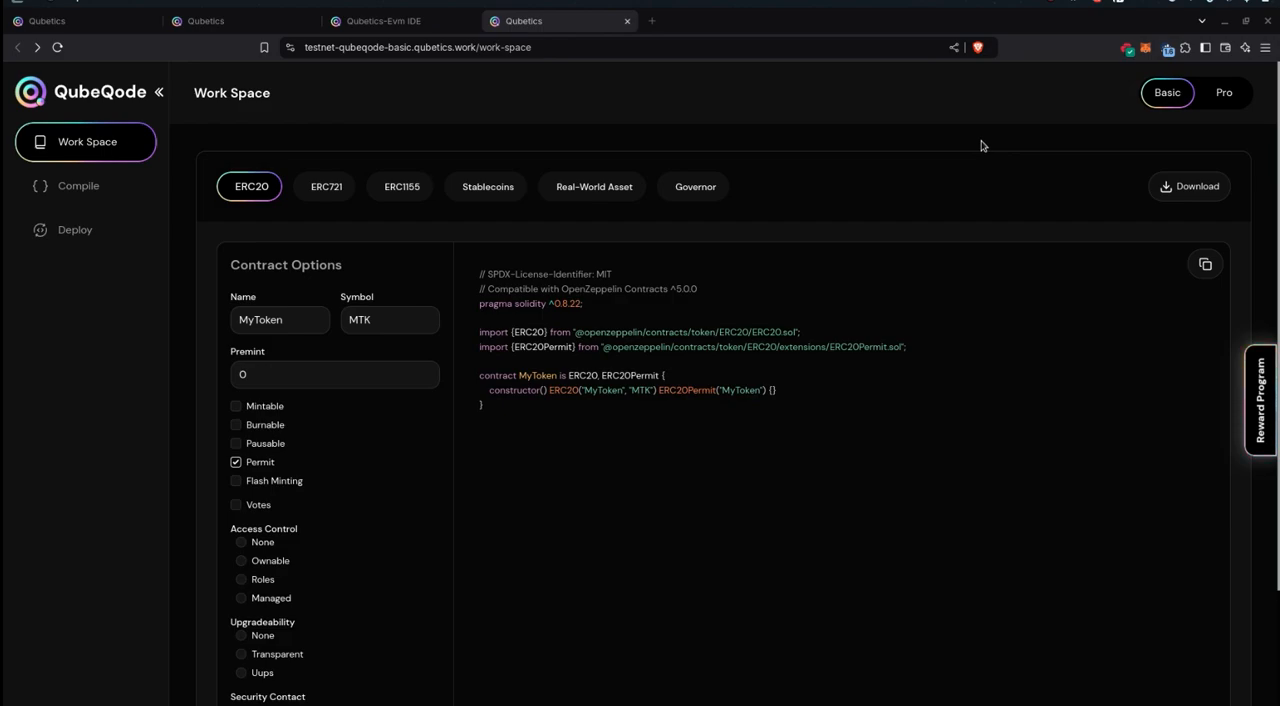
{"action": "mouse_move", "coordinate": [852, 201]}
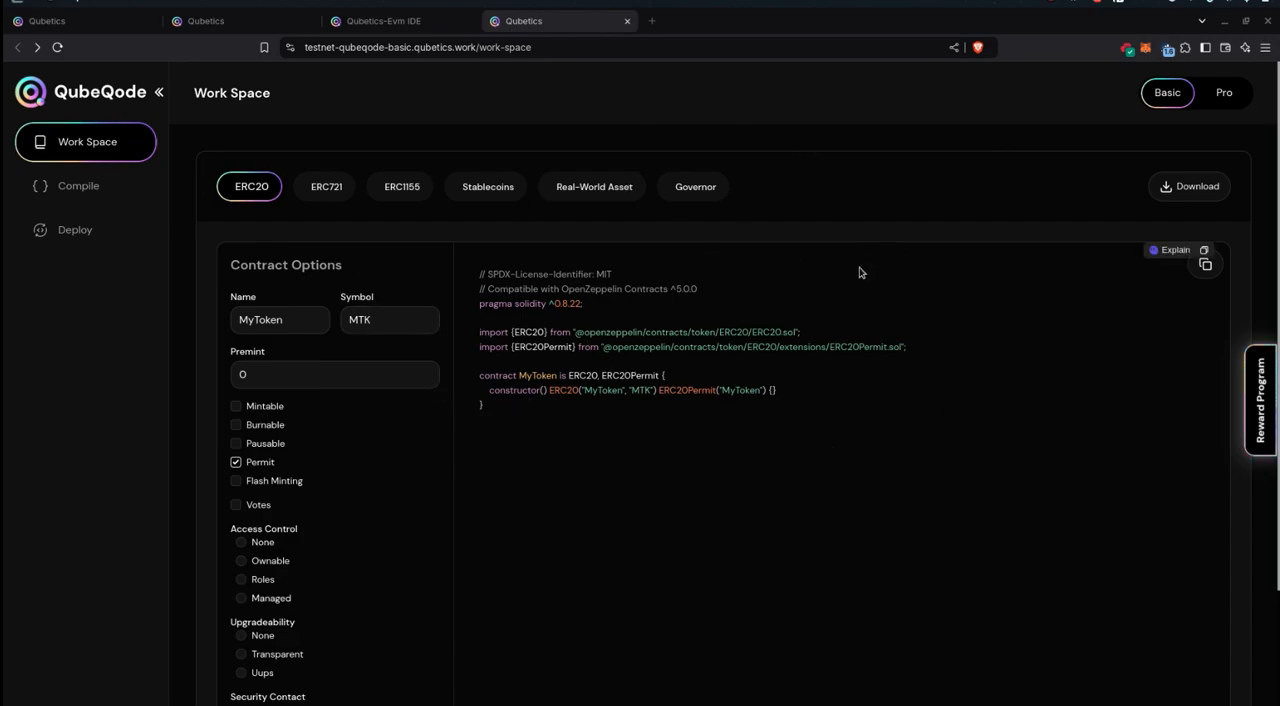
{"action": "mouse_move", "coordinate": [1017, 198]}
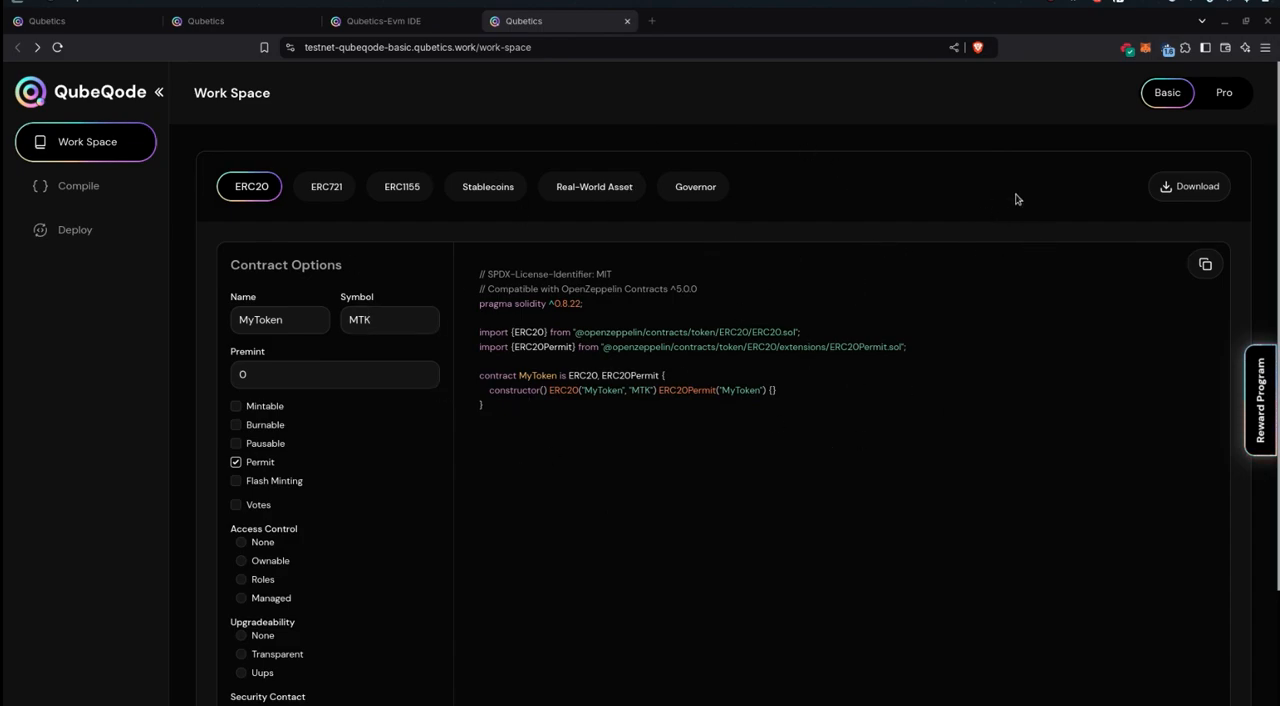
{"action": "mouse_move", "coordinate": [1040, 213]}
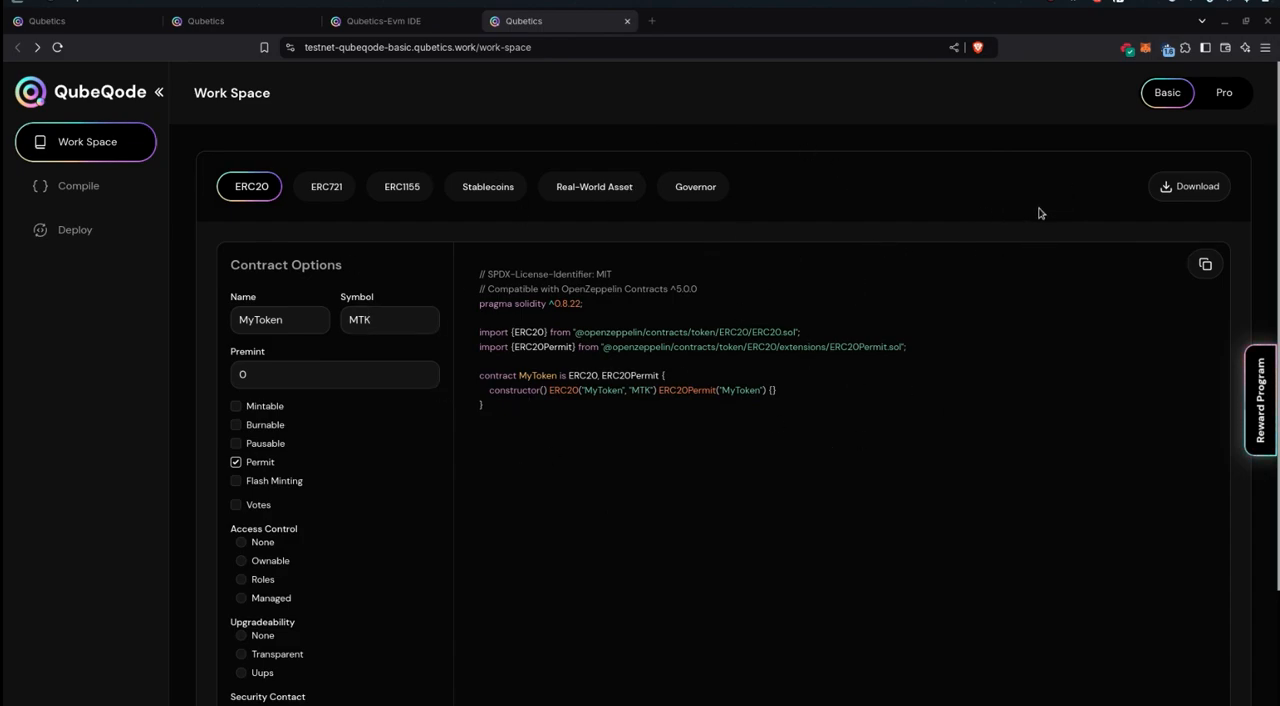
{"action": "mouse_move", "coordinate": [1024, 208]}
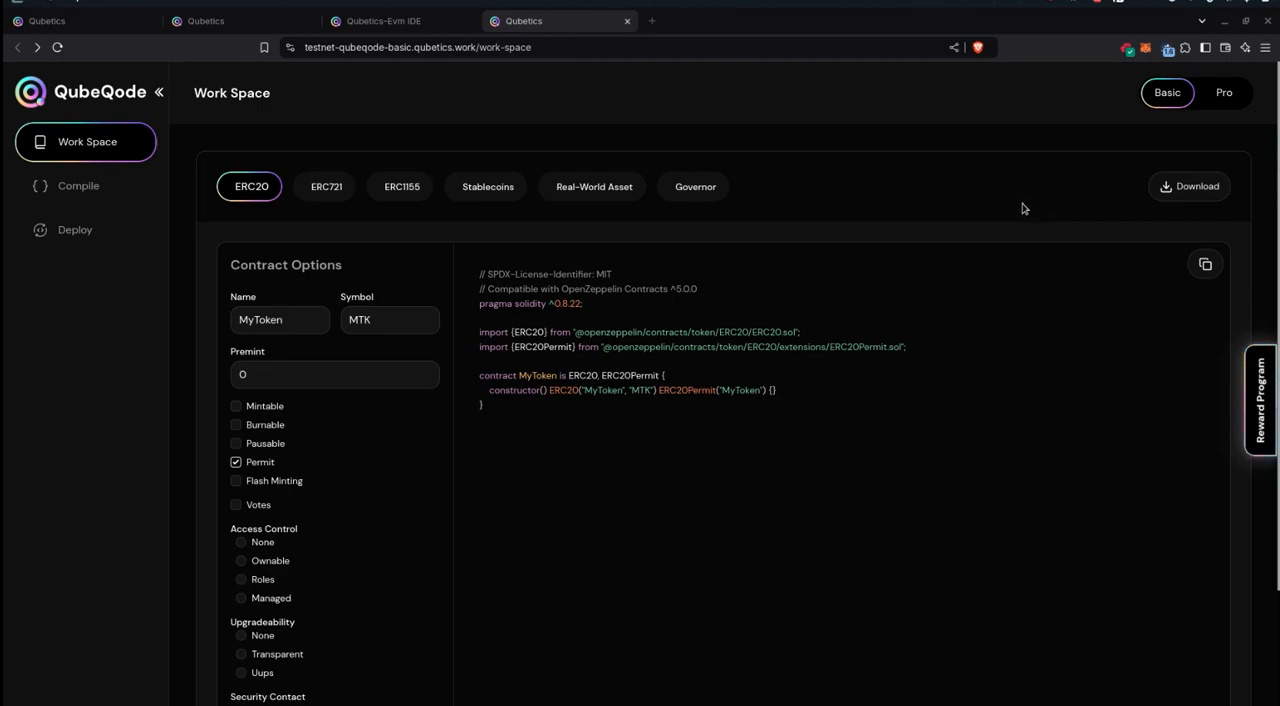
{"action": "mouse_move", "coordinate": [1222, 124]}
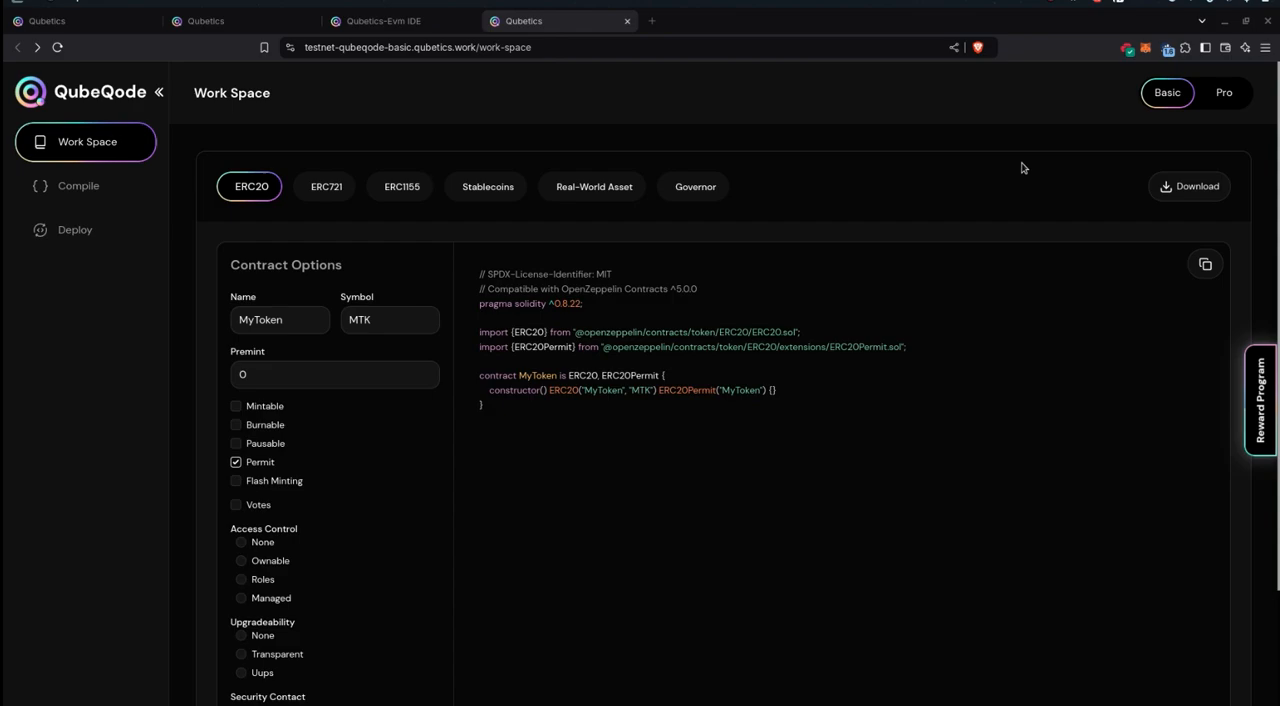
{"action": "mouse_move", "coordinate": [1012, 178]}
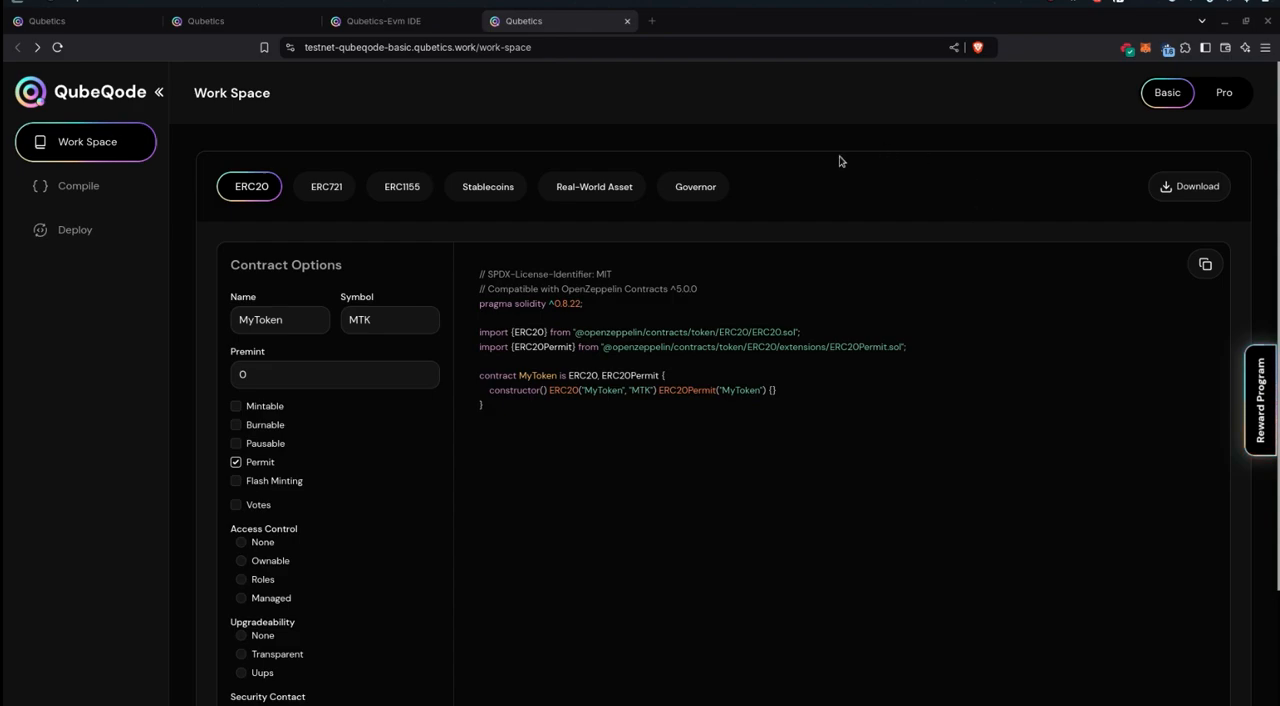
{"action": "mouse_move", "coordinate": [405, 131]}
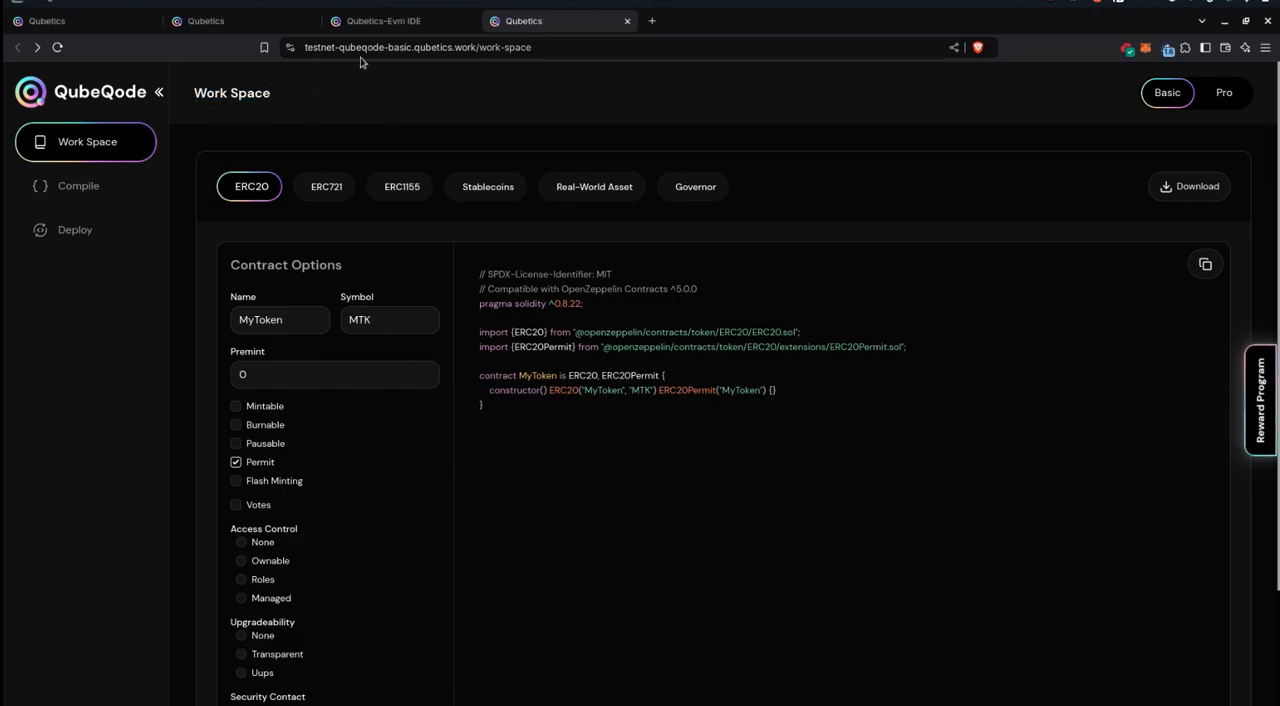
{"action": "mouse_move", "coordinate": [434, 62]}
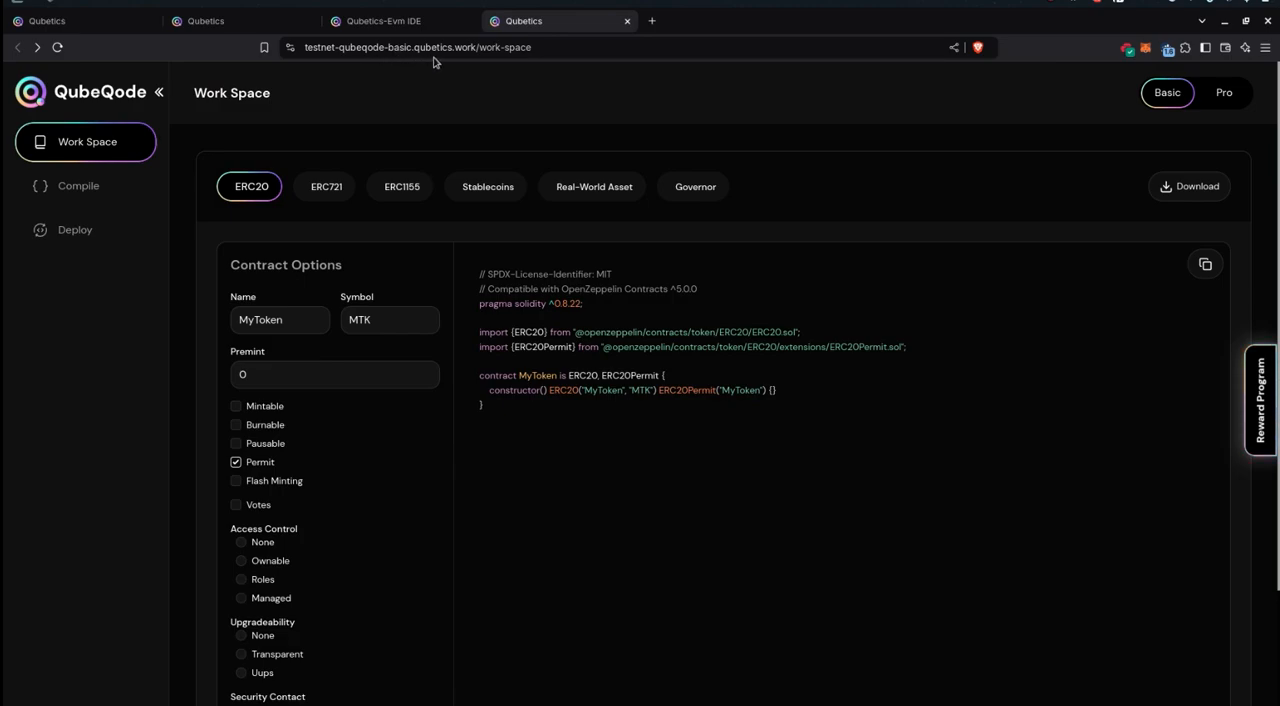
{"action": "mouse_move", "coordinate": [489, 62]}
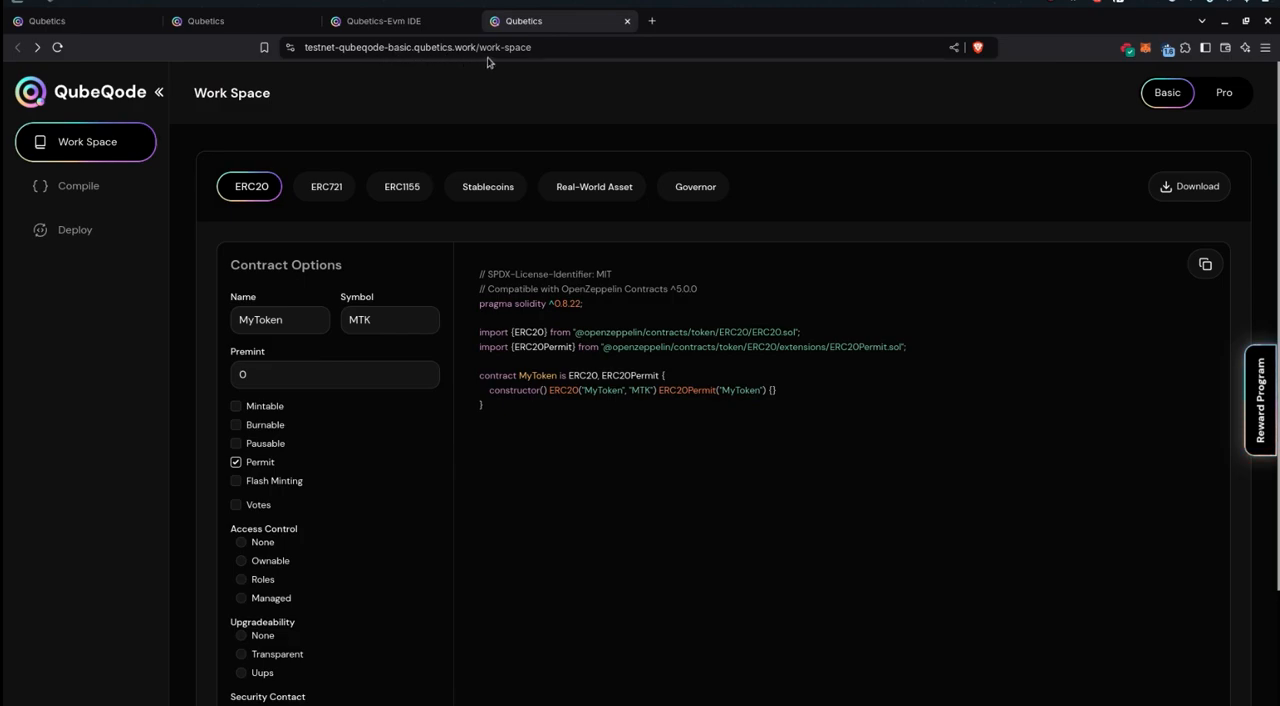
{"action": "mouse_move", "coordinate": [513, 62]}
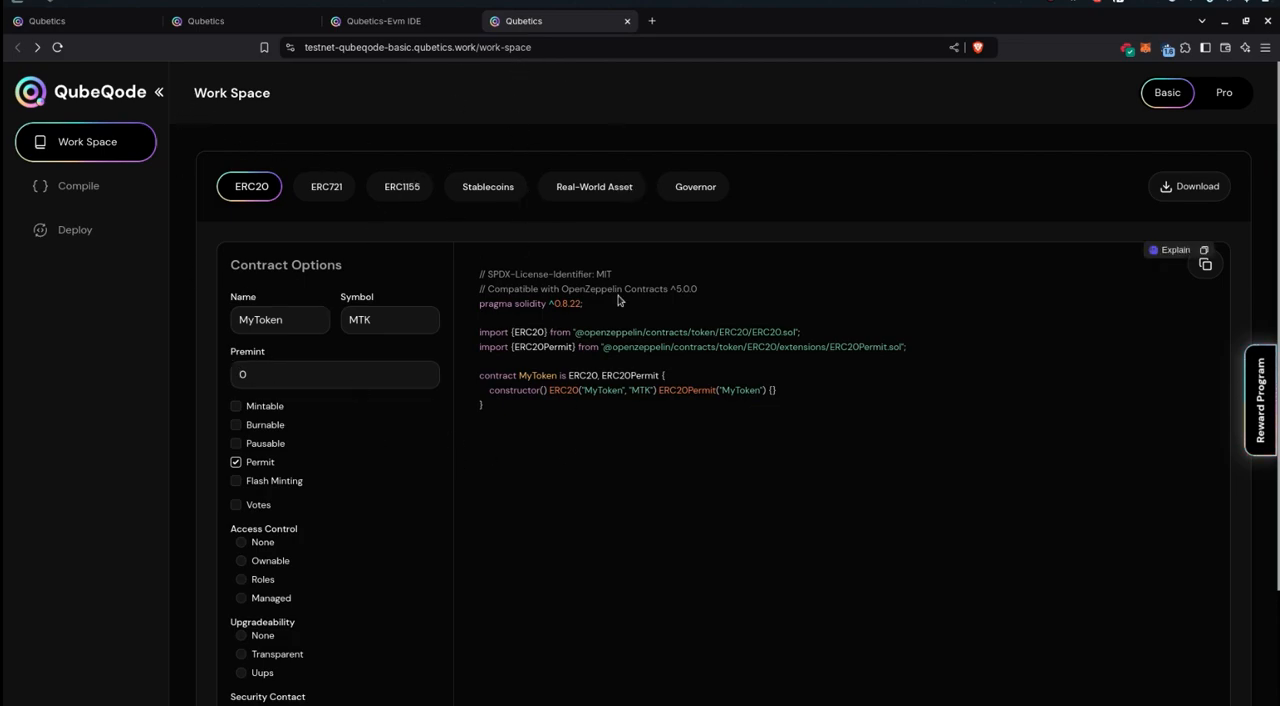
{"action": "mouse_move", "coordinate": [430, 303]}
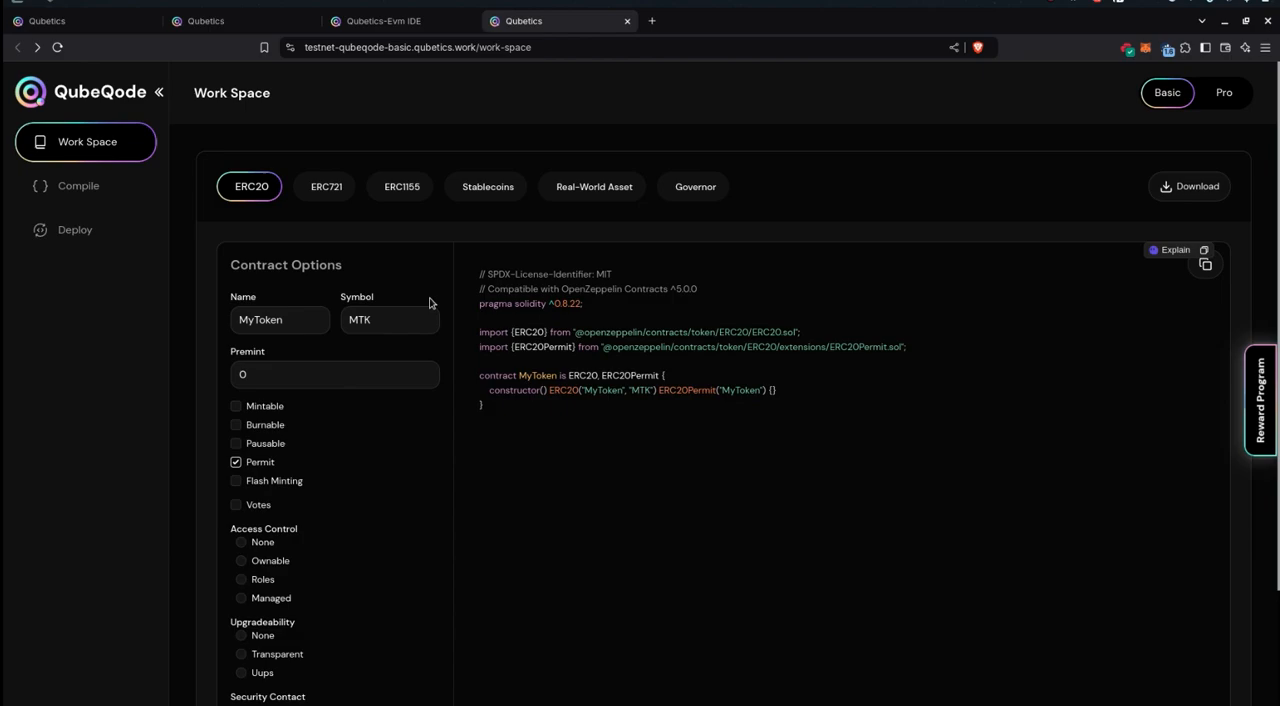
{"action": "mouse_move", "coordinate": [253, 124]}
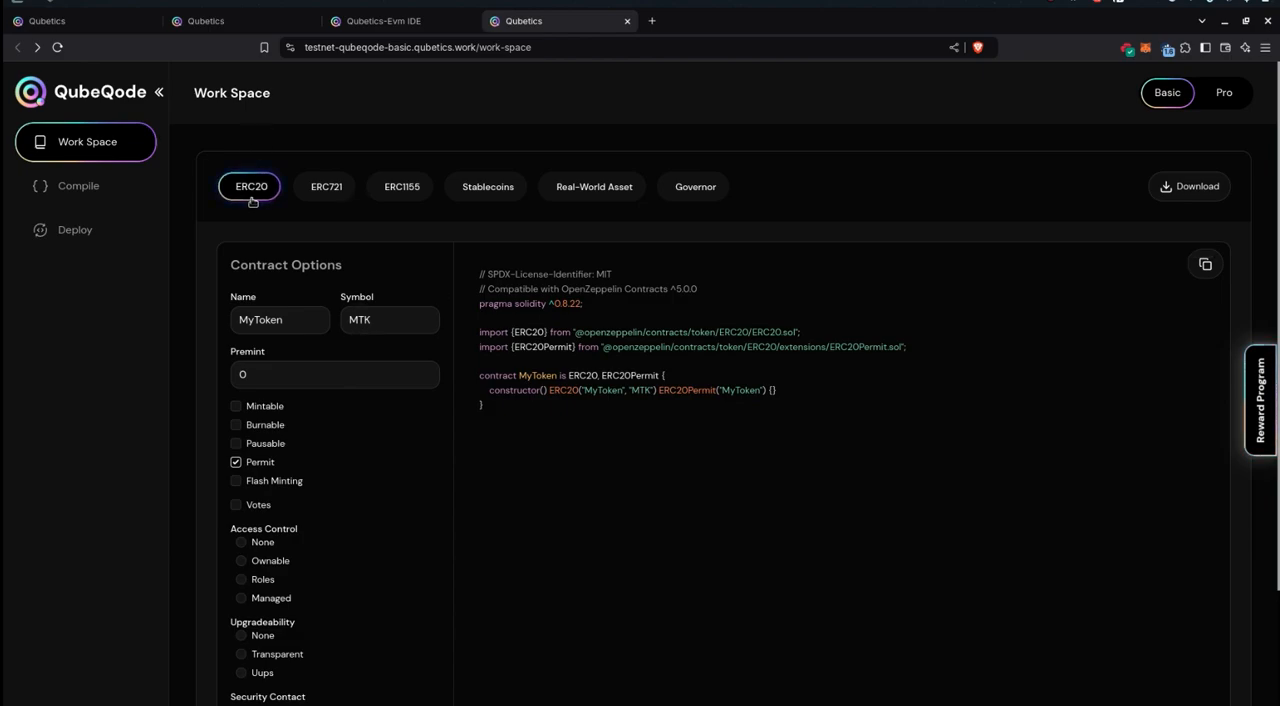
{"action": "mouse_move", "coordinate": [410, 196]}
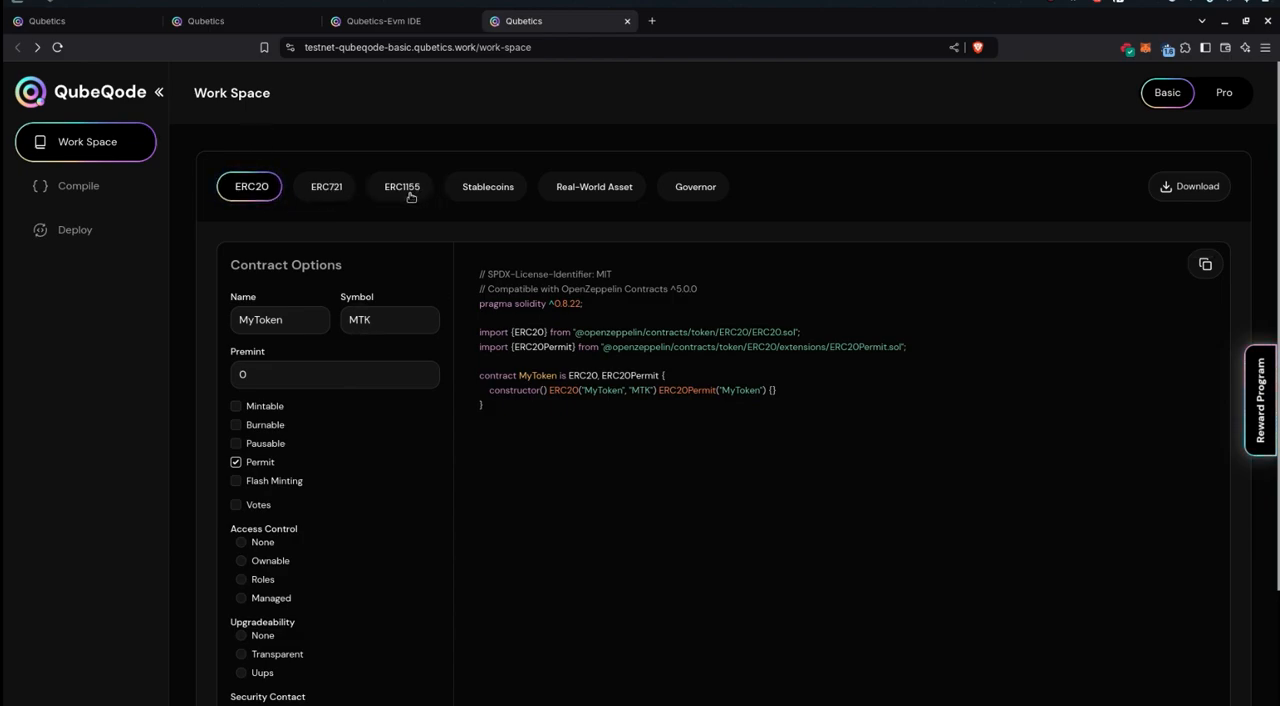
- Preview the Stablecoins, Governor, ERC721 and ERC1155 templates, then return to ERC20
{"action": "left_click", "coordinate": [487, 186]}
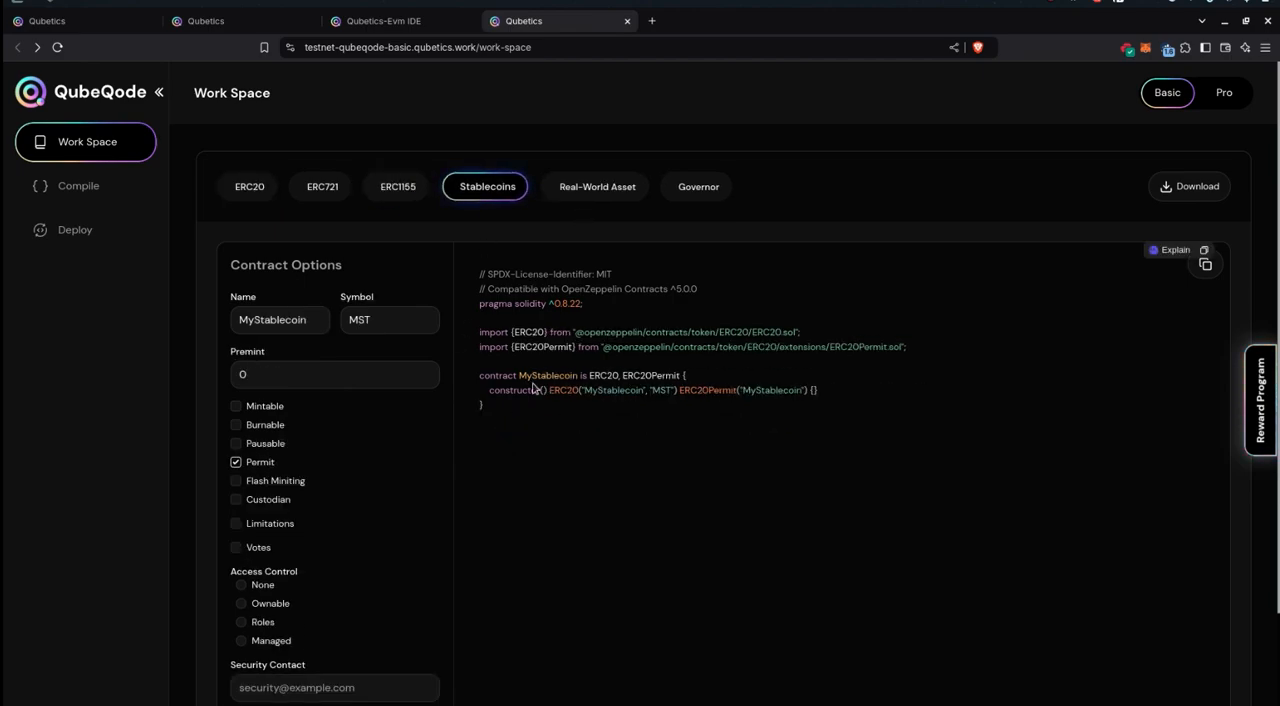
{"action": "left_click", "coordinate": [693, 186]}
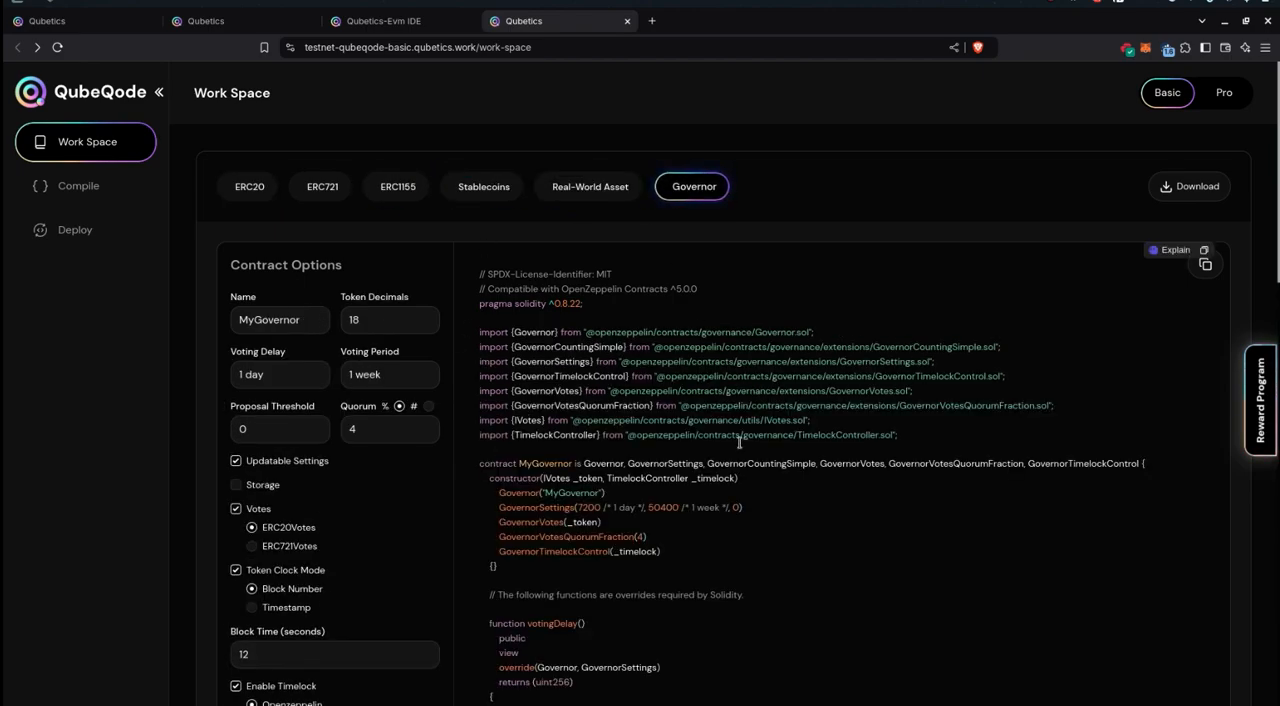
{"action": "scroll", "scroll_direction": "down", "scroll_amount": 3}
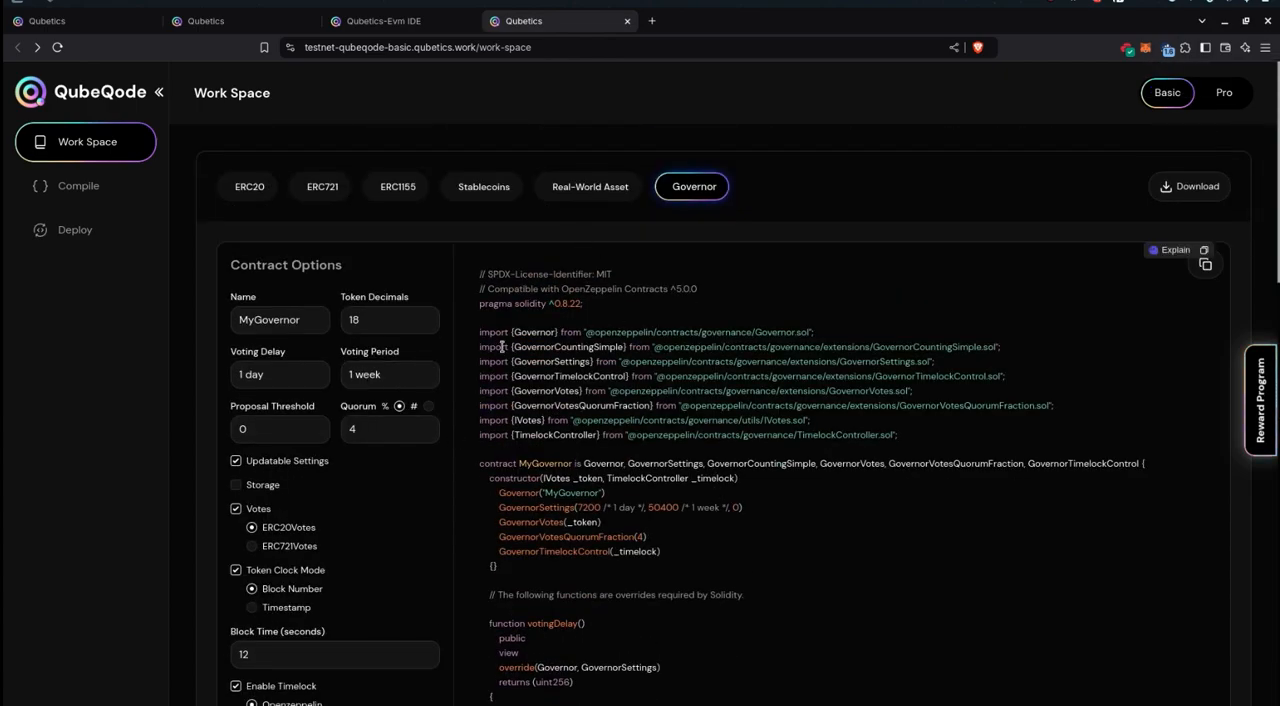
{"action": "mouse_move", "coordinate": [523, 273]}
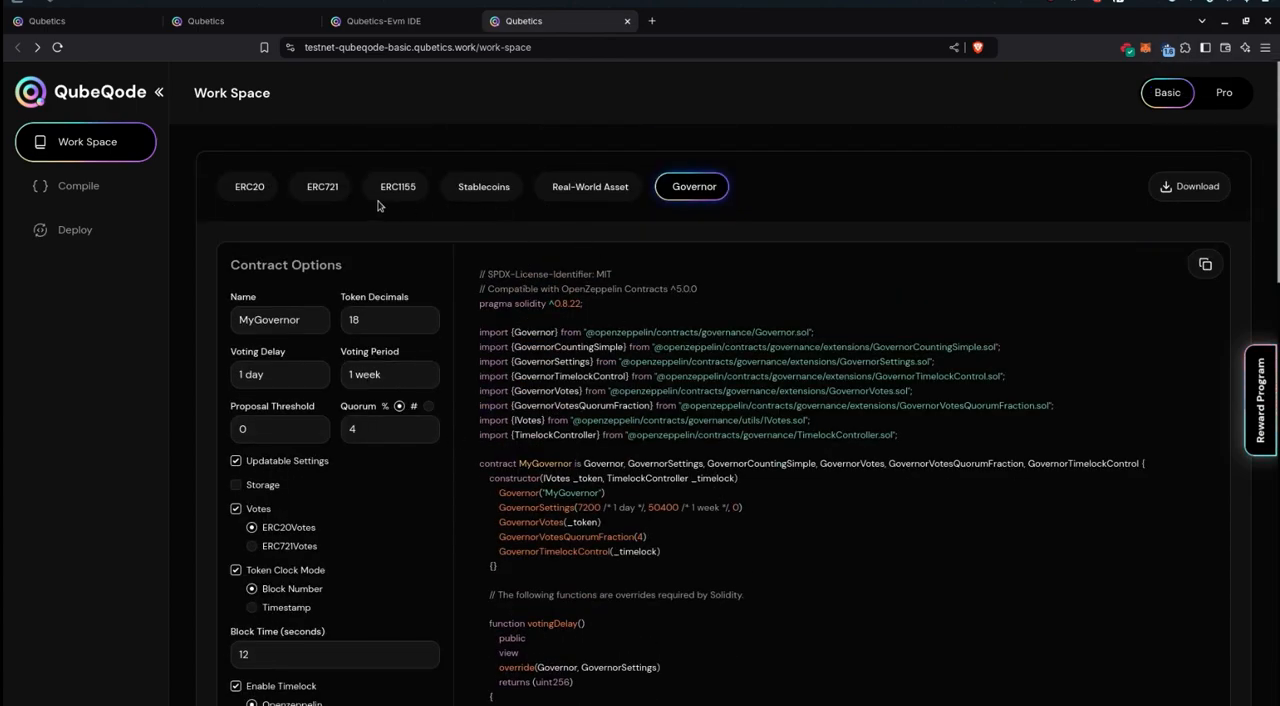
{"action": "left_click", "coordinate": [322, 186]}
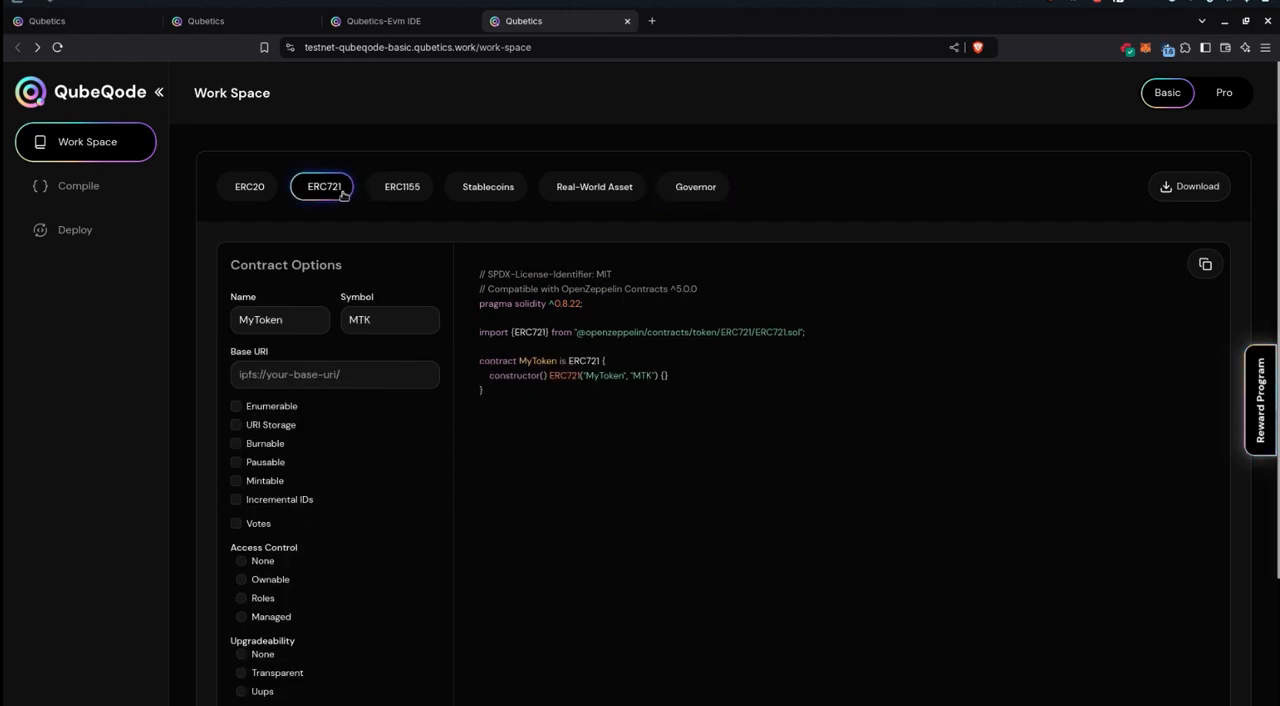
{"action": "left_click", "coordinate": [398, 186]}
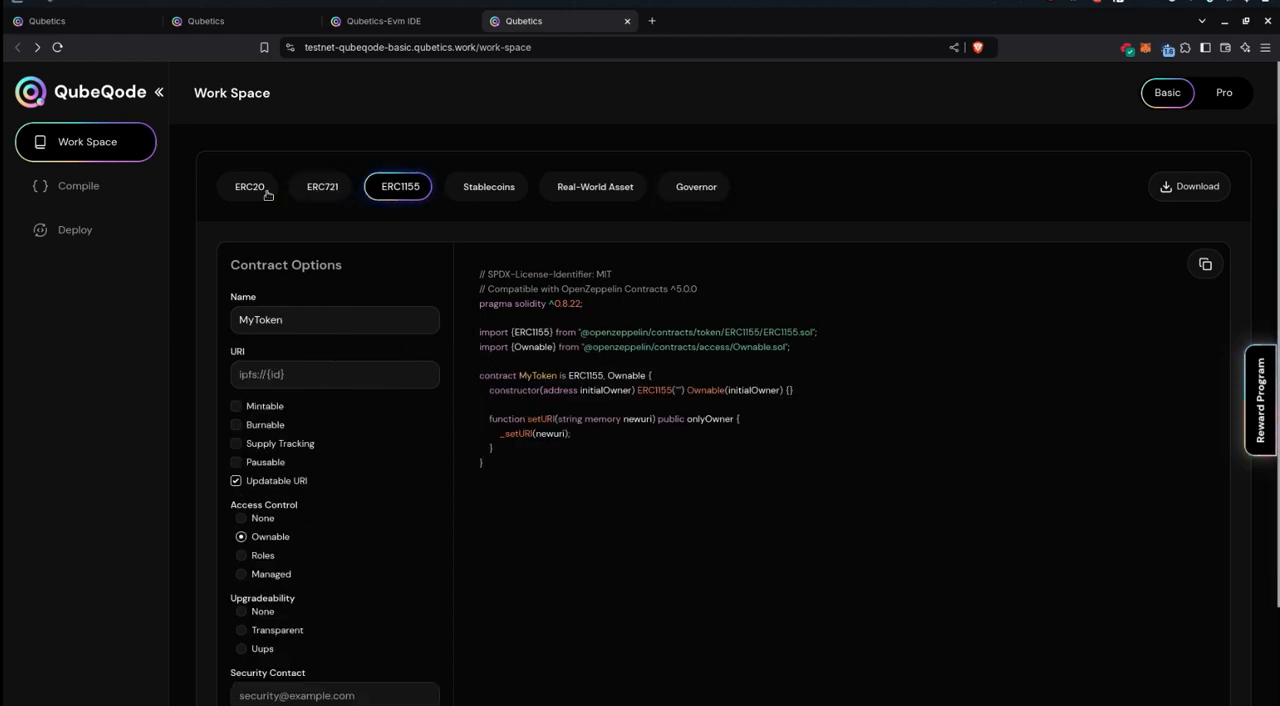
{"action": "left_click", "coordinate": [250, 186]}
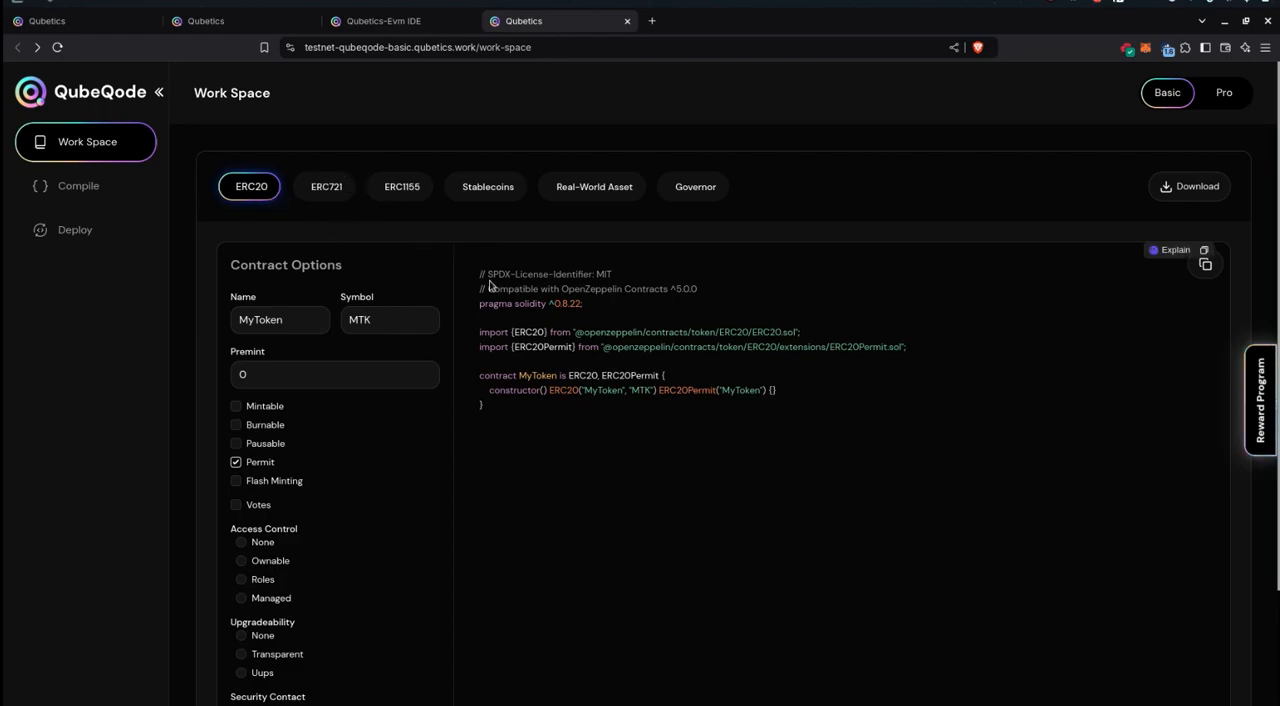
{"action": "scroll", "scroll_direction": "down", "scroll_amount": 3}
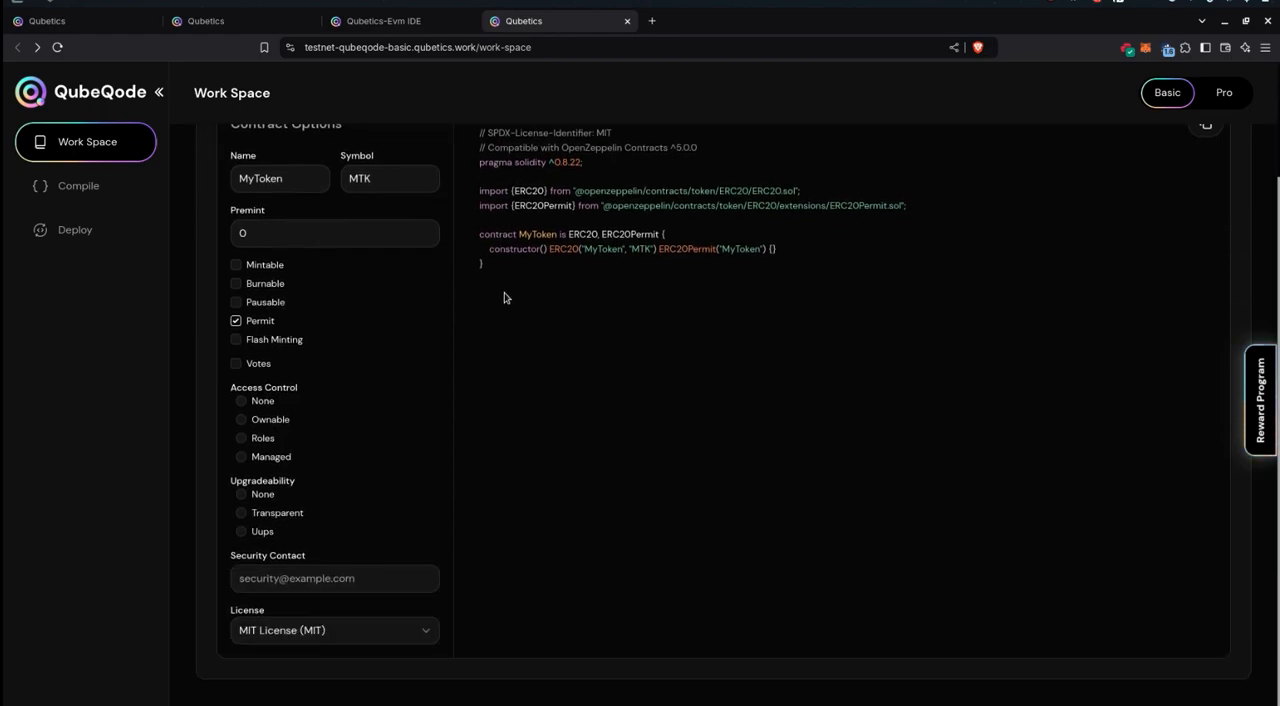
{"action": "scroll", "scroll_direction": "up", "scroll_amount": 3}
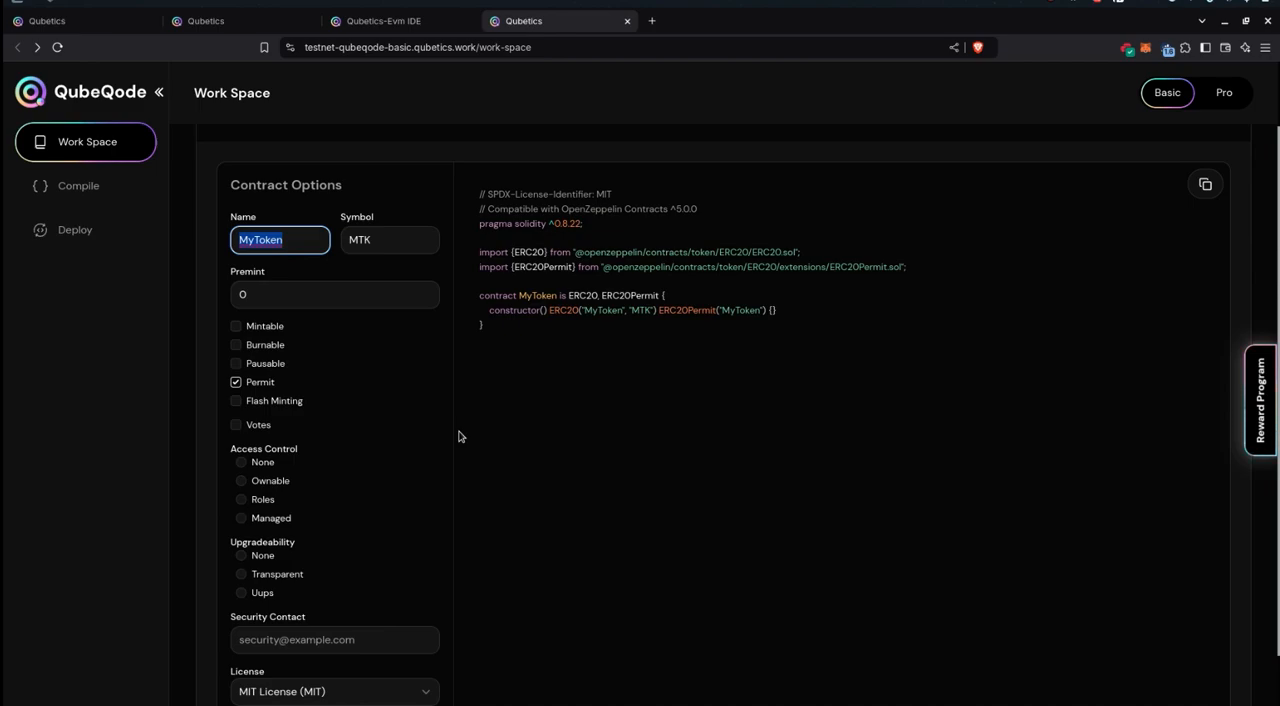
- Name the token 'Token' with symbol TK and enter the premint amount
{"action": "type", "text": "Token"}
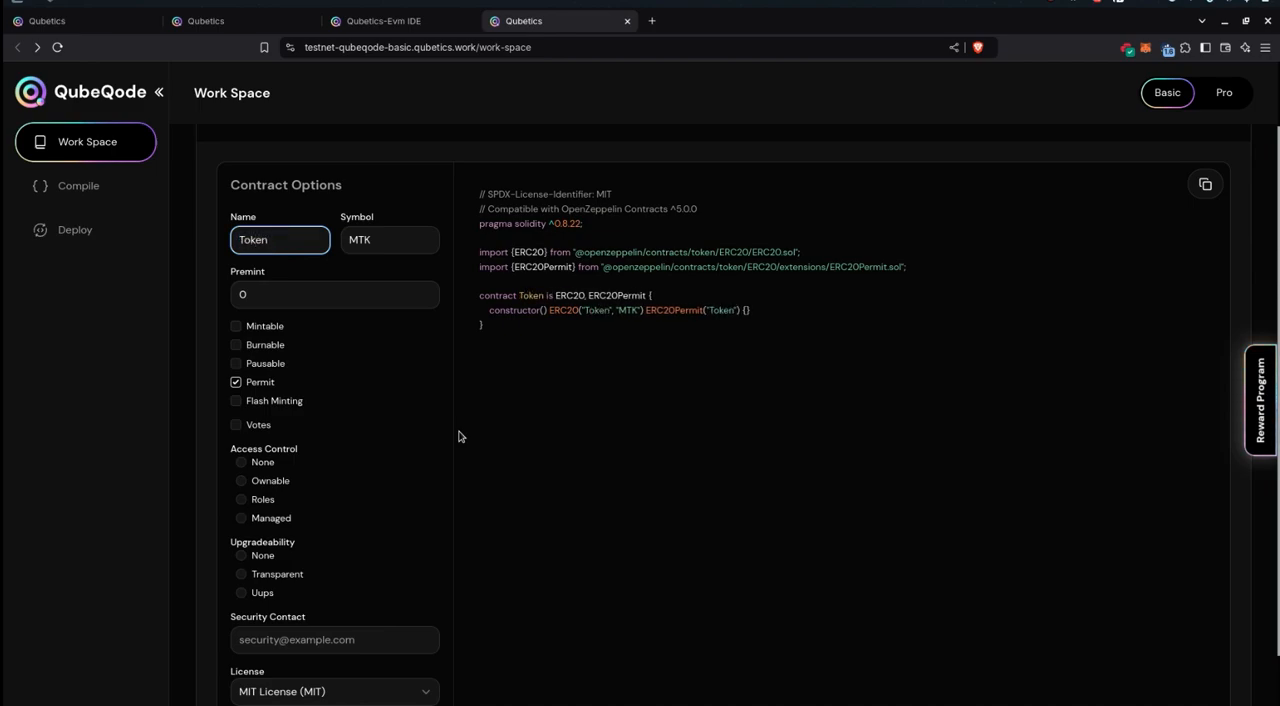
{"action": "double_click", "coordinate": [596, 310]}
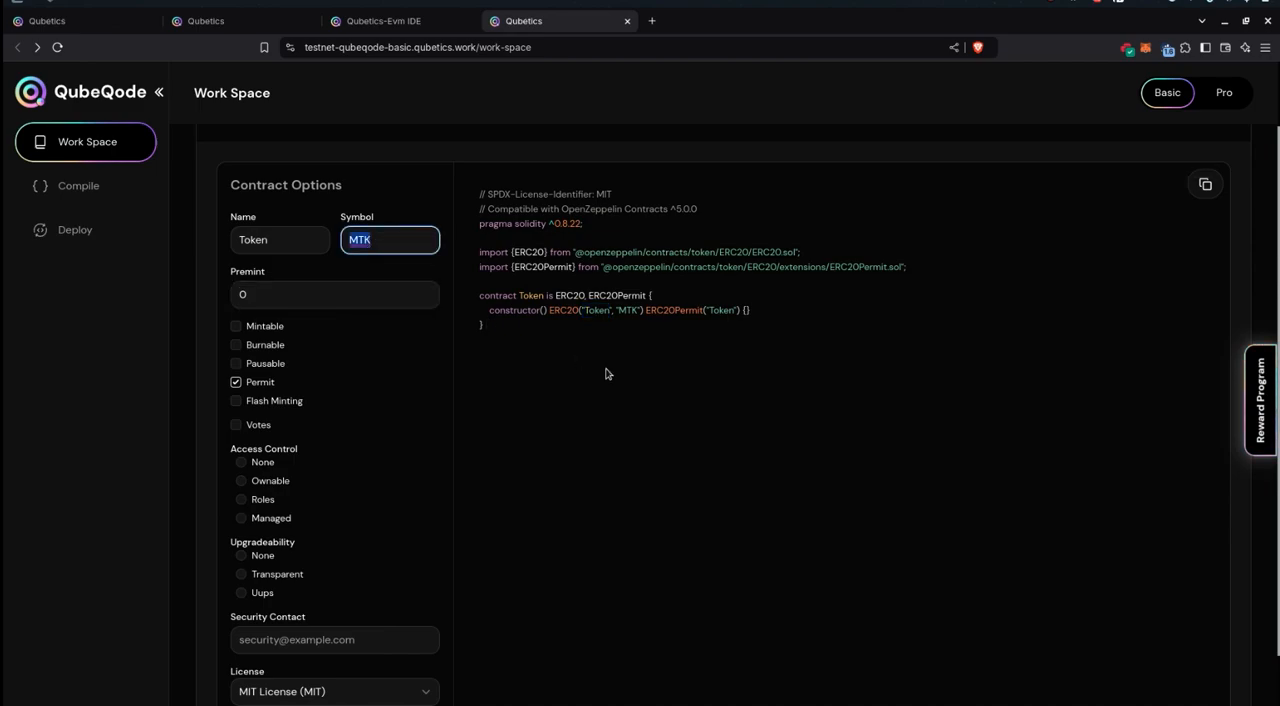
{"action": "type", "text": "TK"}
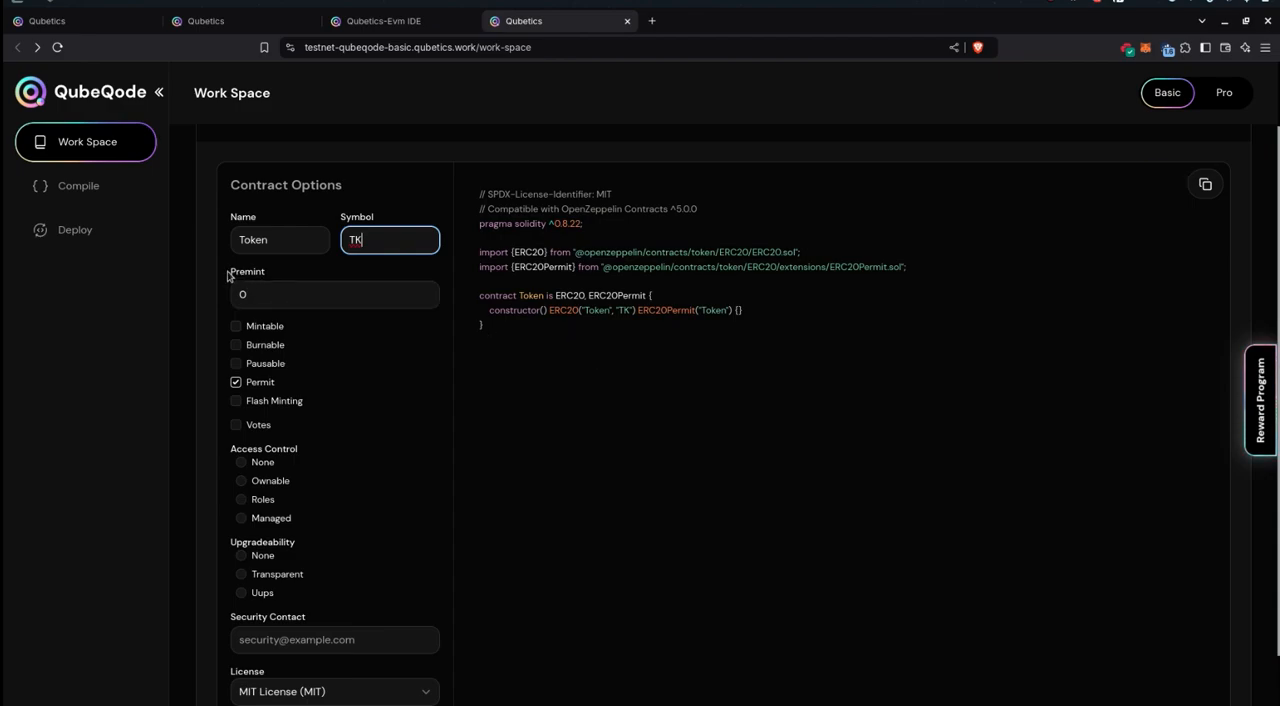
{"action": "double_click", "coordinate": [247, 271]}
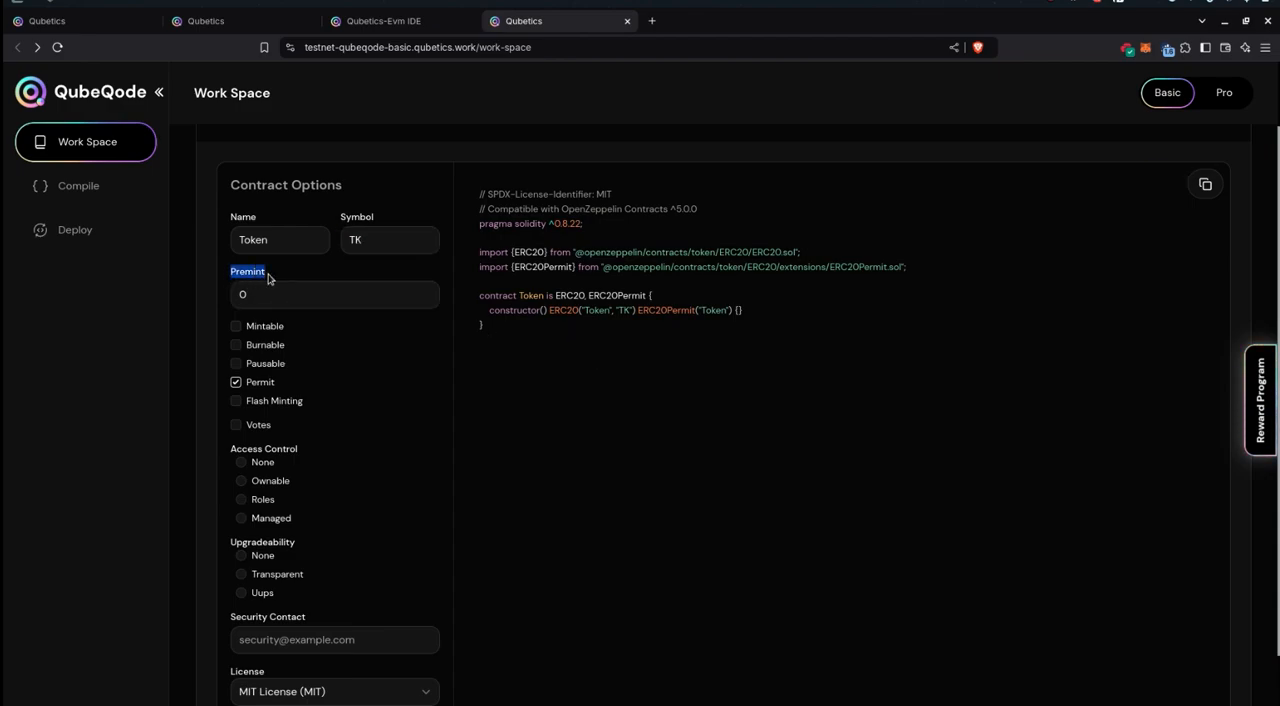
{"action": "left_click", "coordinate": [334, 294]}
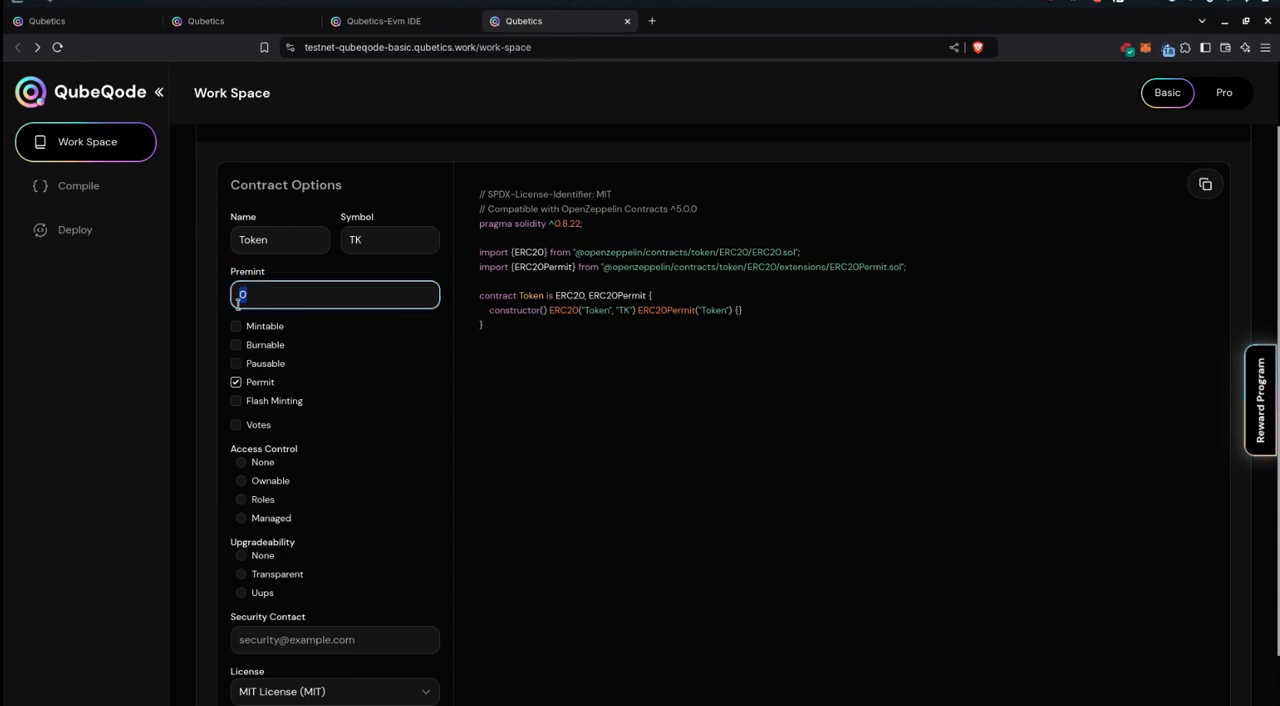
{"action": "type", "text": "1000000"}
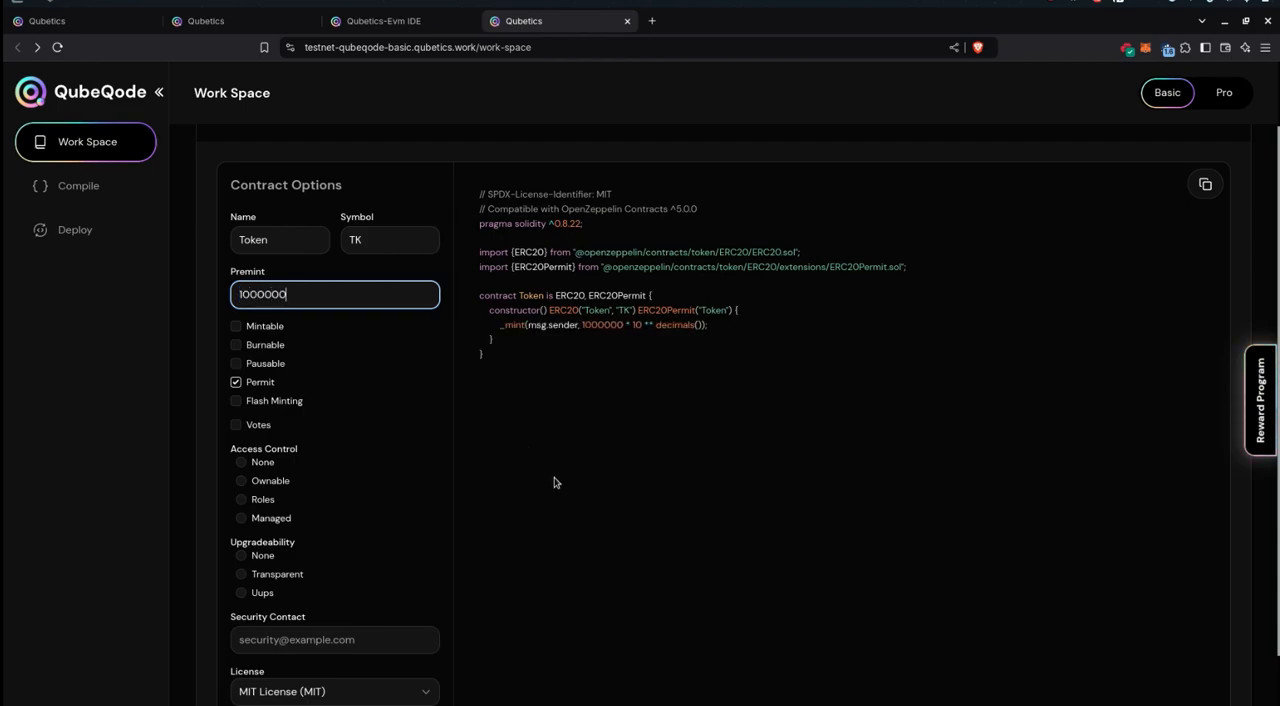
- Delete one zero so the premint amount reads 100000
{"action": "key", "text": "Backspace"}
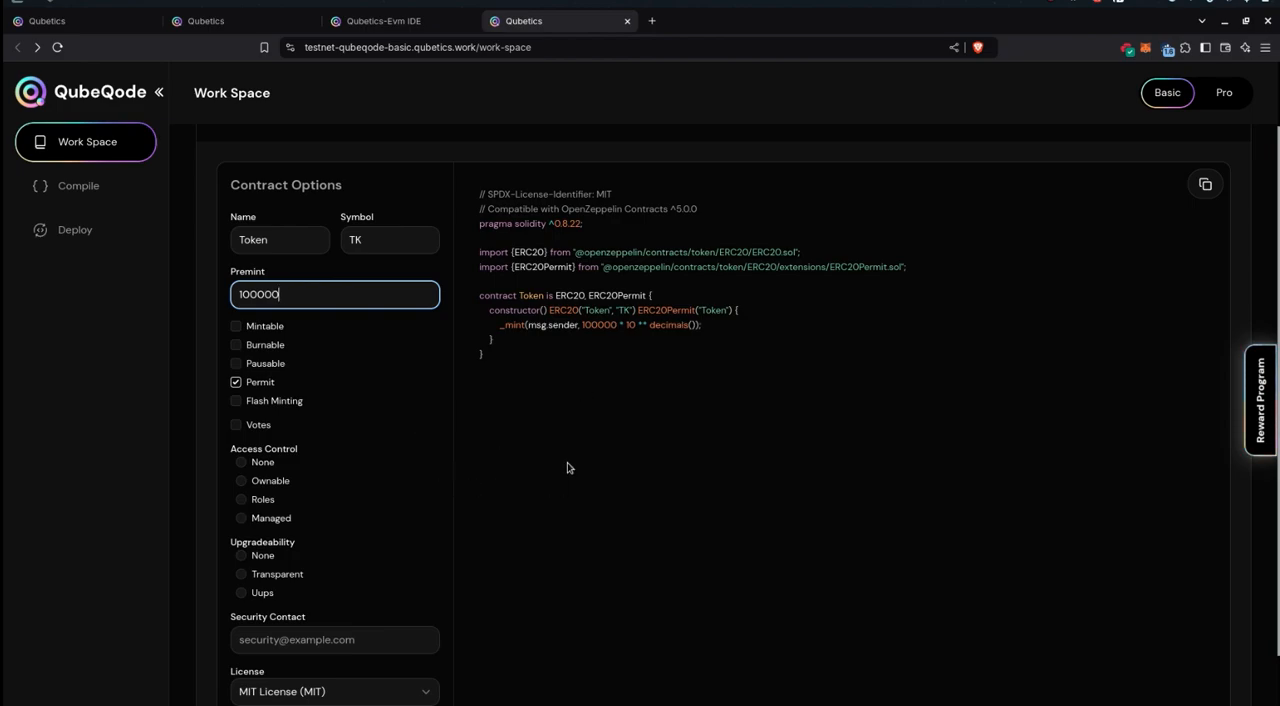
{"action": "mouse_move", "coordinate": [504, 371]}
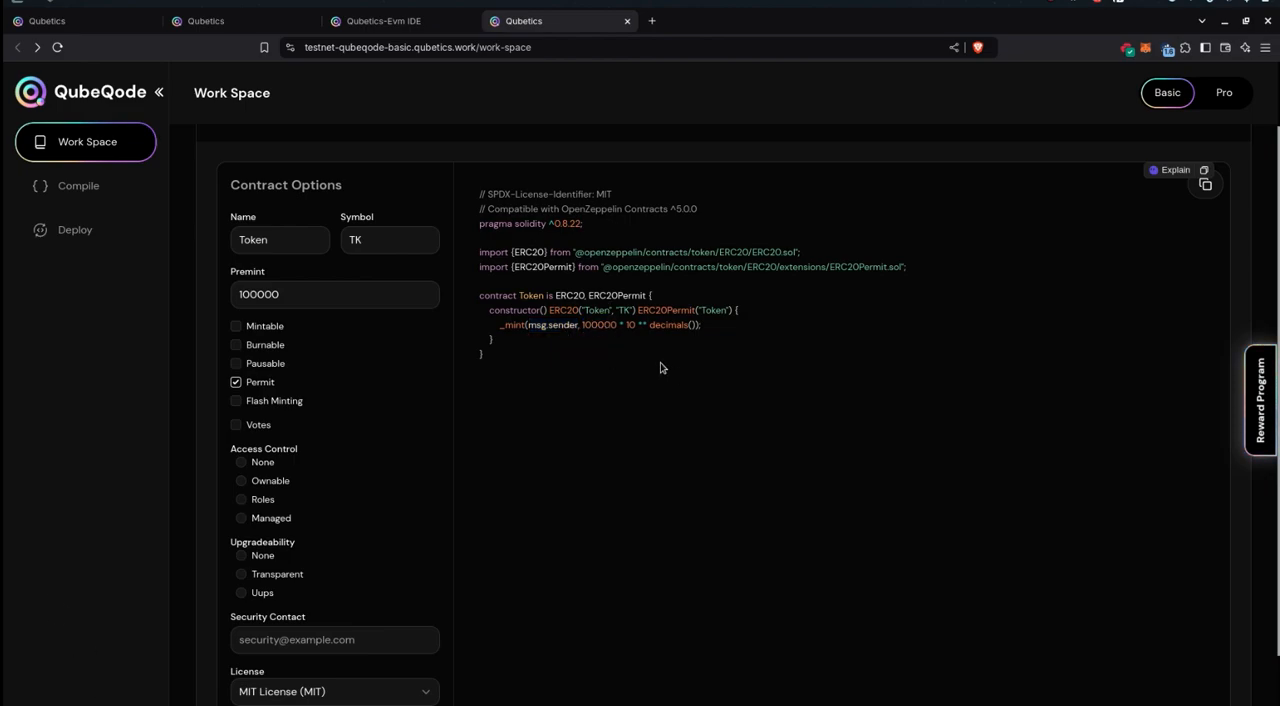
{"action": "mouse_move", "coordinate": [633, 341]}
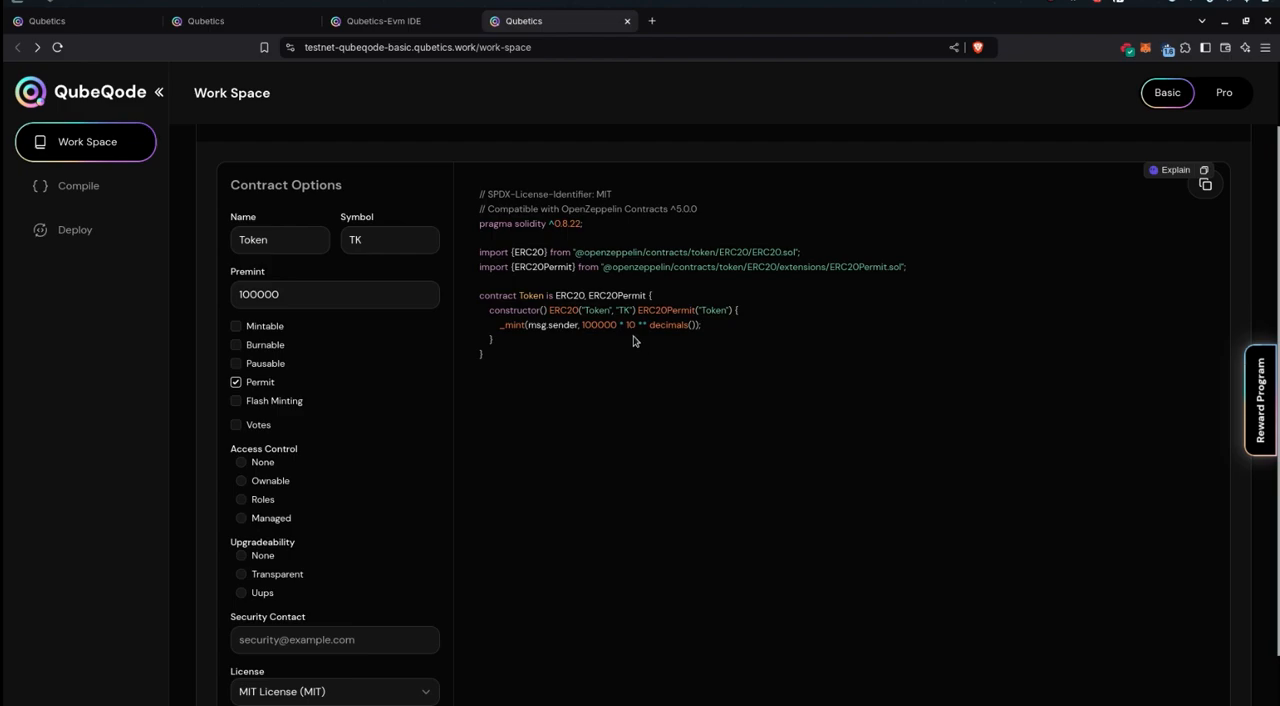
{"action": "mouse_move", "coordinate": [372, 625]}
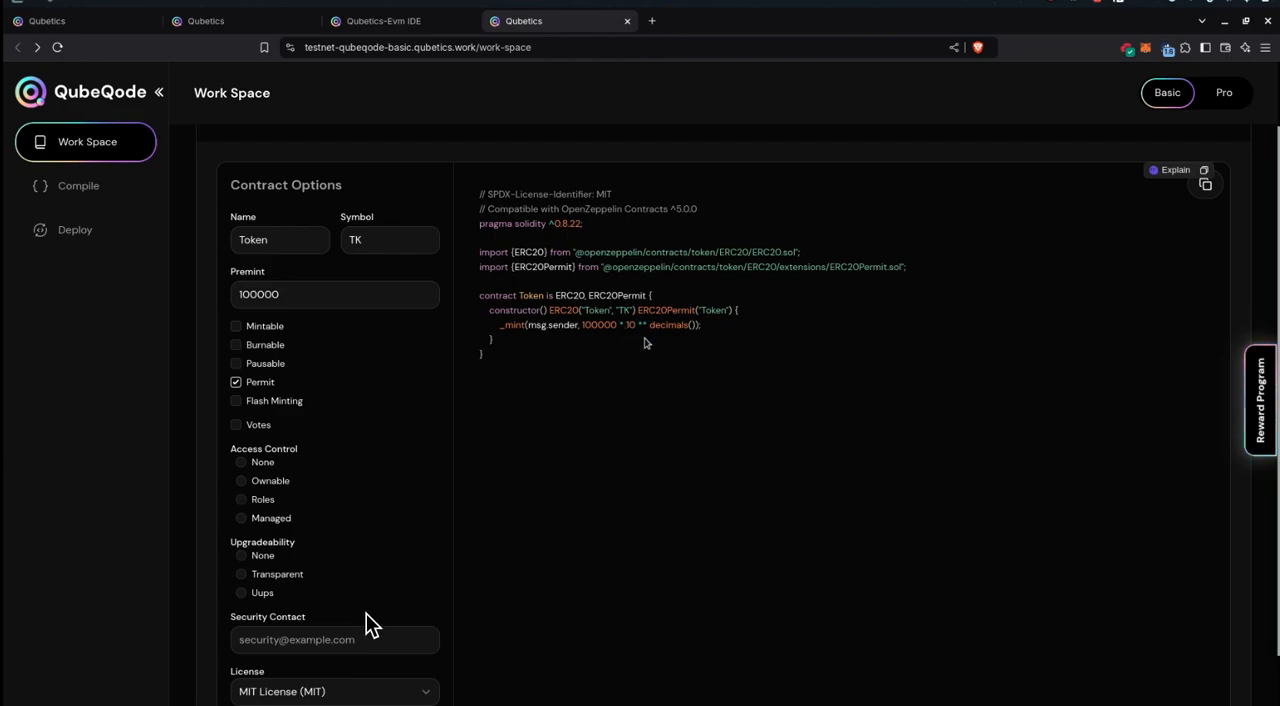
{"action": "mouse_move", "coordinate": [675, 350]}
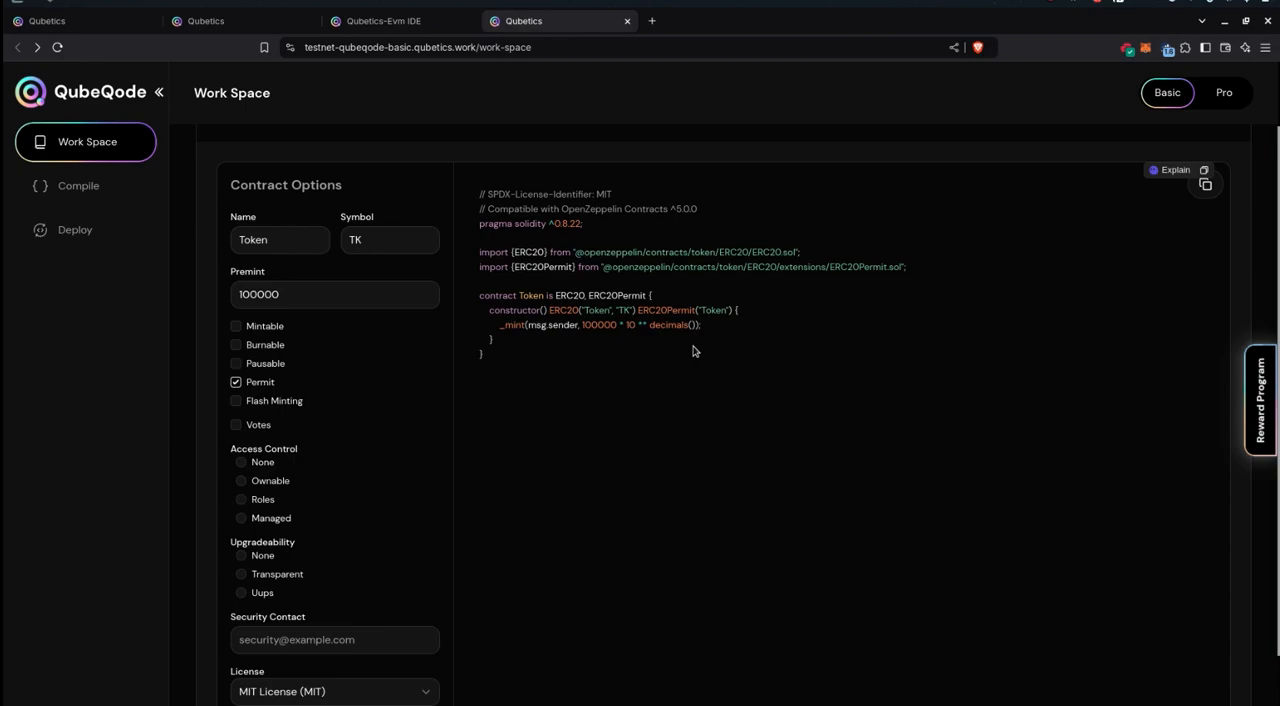
{"action": "mouse_move", "coordinate": [627, 354]}
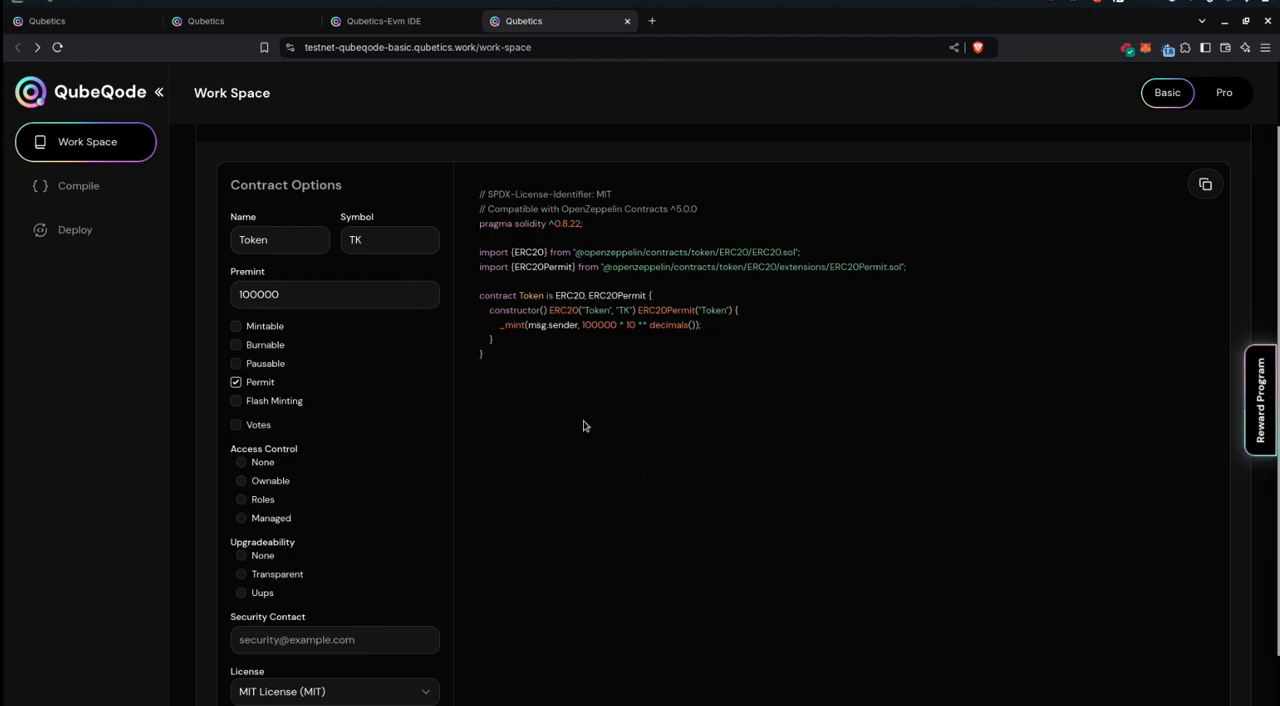
{"action": "mouse_move", "coordinate": [258, 284]}
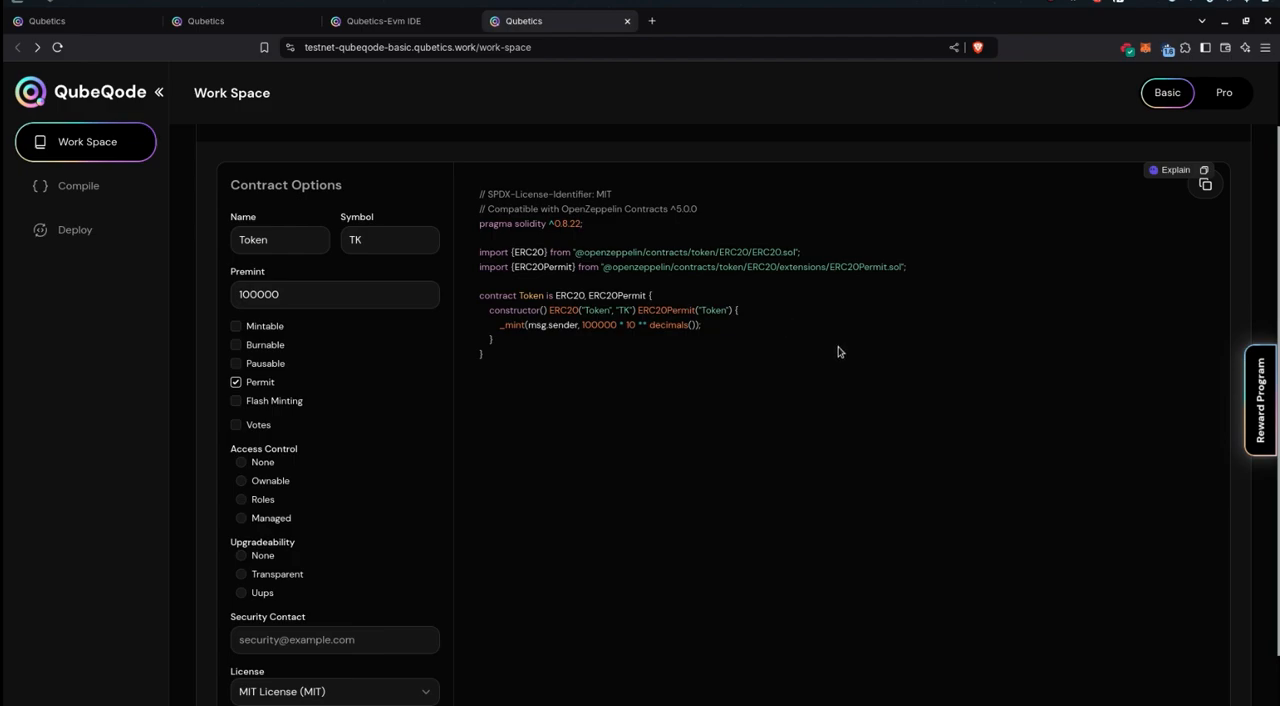
{"action": "mouse_move", "coordinate": [493, 387]}
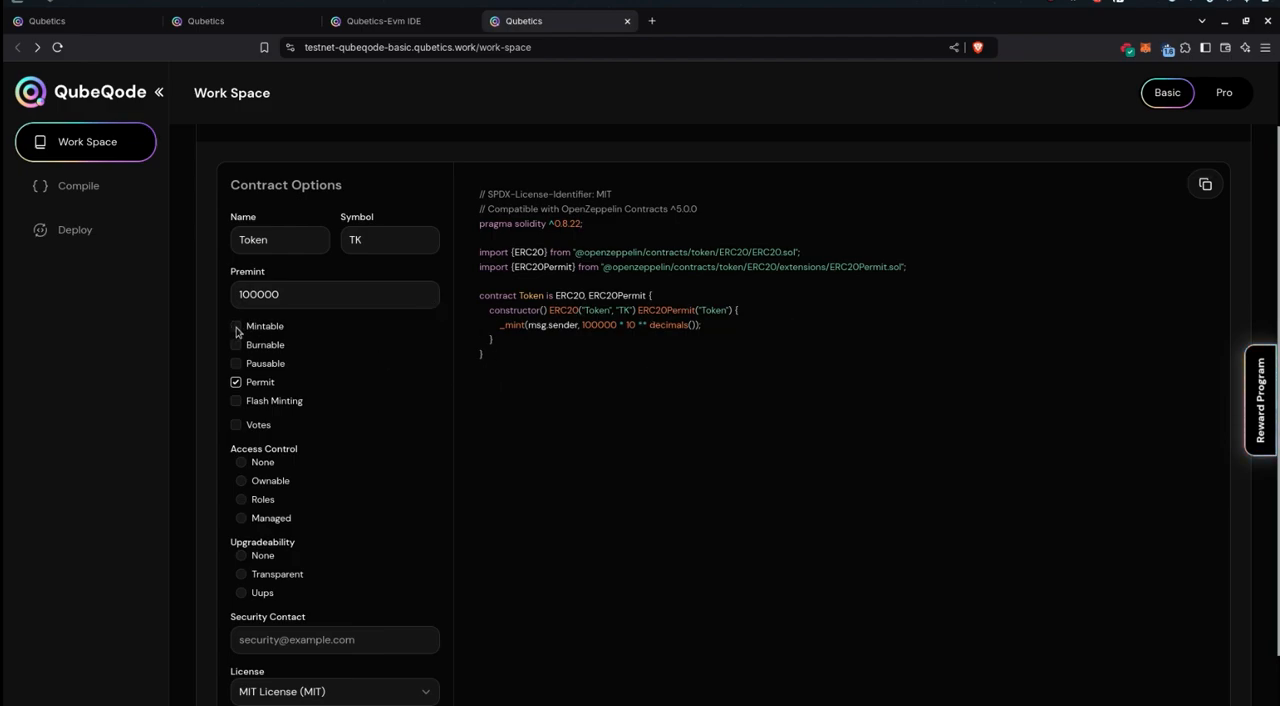
- Enable the Mintable, Burnable, Pausable and Flash Minting options for Token
{"action": "left_click", "coordinate": [236, 326]}
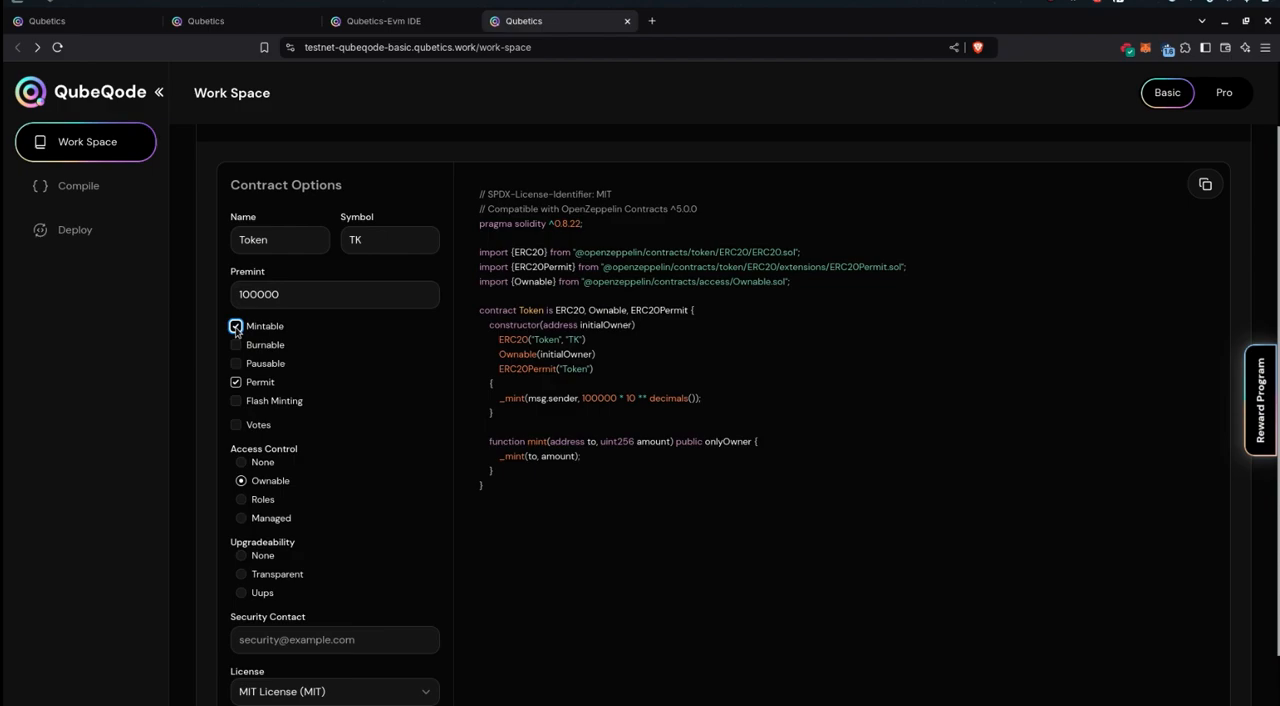
{"action": "double_click", "coordinate": [570, 355]}
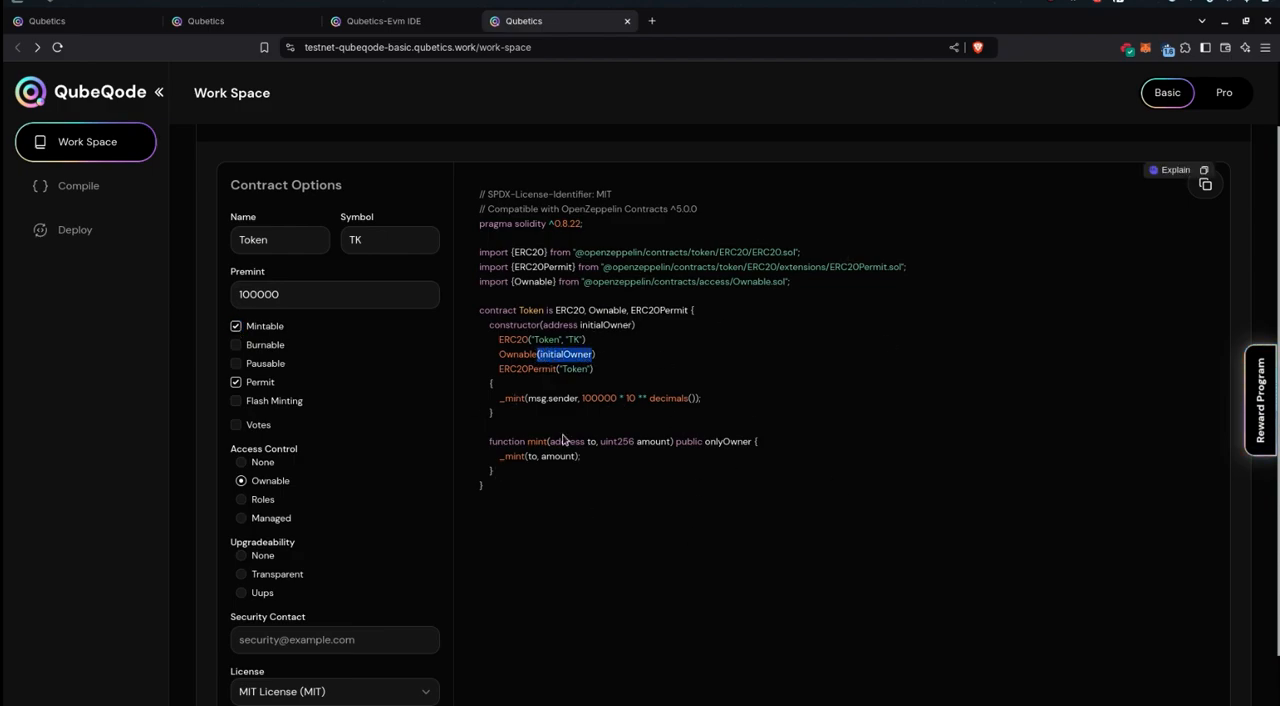
{"action": "mouse_move", "coordinate": [521, 454]}
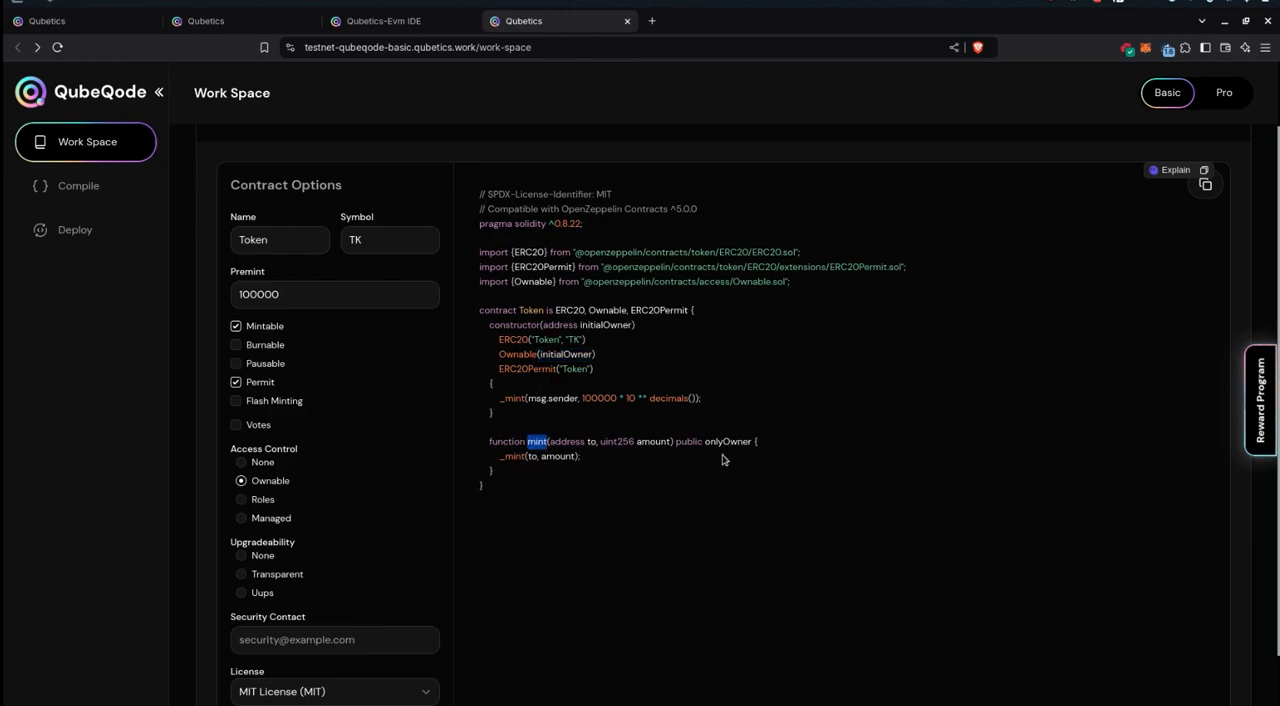
{"action": "mouse_move", "coordinate": [258, 363]}
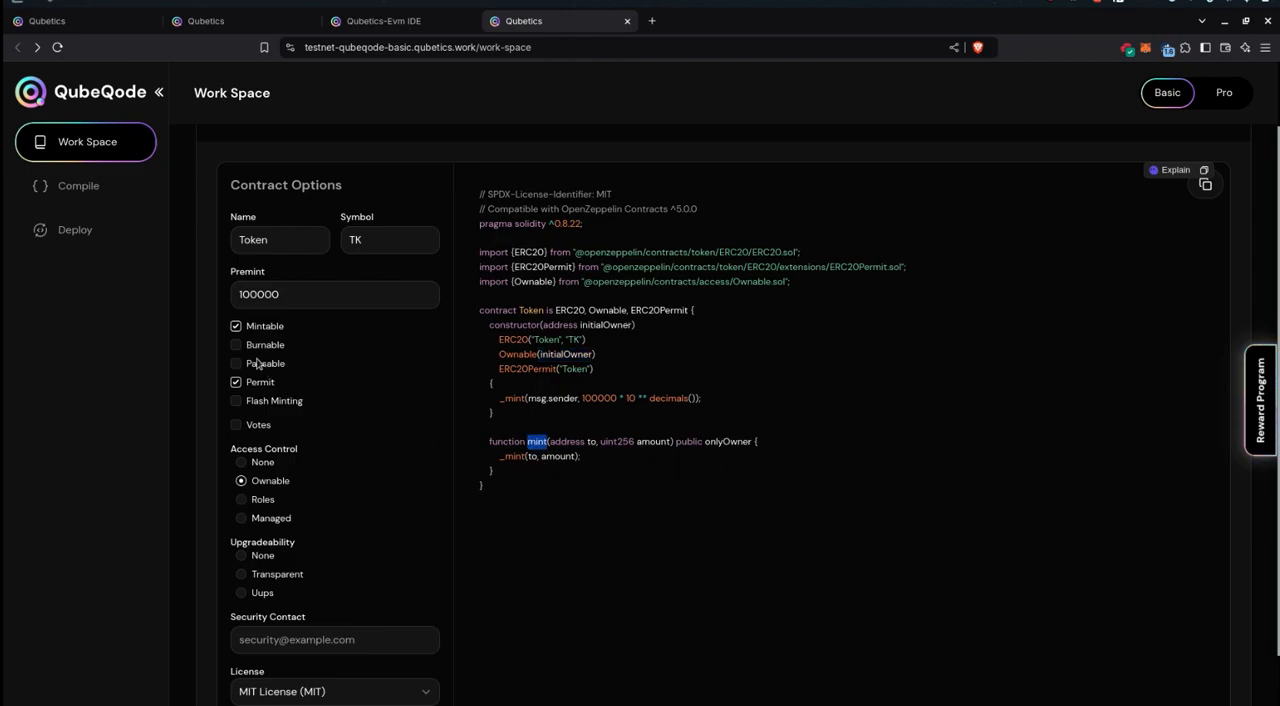
{"action": "left_click", "coordinate": [236, 345]}
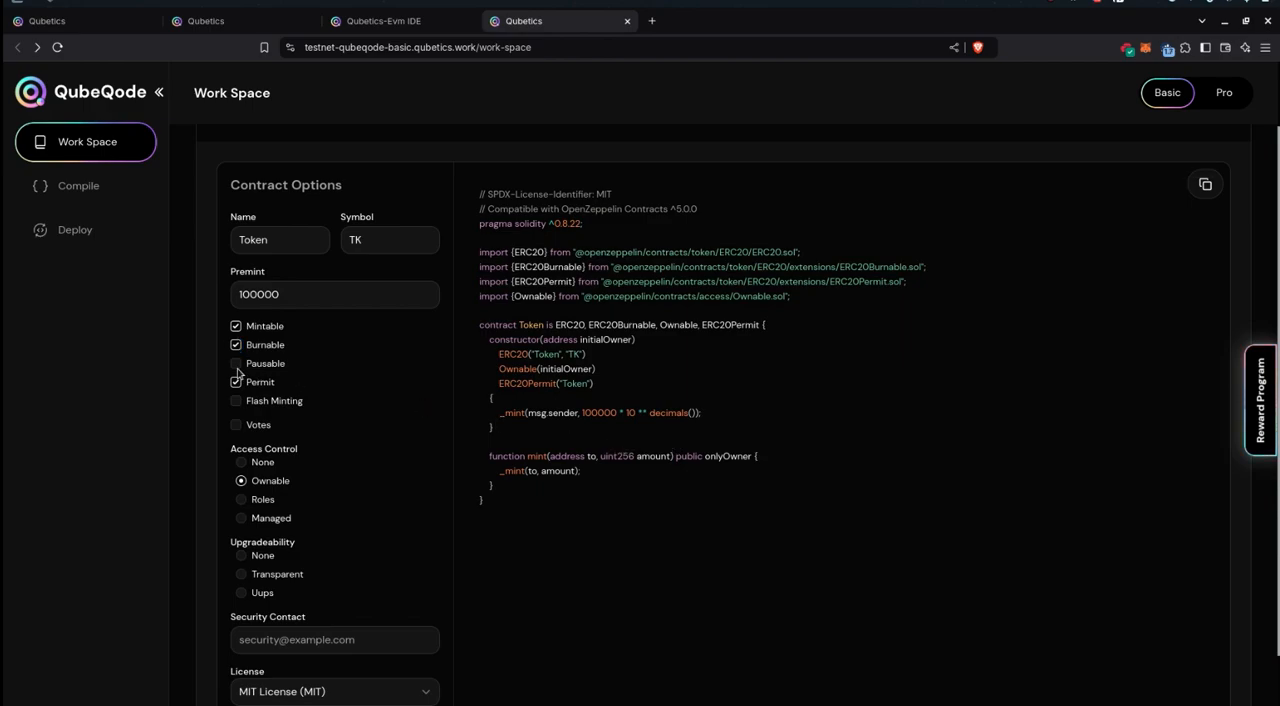
{"action": "left_click", "coordinate": [236, 363]}
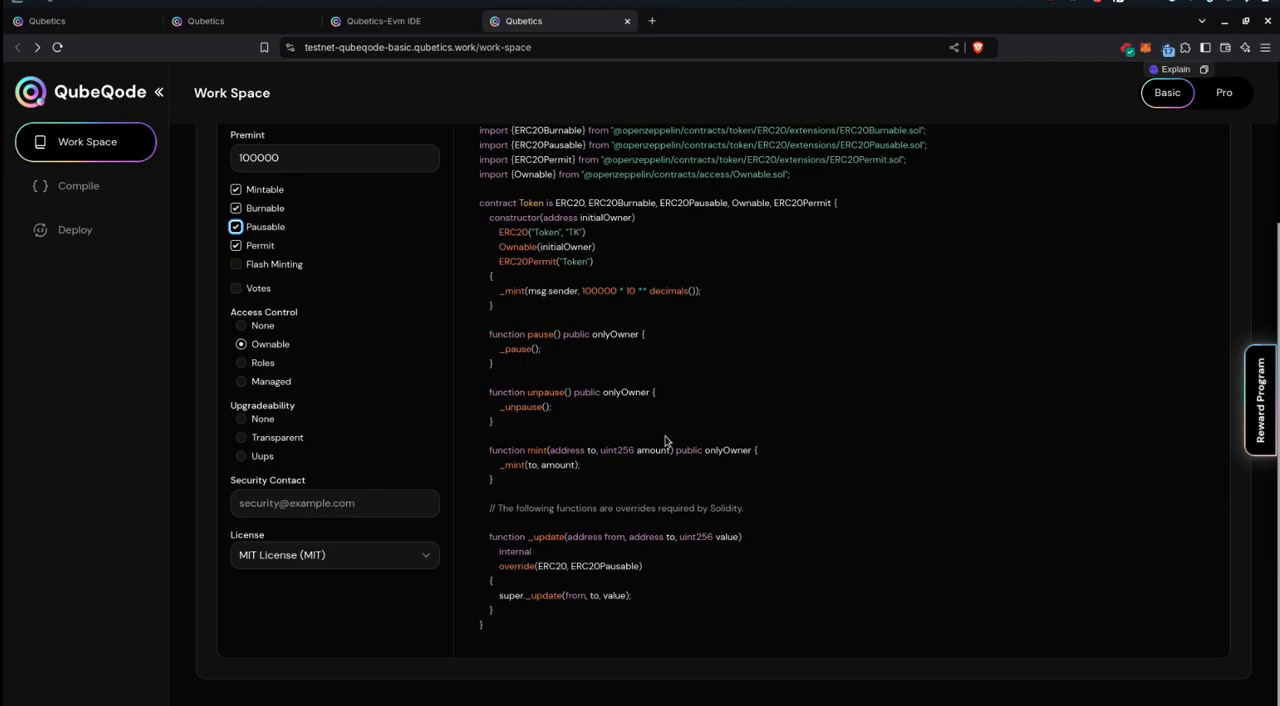
{"action": "mouse_move", "coordinate": [600, 428]}
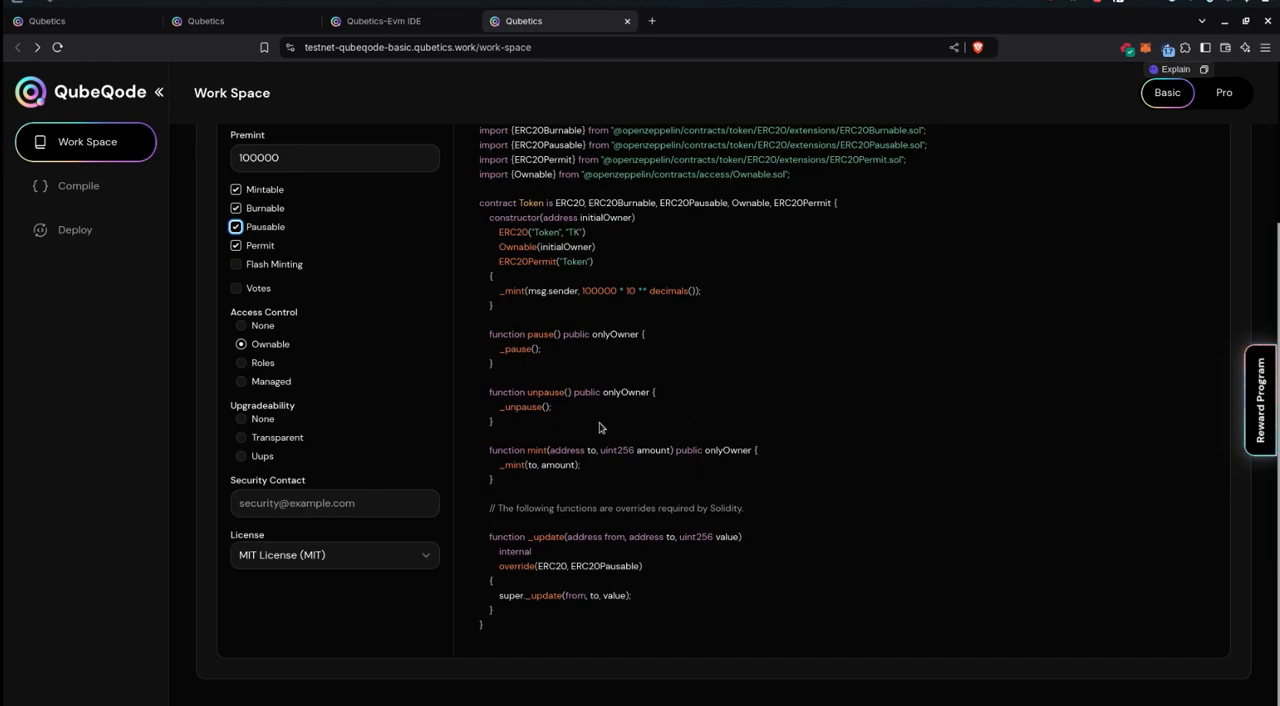
{"action": "mouse_move", "coordinate": [440, 385]}
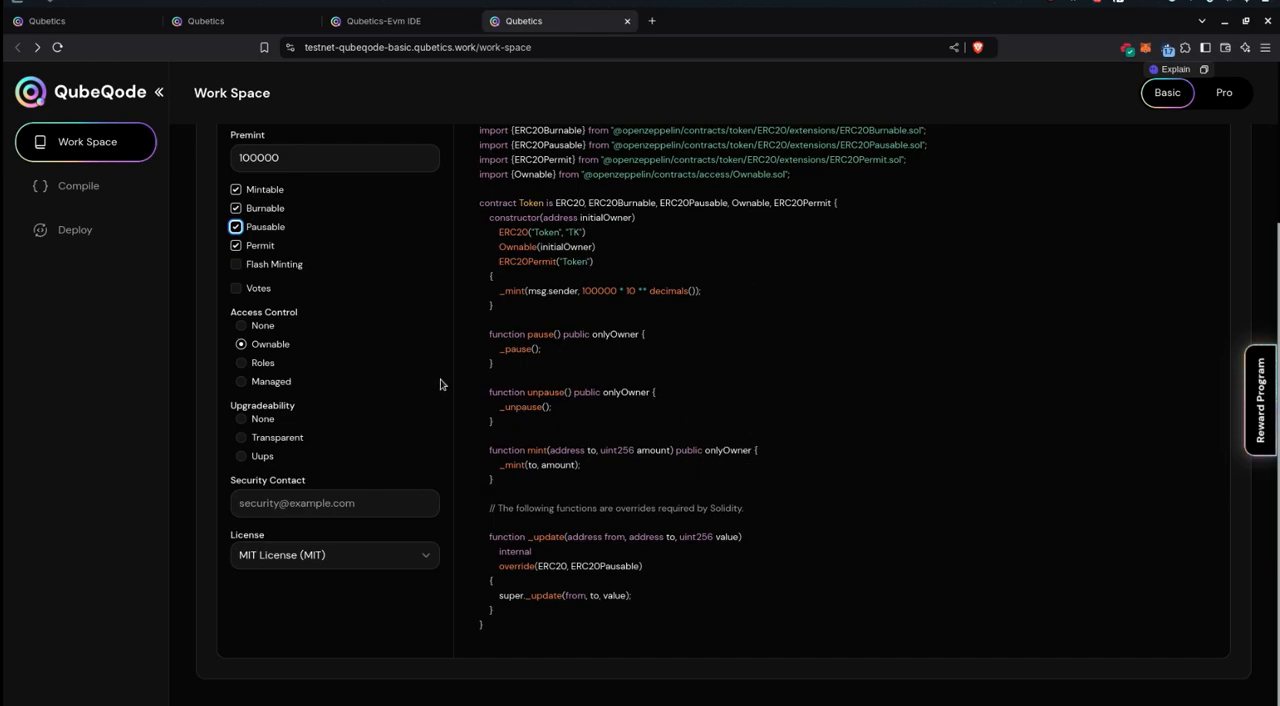
{"action": "left_click", "coordinate": [236, 264]}
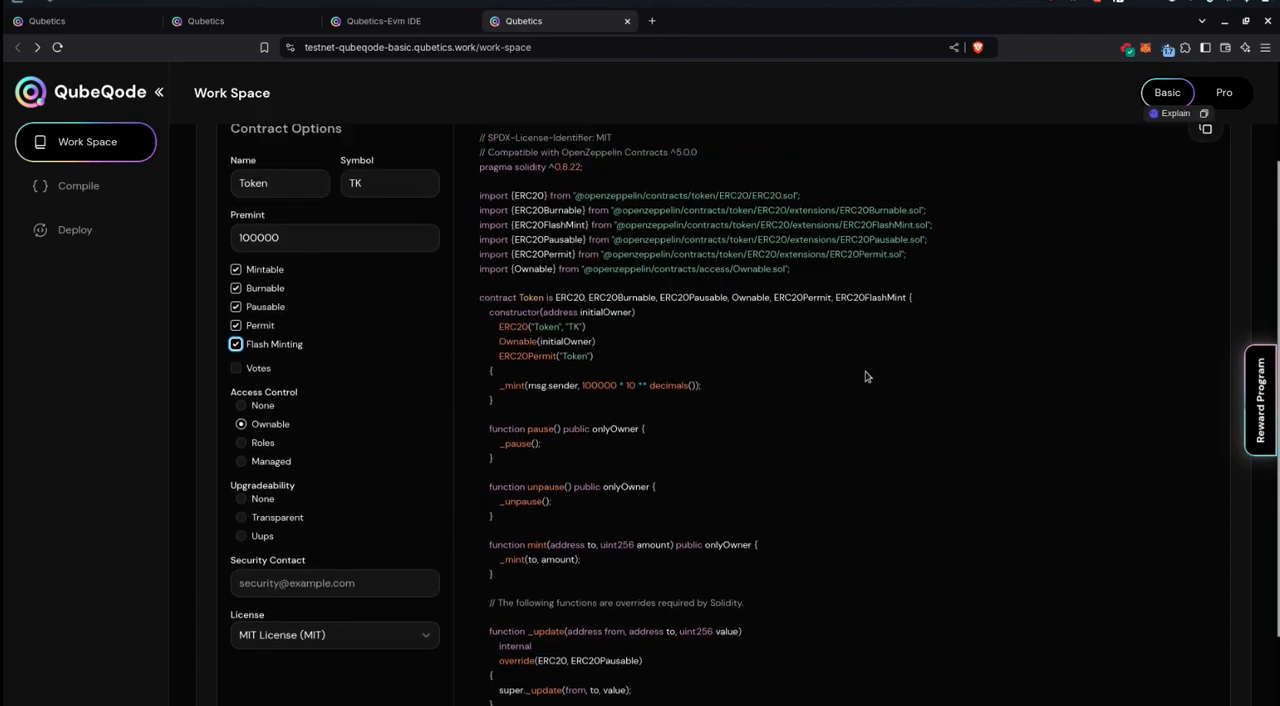
{"action": "mouse_move", "coordinate": [504, 345]}
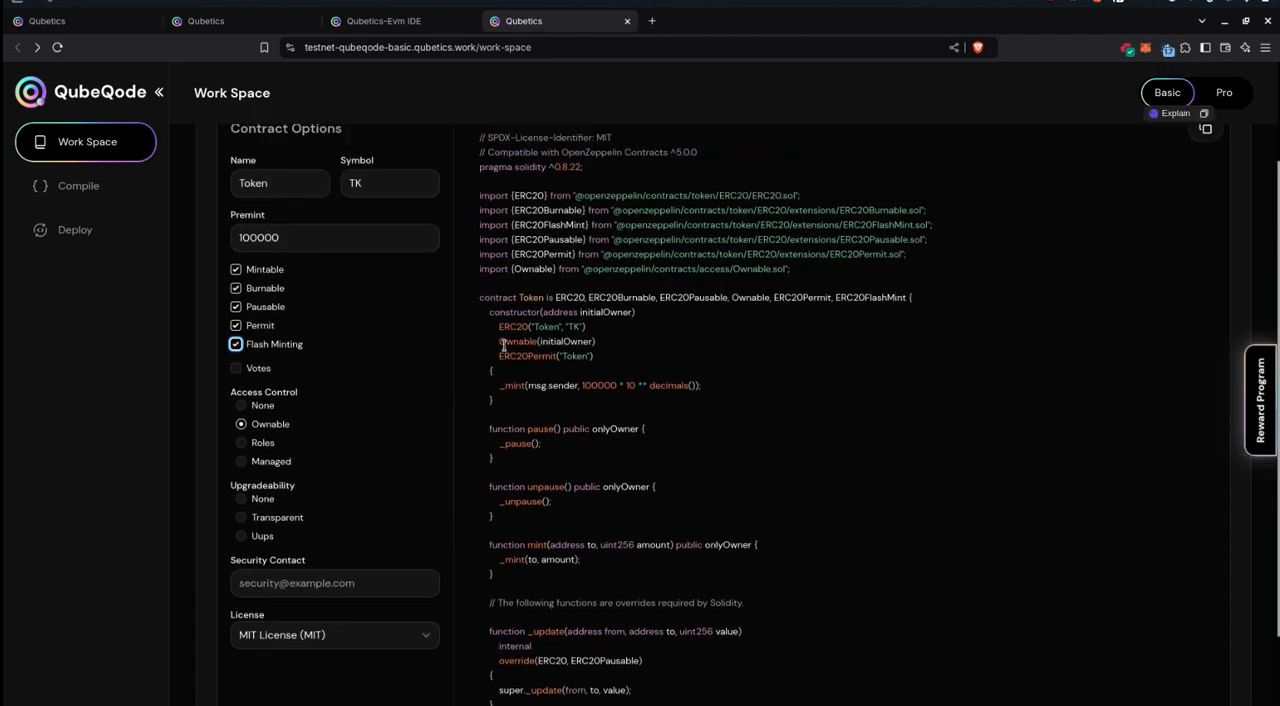
- Enable Votes (Block Number), try None, Ownable and Roles access control, ending on Ownable
{"action": "left_click", "coordinate": [236, 368]}
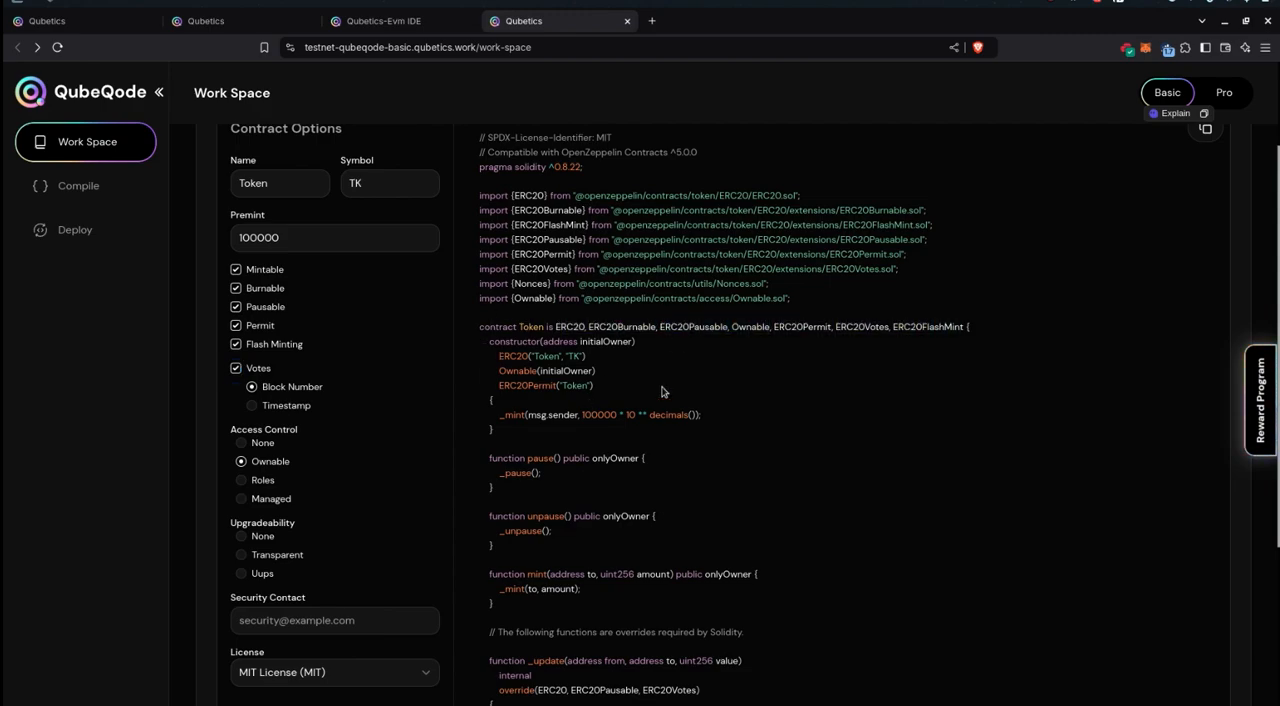
{"action": "mouse_move", "coordinate": [661, 375]}
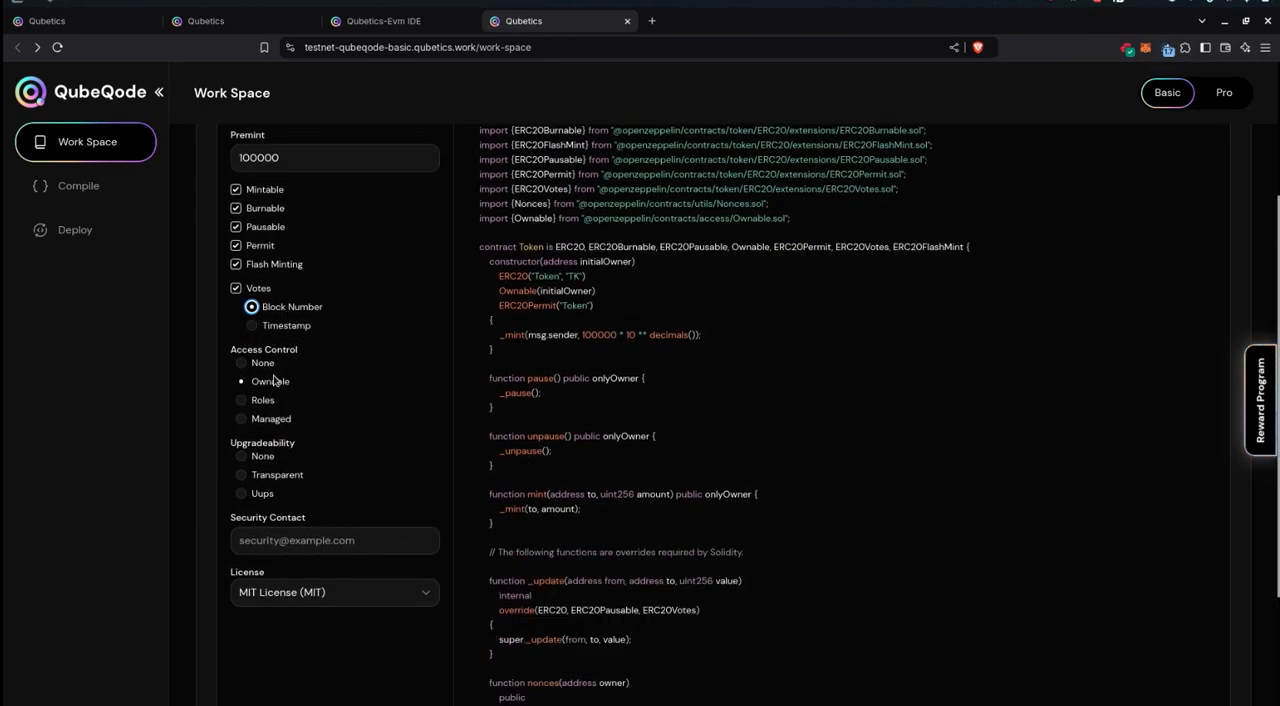
{"action": "left_click", "coordinate": [241, 381]}
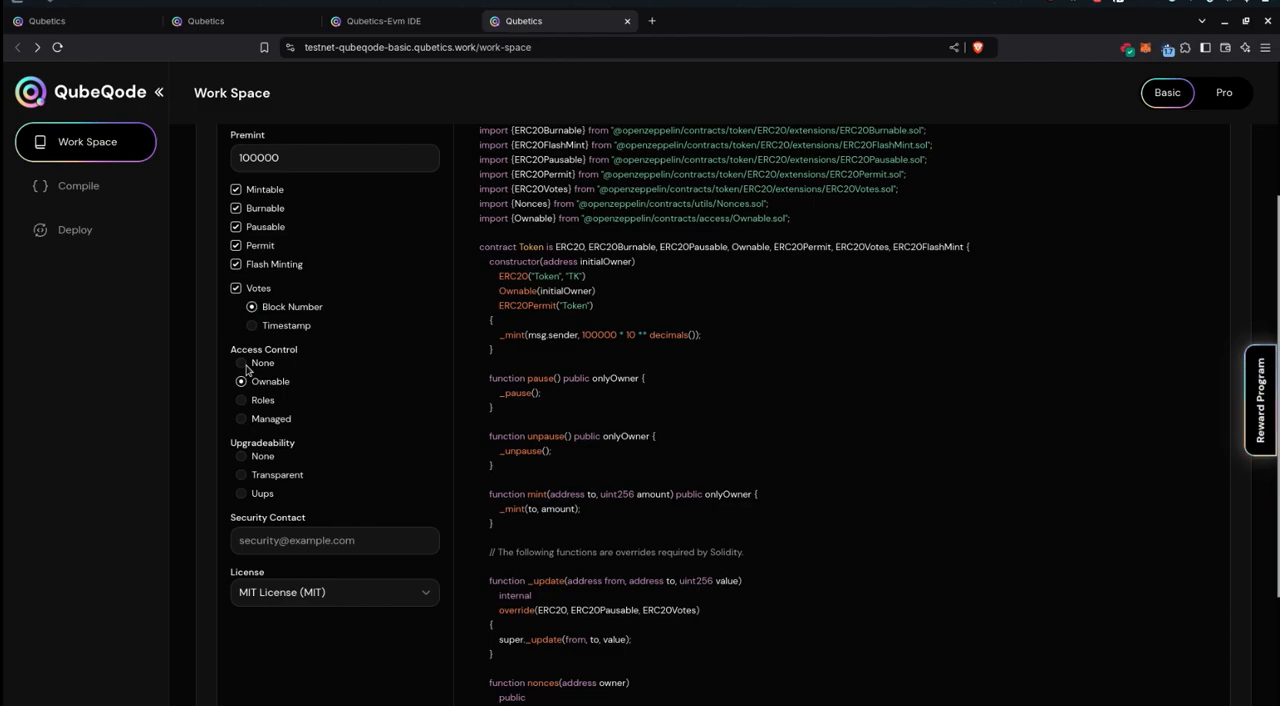
{"action": "left_click", "coordinate": [241, 443]}
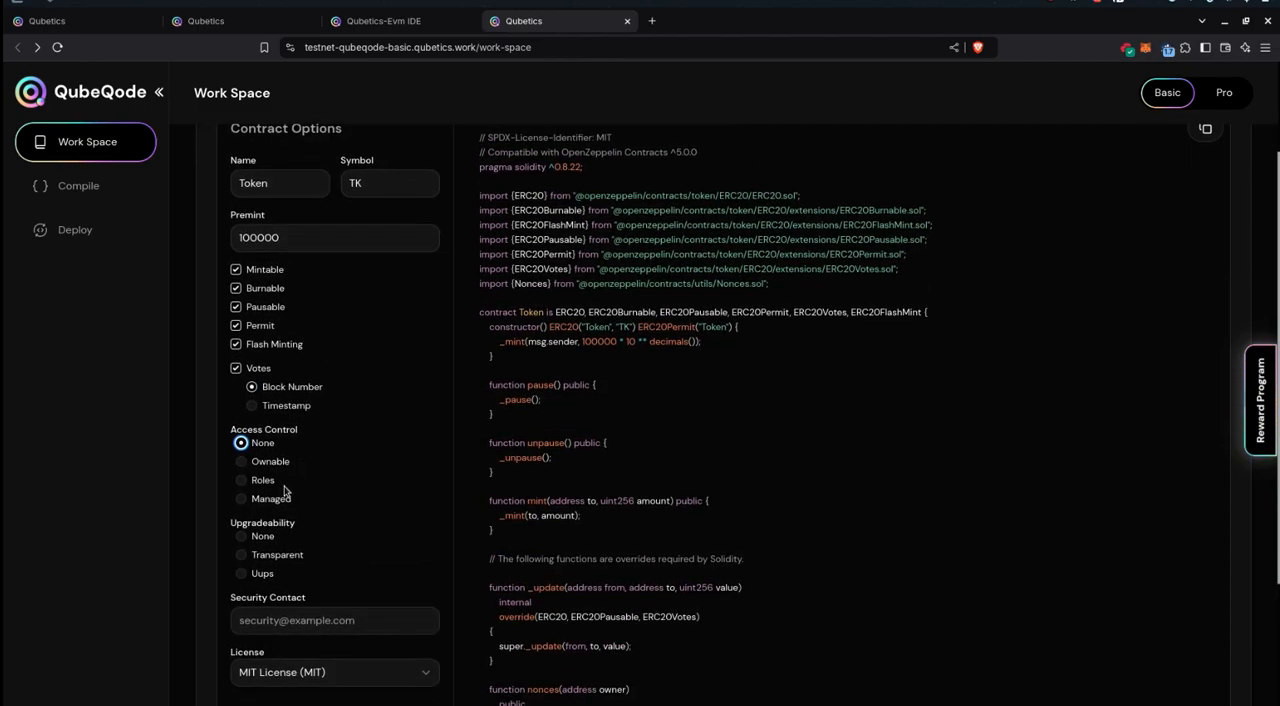
{"action": "left_click", "coordinate": [241, 461]}
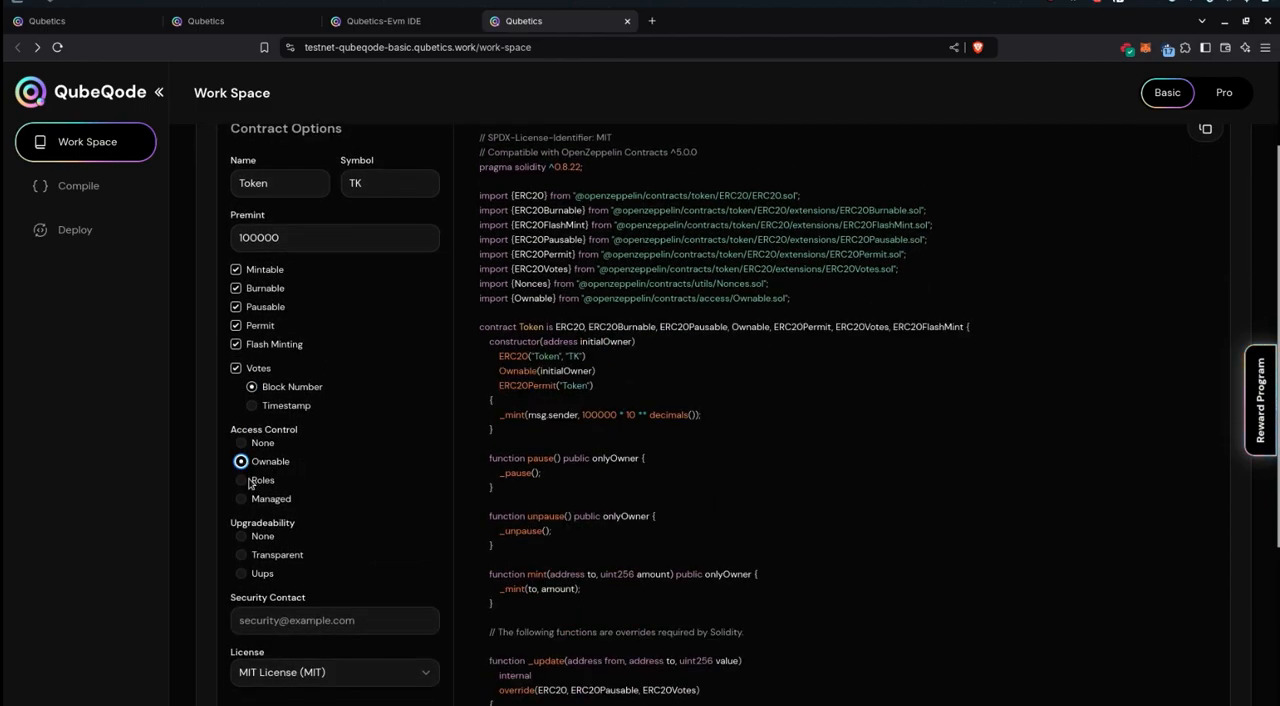
{"action": "left_click", "coordinate": [240, 480]}
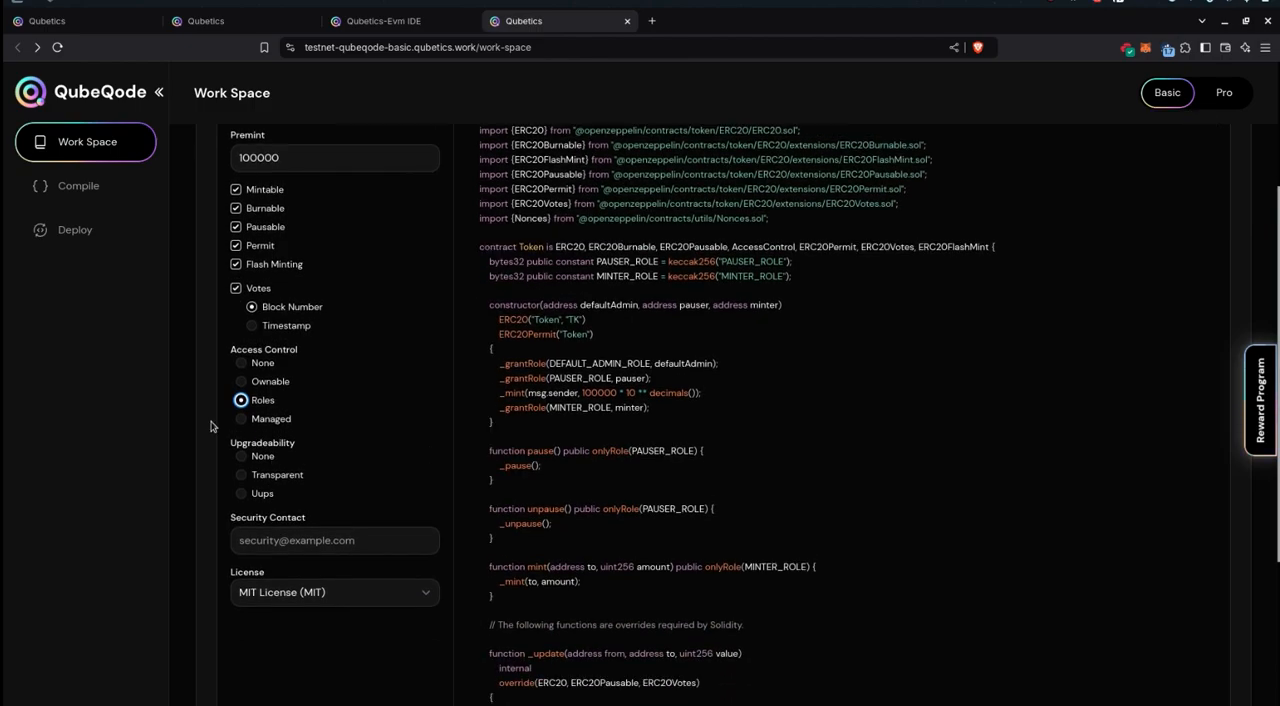
{"action": "left_click", "coordinate": [241, 418]}
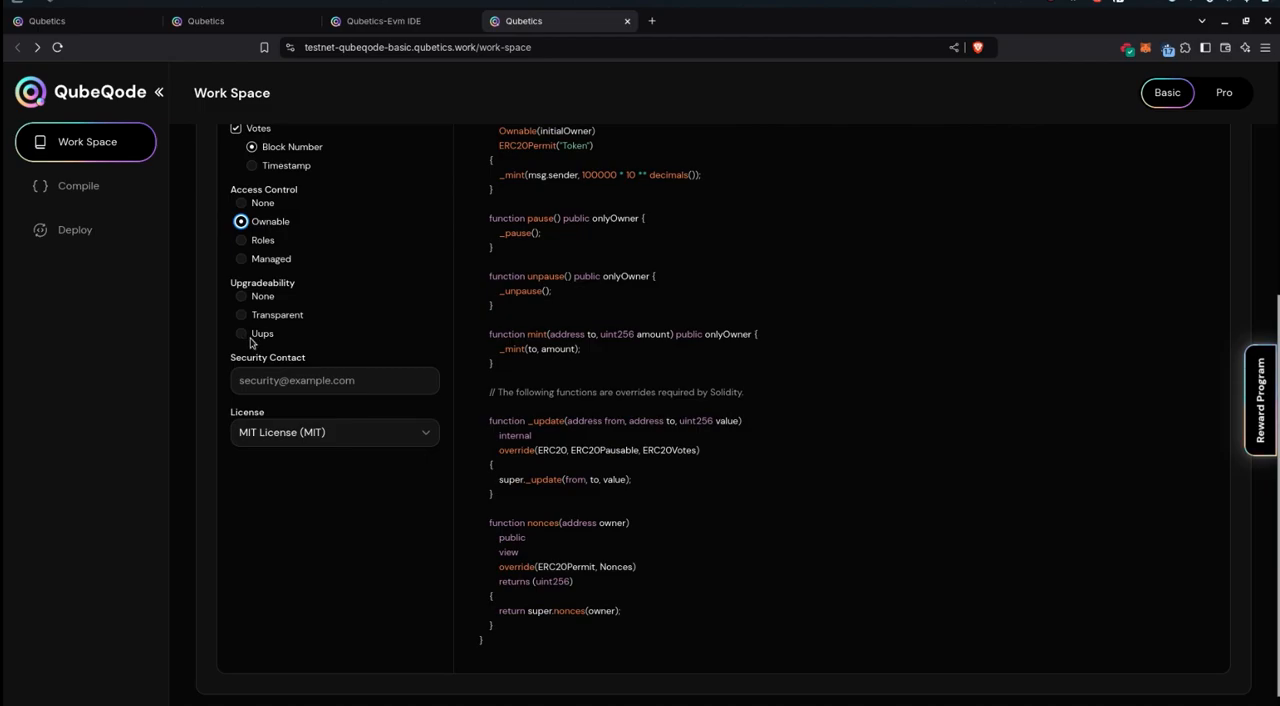
- Set Upgradeability to None and scroll down through the contract options
{"action": "left_click", "coordinate": [241, 296]}
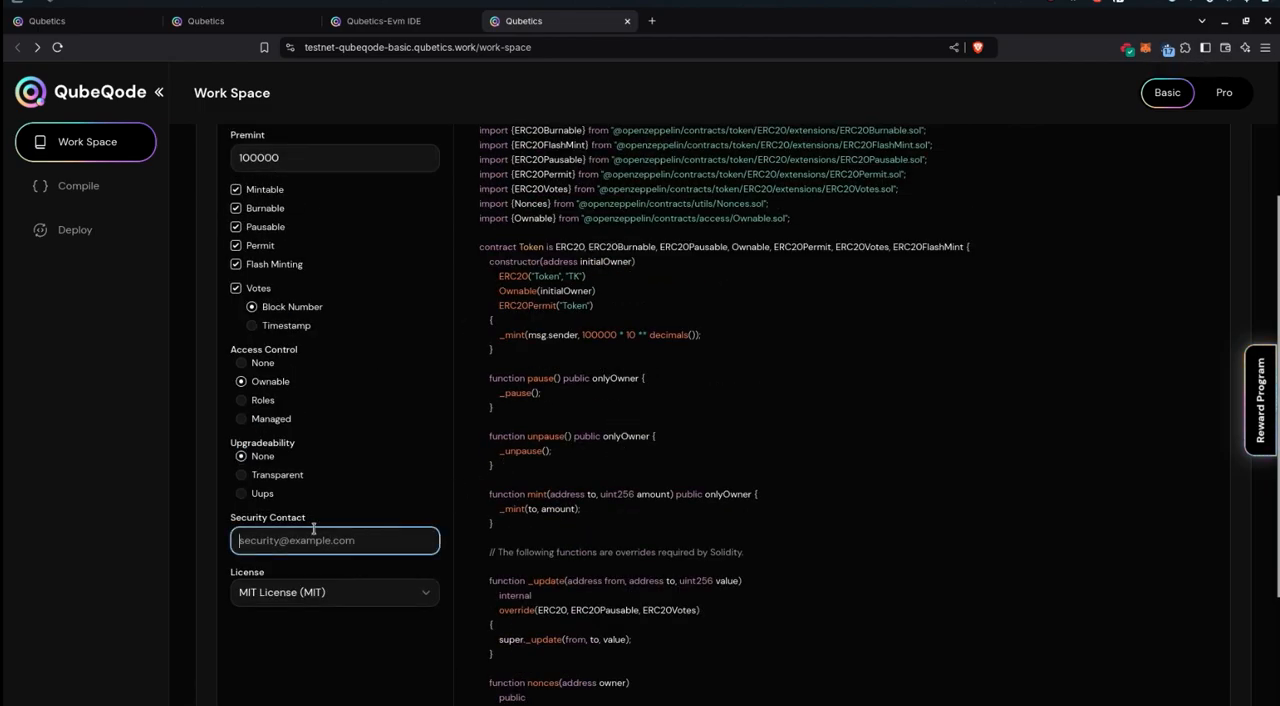
{"action": "scroll", "scroll_direction": "down", "scroll_amount": 3}
{"action": "type", "text": "fsdfdf"}
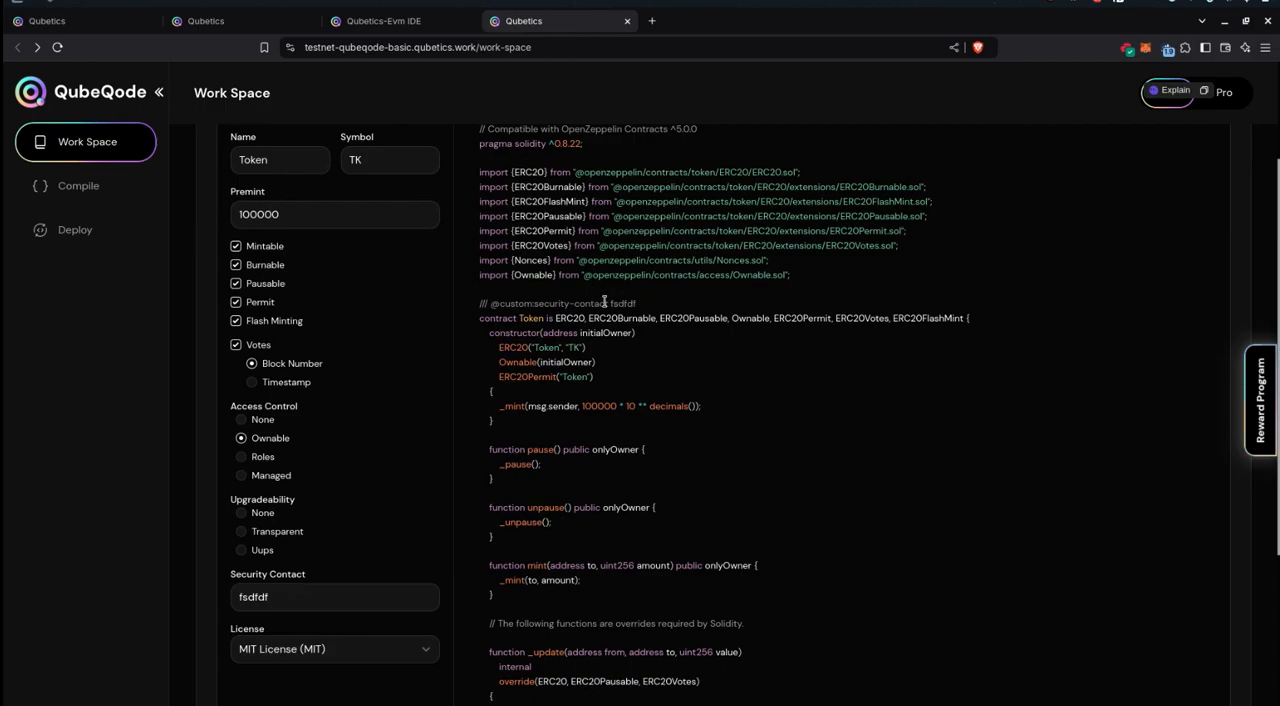
{"action": "scroll", "scroll_direction": "down", "scroll_amount": 3}
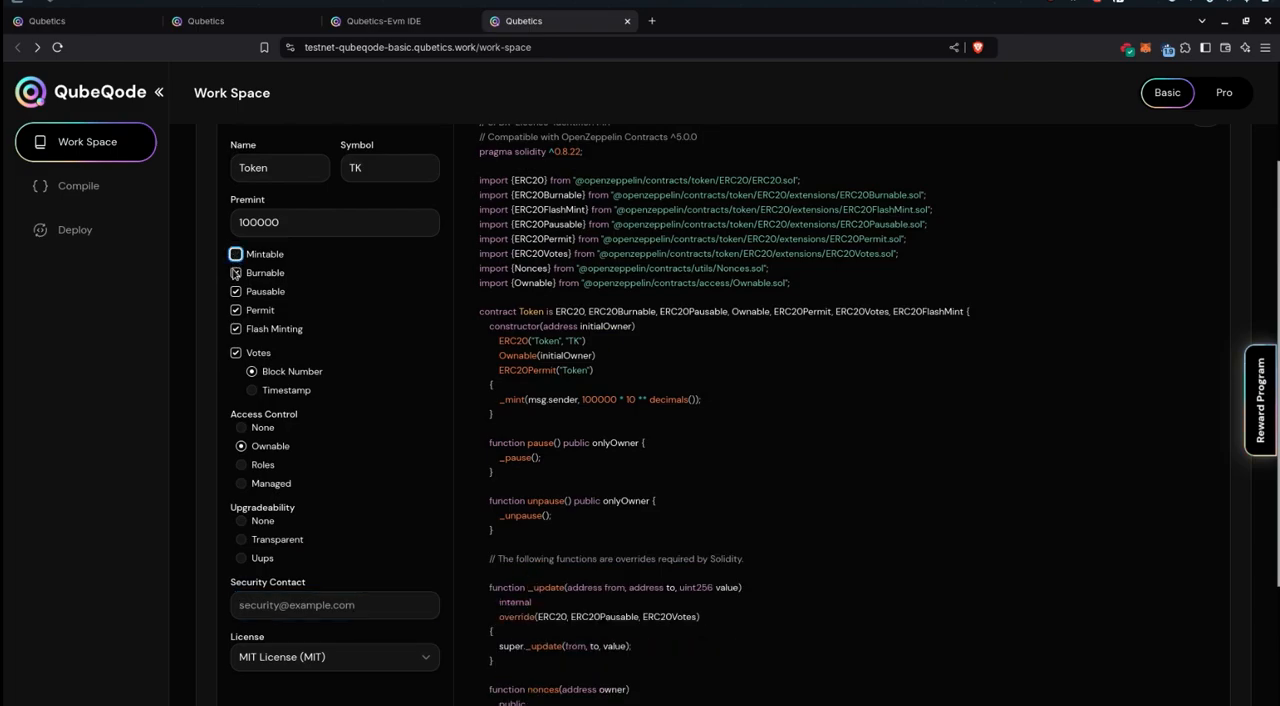
- Turn off voting support and choose MIT License from the License dropdown
{"action": "left_click", "coordinate": [235, 254]}
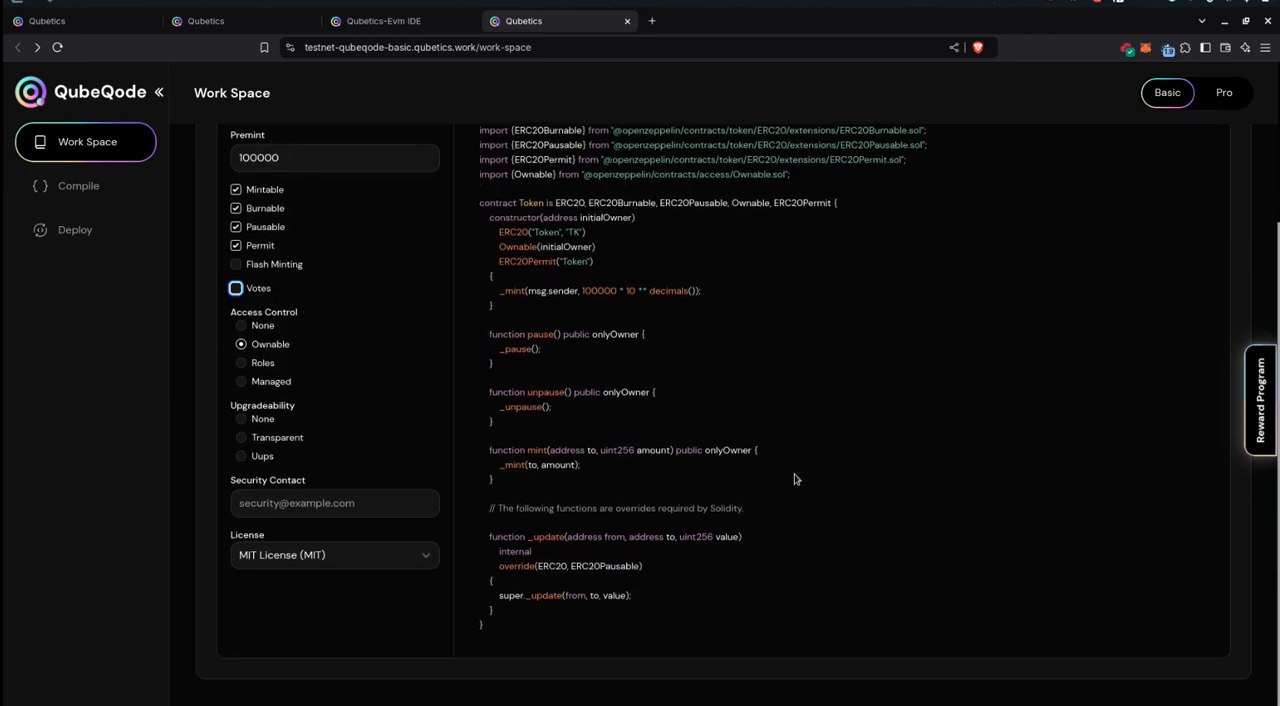
{"action": "left_click", "coordinate": [333, 554]}
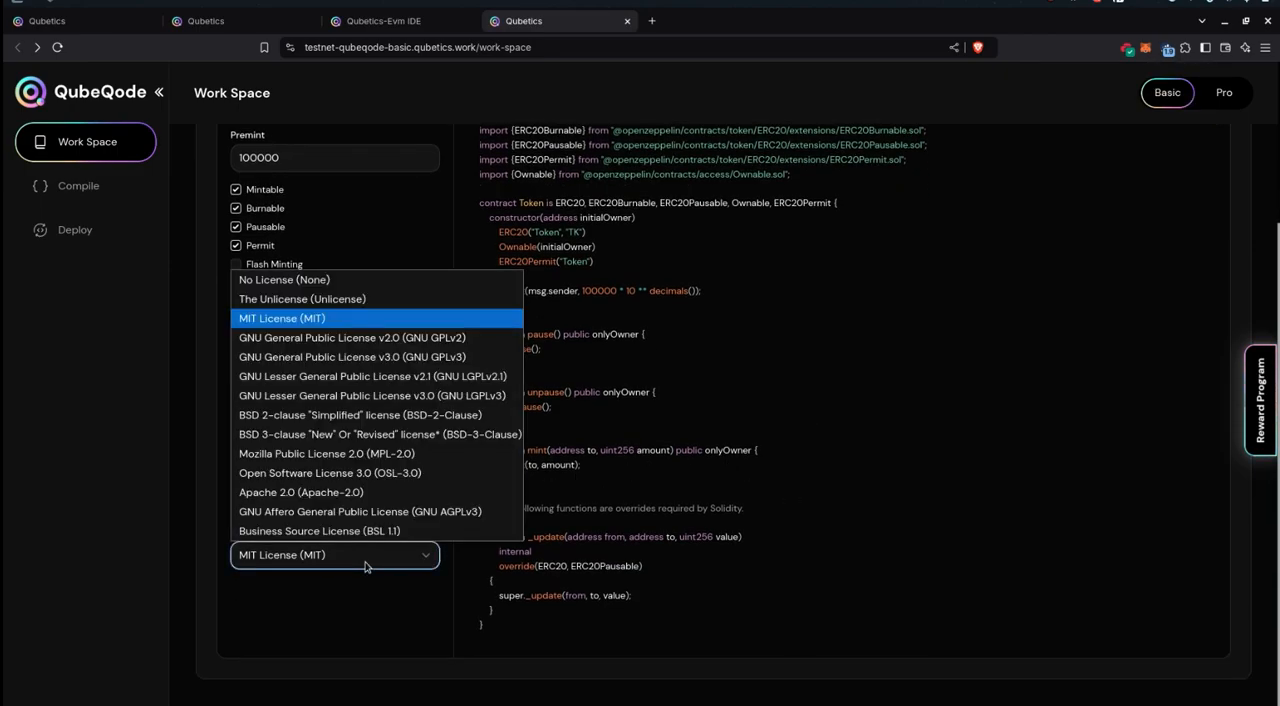
{"action": "mouse_move", "coordinate": [461, 543]}
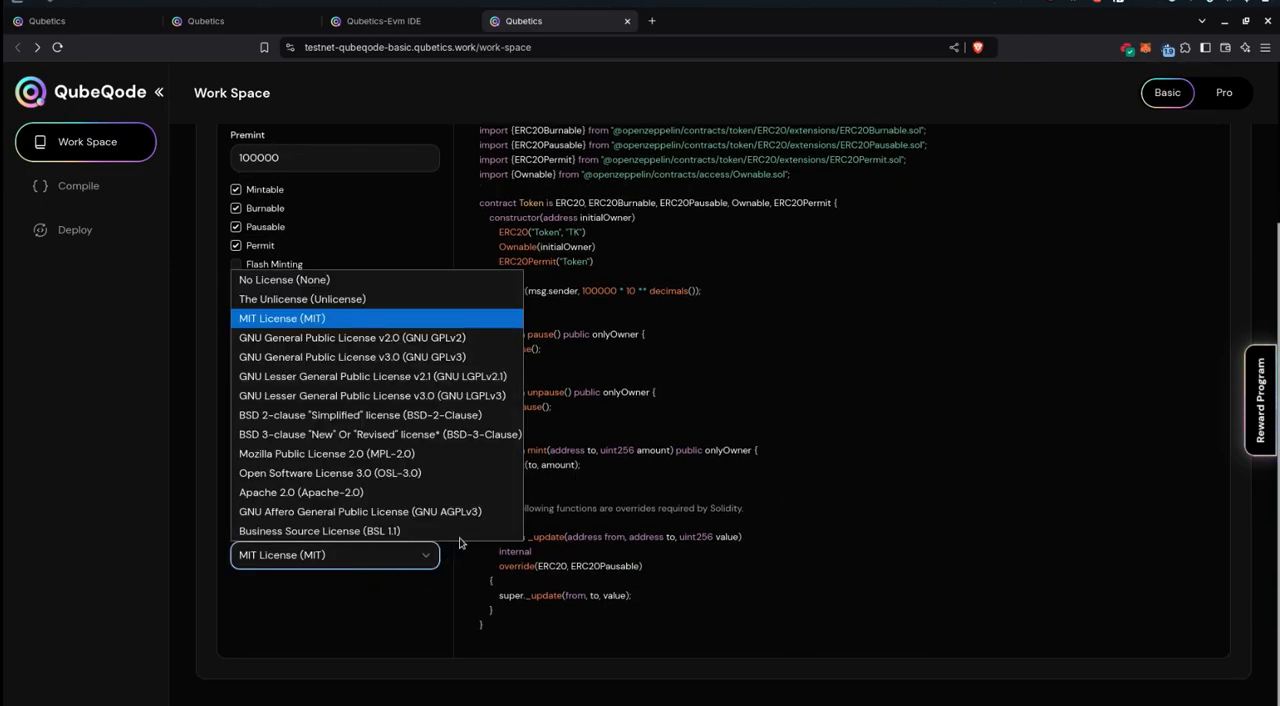
{"action": "left_click", "coordinate": [281, 318]}
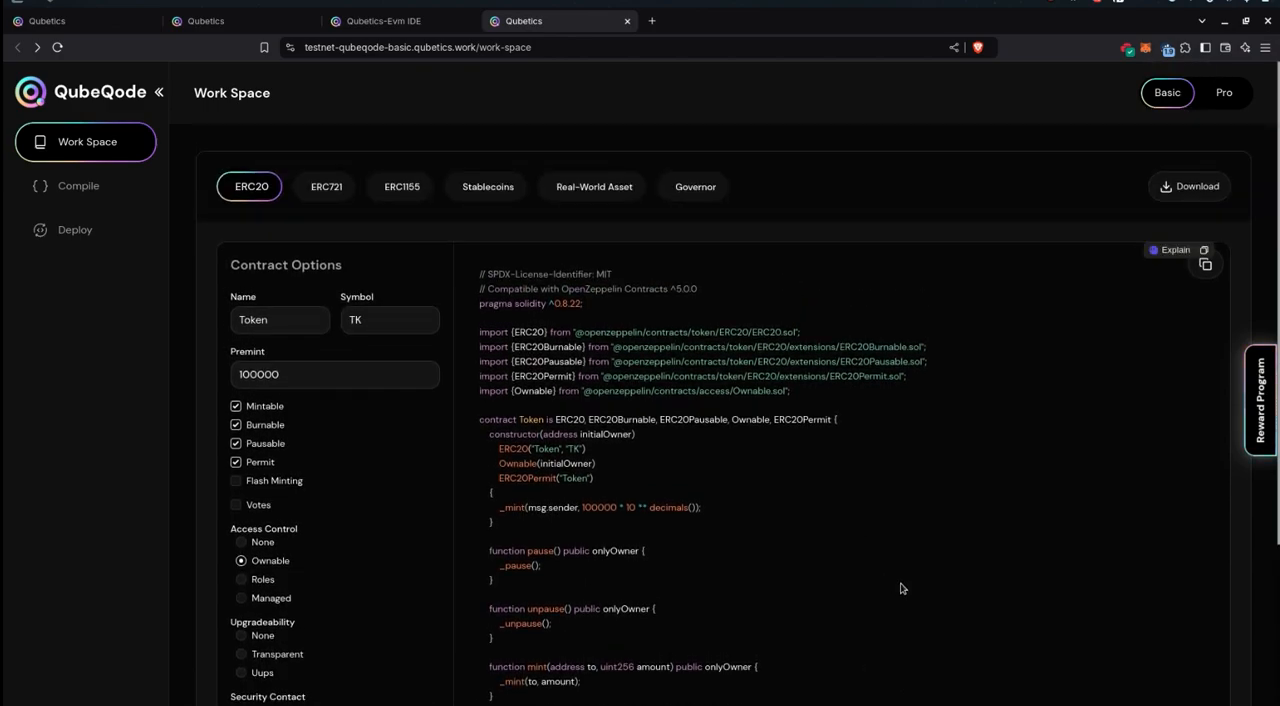
{"action": "mouse_move", "coordinate": [896, 478]}
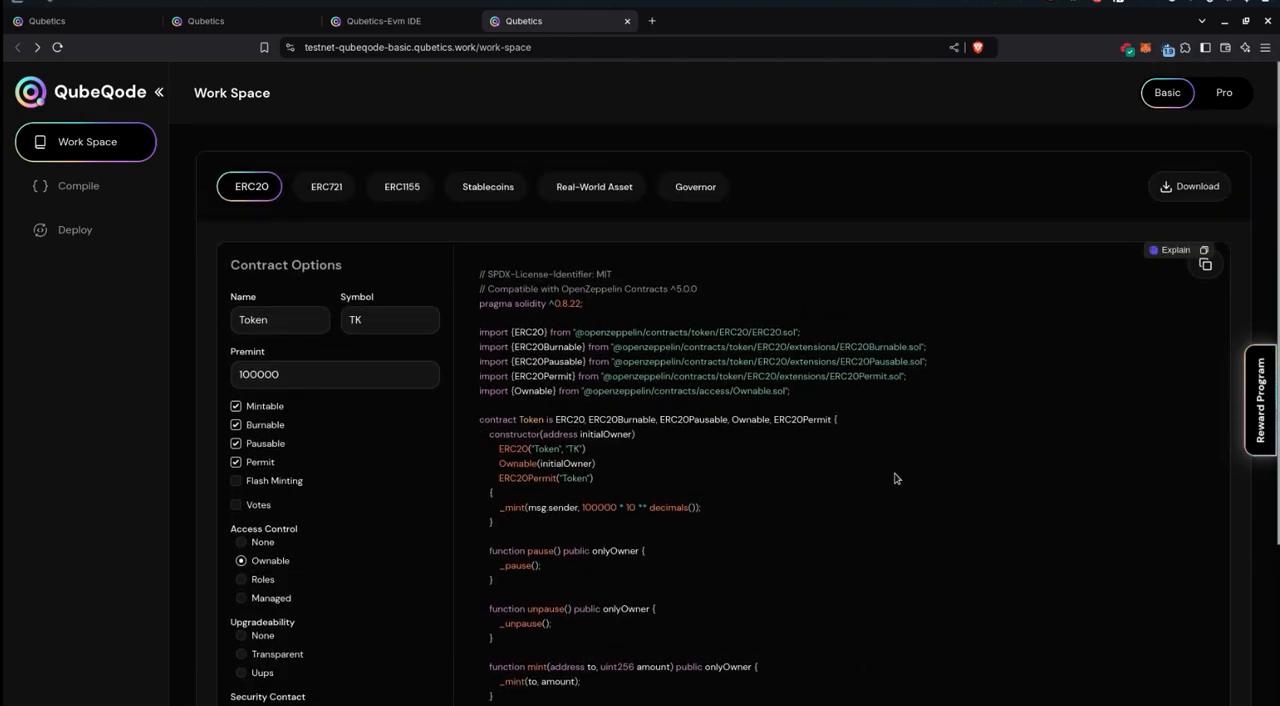
{"action": "mouse_move", "coordinate": [678, 413]}
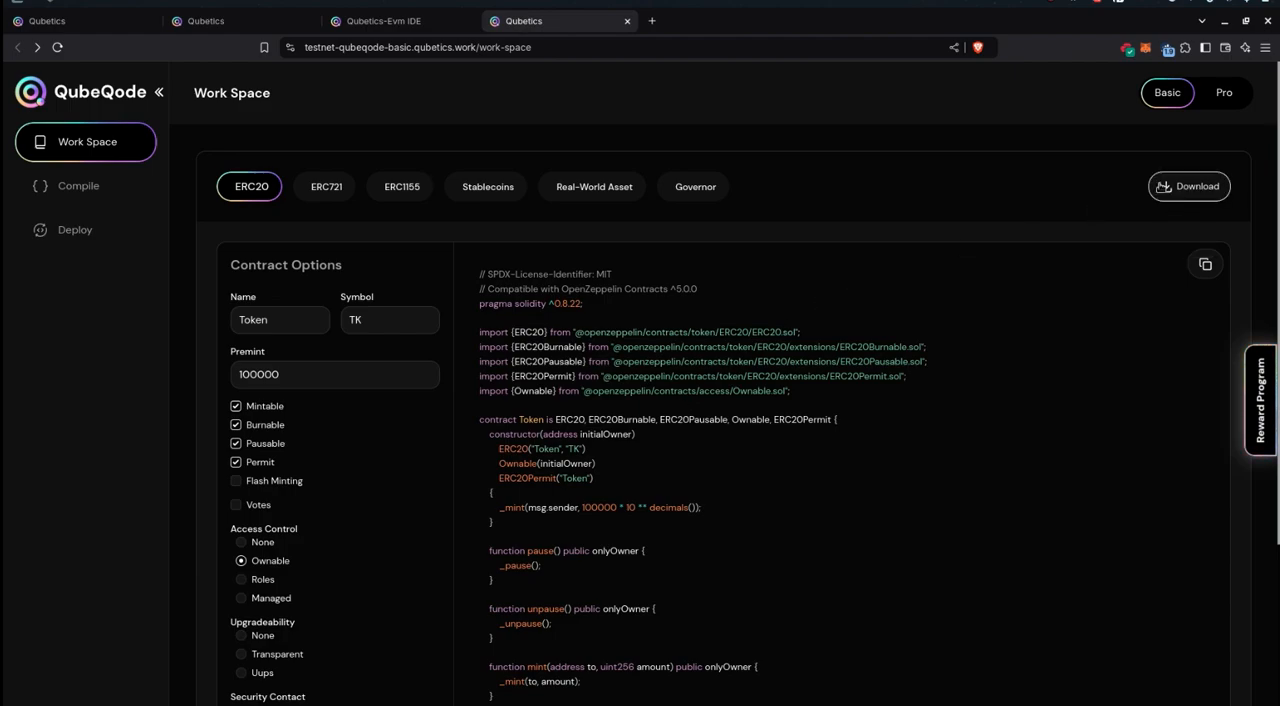
{"action": "mouse_move", "coordinate": [1189, 200]}
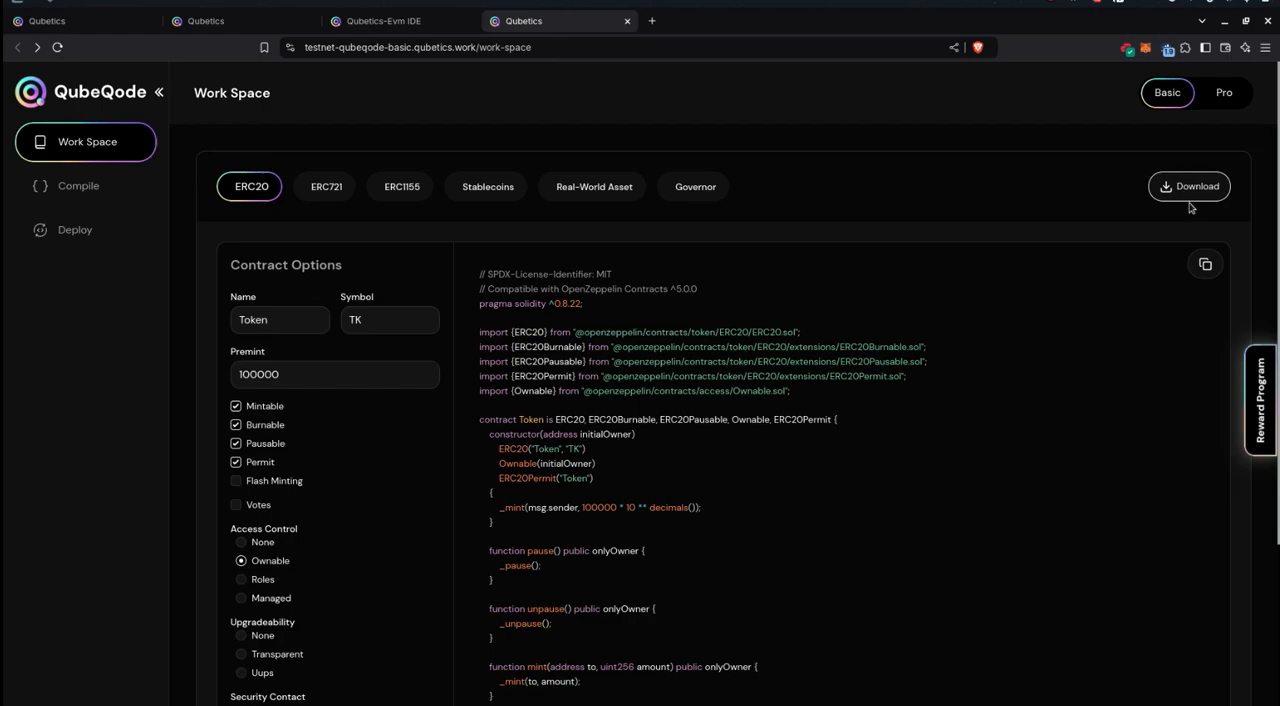
{"action": "mouse_move", "coordinate": [1135, 191]}
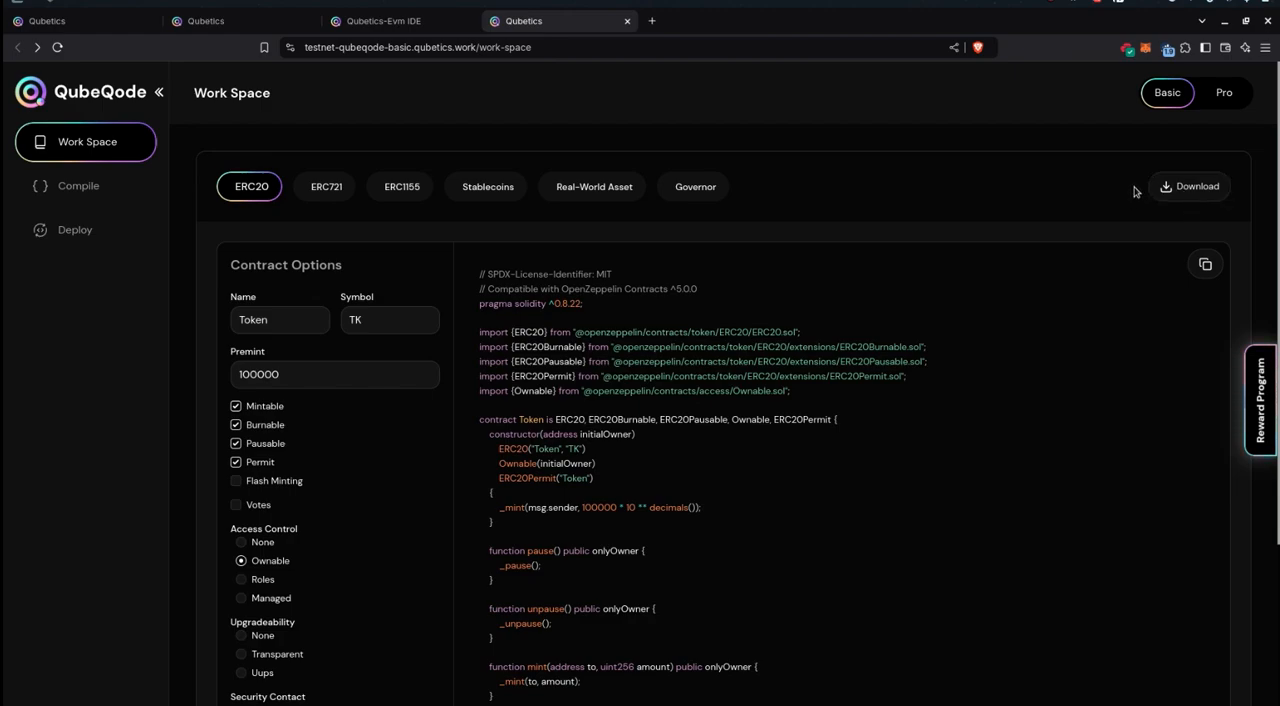
{"action": "mouse_move", "coordinate": [1145, 195]}
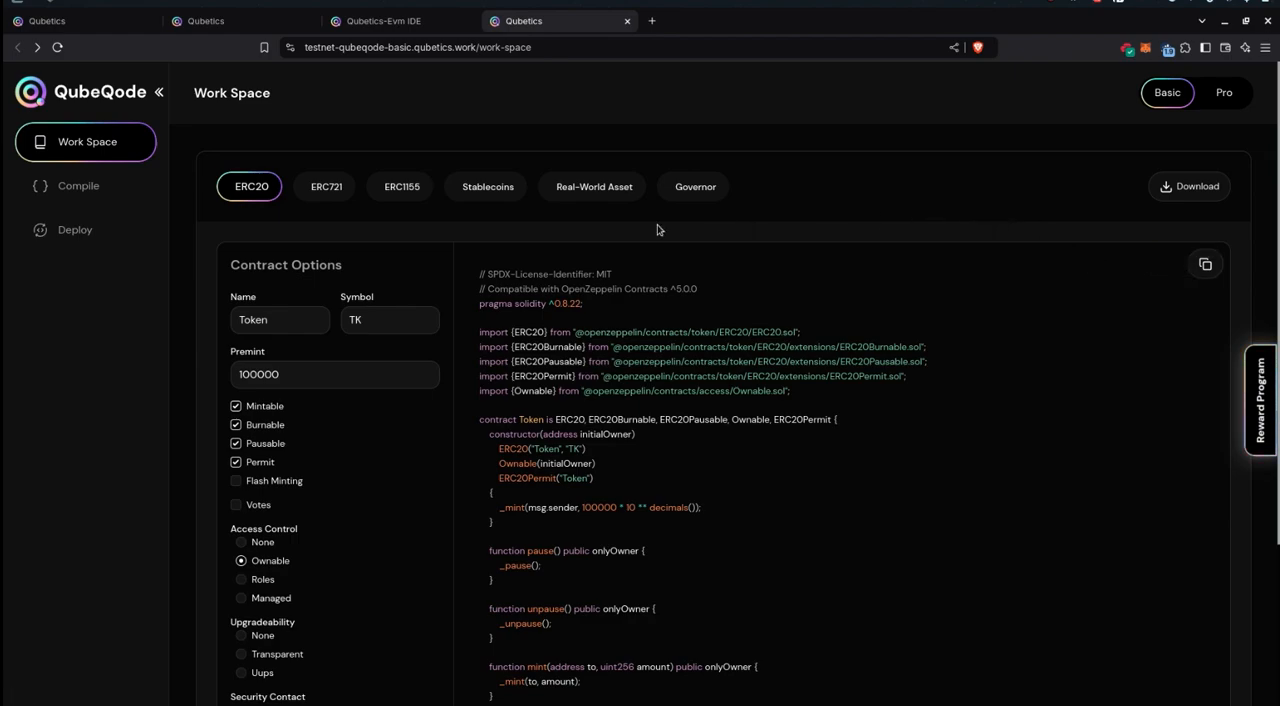
{"action": "left_click", "coordinate": [78, 186]}
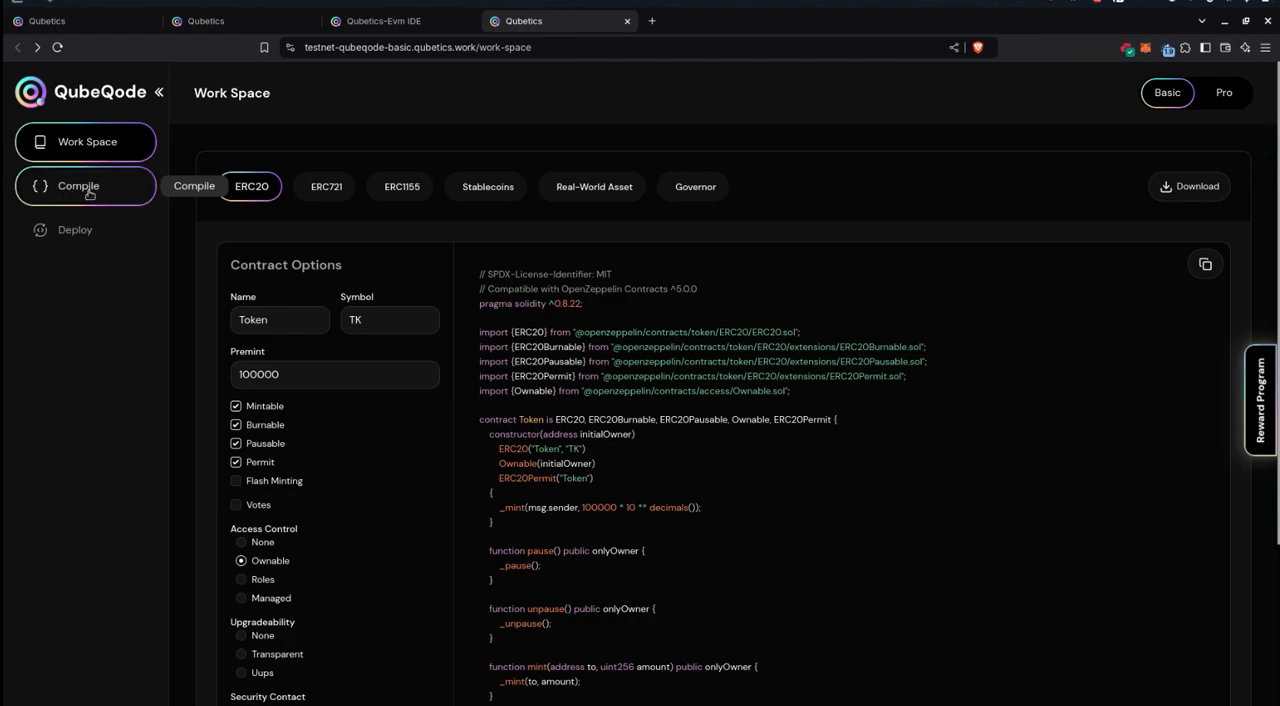
- Compile Token with Solidity compiler 0.8.28 targeting the SHANGHAI EVM version
{"action": "left_click", "coordinate": [78, 185]}
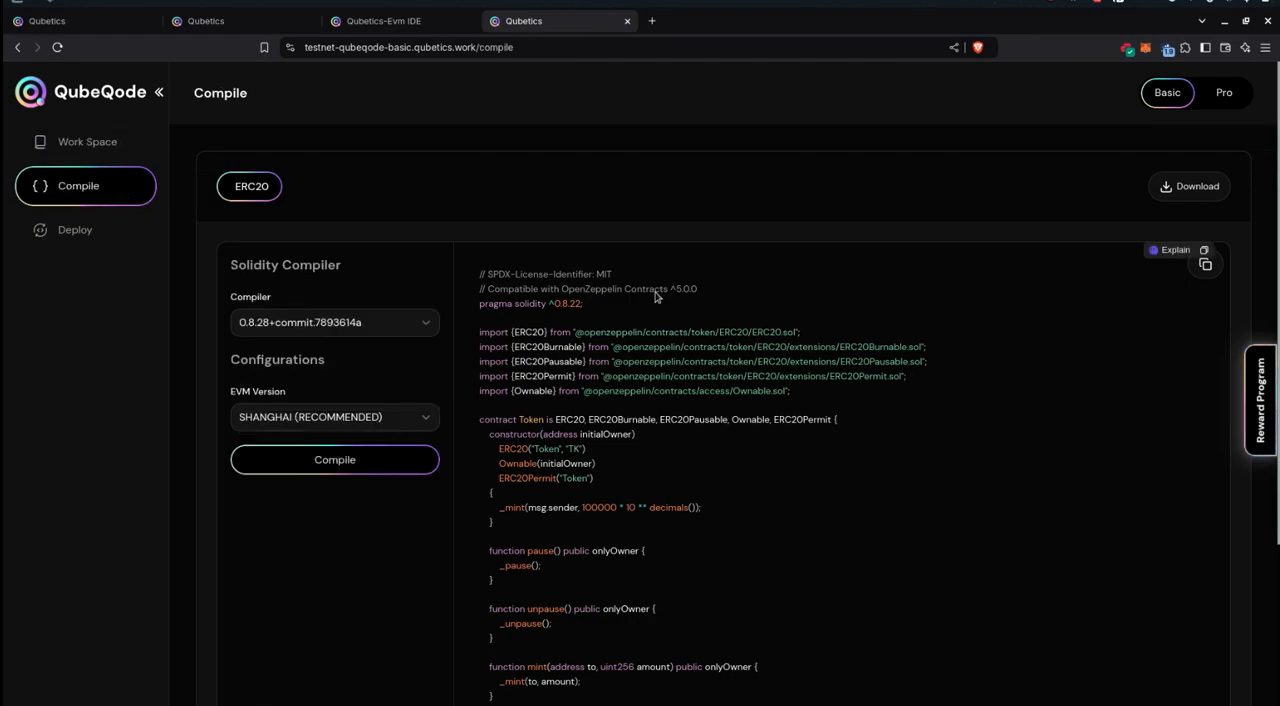
{"action": "scroll", "scroll_direction": "down", "scroll_amount": 3}
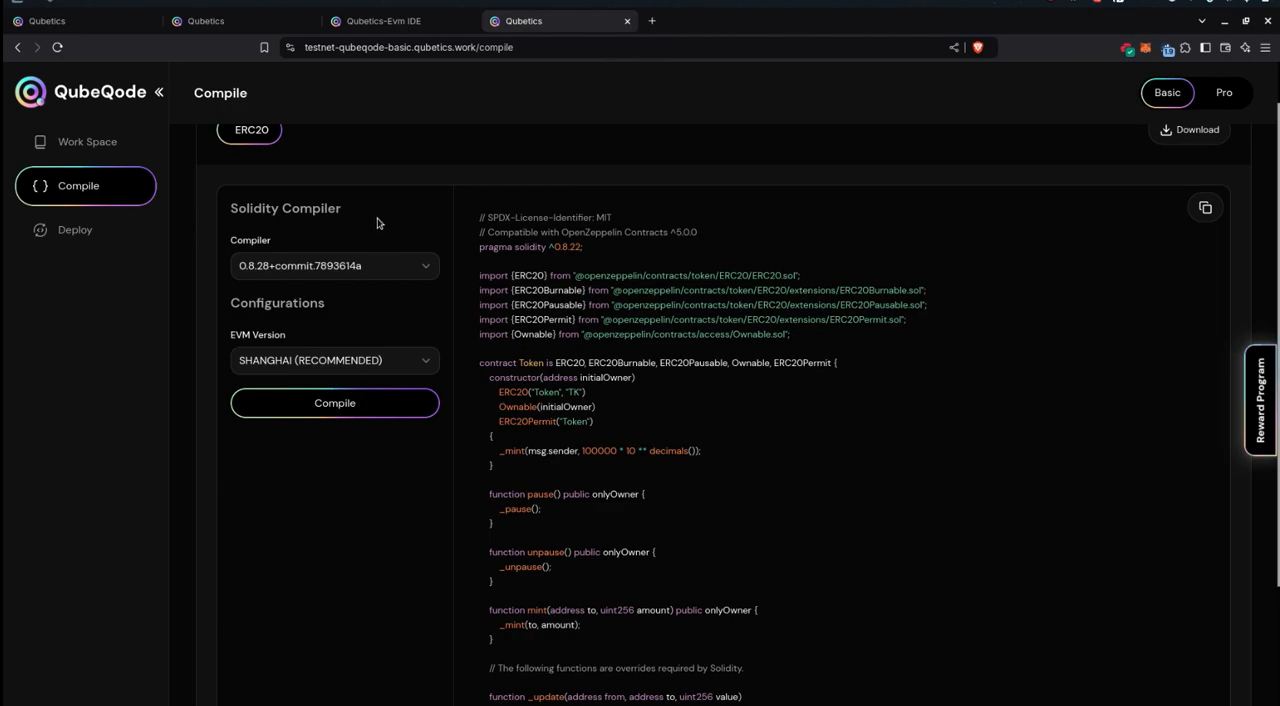
{"action": "mouse_move", "coordinate": [387, 247]}
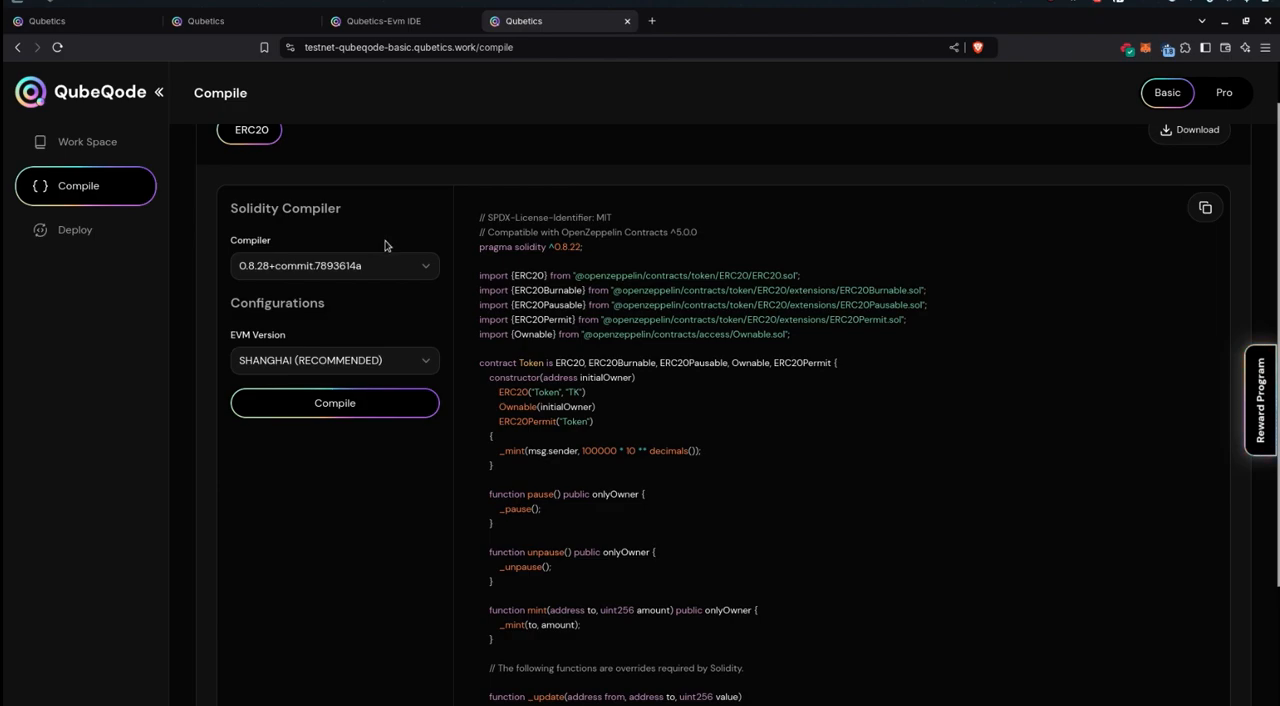
{"action": "left_click", "coordinate": [334, 265]}
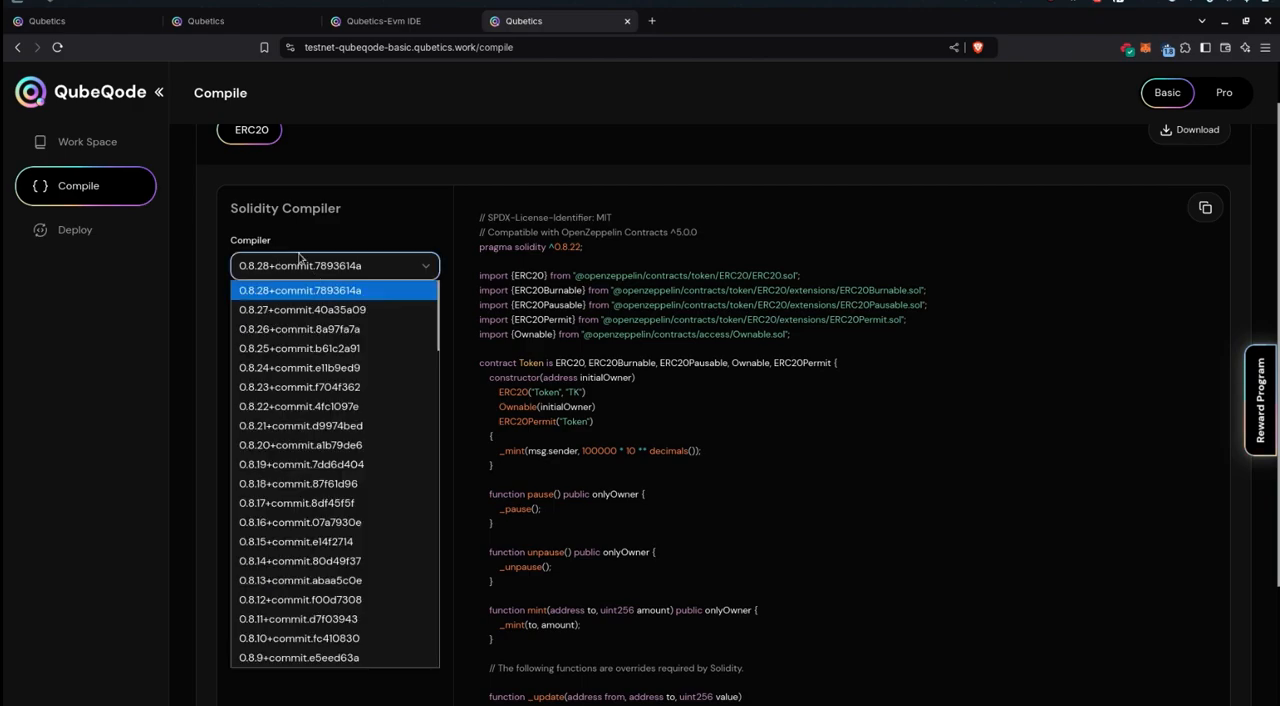
{"action": "mouse_move", "coordinate": [299, 328]}
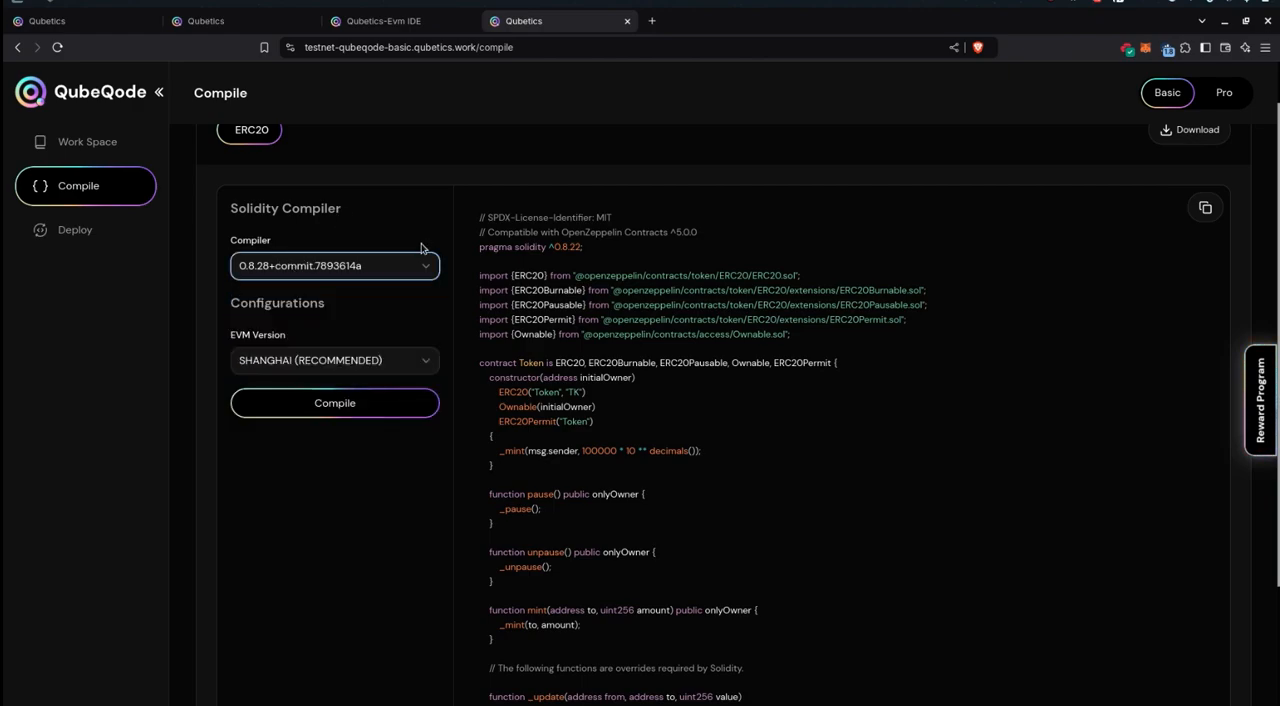
{"action": "mouse_move", "coordinate": [333, 347]}
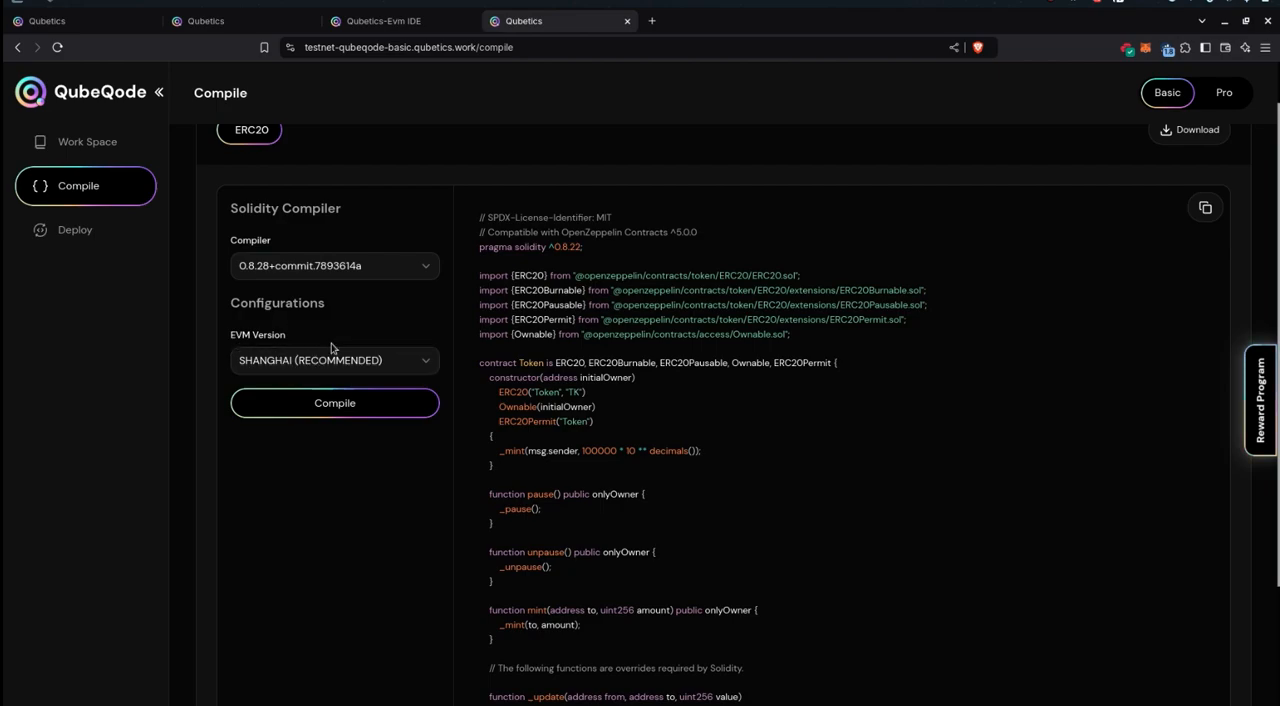
{"action": "double_click", "coordinate": [268, 335]}
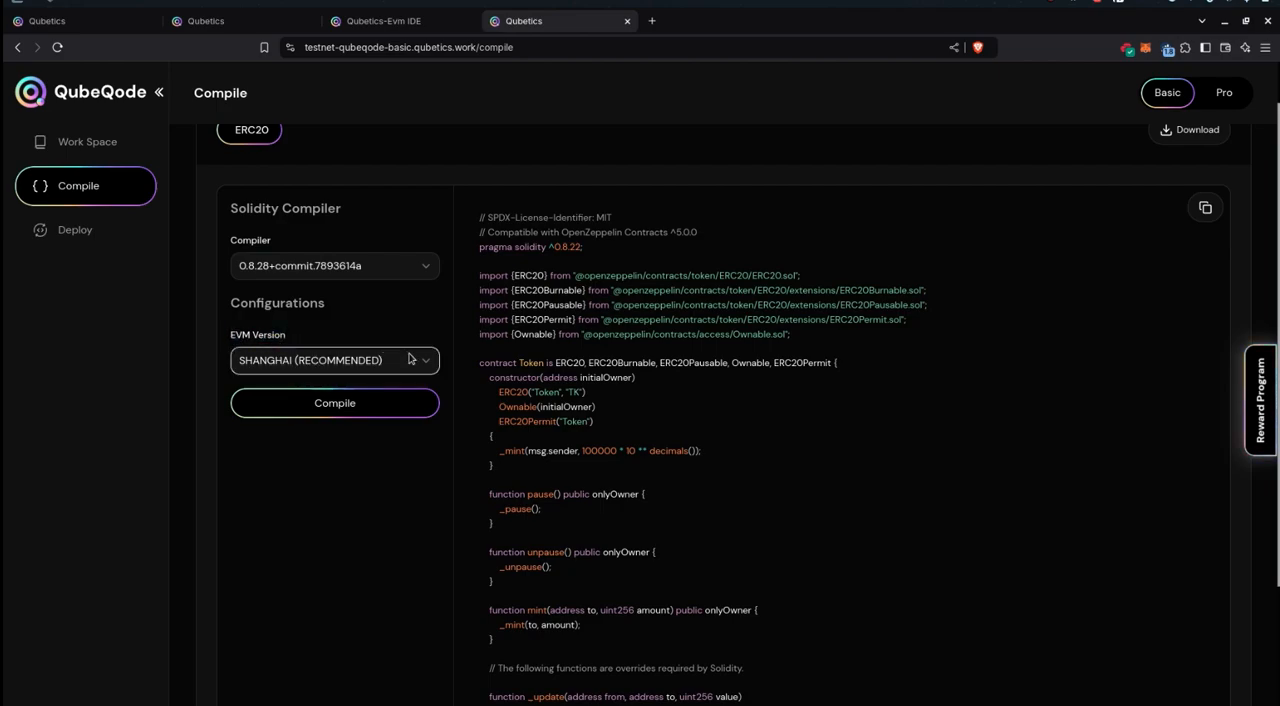
{"action": "left_click", "coordinate": [334, 360]}
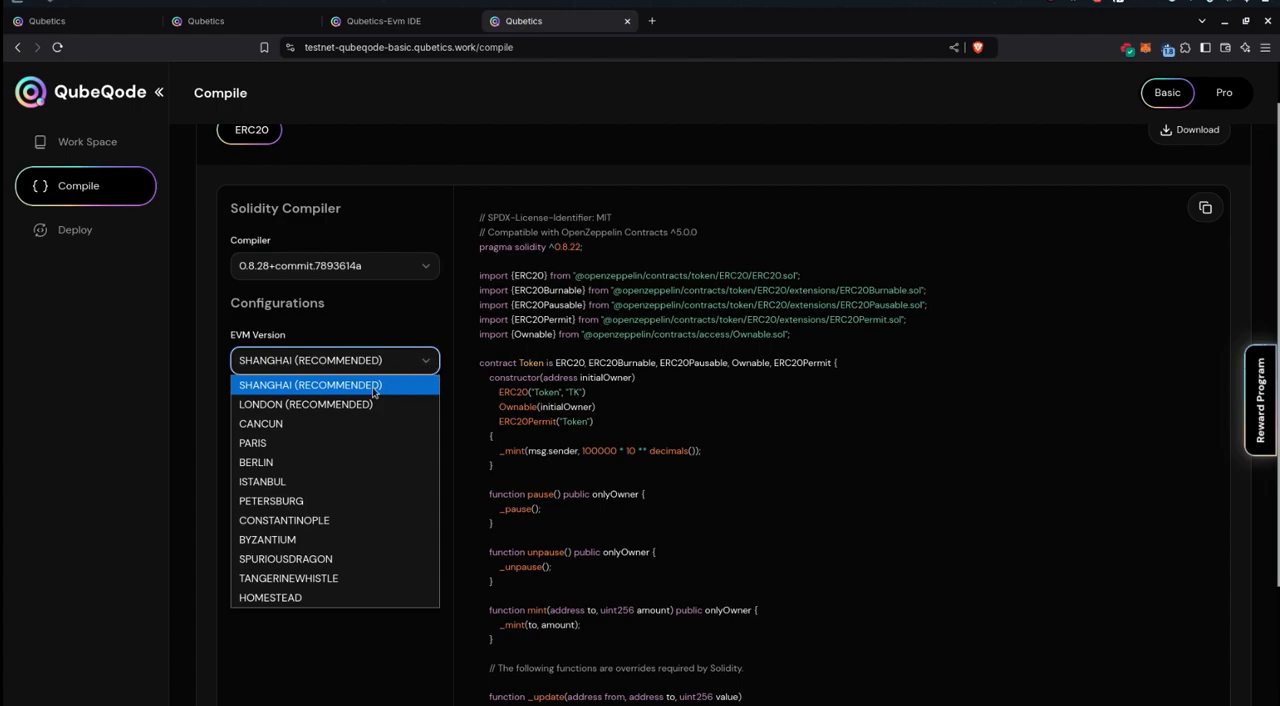
{"action": "mouse_move", "coordinate": [335, 404]}
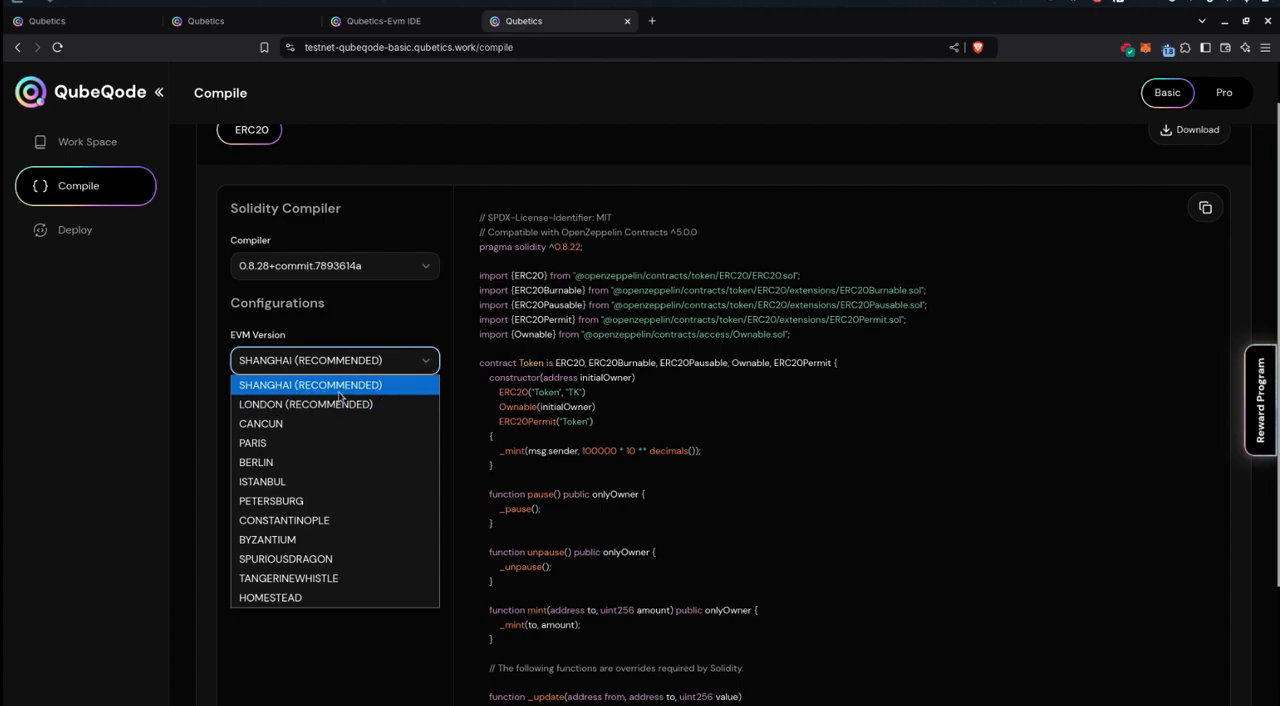
{"action": "mouse_move", "coordinate": [305, 404]}
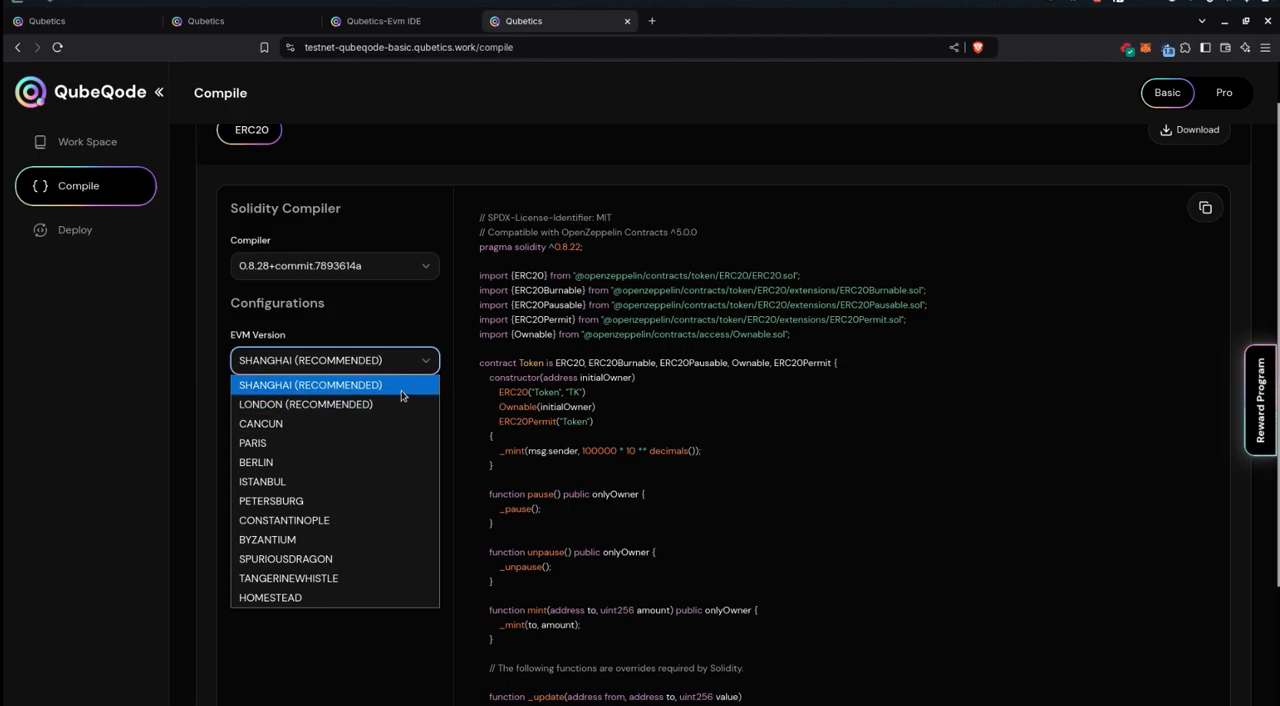
{"action": "mouse_move", "coordinate": [335, 391]}
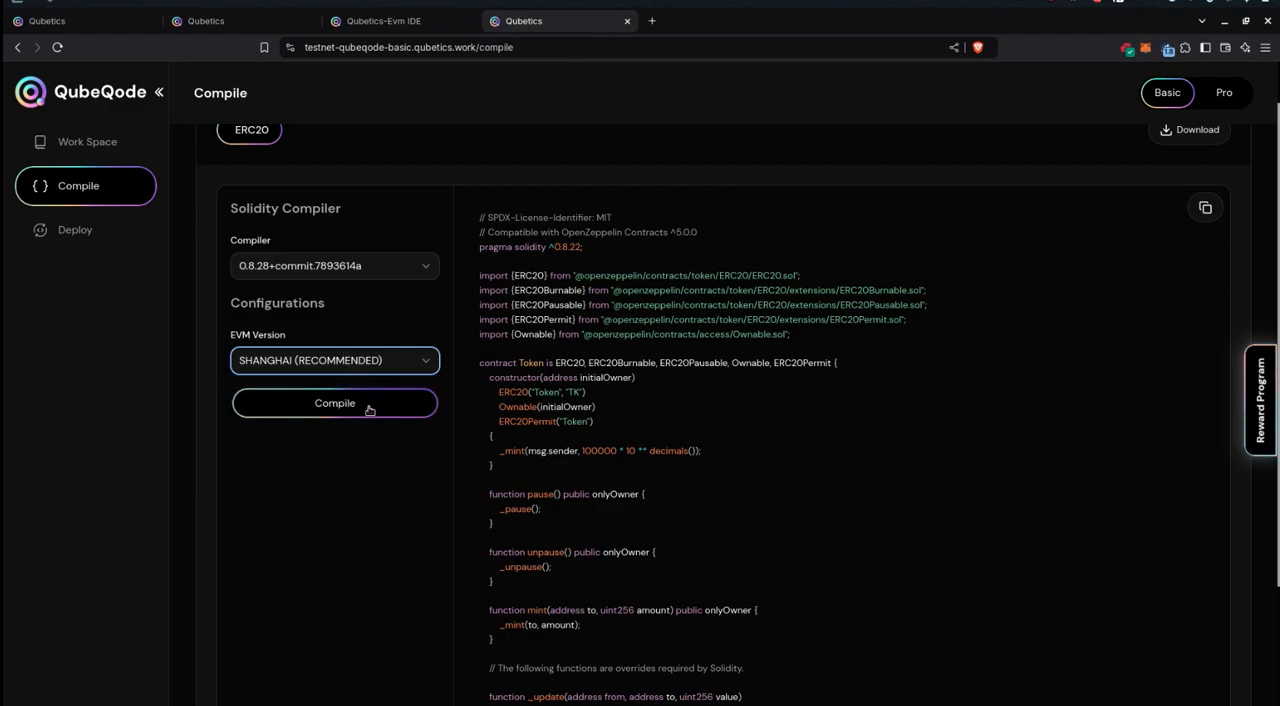
{"action": "left_click", "coordinate": [334, 402]}
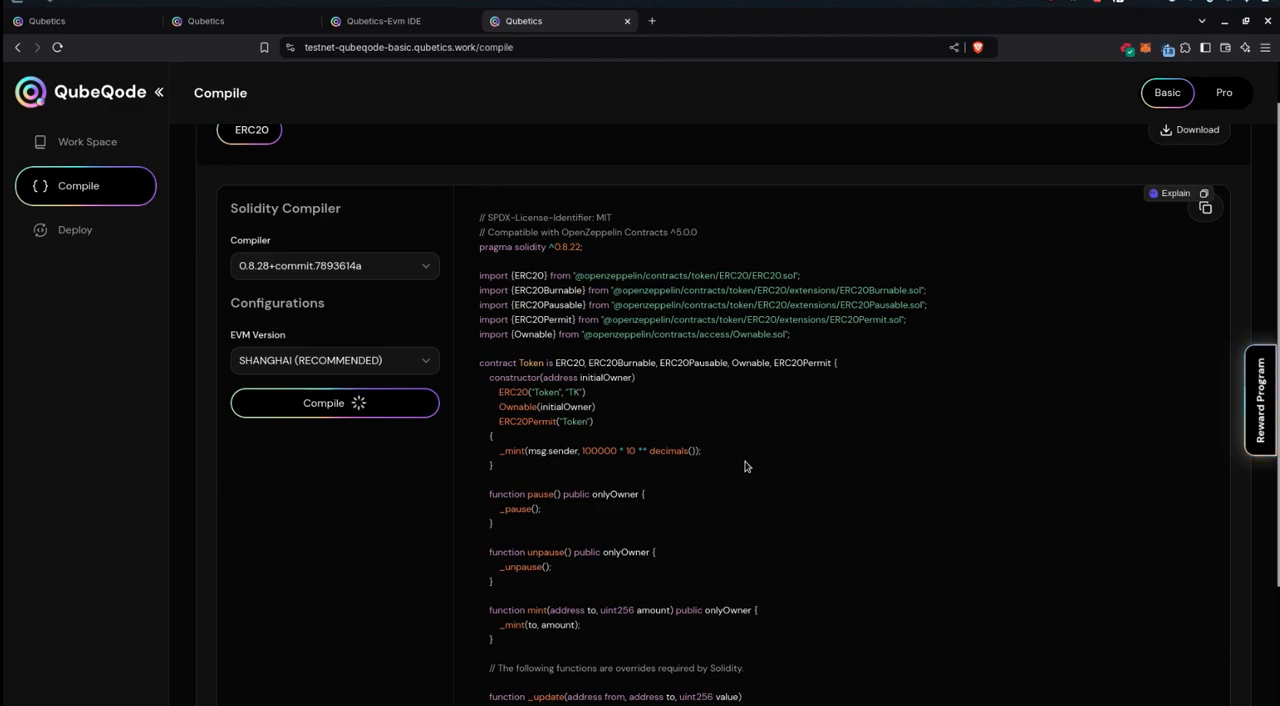
{"action": "left_click", "coordinate": [334, 403]}
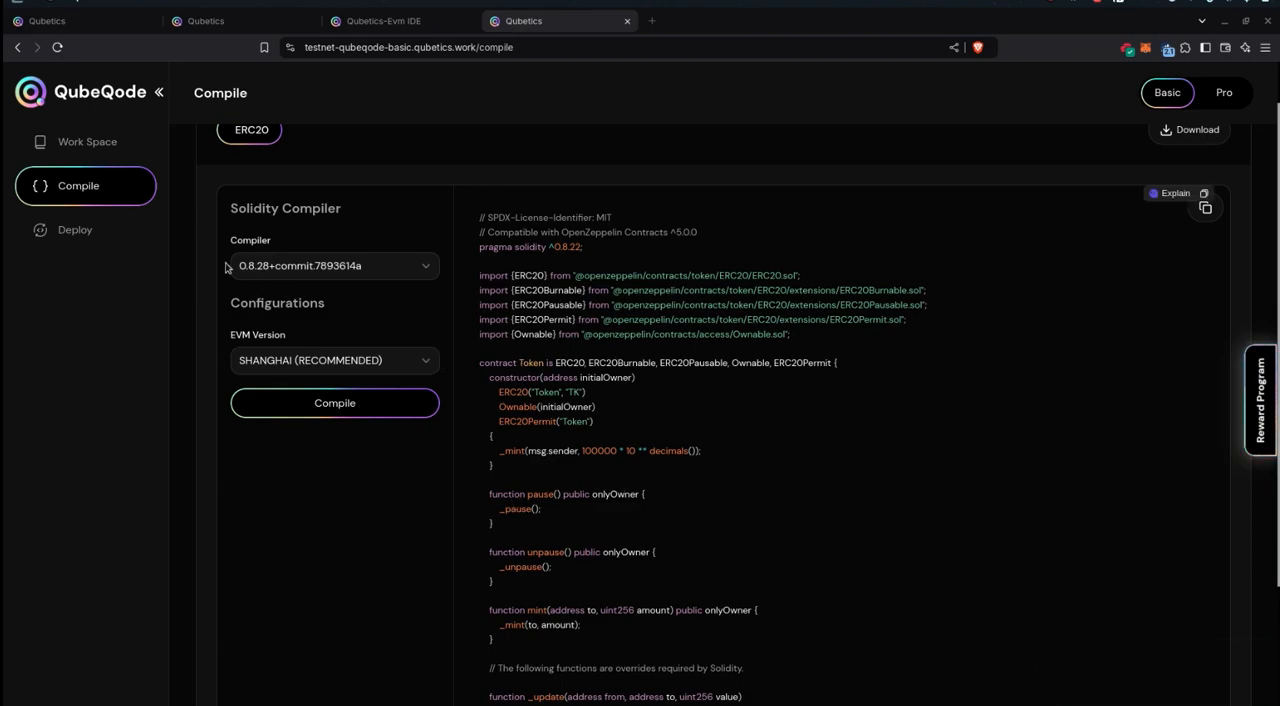
- Connect MetaMask on the Deploy page, showing chain 9003 and a 20 TICS balance
{"action": "left_click", "coordinate": [75, 229]}
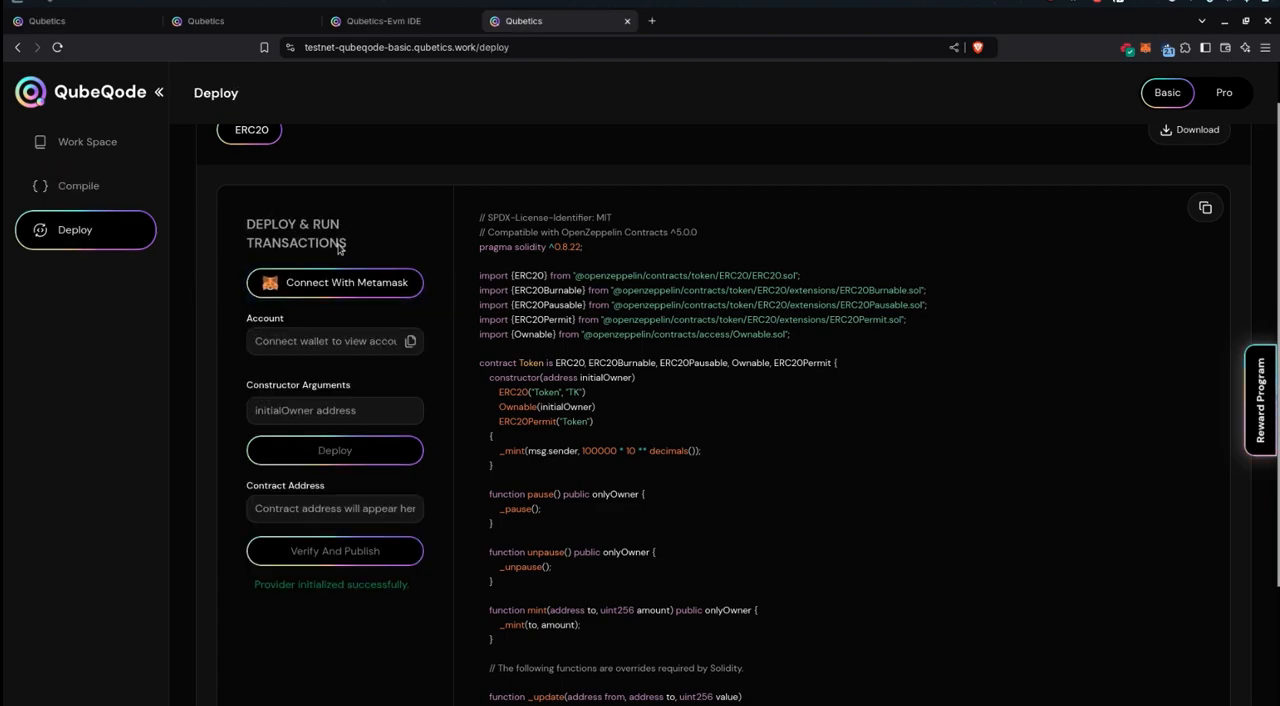
{"action": "mouse_move", "coordinate": [335, 295]}
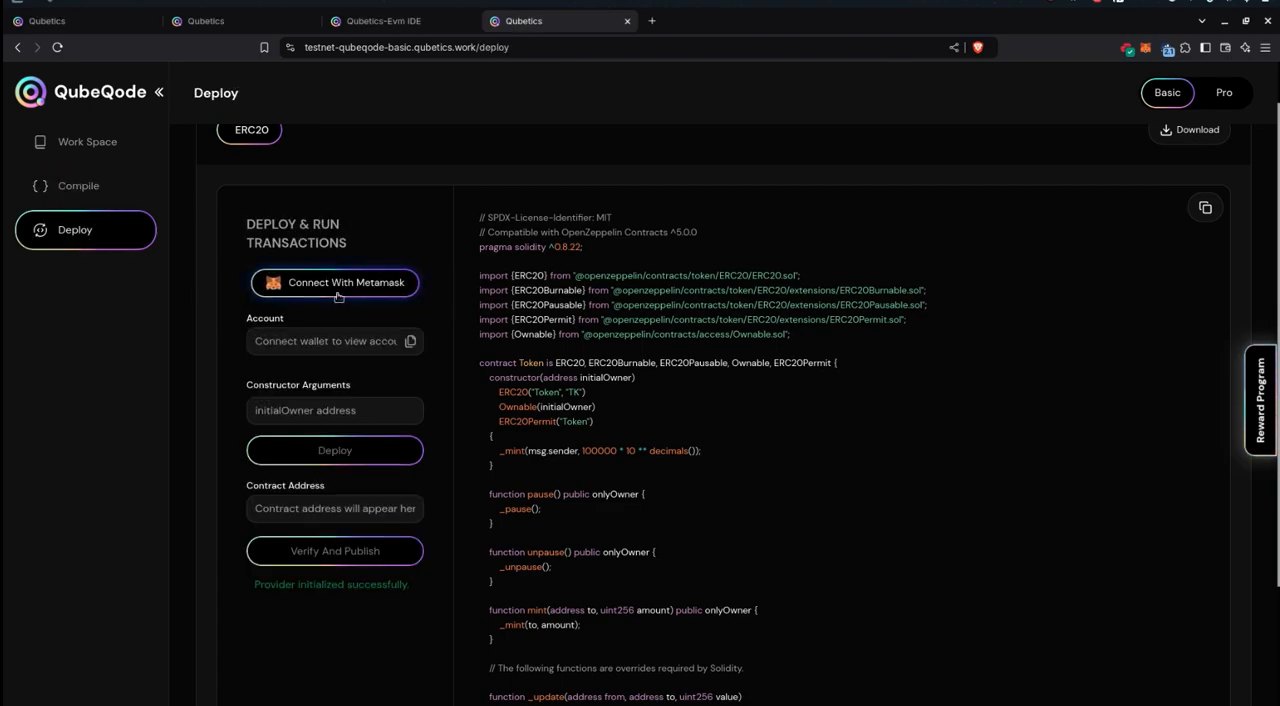
{"action": "left_click", "coordinate": [334, 282]}
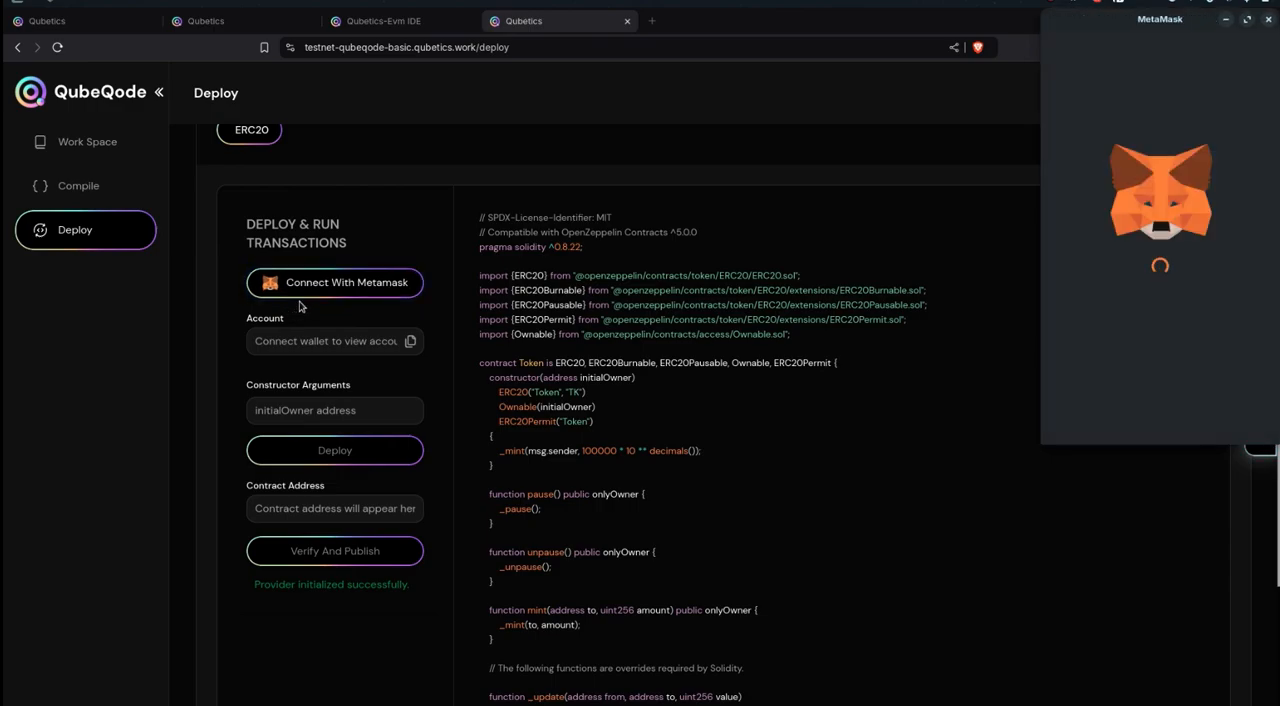
{"action": "left_click", "coordinate": [334, 282]}
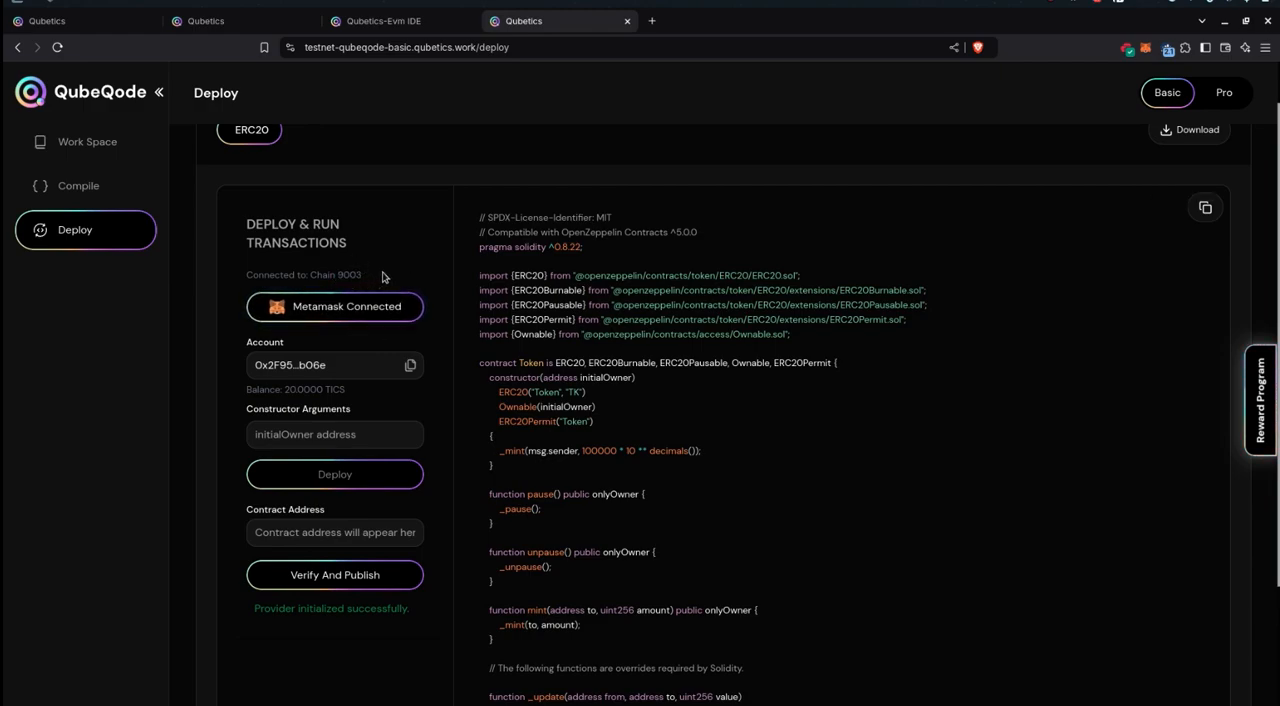
{"action": "mouse_move", "coordinate": [418, 335]}
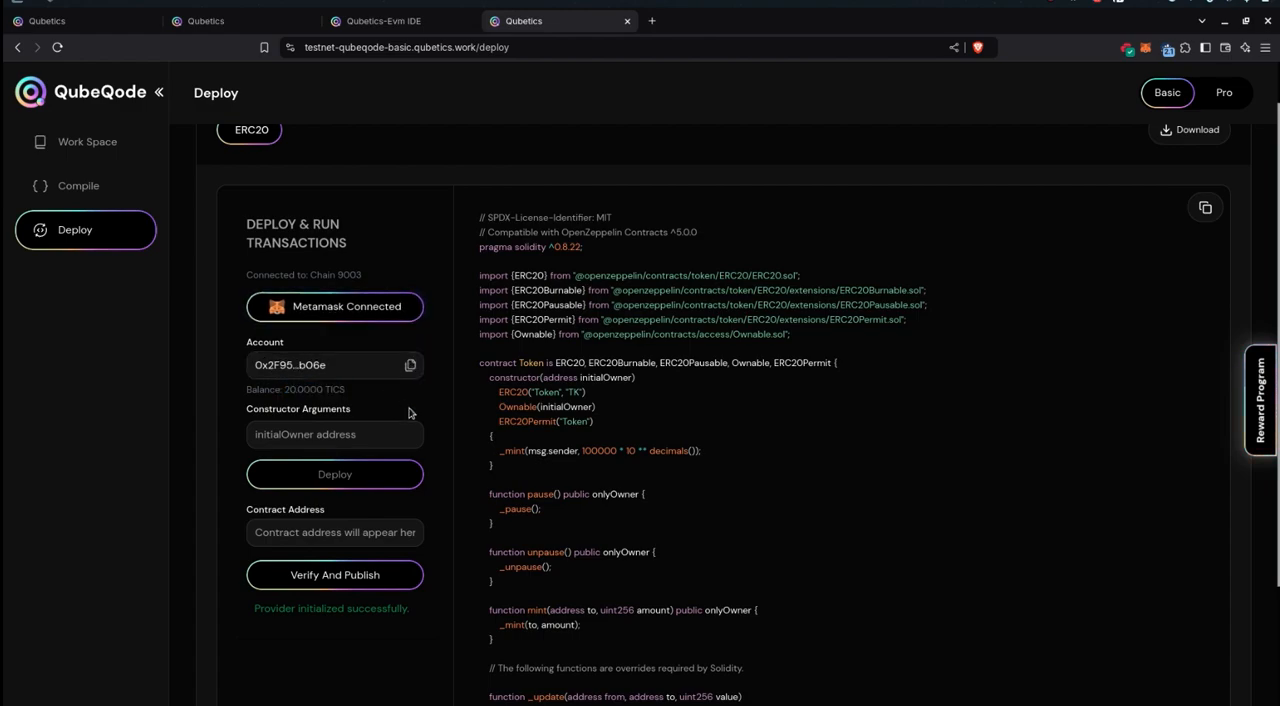
{"action": "scroll", "scroll_direction": "down", "scroll_amount": 3}
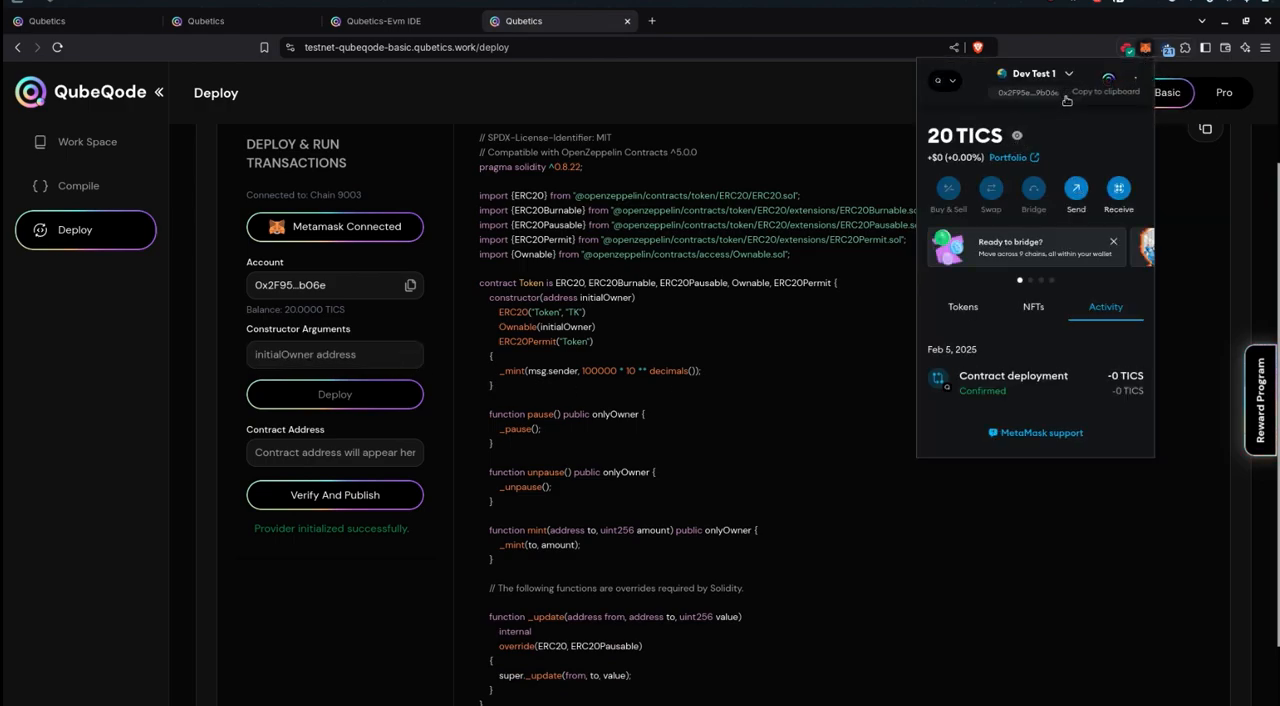
- Use the wallet address as initialOwner and confirm the Token deployment in MetaMask
{"action": "left_click", "coordinate": [335, 354]}
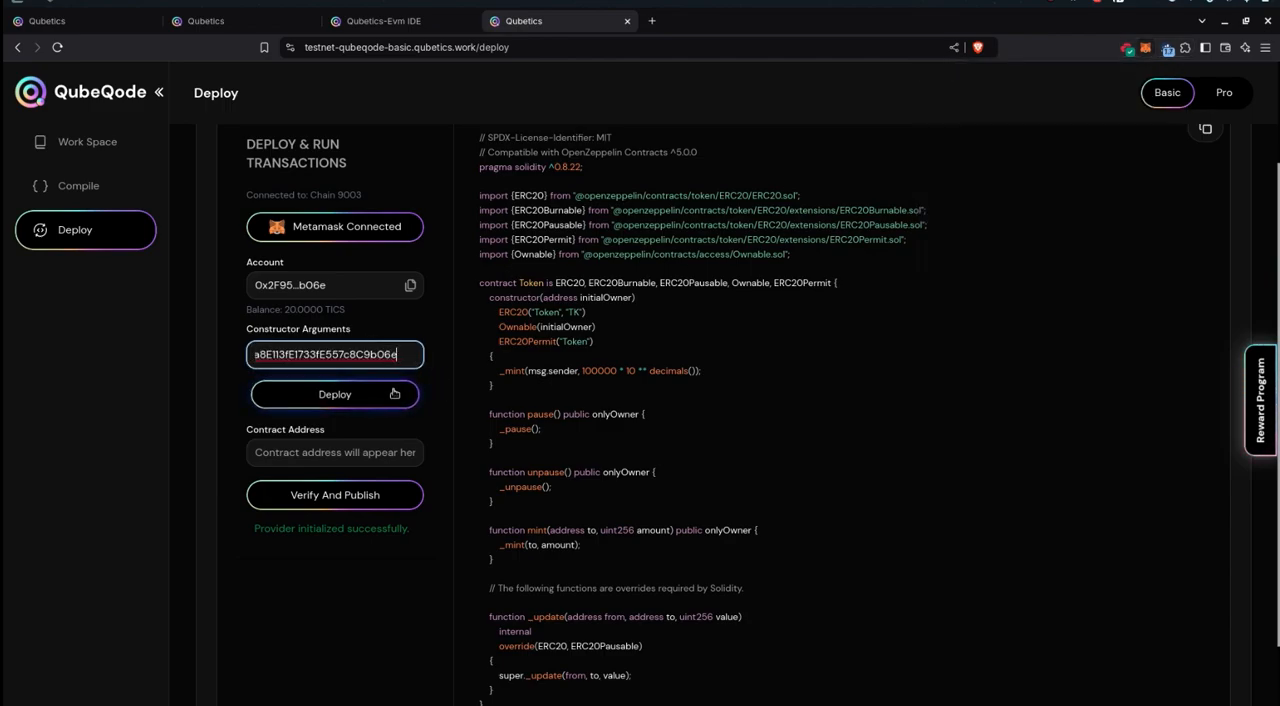
{"action": "left_click", "coordinate": [335, 393]}
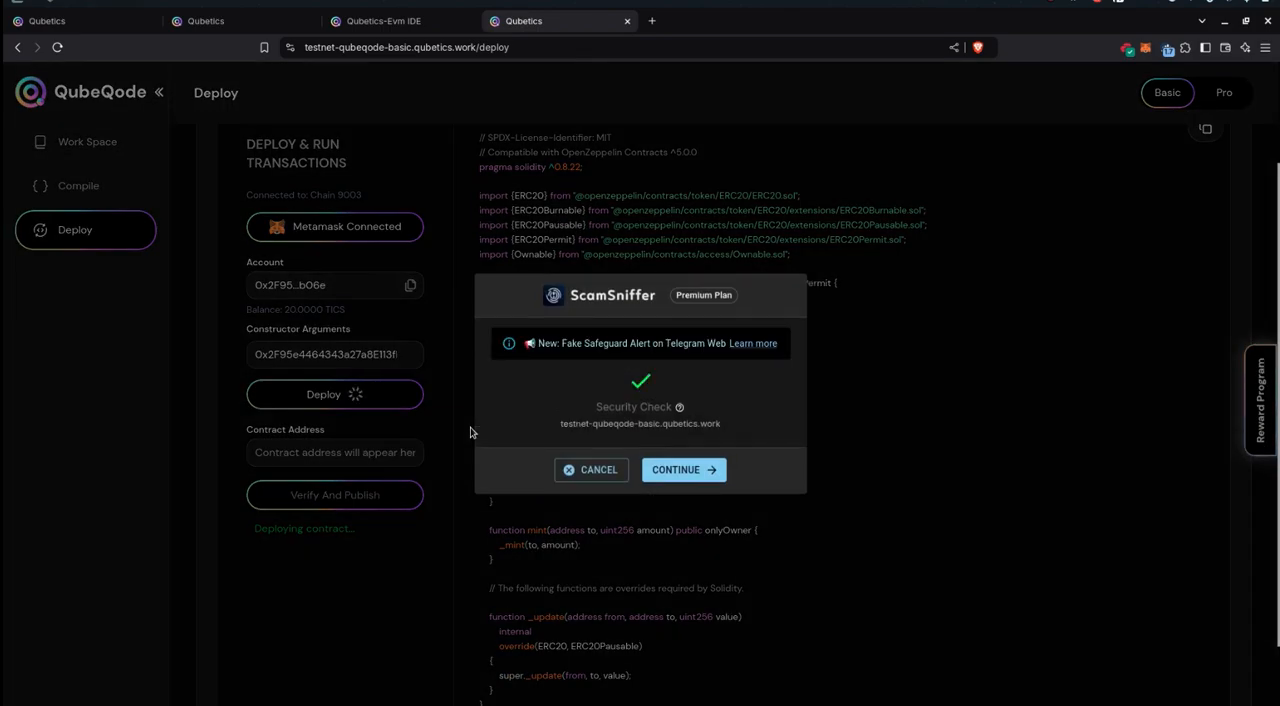
{"action": "left_click", "coordinate": [684, 470]}
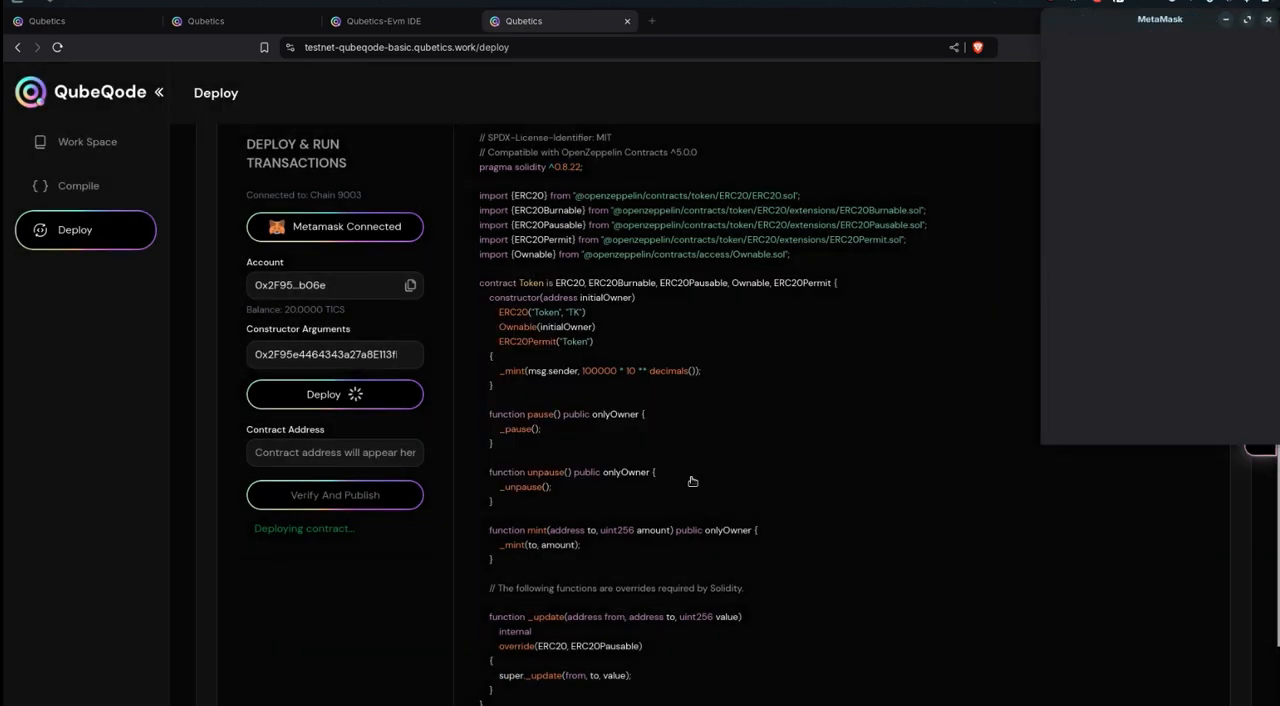
{"action": "left_click", "coordinate": [323, 393]}
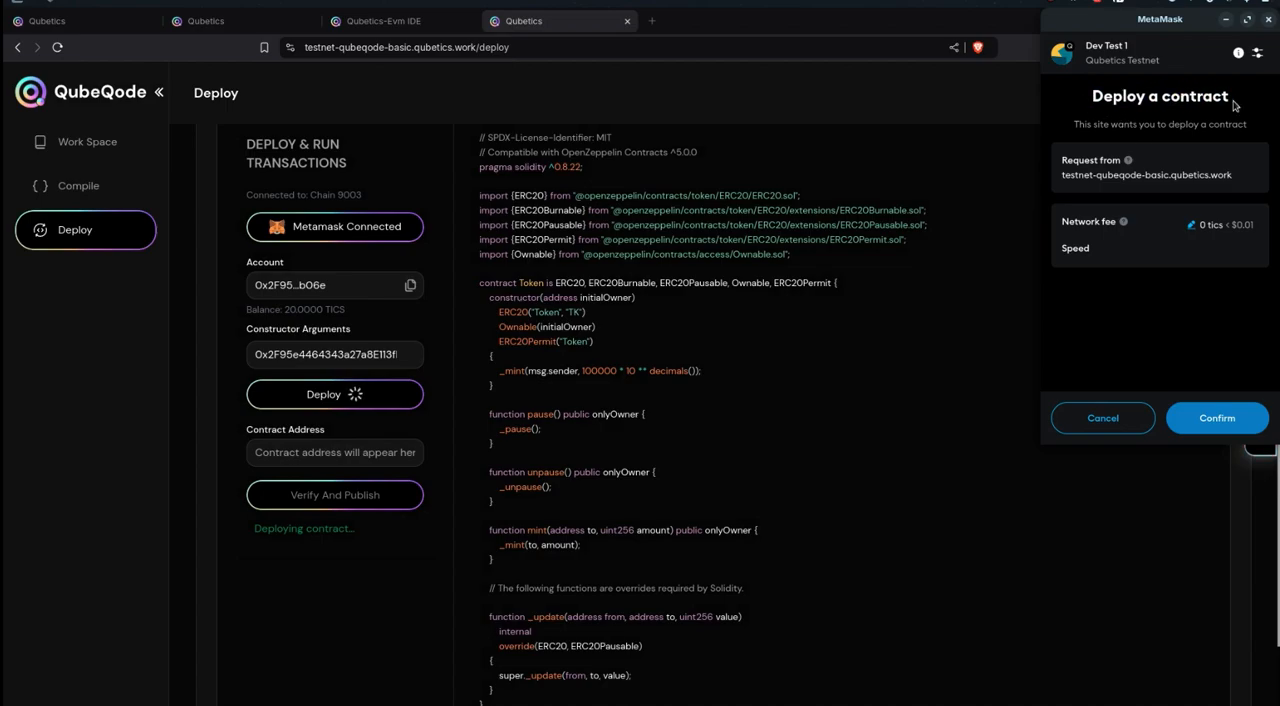
{"action": "left_click", "coordinate": [1216, 418]}
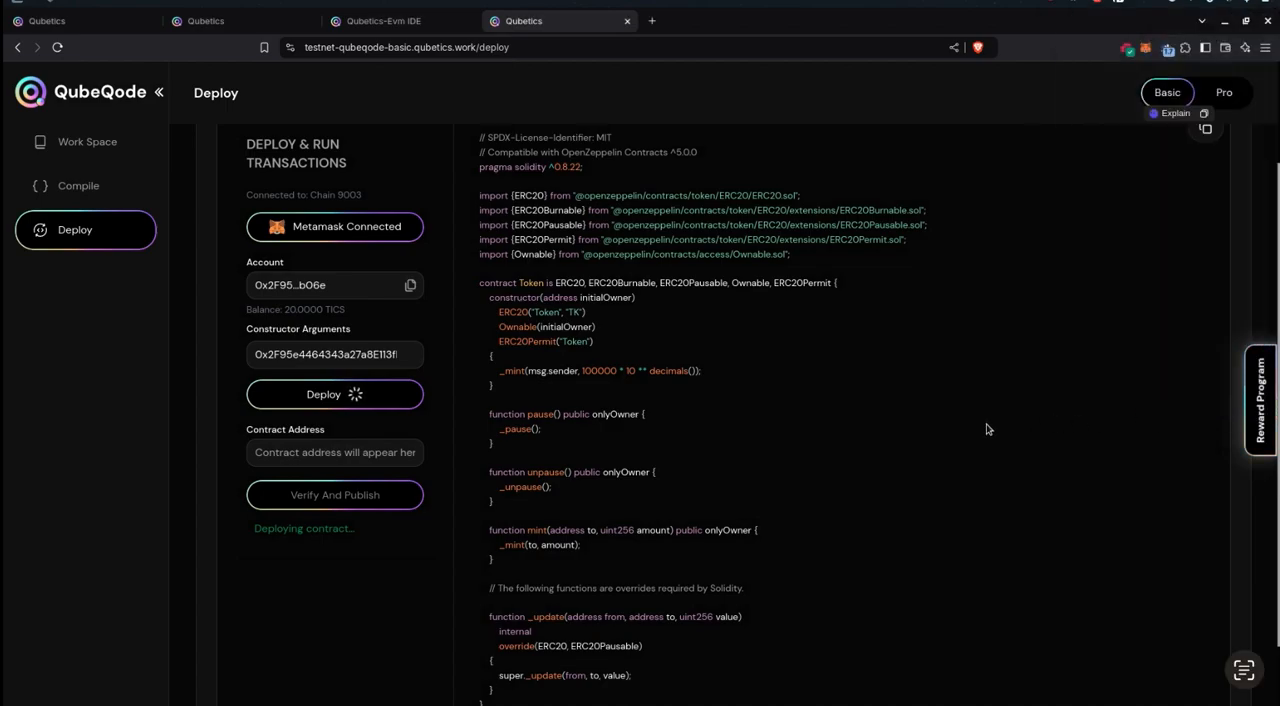
{"action": "mouse_move", "coordinate": [955, 401]}
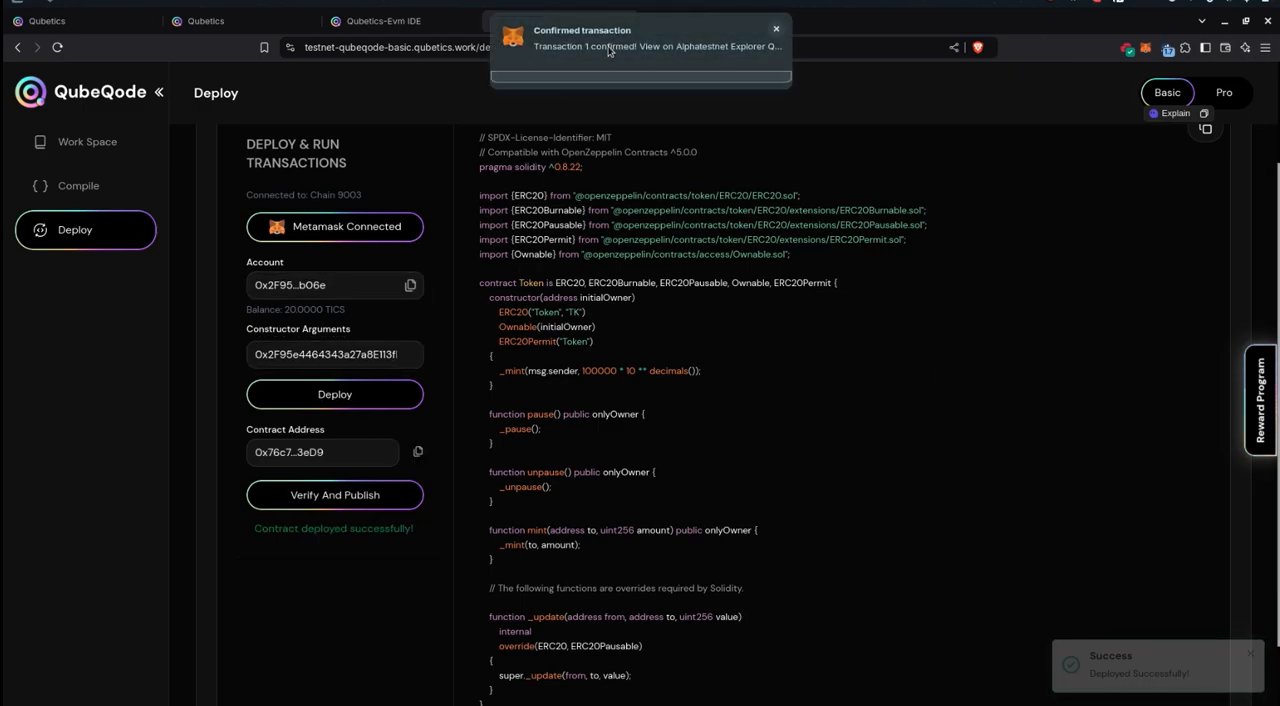
- Open the confirmed deployment transaction in the Alphatestnet Explorer from MetaMask
{"action": "left_click", "coordinate": [658, 46]}
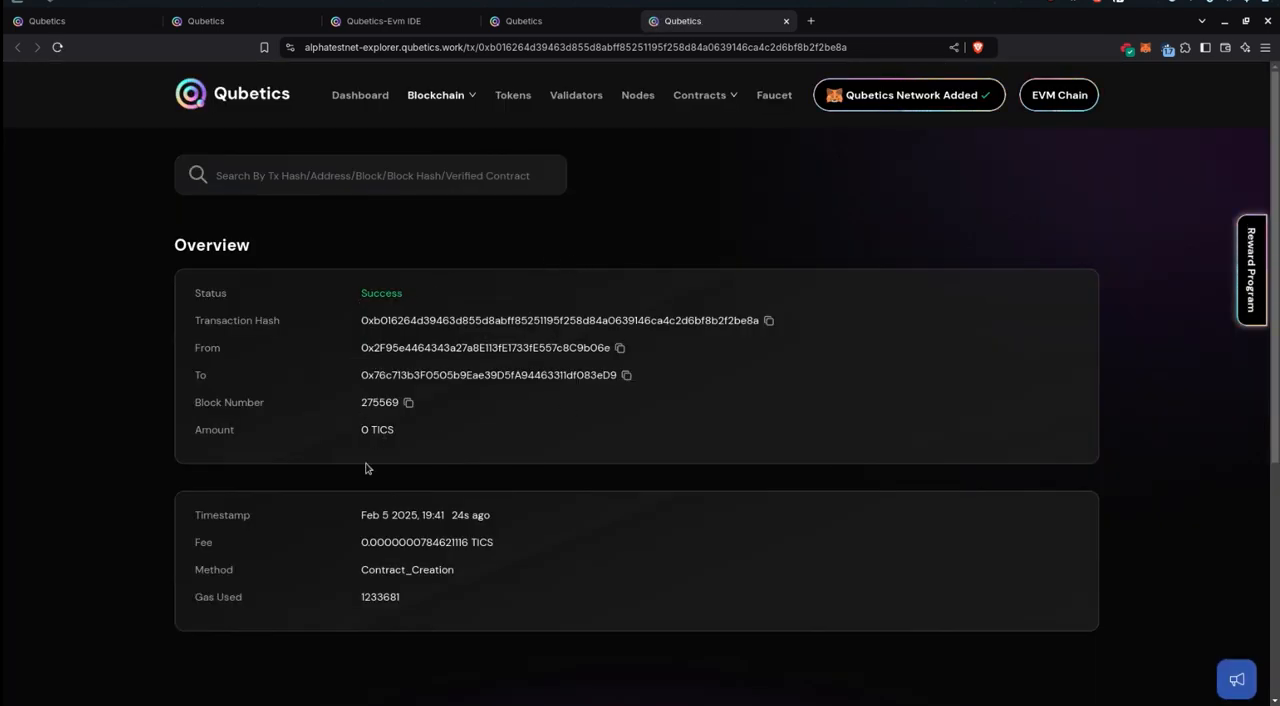
{"action": "mouse_move", "coordinate": [542, 306]}
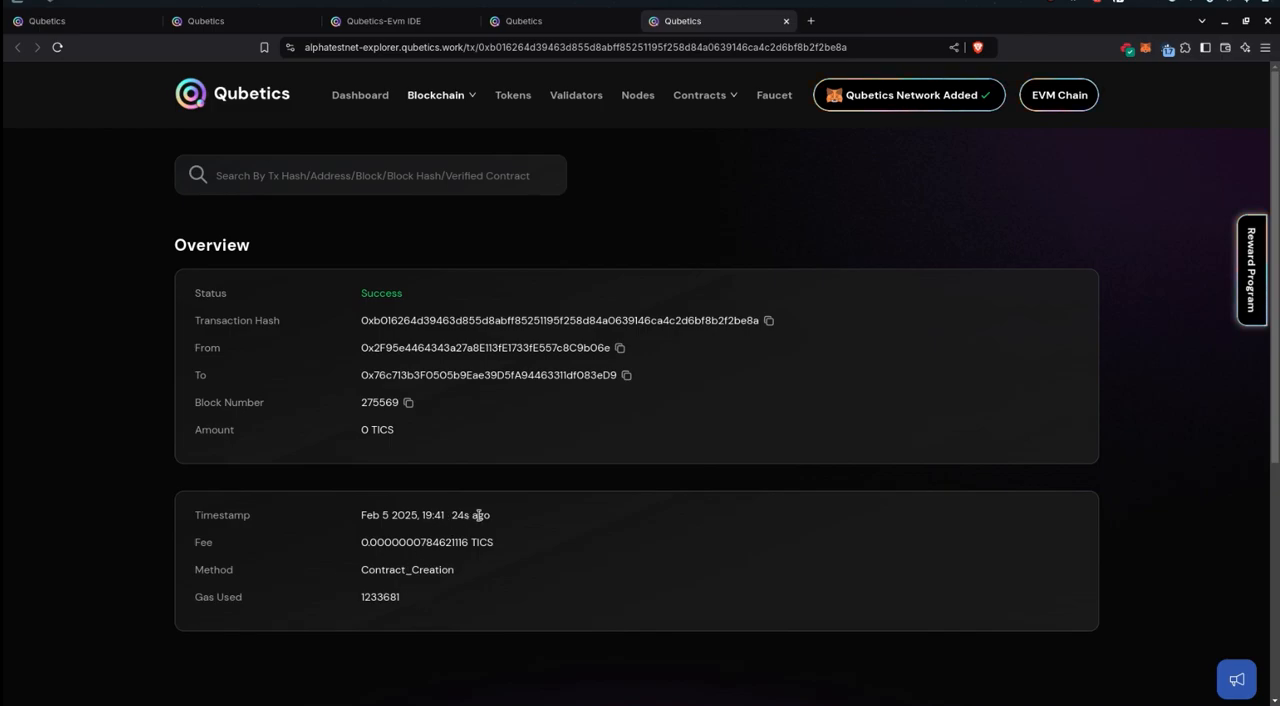
{"action": "mouse_move", "coordinate": [570, 320]}
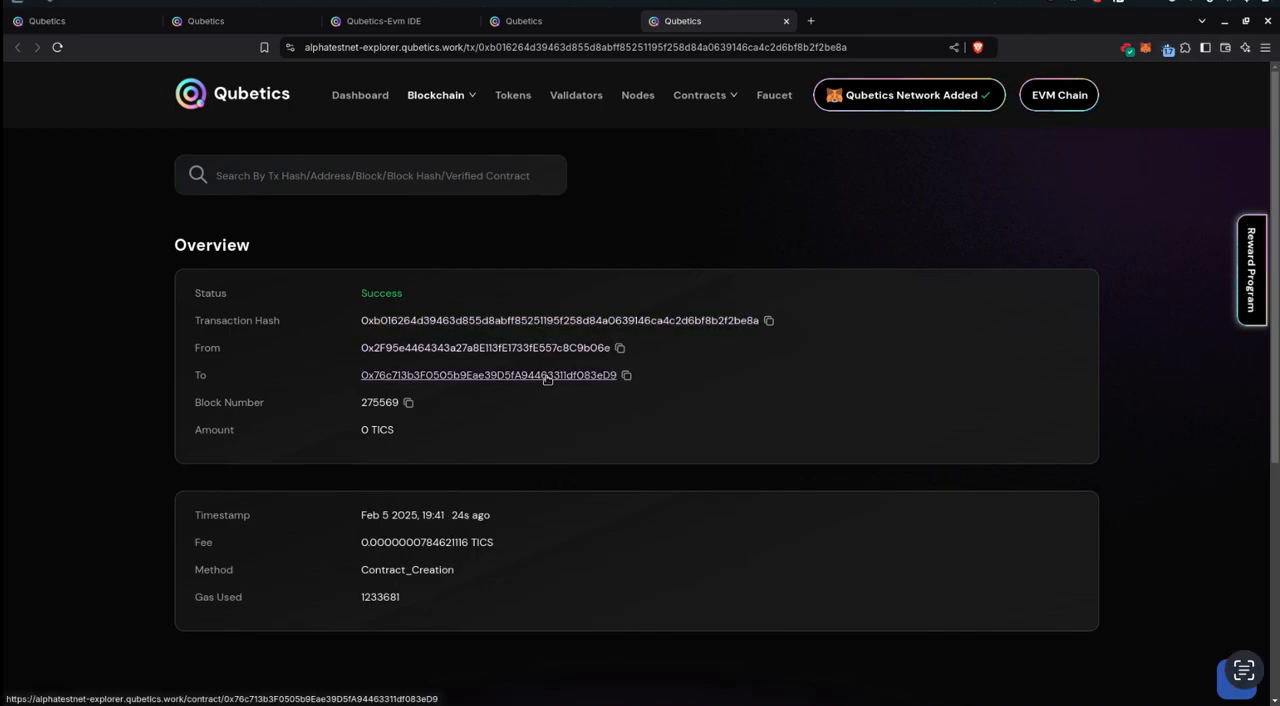
{"action": "mouse_move", "coordinate": [483, 375]}
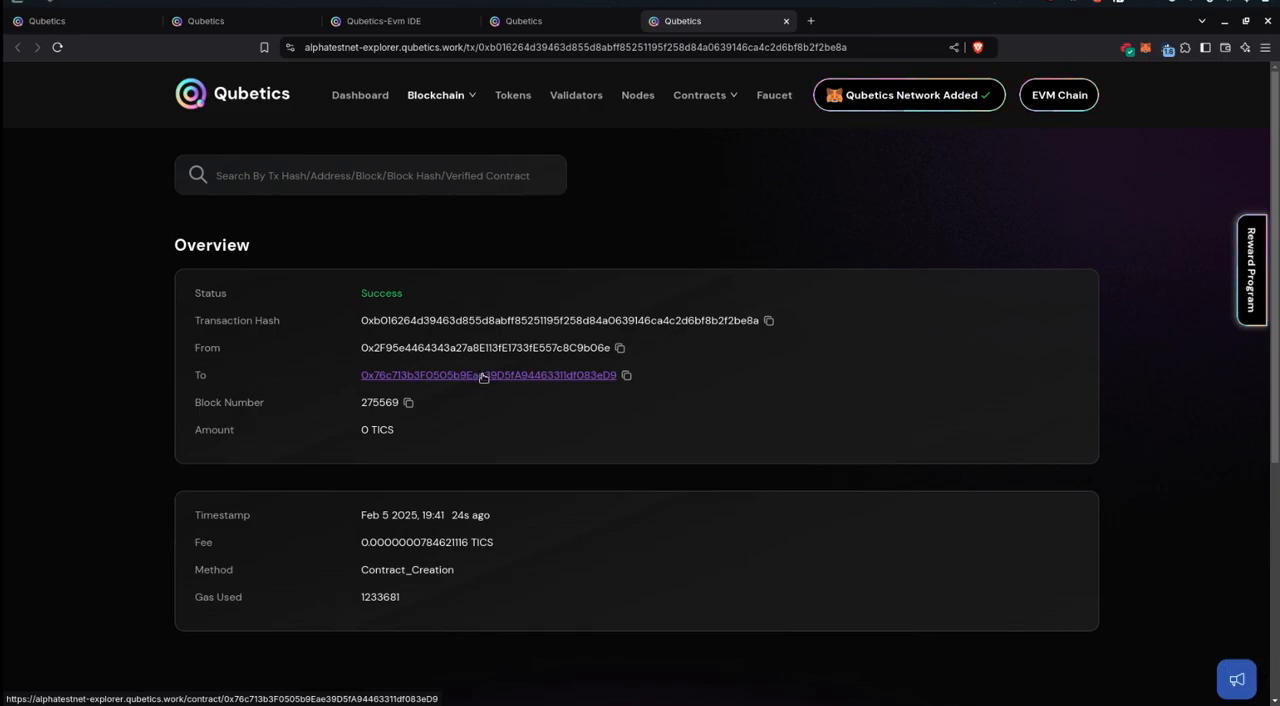
{"action": "mouse_move", "coordinate": [922, 373]}
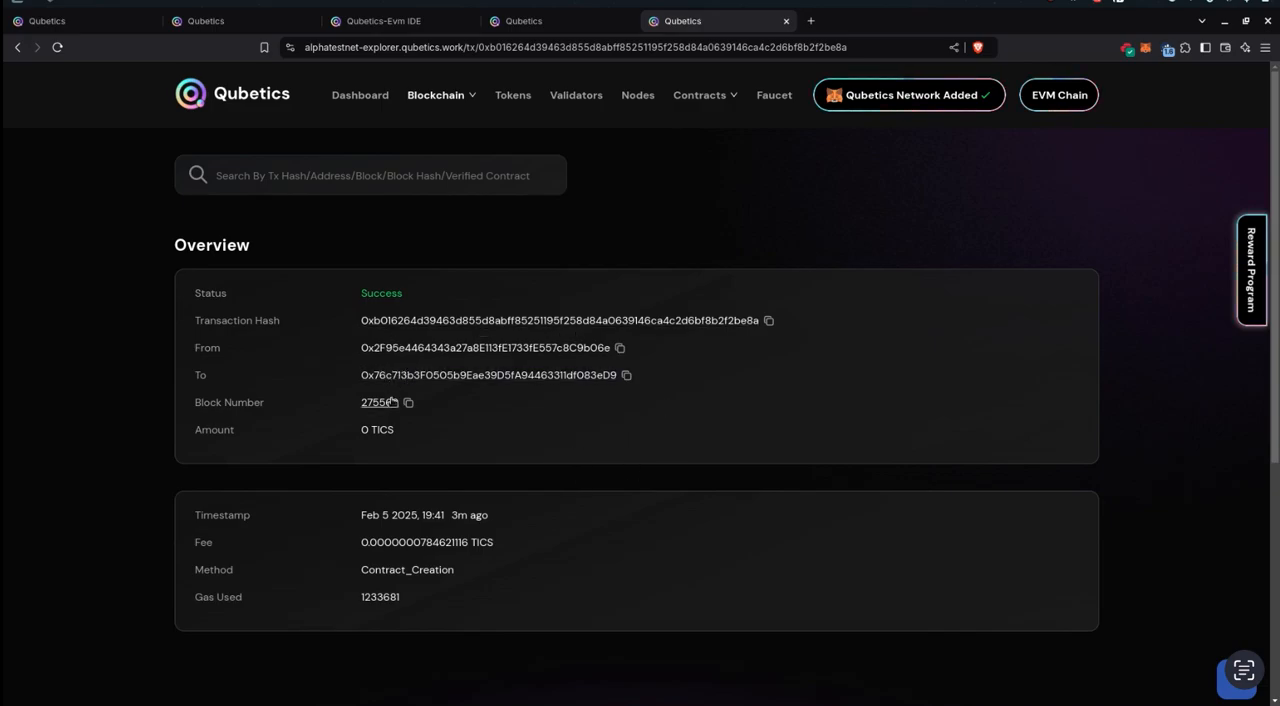
{"action": "mouse_move", "coordinate": [378, 401]}
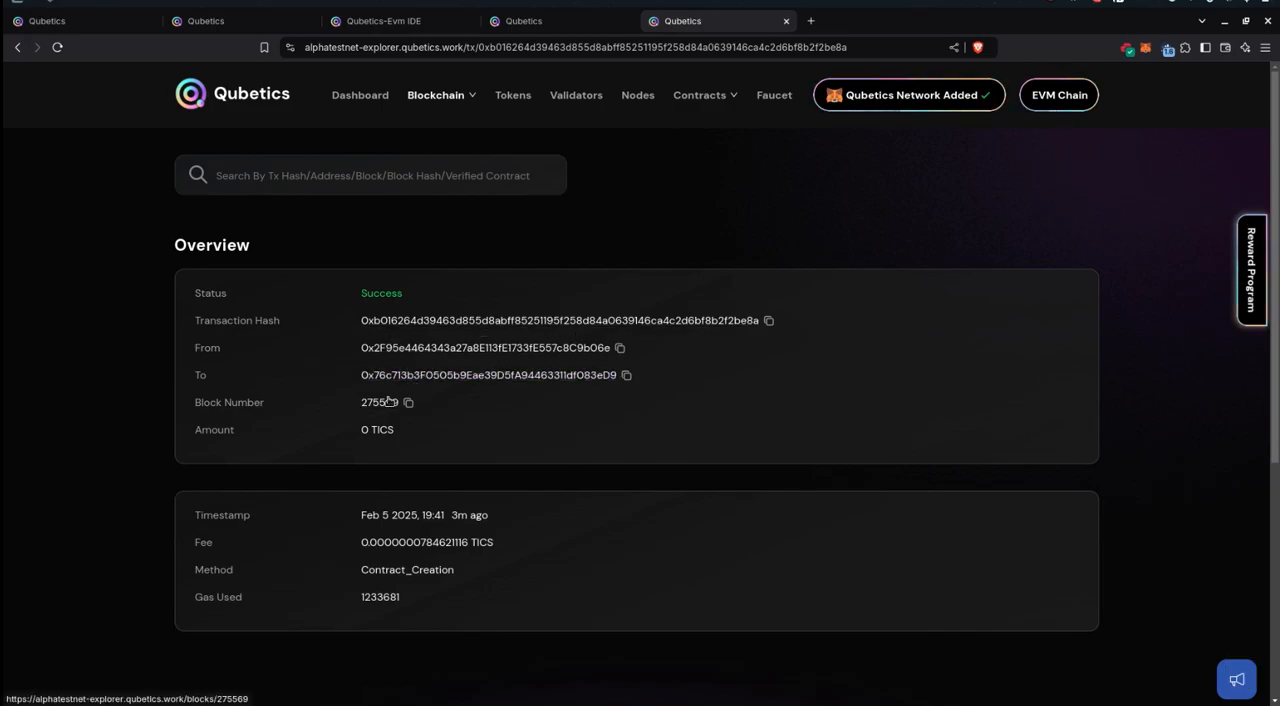
- Open the TK token's contract page from the transaction's 'To' address
{"action": "left_click", "coordinate": [485, 375]}
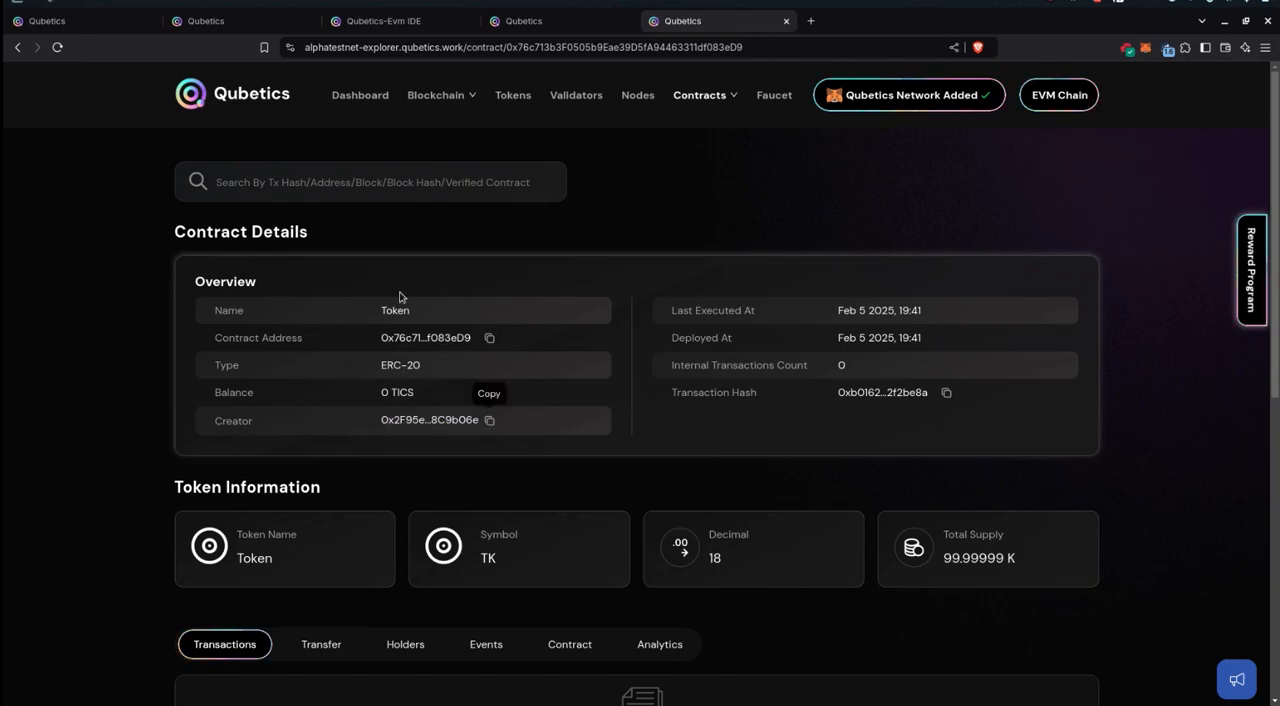
{"action": "double_click", "coordinate": [394, 310]}
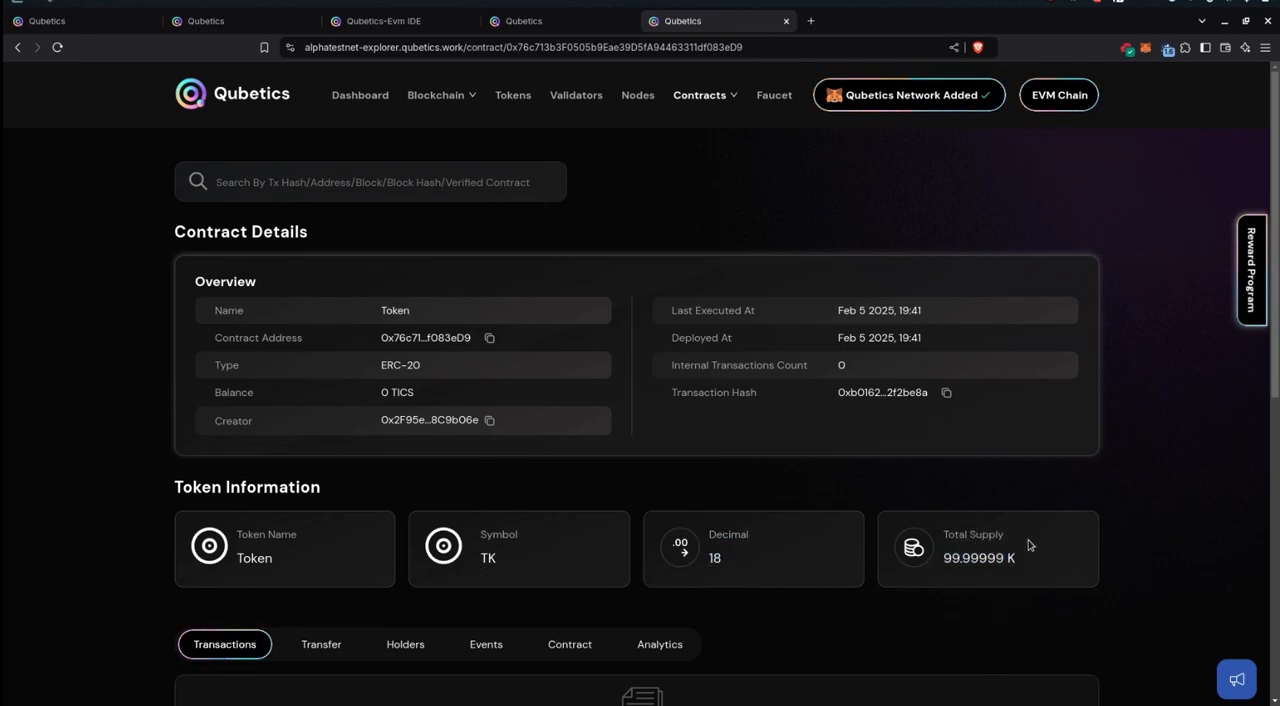
{"action": "scroll", "scroll_direction": "down", "scroll_amount": 3}
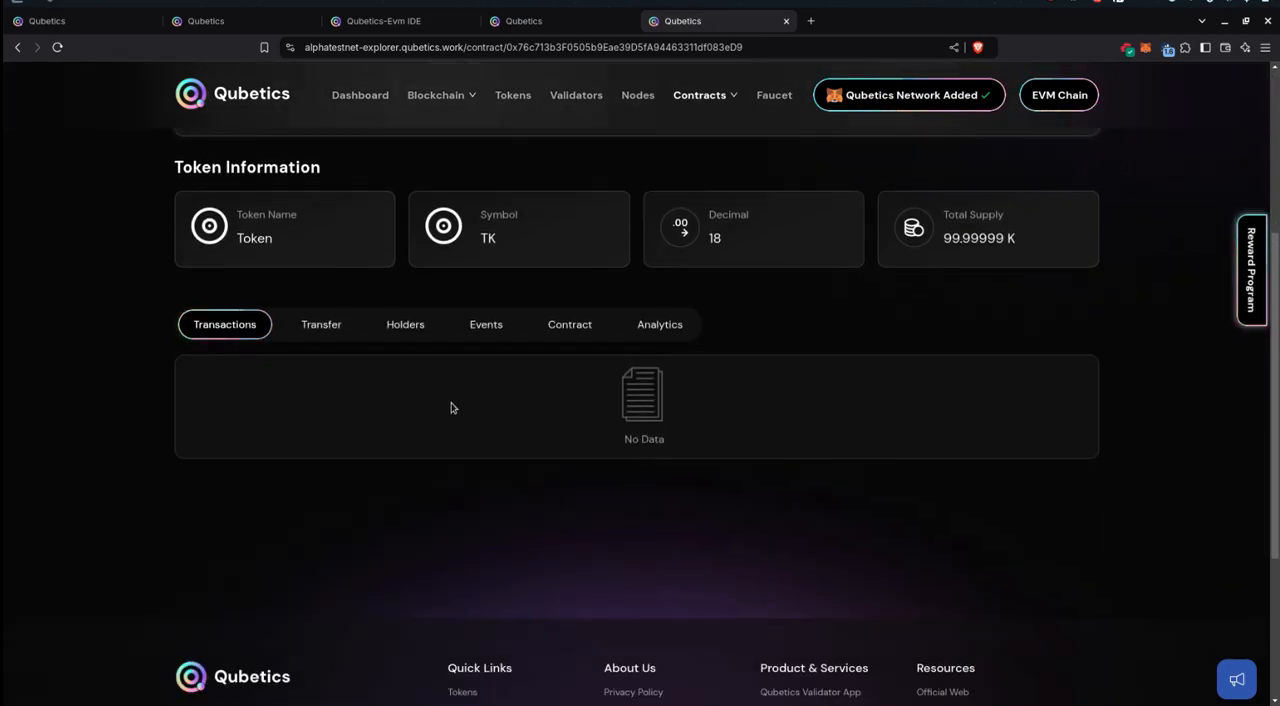
- Review the token's transfers, holders, events and contract bytecode, then return to QubeQode
{"action": "left_click", "coordinate": [405, 324]}
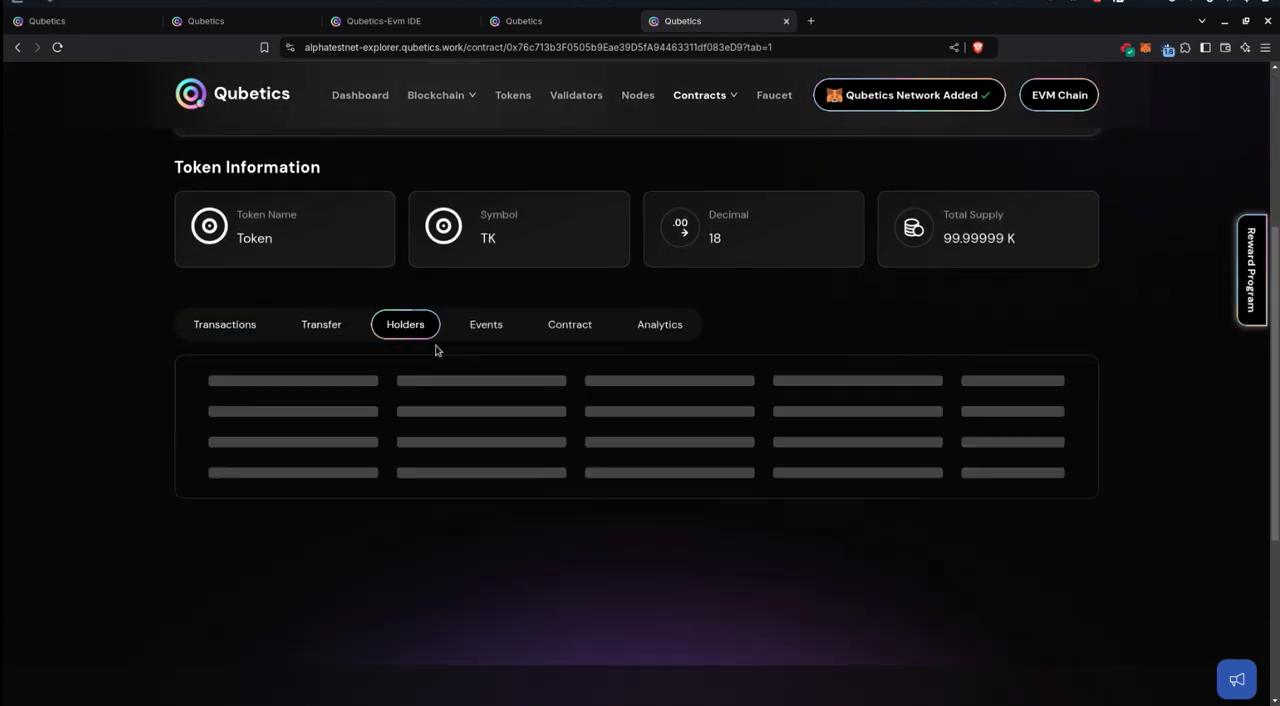
{"action": "left_click", "coordinate": [405, 324]}
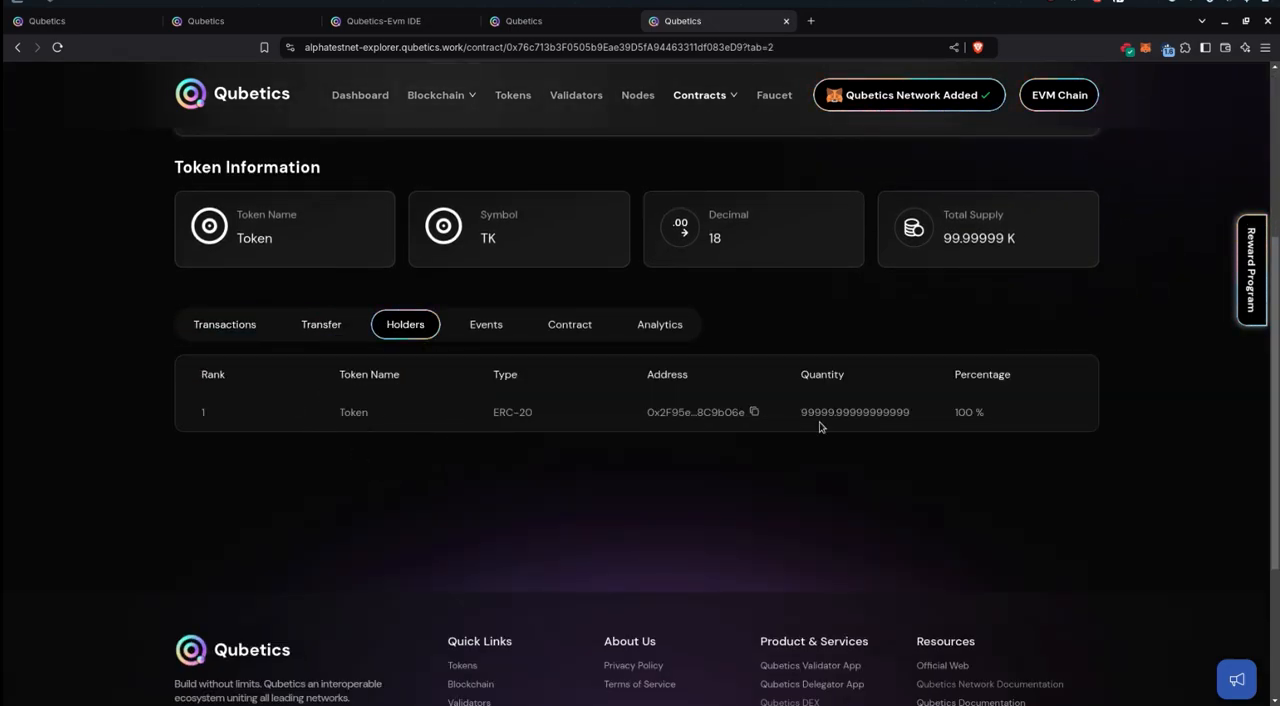
{"action": "left_click", "coordinate": [485, 324]}
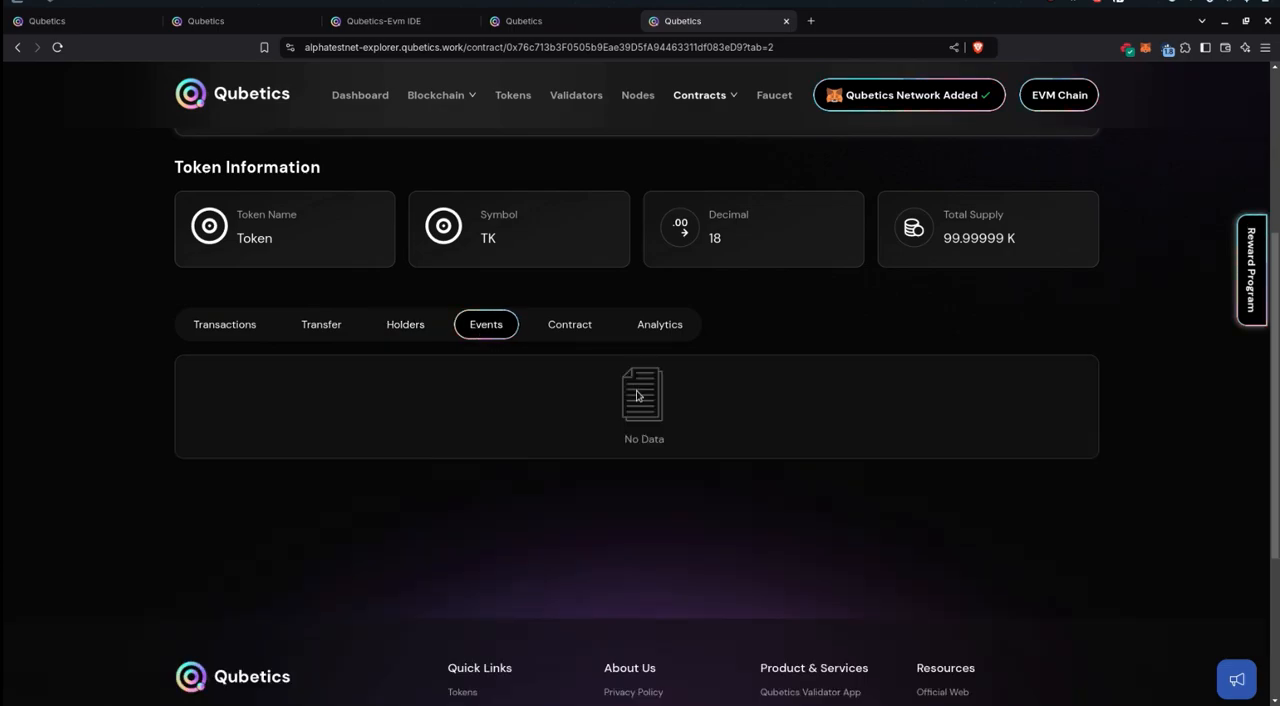
{"action": "left_click", "coordinate": [569, 324]}
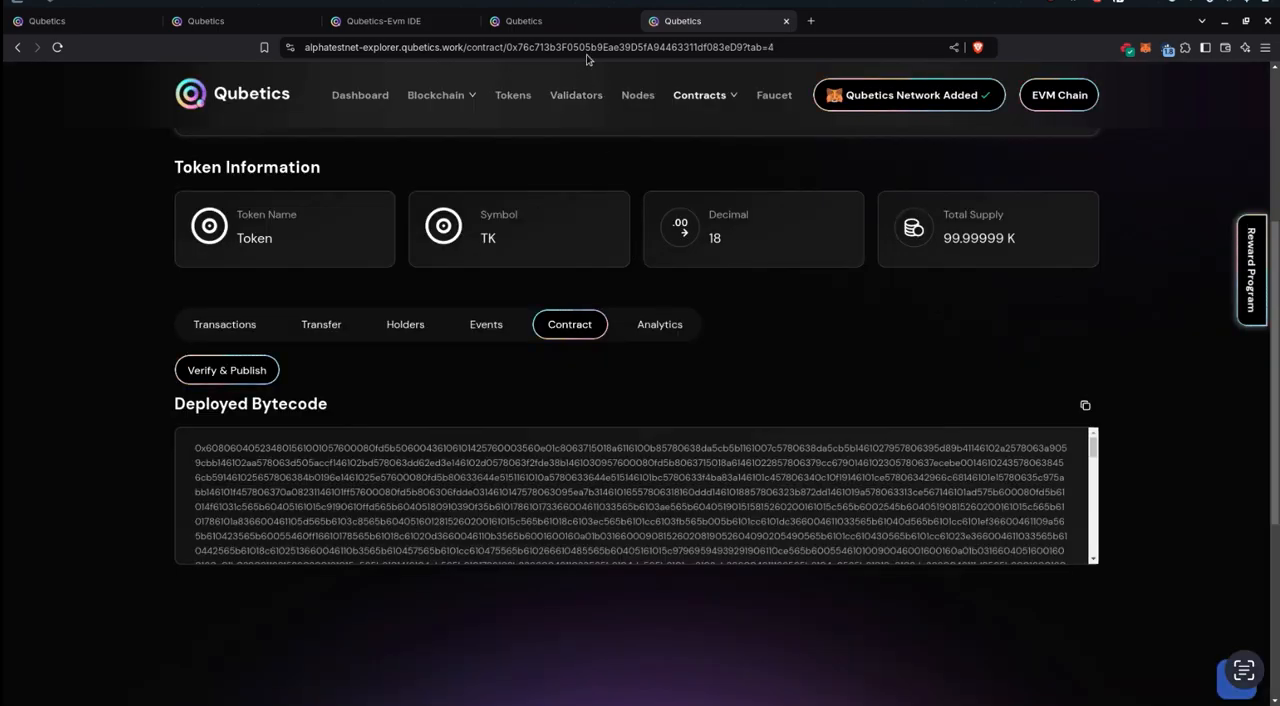
{"action": "left_click", "coordinate": [560, 20]}
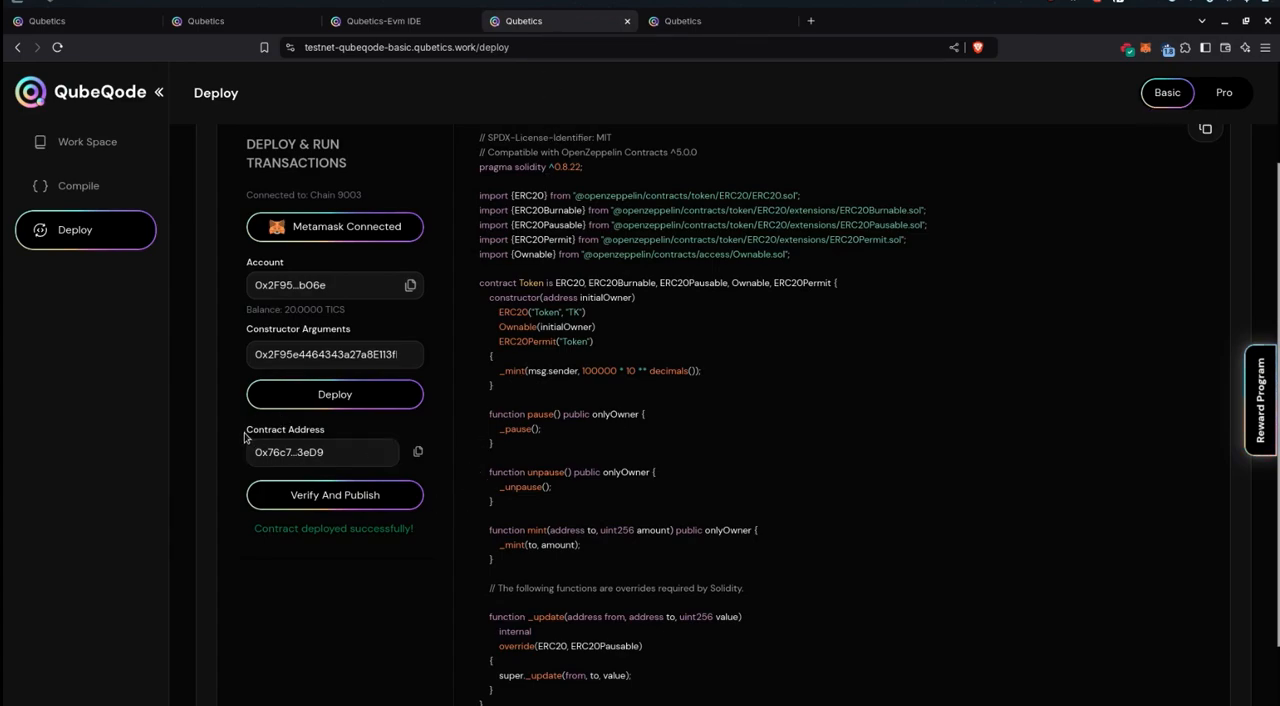
- Duplicate the explorer tab showing the Token contract, then return to QubeQode's deploy page
{"action": "double_click", "coordinate": [285, 429]}
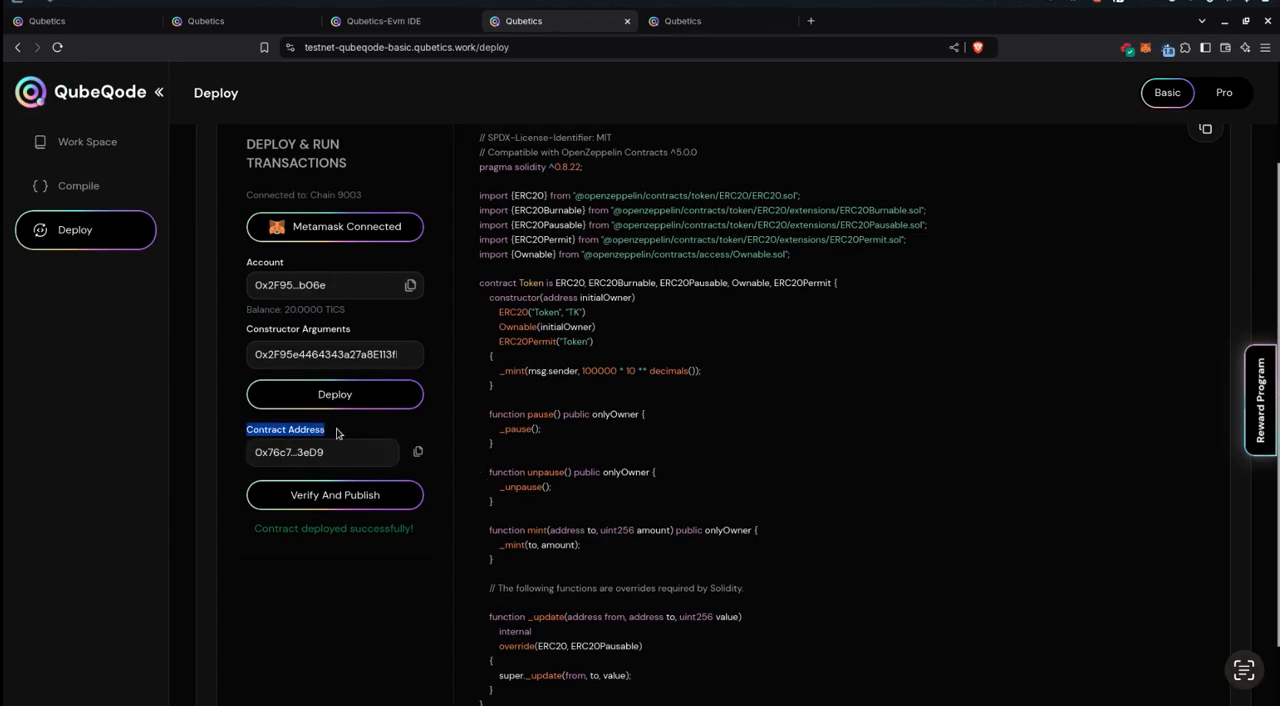
{"action": "left_click", "coordinate": [417, 452]}
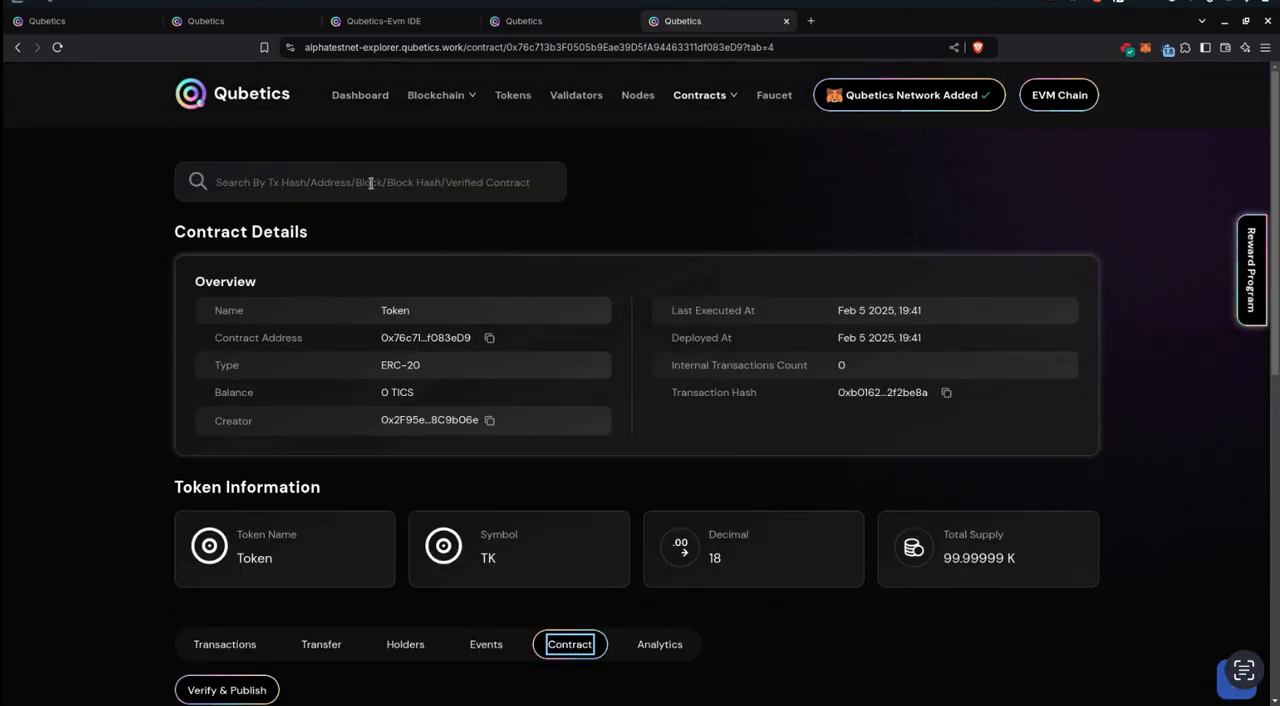
{"action": "right_click", "coordinate": [359, 94]}
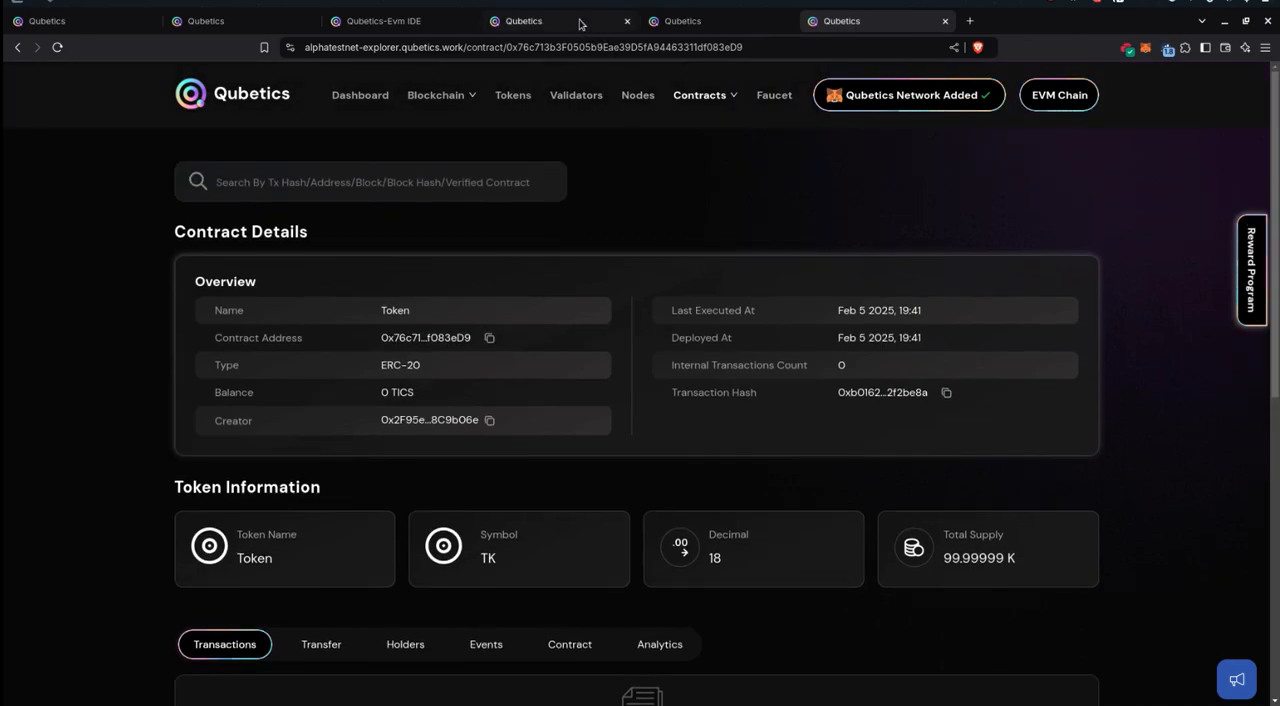
{"action": "left_click", "coordinate": [523, 20]}
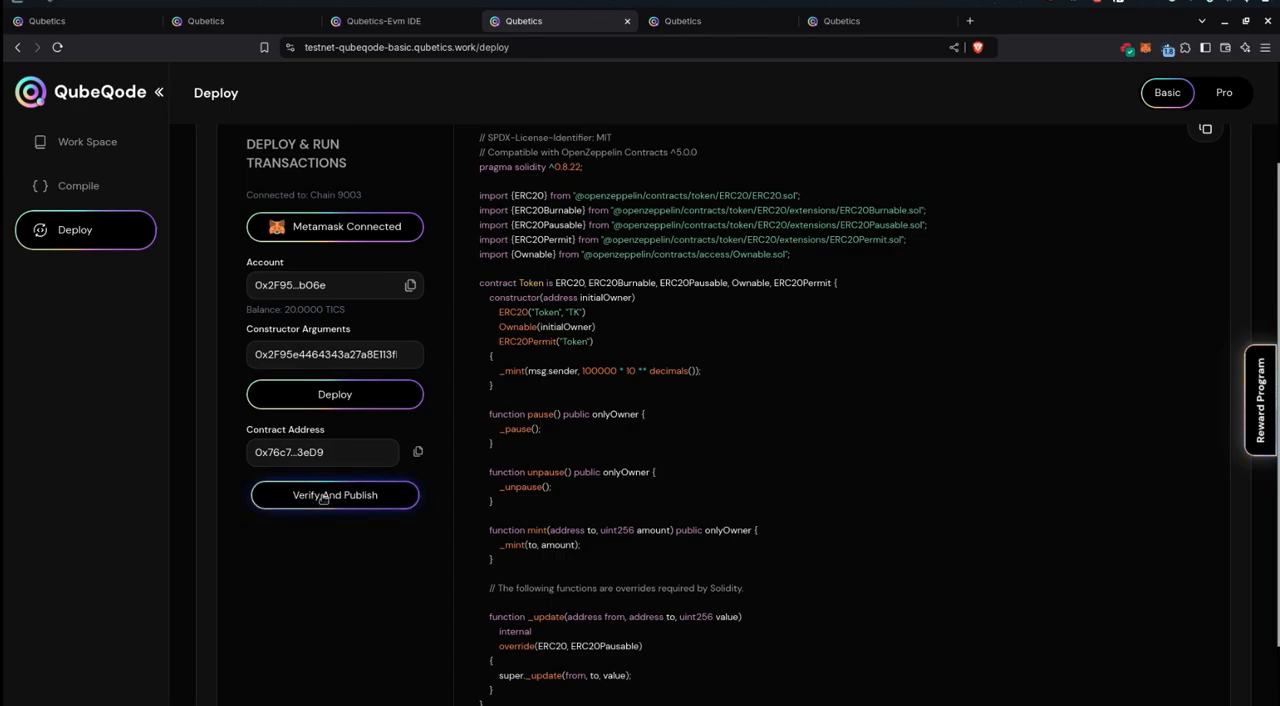
- Submit the deployed Token contract with Verify And Publish
{"action": "left_click", "coordinate": [334, 494]}
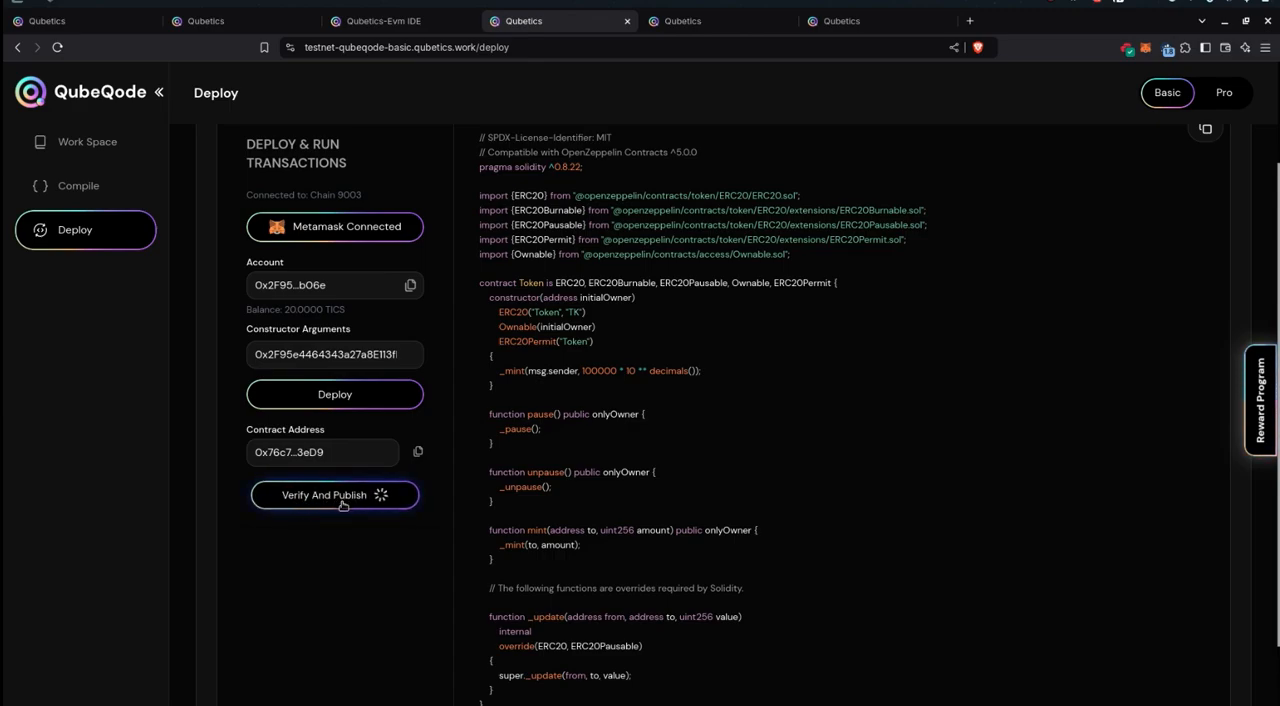
{"action": "mouse_move", "coordinate": [424, 556]}
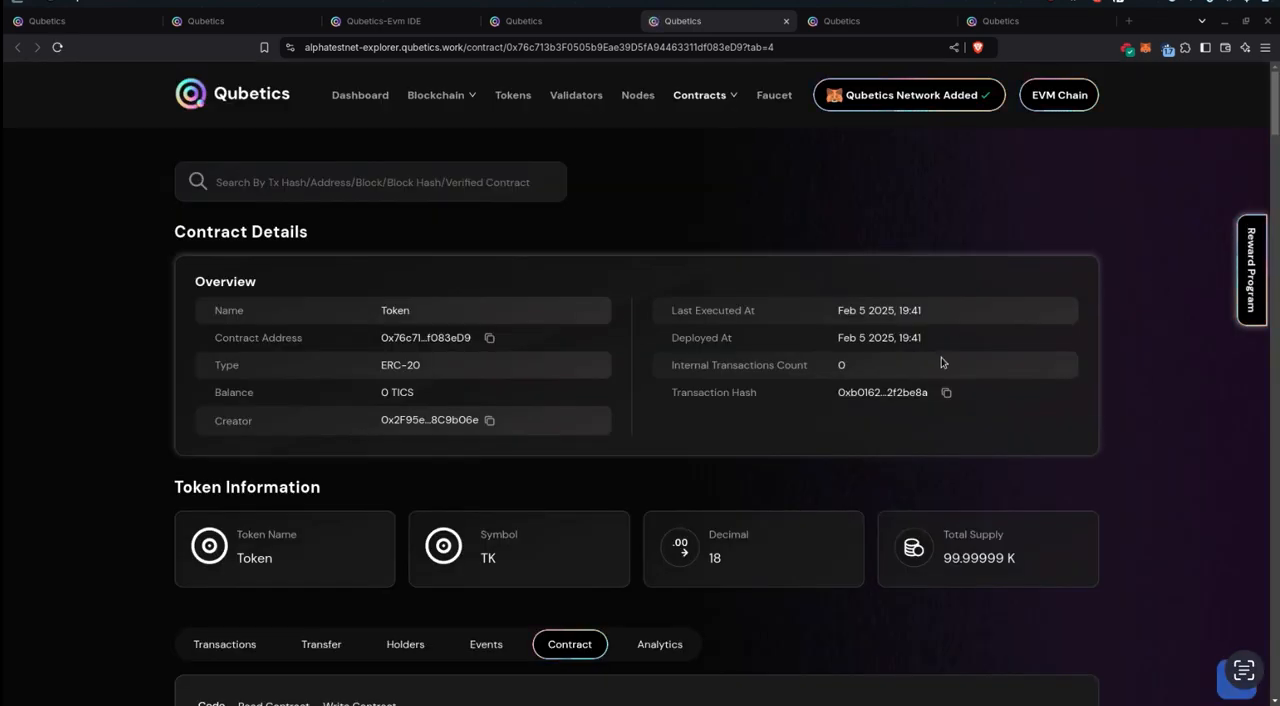
- Scroll through the Fully Verified Token's compiler details, Solidity source files and ABI
{"action": "scroll", "scroll_direction": "down", "scroll_amount": 3}
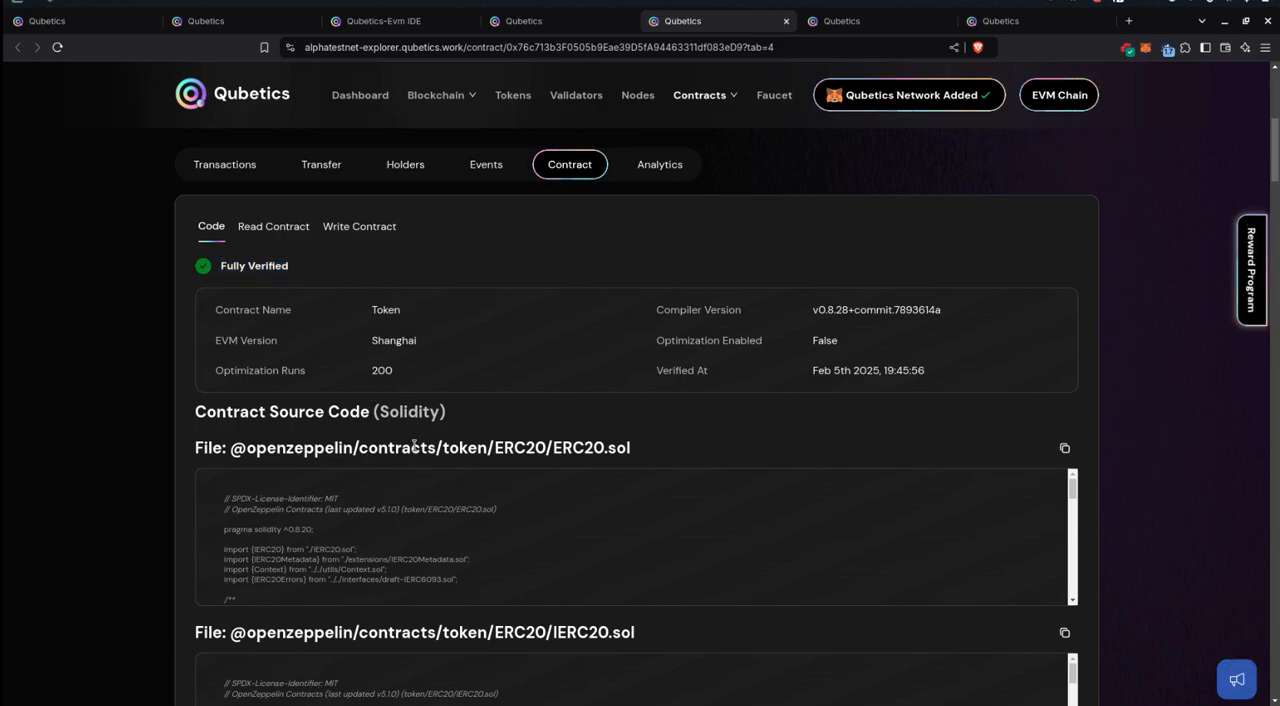
{"action": "mouse_move", "coordinate": [221, 356]}
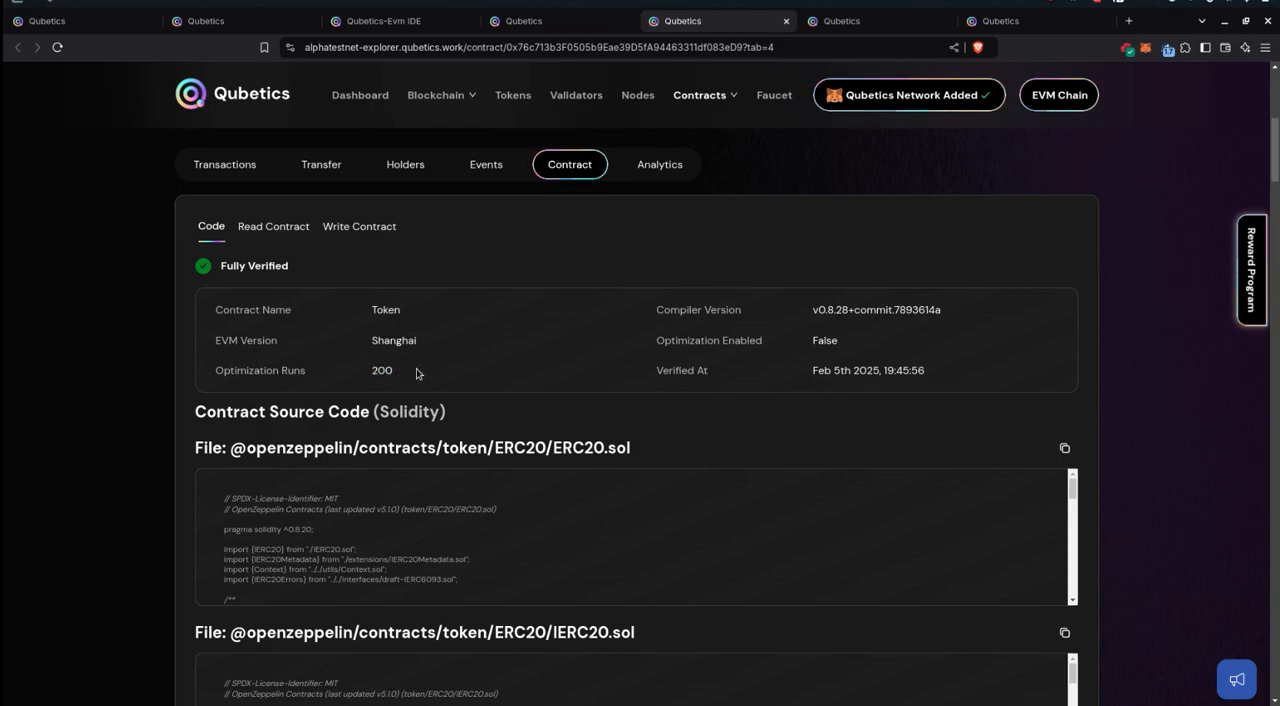
{"action": "mouse_move", "coordinate": [745, 397]}
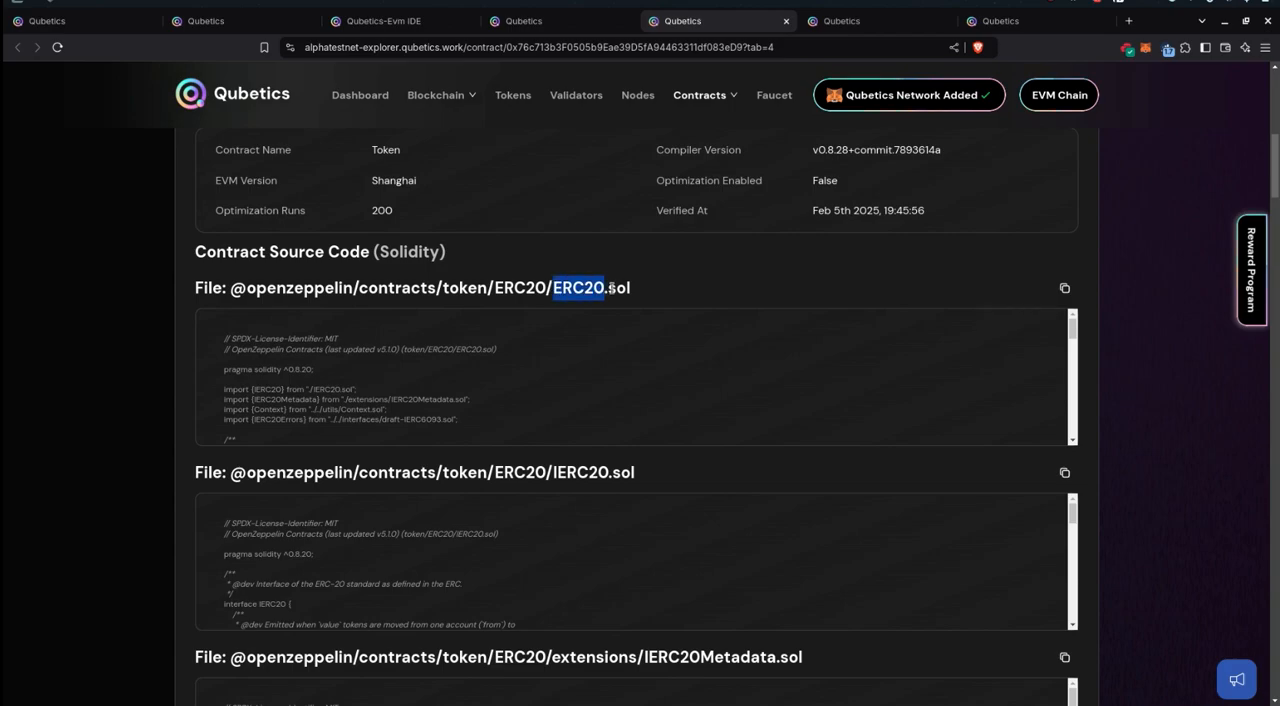
{"action": "scroll", "scroll_direction": "down", "scroll_amount": 3}
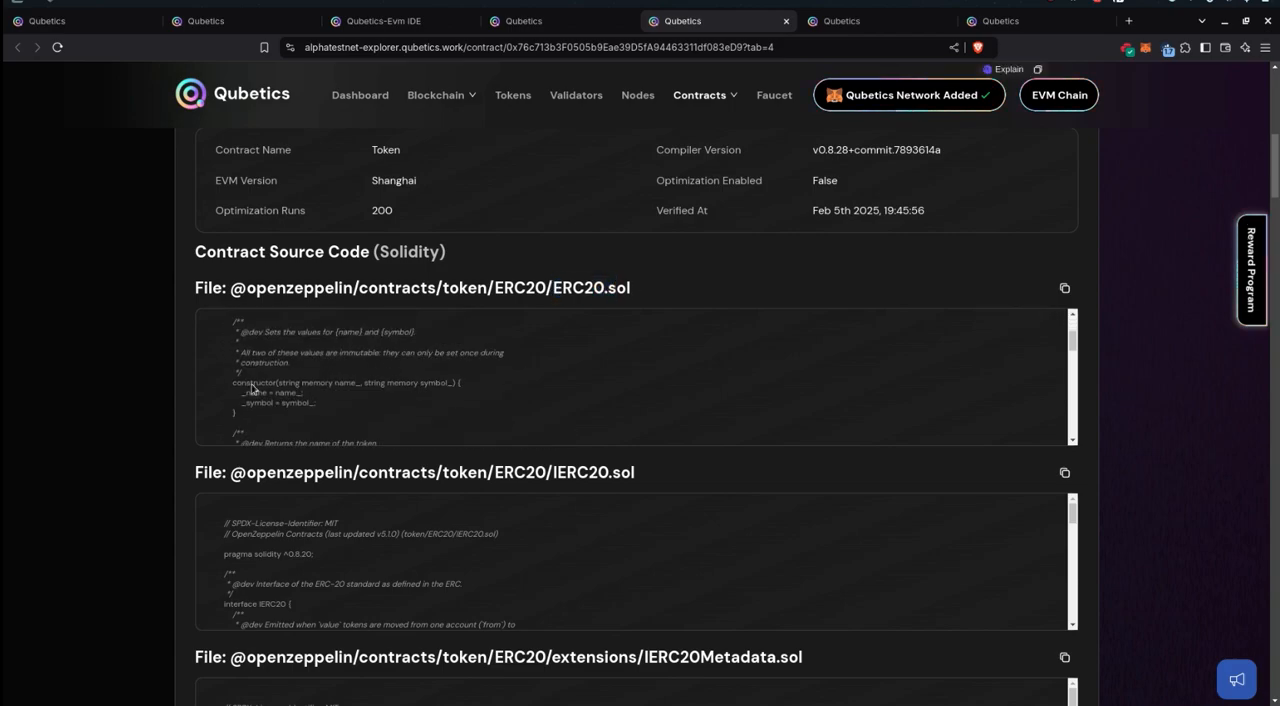
{"action": "scroll", "scroll_direction": "down", "scroll_amount": 3}
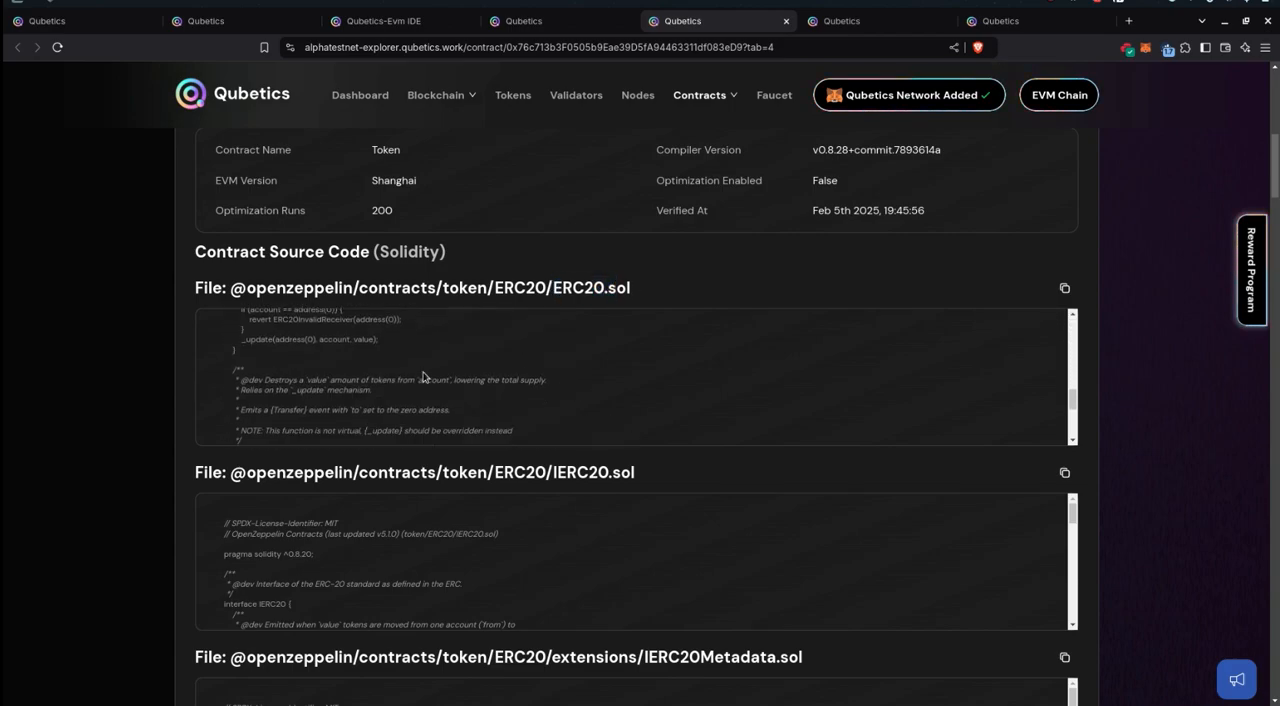
{"action": "scroll", "scroll_direction": "down", "scroll_amount": 3}
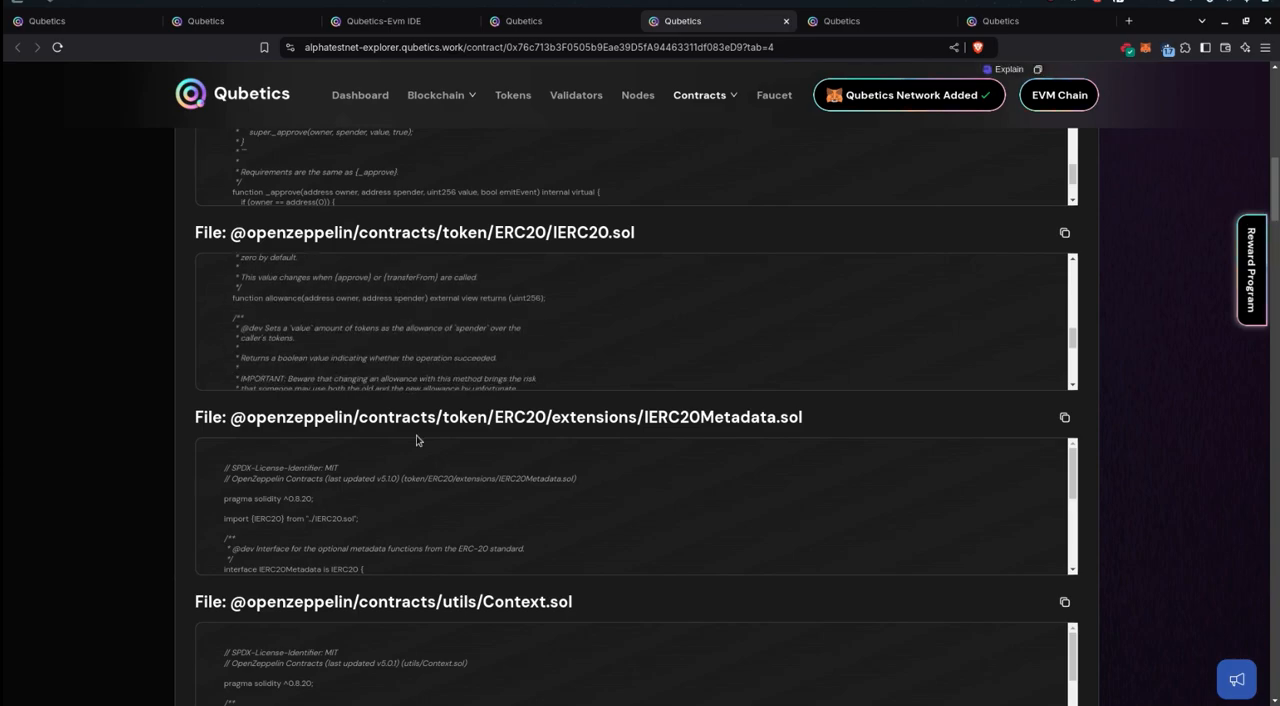
{"action": "scroll", "scroll_direction": "down", "scroll_amount": 3}
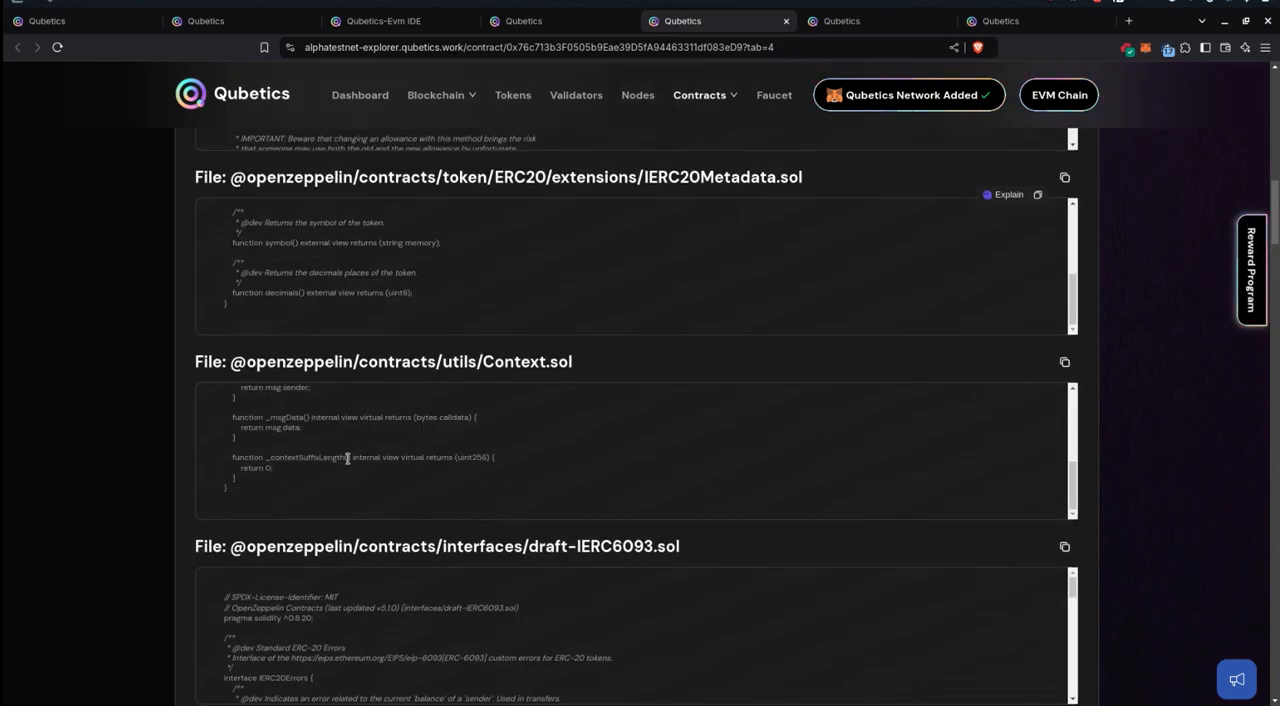
{"action": "scroll", "scroll_direction": "down", "scroll_amount": 3}
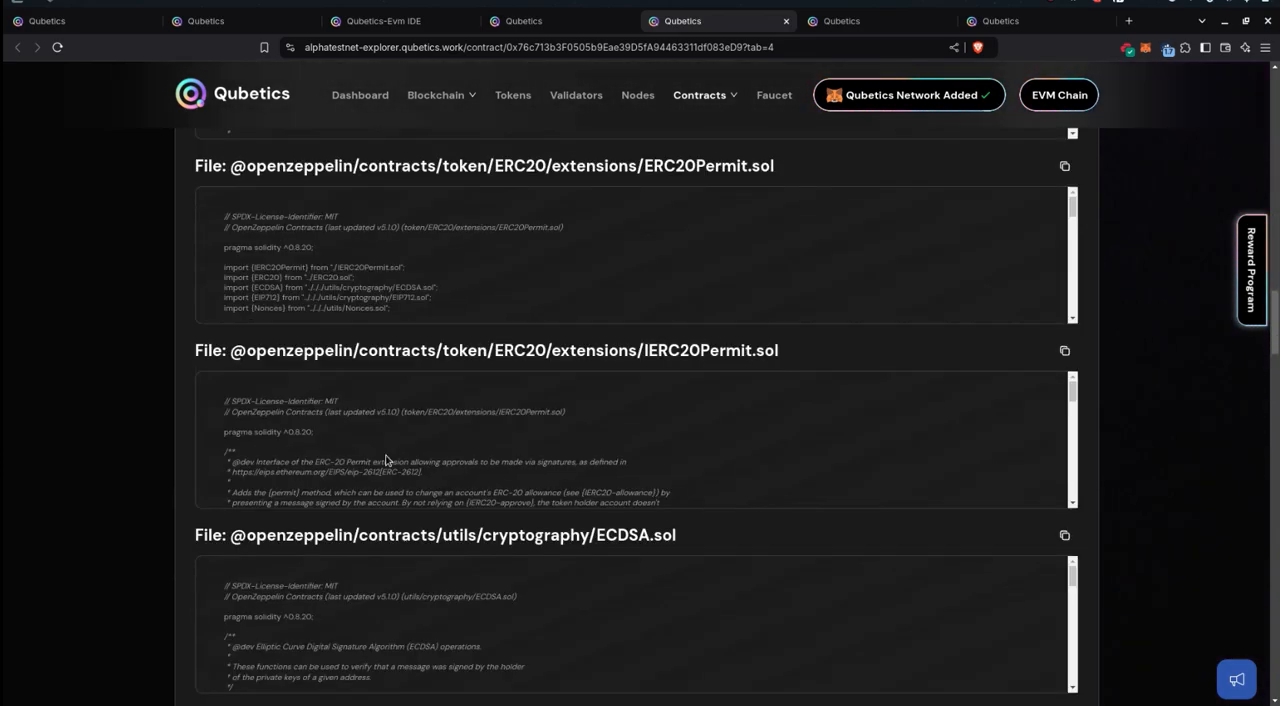
{"action": "scroll", "scroll_direction": "down", "scroll_amount": 3}
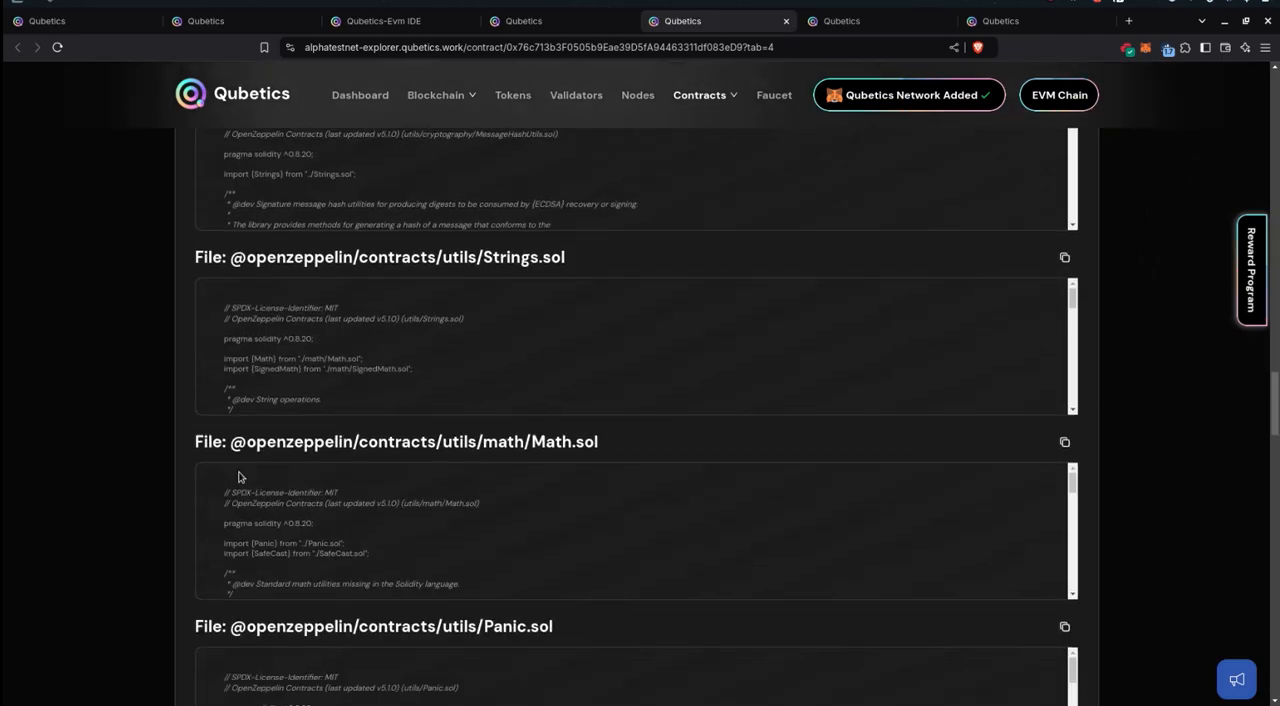
{"action": "scroll", "scroll_direction": "down", "scroll_amount": 3}
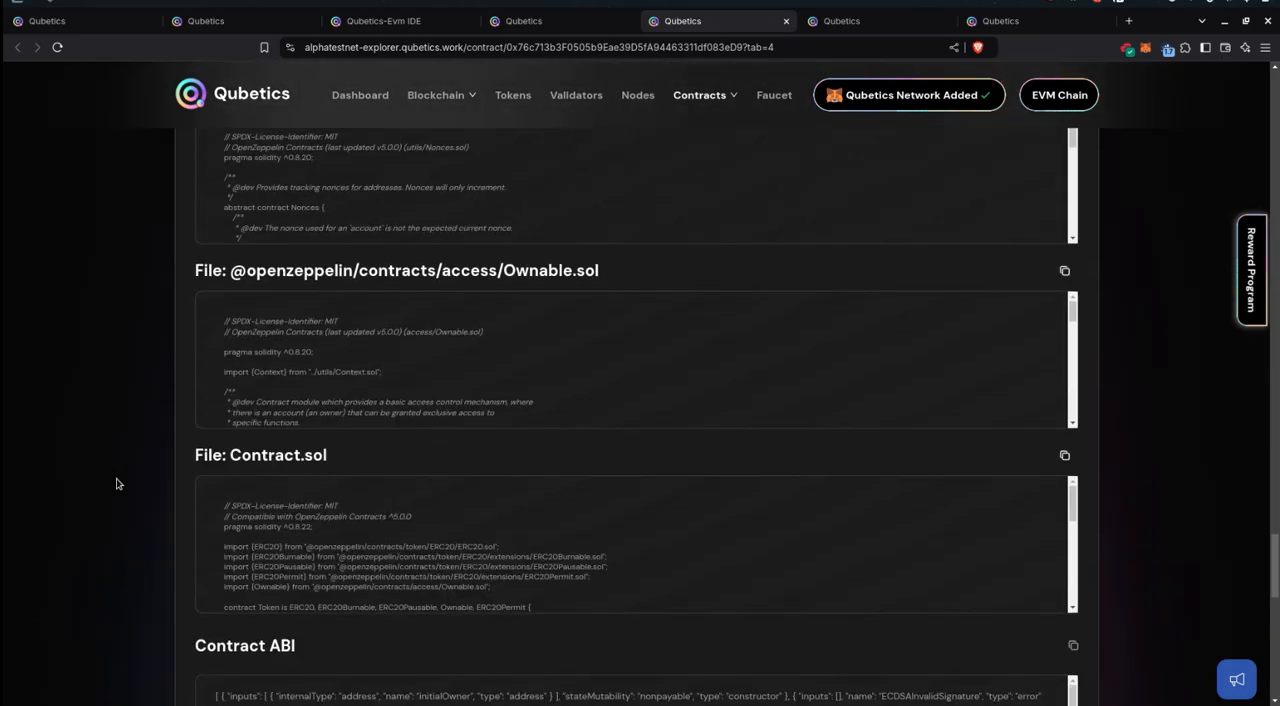
{"action": "scroll", "scroll_direction": "down", "scroll_amount": 3}
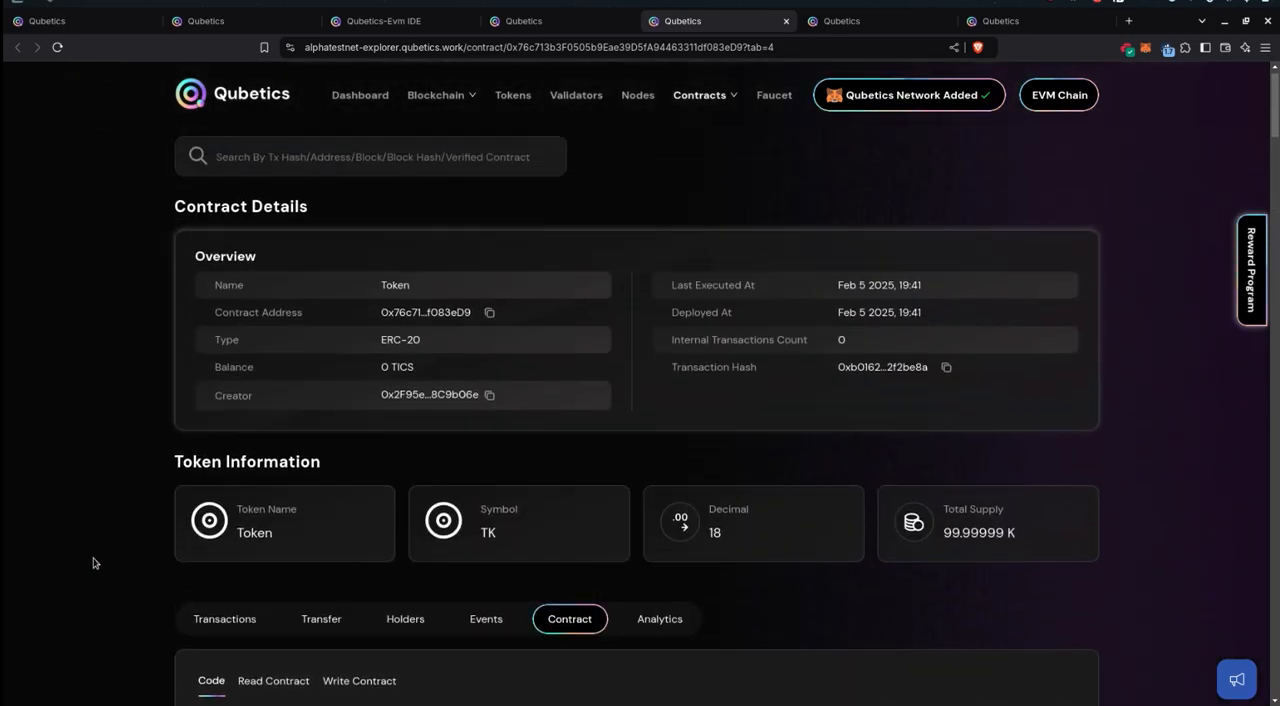
{"action": "scroll", "scroll_direction": "down", "scroll_amount": 3}
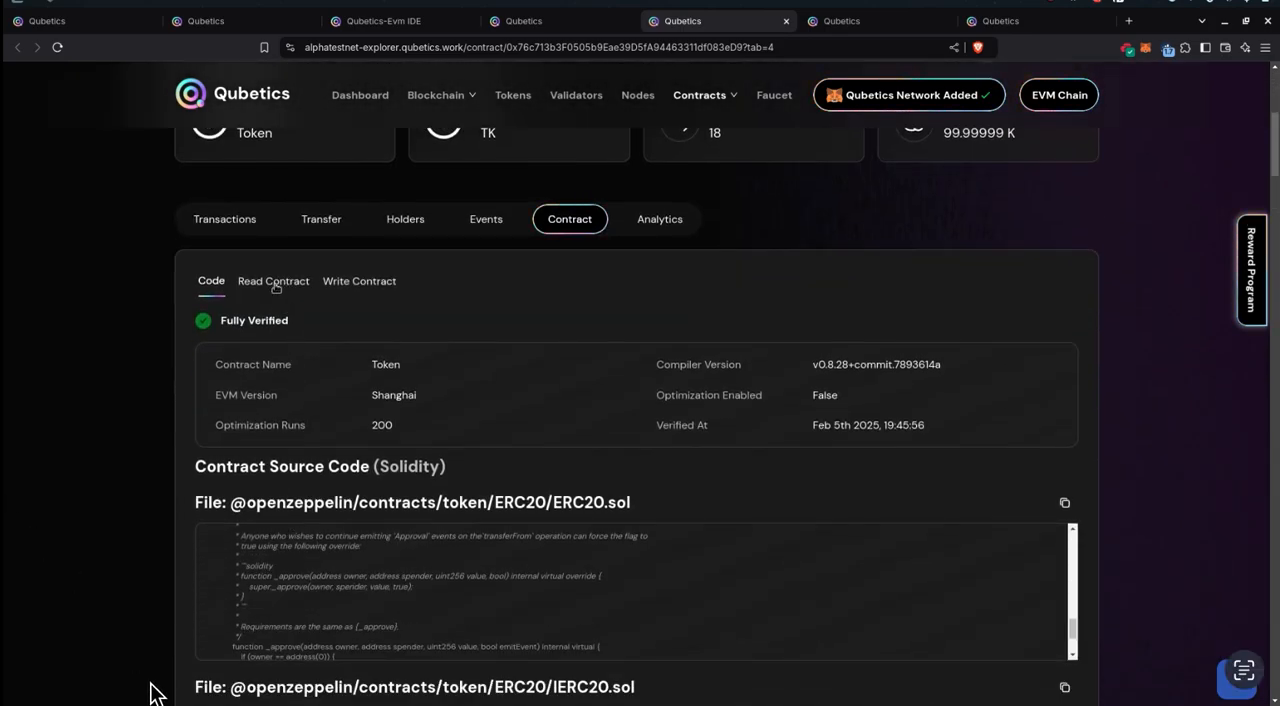
- Connect MetaMask on the Token's Read Contract page and expand the balanceOf query
{"action": "left_click", "coordinate": [273, 281]}
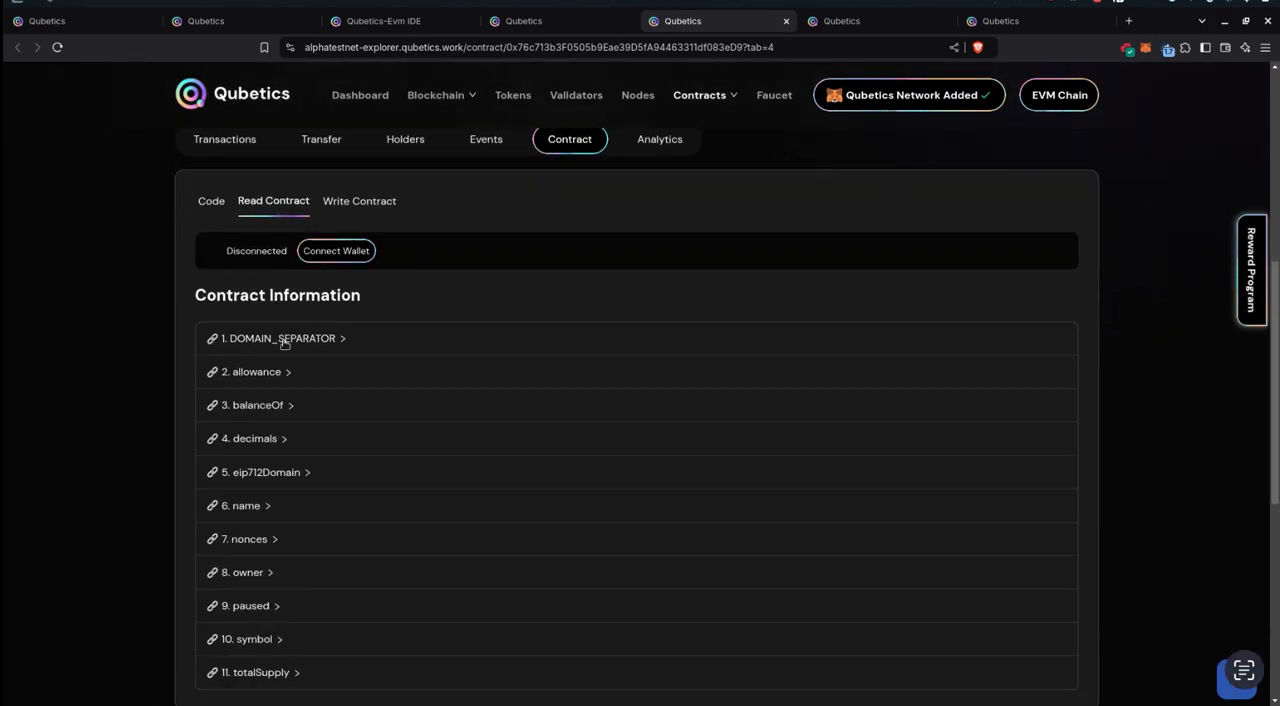
{"action": "left_click", "coordinate": [283, 338]}
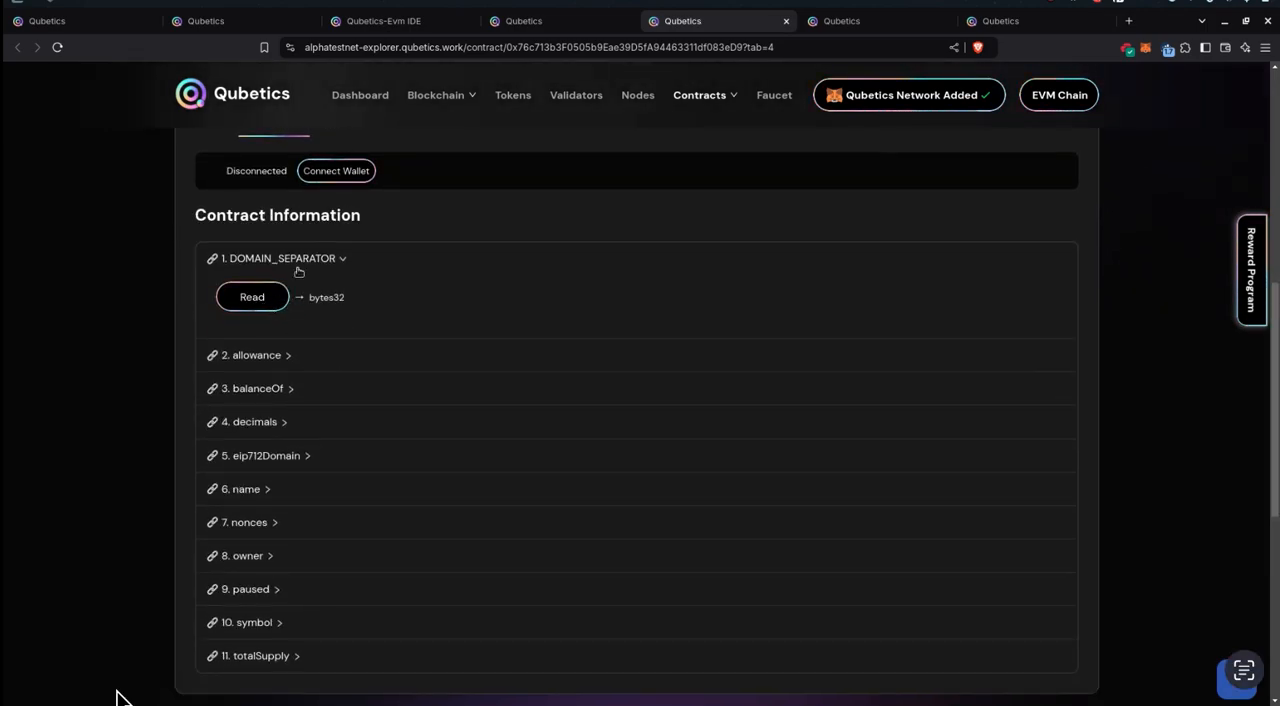
{"action": "left_click", "coordinate": [336, 170]}
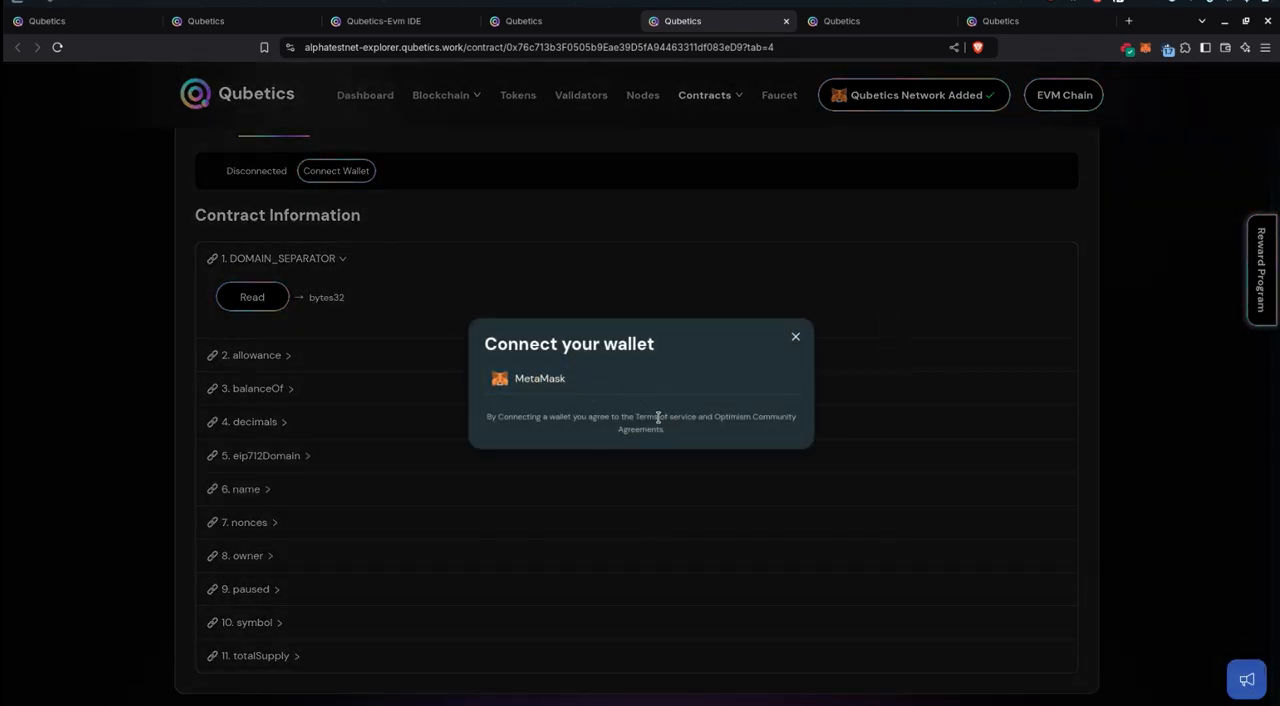
{"action": "left_click", "coordinate": [540, 378]}
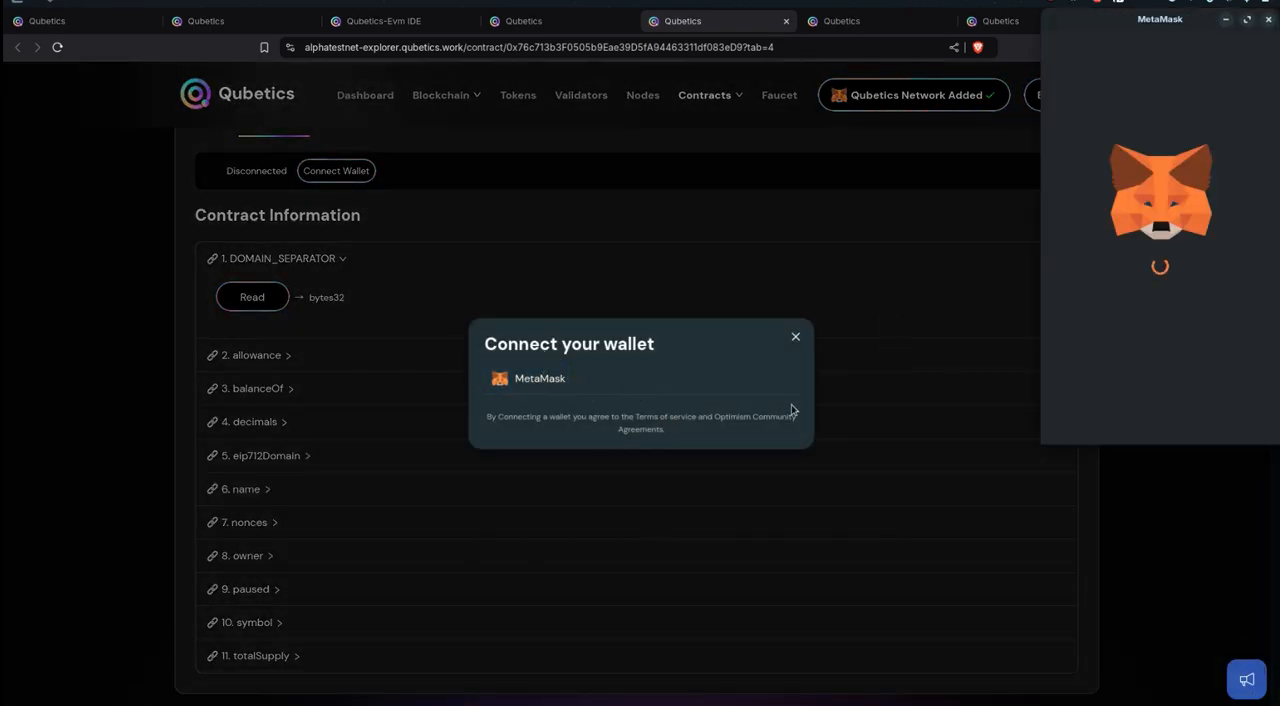
{"action": "left_click", "coordinate": [540, 378]}
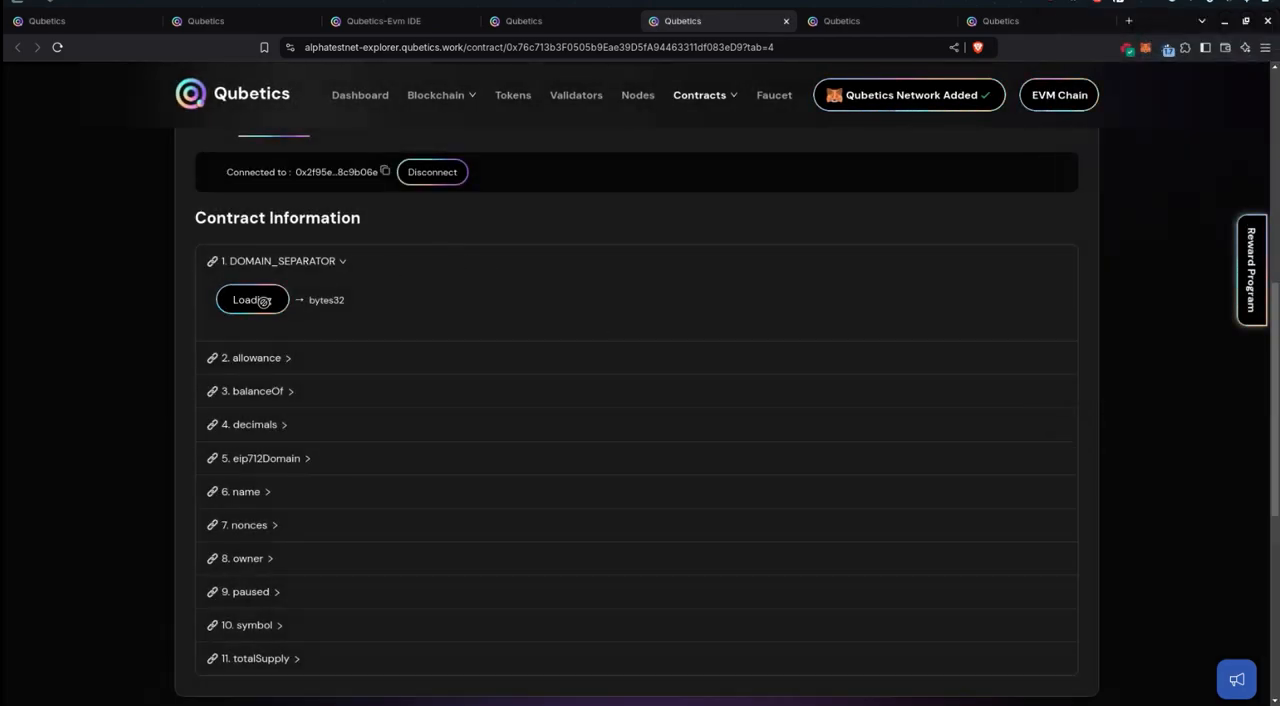
{"action": "left_click", "coordinate": [252, 299]}
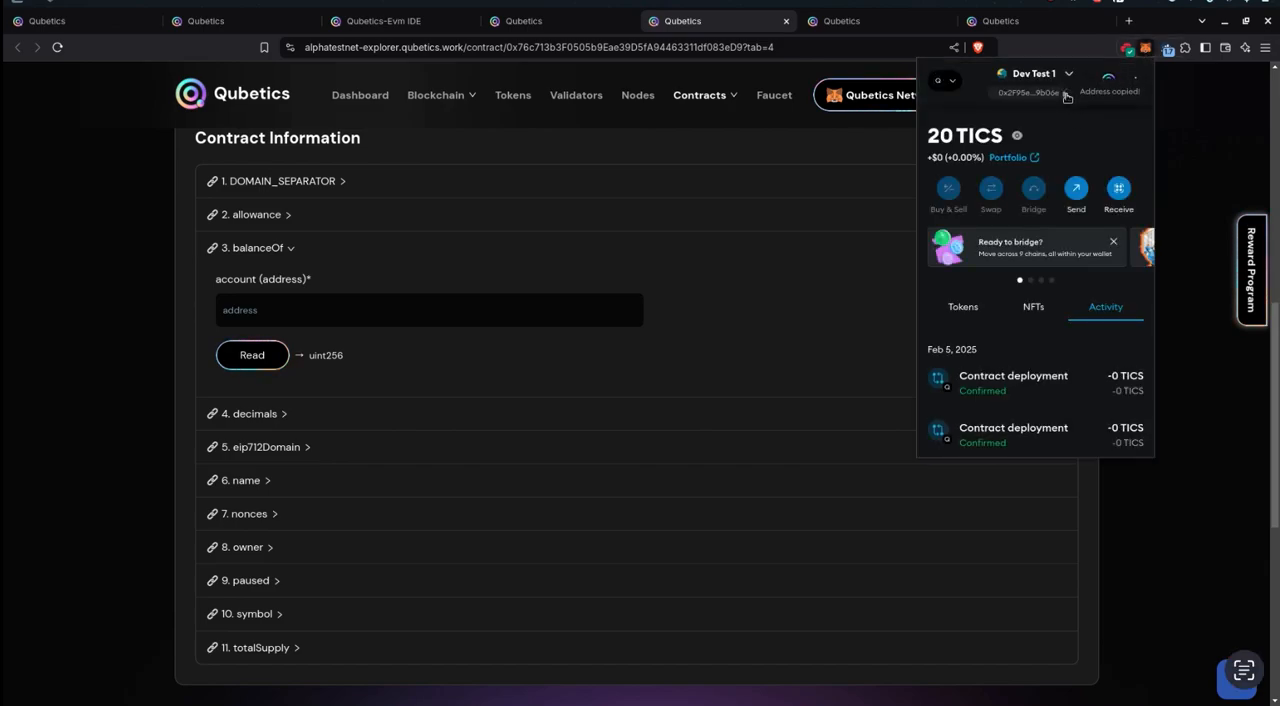
{"action": "type", "text": "0x2F95e4464343a27a8E113fE1733fE557c8C9bO6e"}
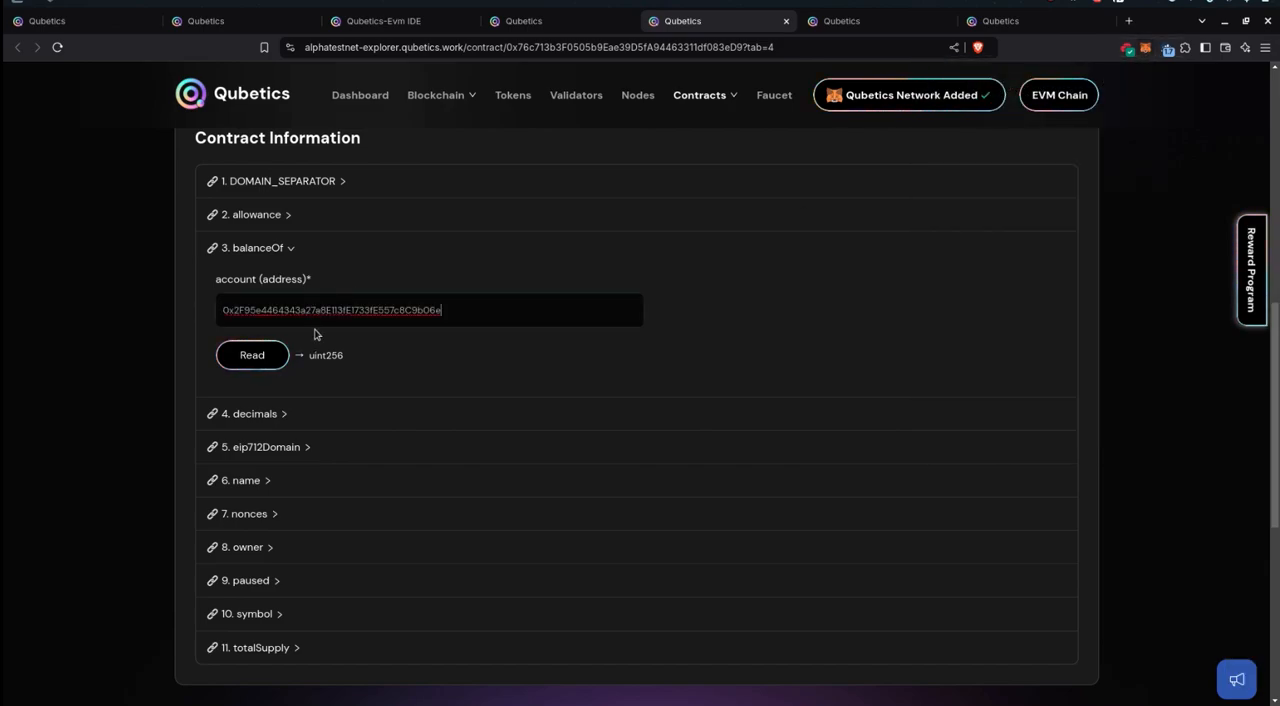
{"action": "left_click", "coordinate": [252, 355]}
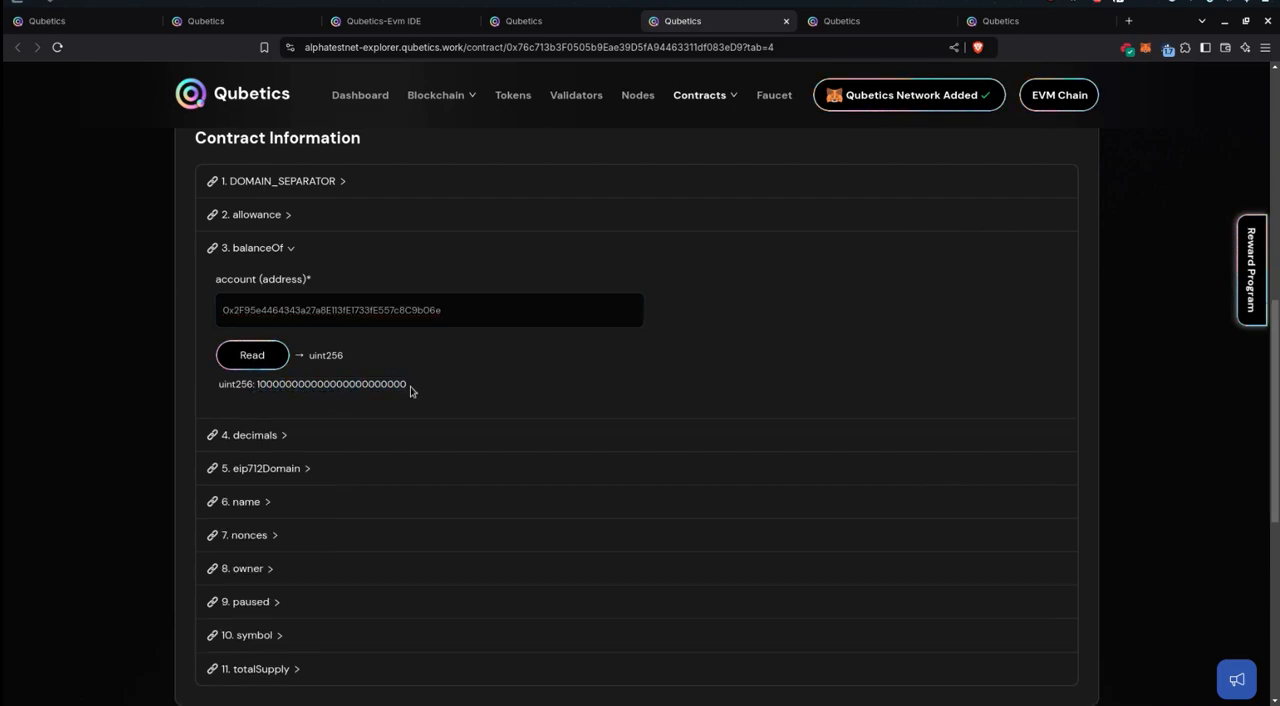
{"action": "left_click_drag", "start_coordinate": [285, 383], "coordinate": [406, 383]}
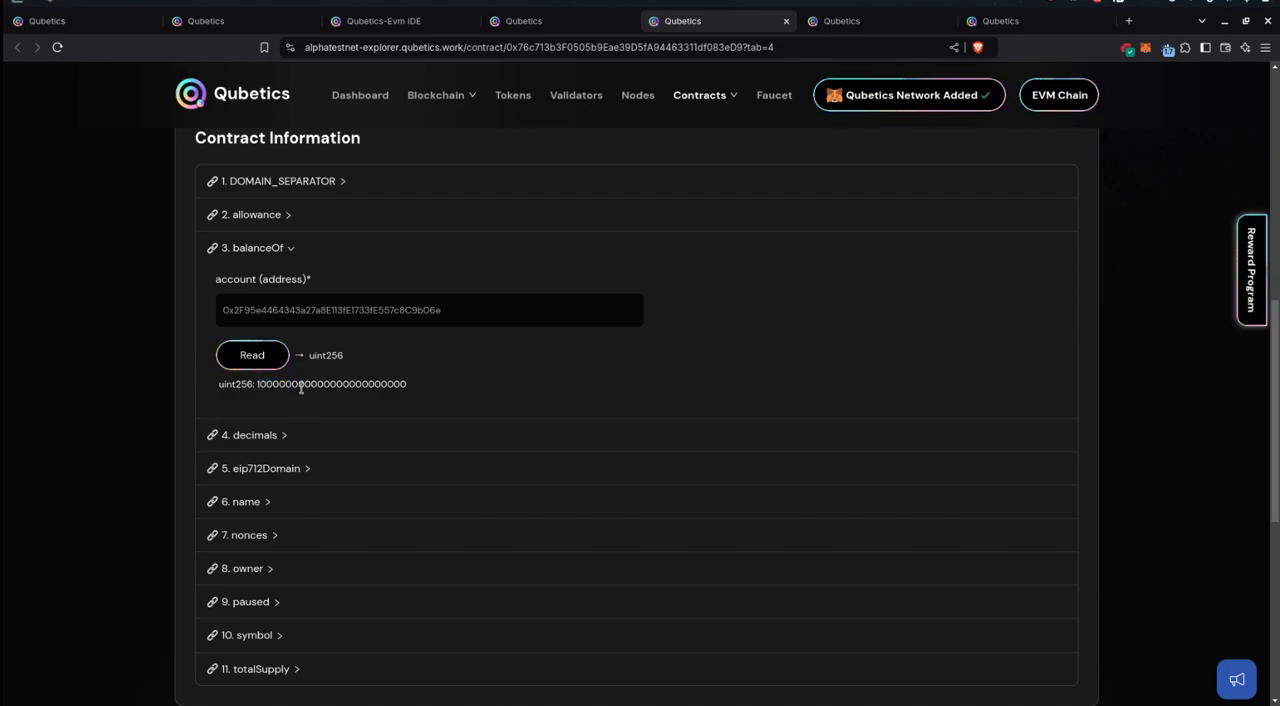
{"action": "double_click", "coordinate": [270, 384]}
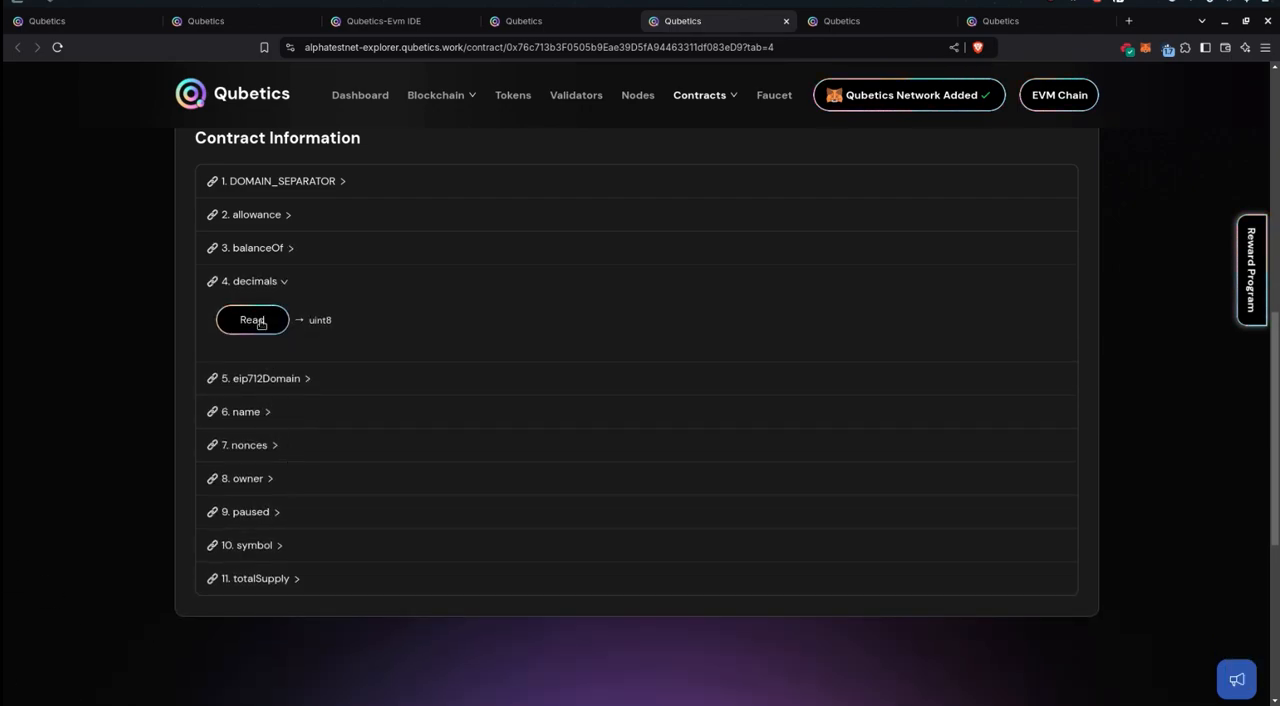
{"action": "left_click", "coordinate": [252, 319]}
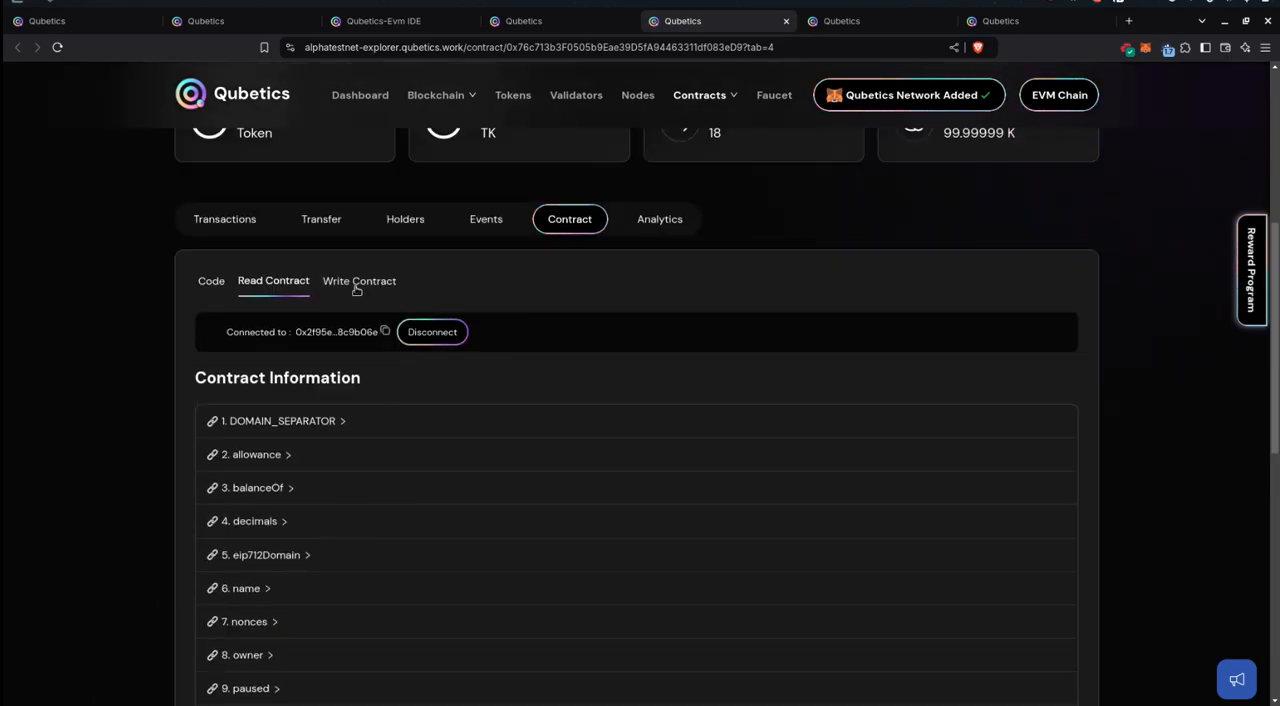
- Call the Write Contract mint function for 25 tokens to the connected wallet
{"action": "left_click", "coordinate": [358, 281]}
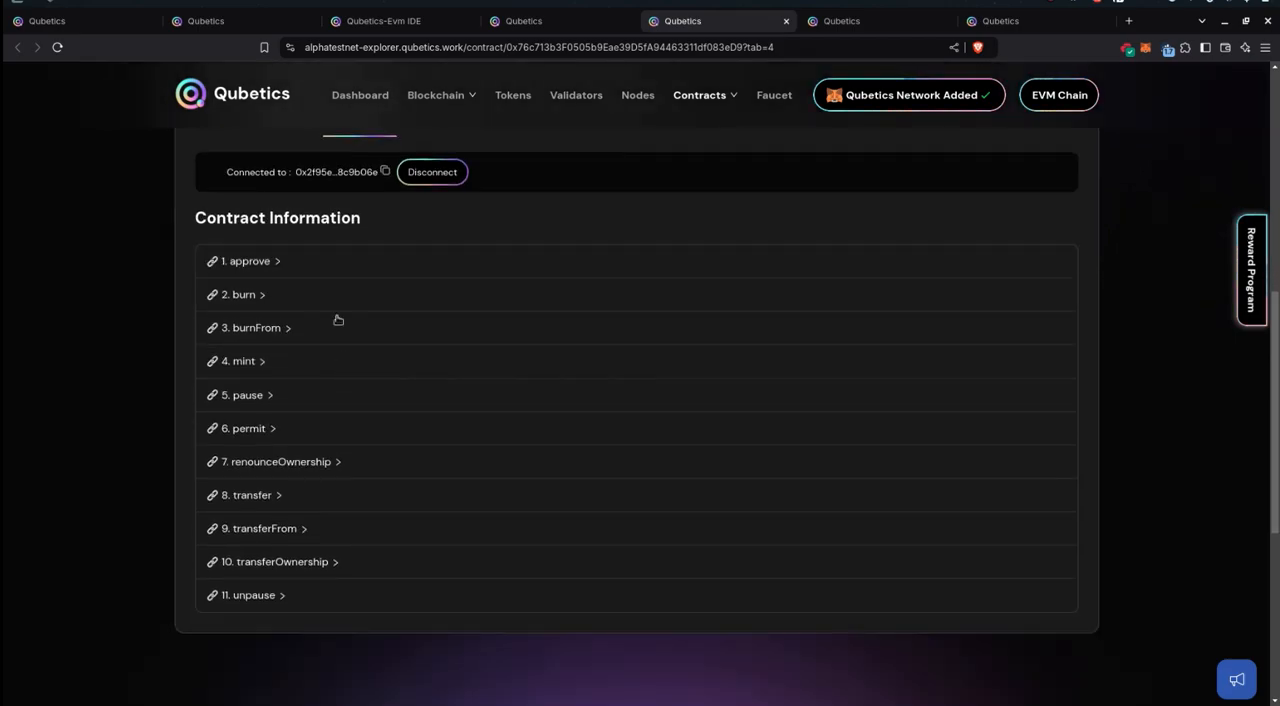
{"action": "left_click", "coordinate": [241, 361]}
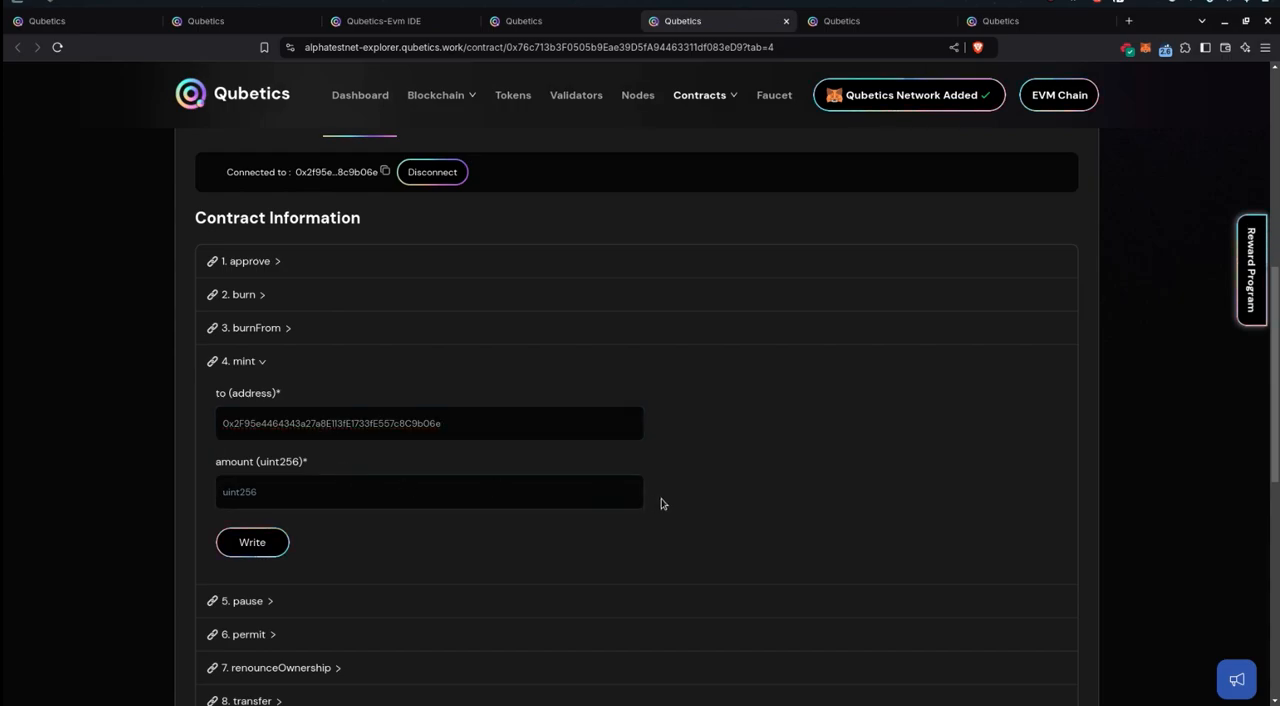
{"action": "type", "text": "25"}
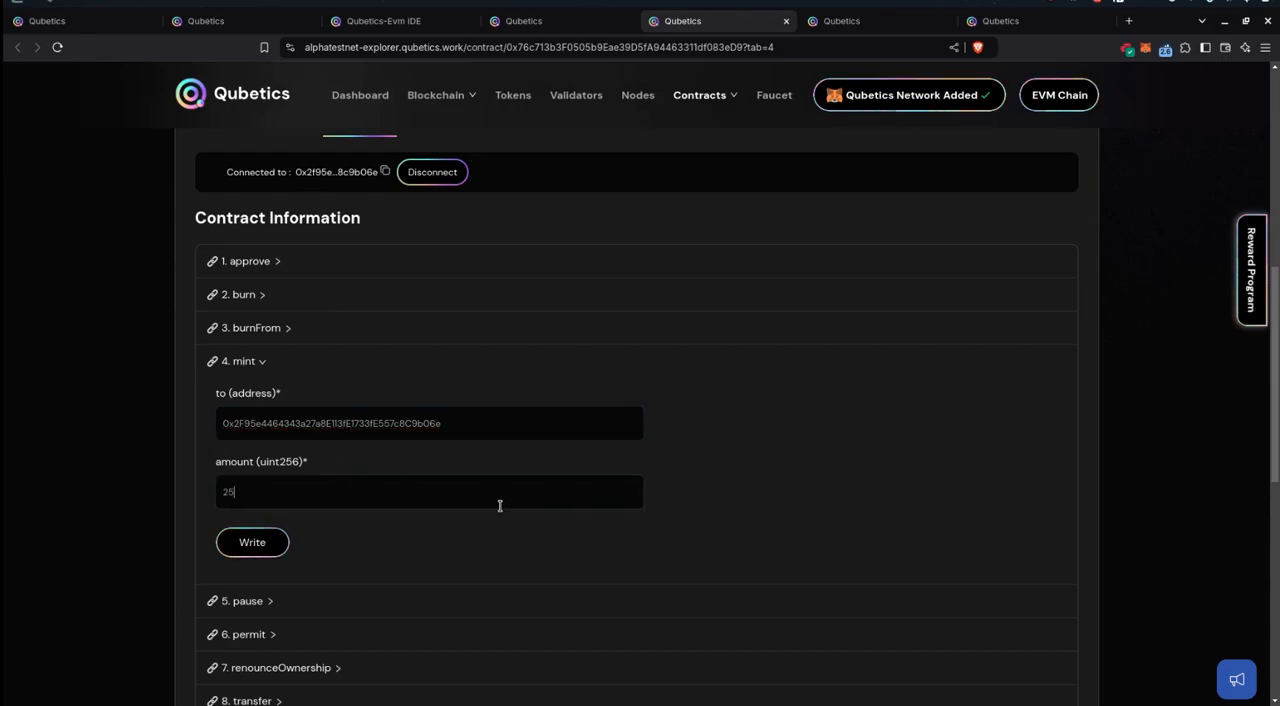
{"action": "left_click", "coordinate": [688, 20]}
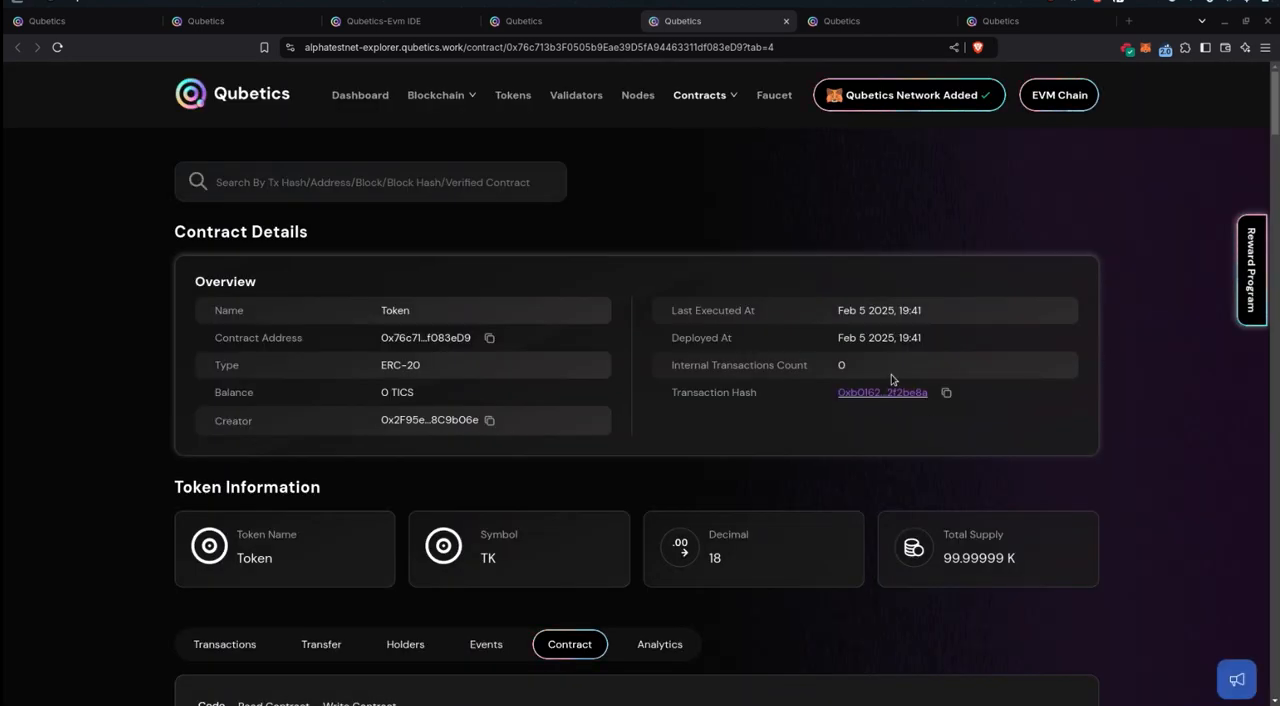
- Browse QubeQode's Work Space and Compile pages for the Token ERC20, ending on Deploy
{"action": "left_click", "coordinate": [523, 20]}
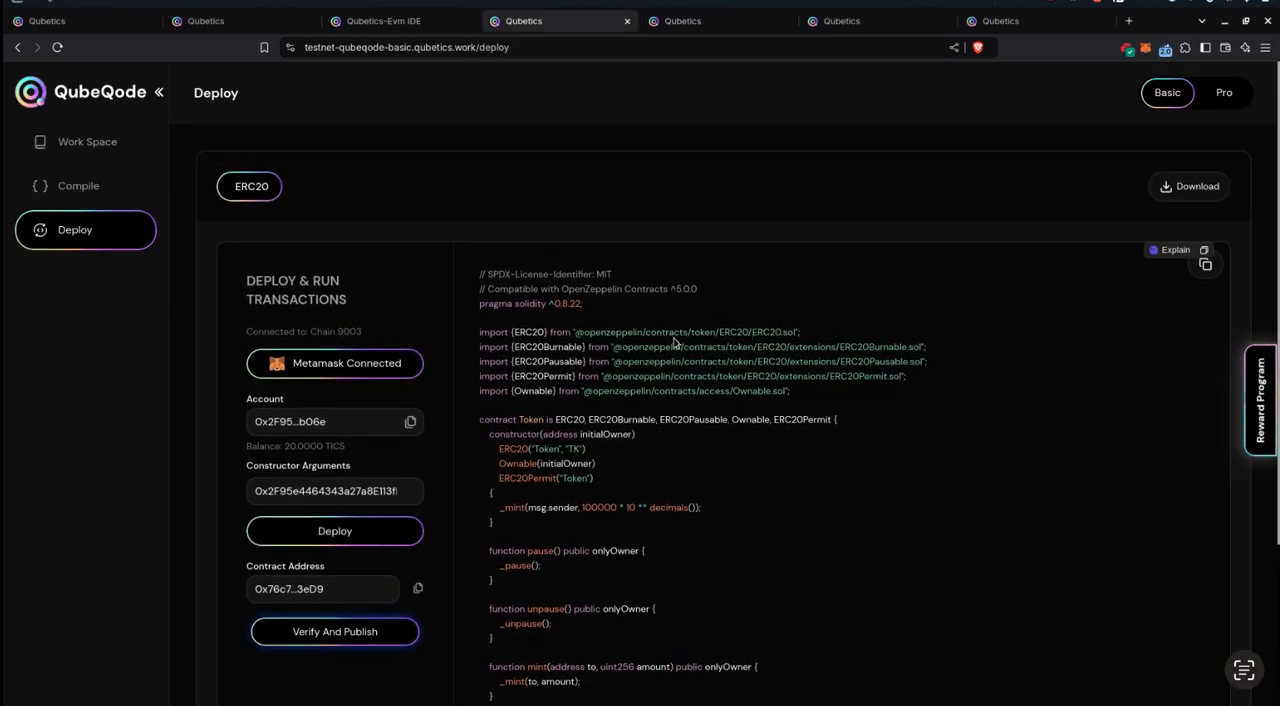
{"action": "mouse_move", "coordinate": [167, 150]}
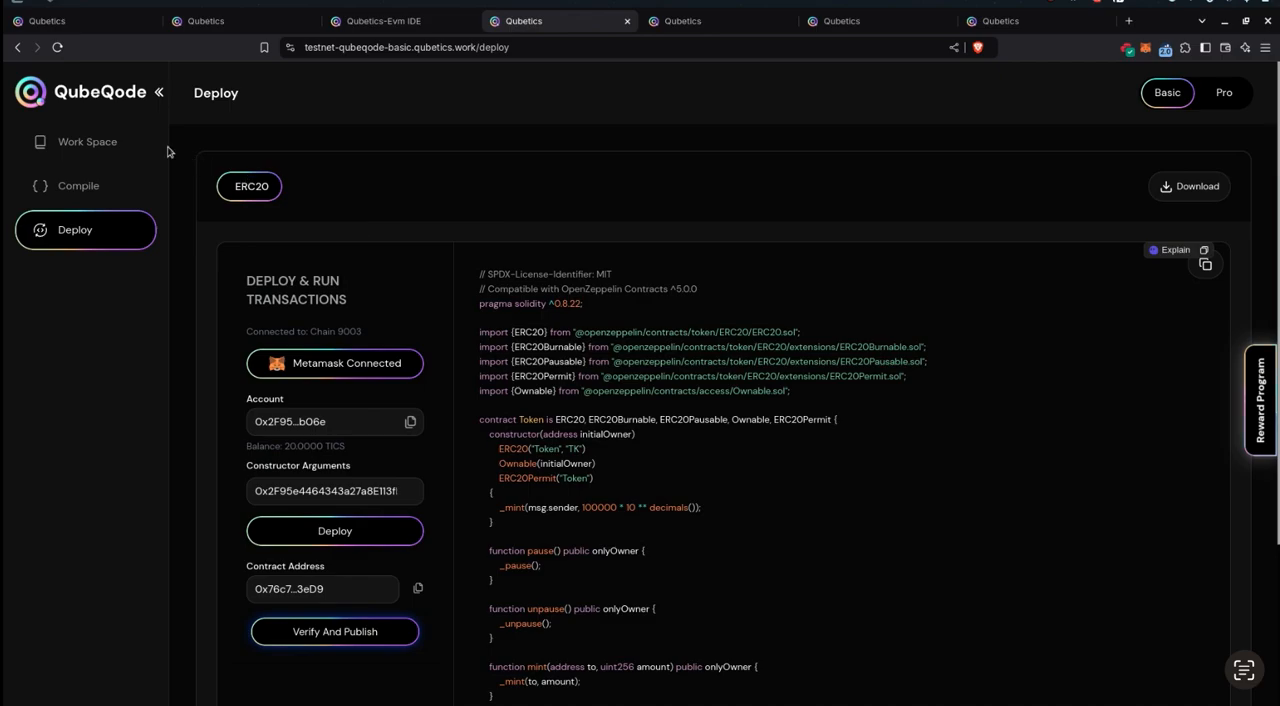
{"action": "left_click", "coordinate": [87, 141]}
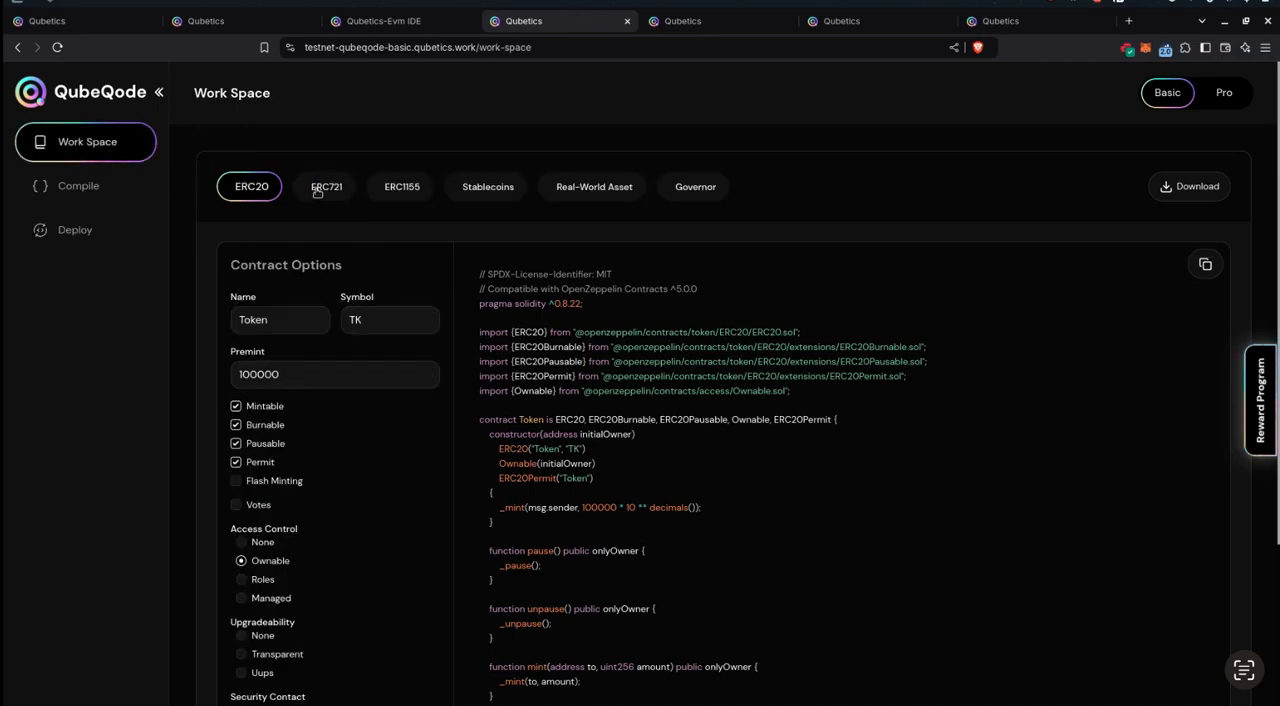
{"action": "scroll", "scroll_direction": "down", "scroll_amount": 3}
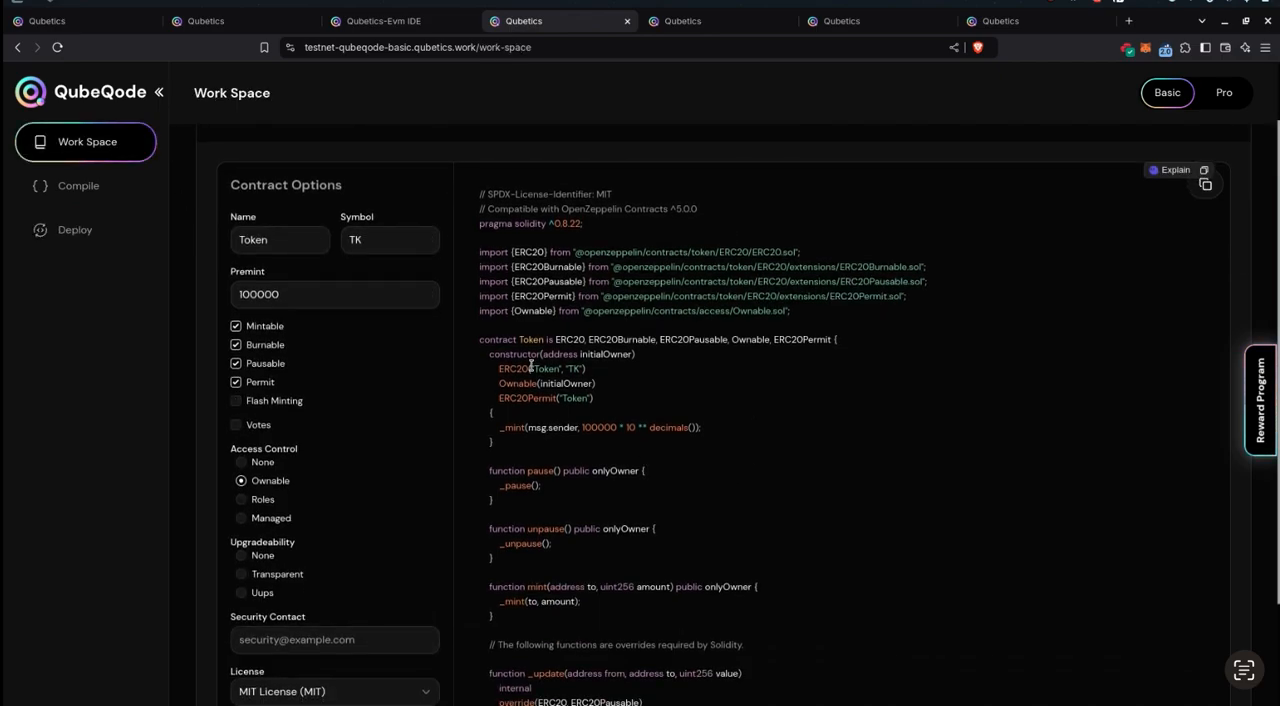
{"action": "left_click", "coordinate": [78, 185]}
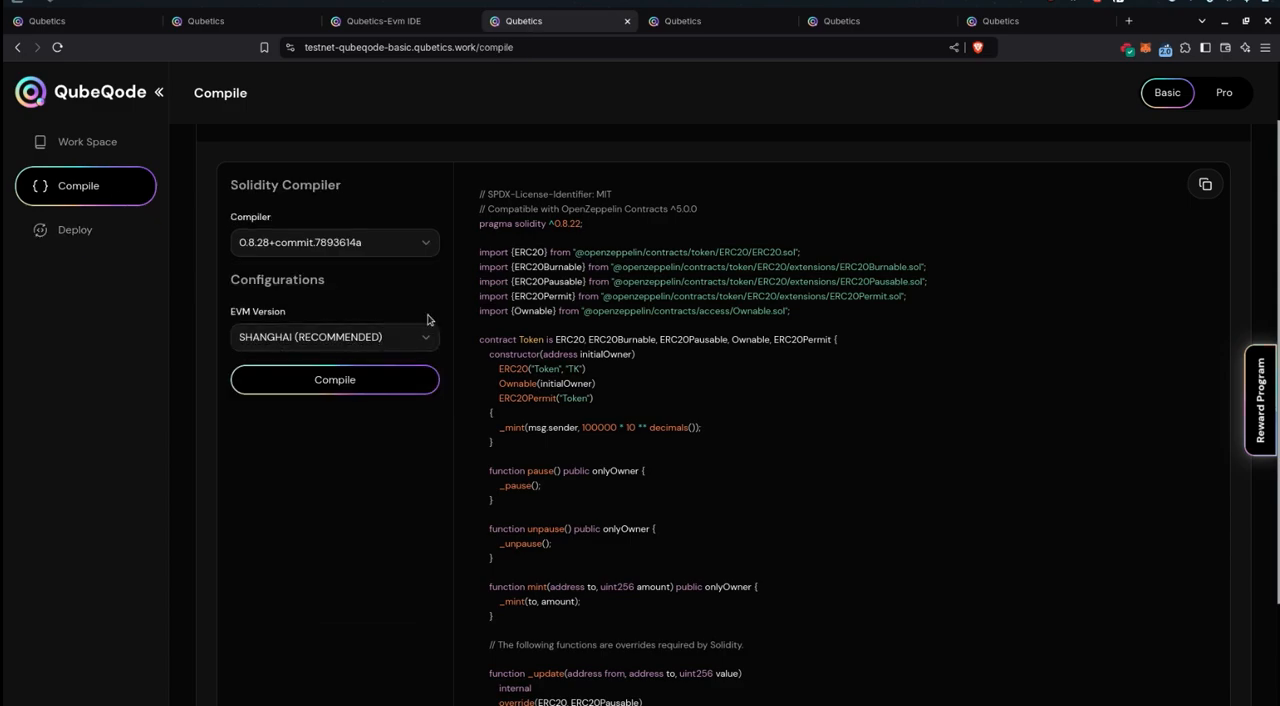
{"action": "left_click", "coordinate": [75, 229]}
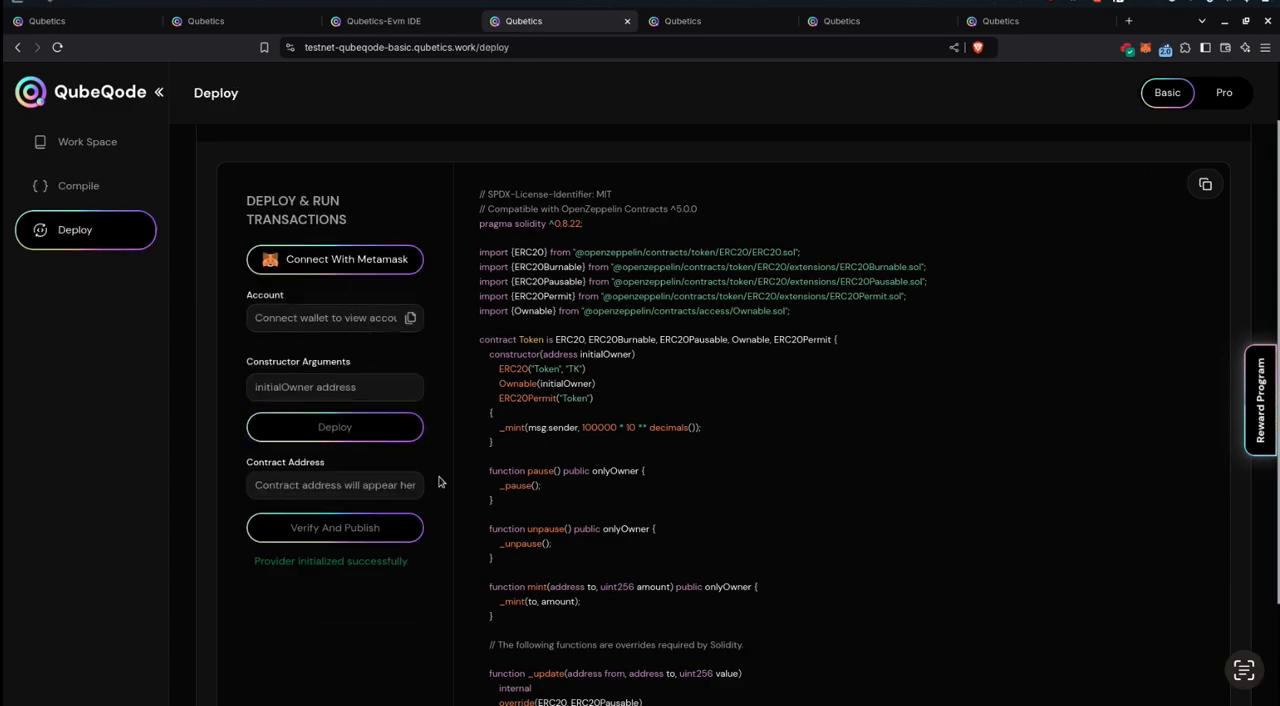
{"action": "scroll", "scroll_direction": "down", "scroll_amount": 3}
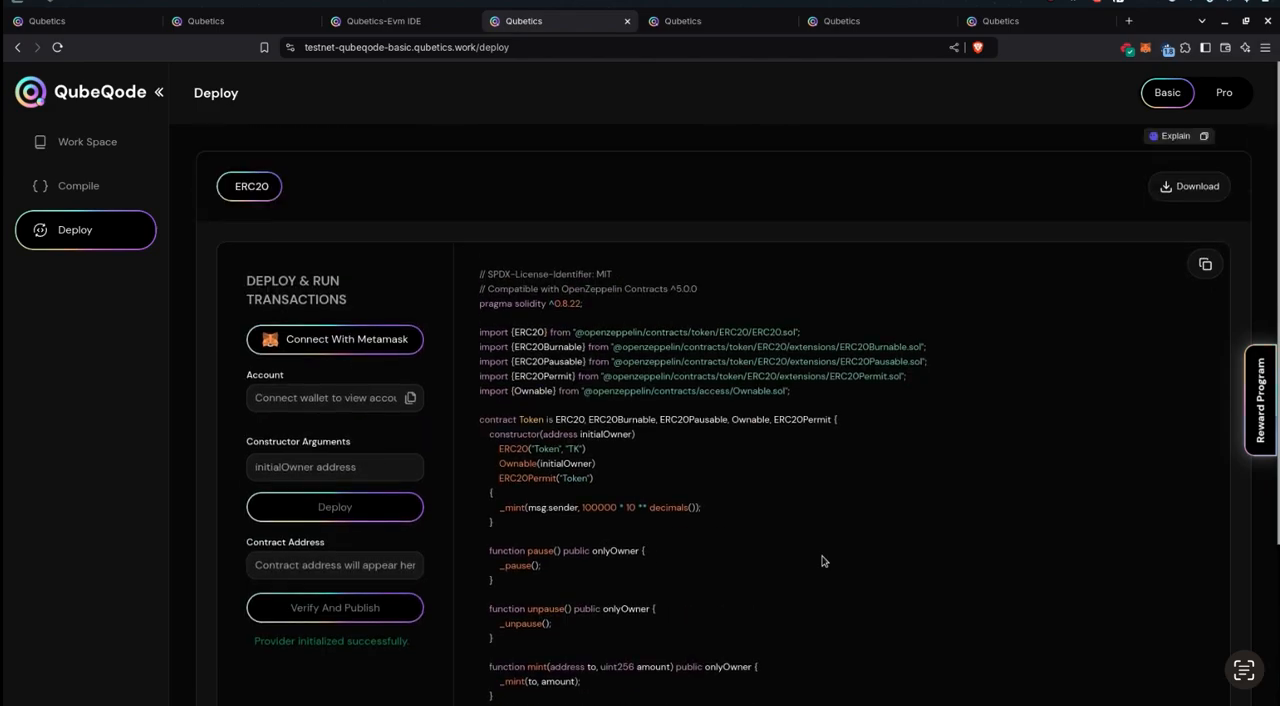
{"action": "mouse_move", "coordinate": [915, 462]}
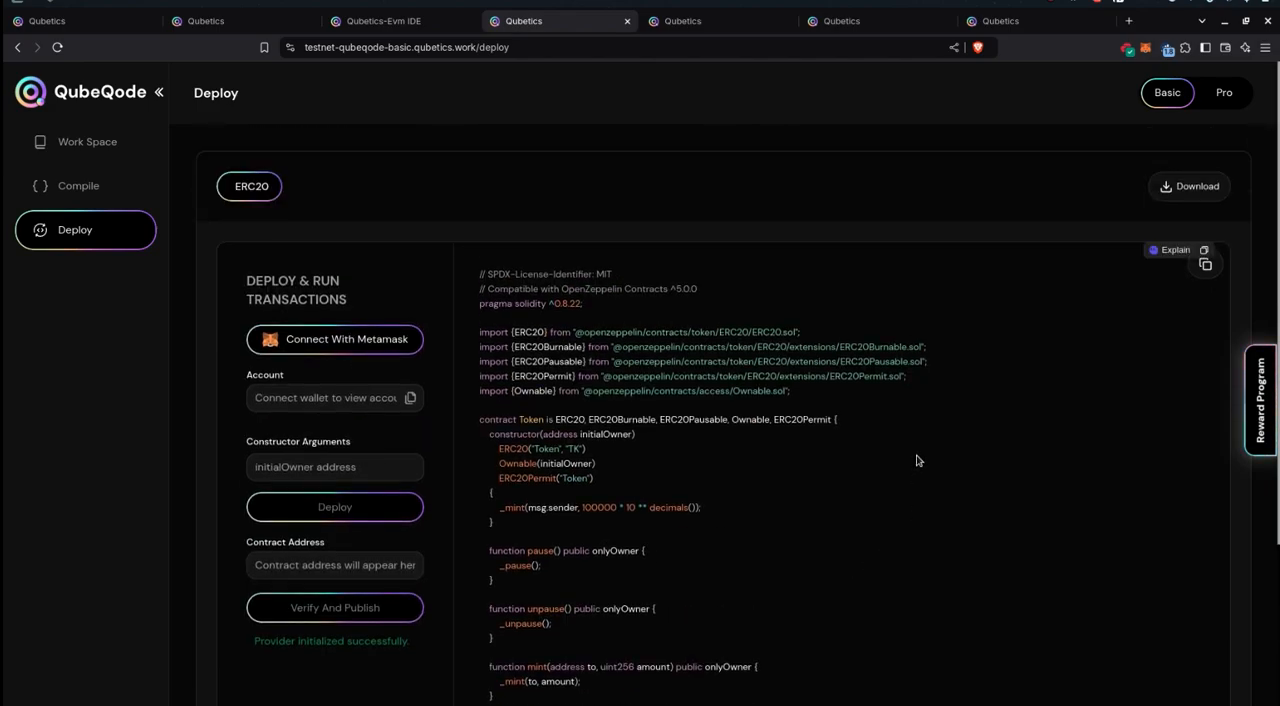
{"action": "mouse_move", "coordinate": [1098, 477]}
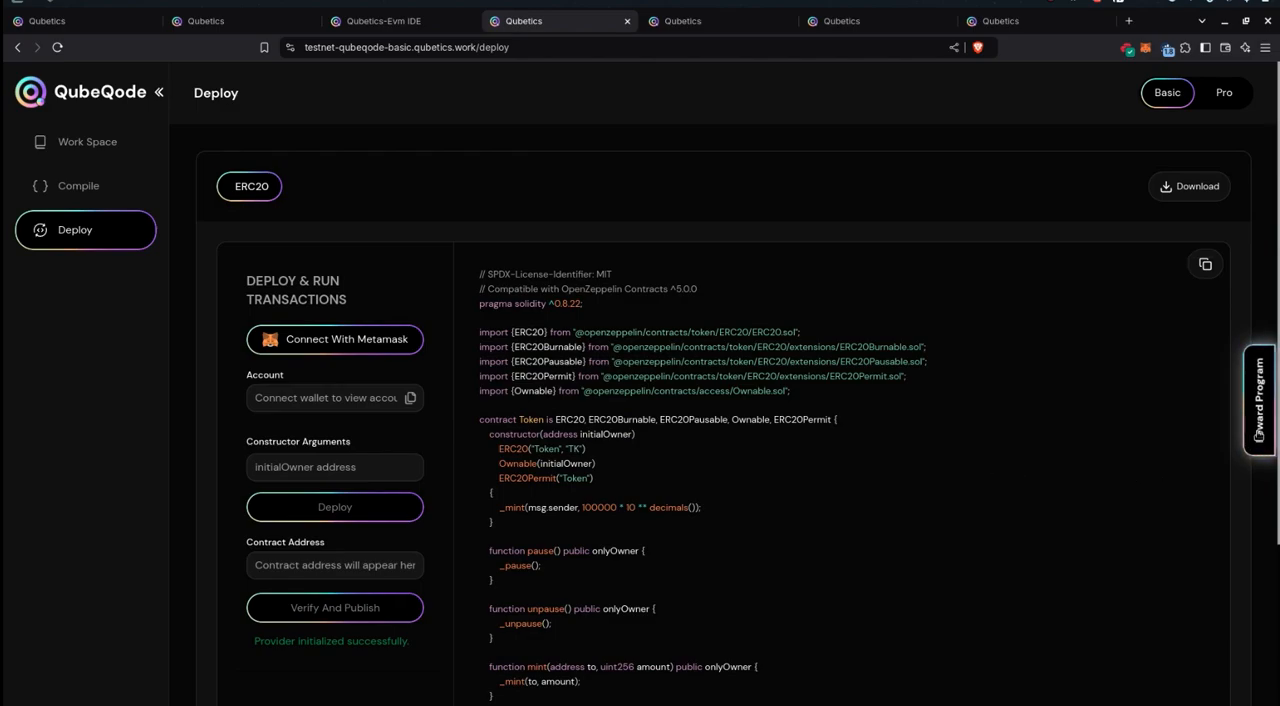
- Review the explorer's Bug Submission Form, then reopen the Work Space showing TK options
{"action": "left_click", "coordinate": [617, 21]}
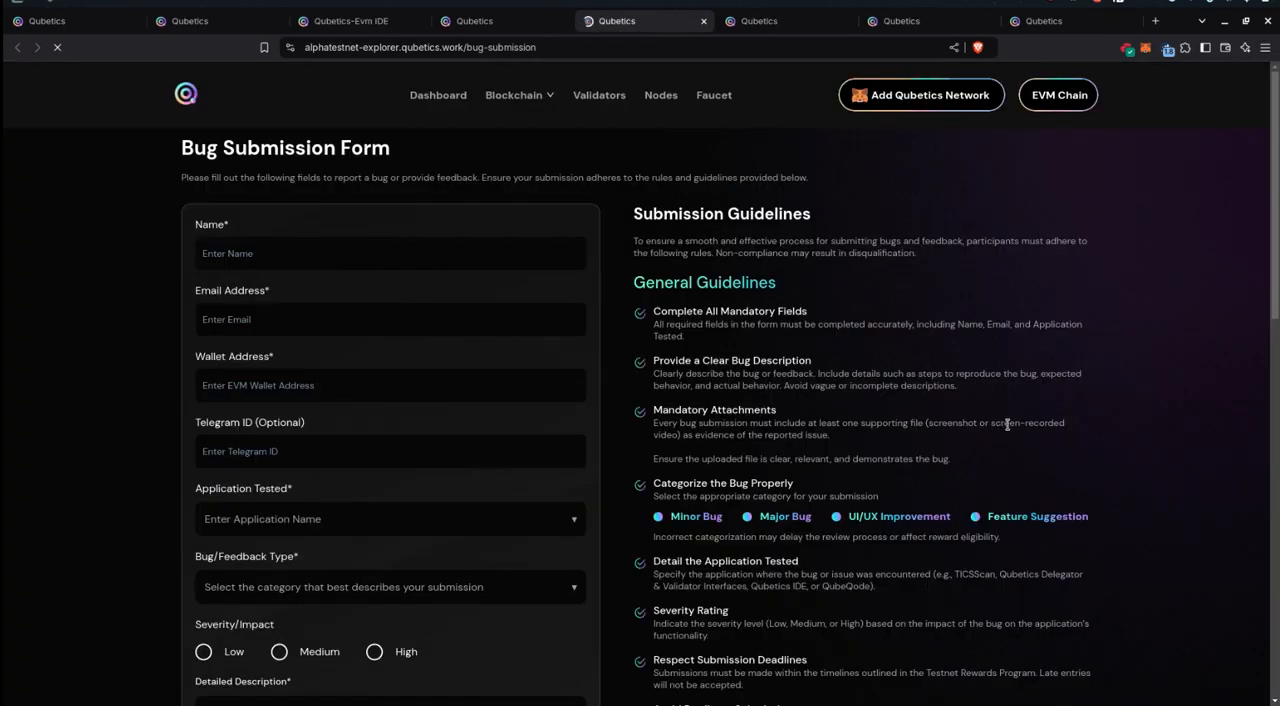
{"action": "left_click", "coordinate": [921, 94]}
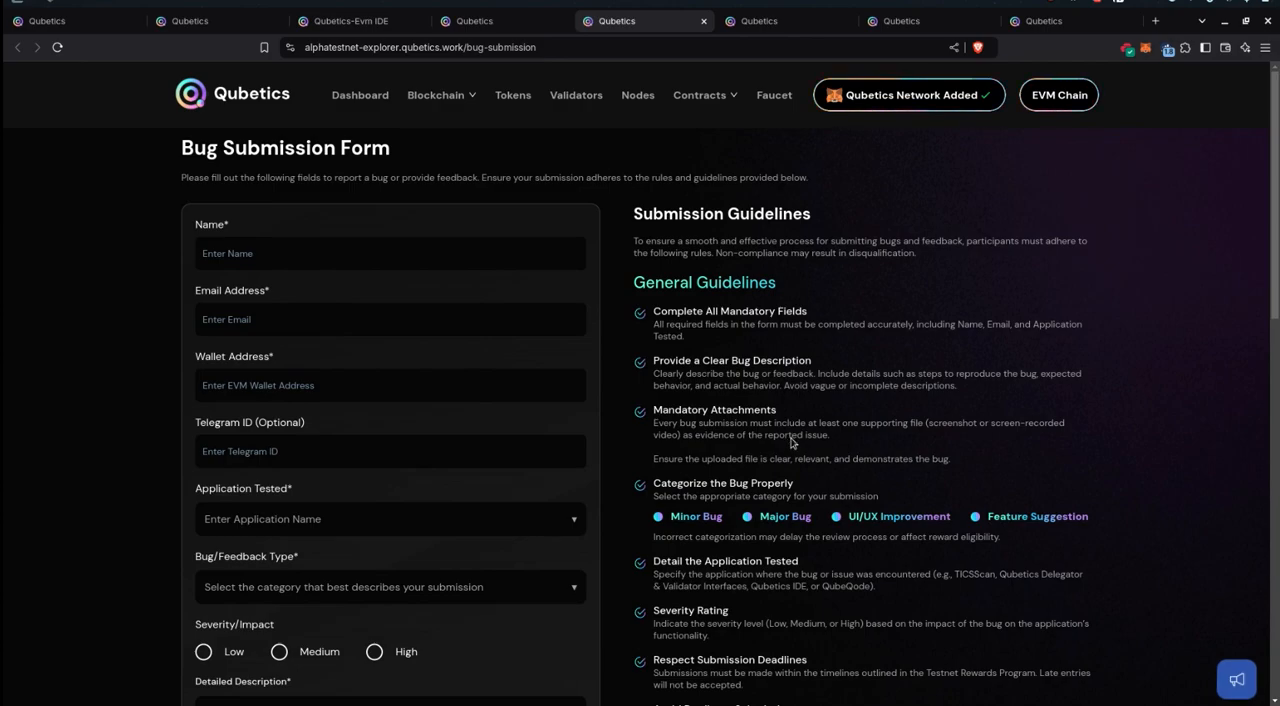
{"action": "mouse_move", "coordinate": [344, 235]}
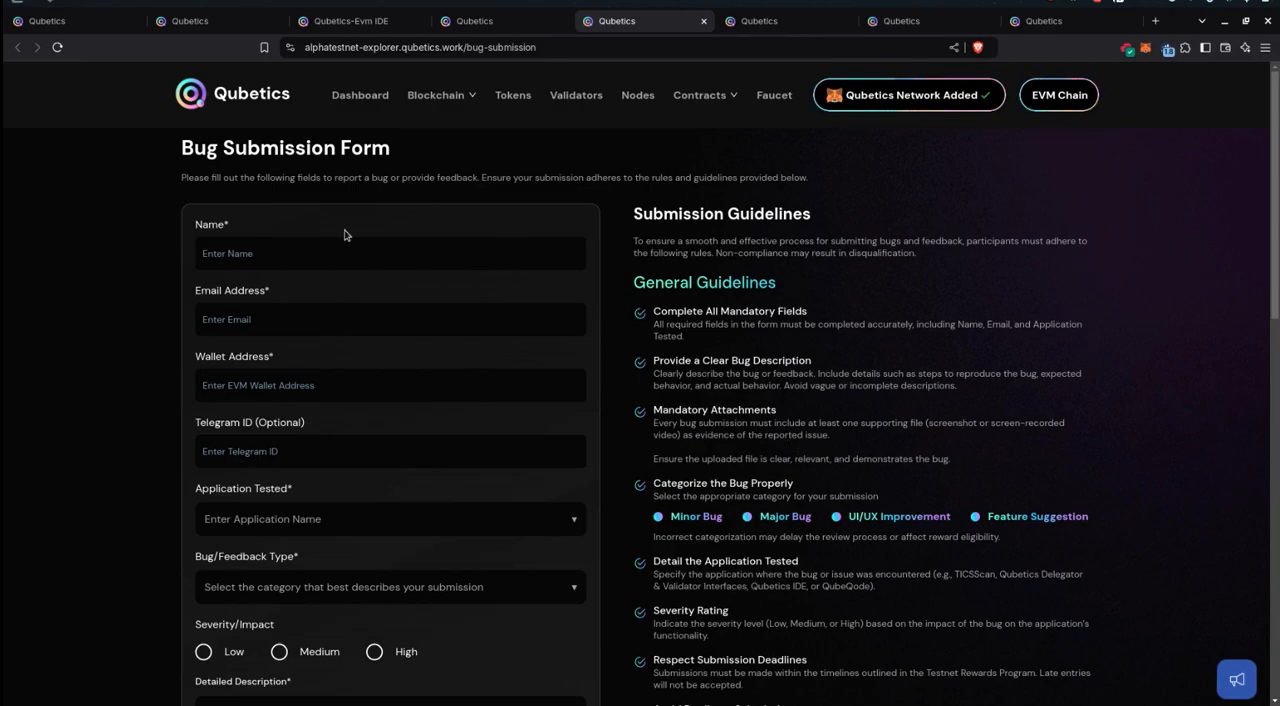
{"action": "mouse_move", "coordinate": [797, 538]}
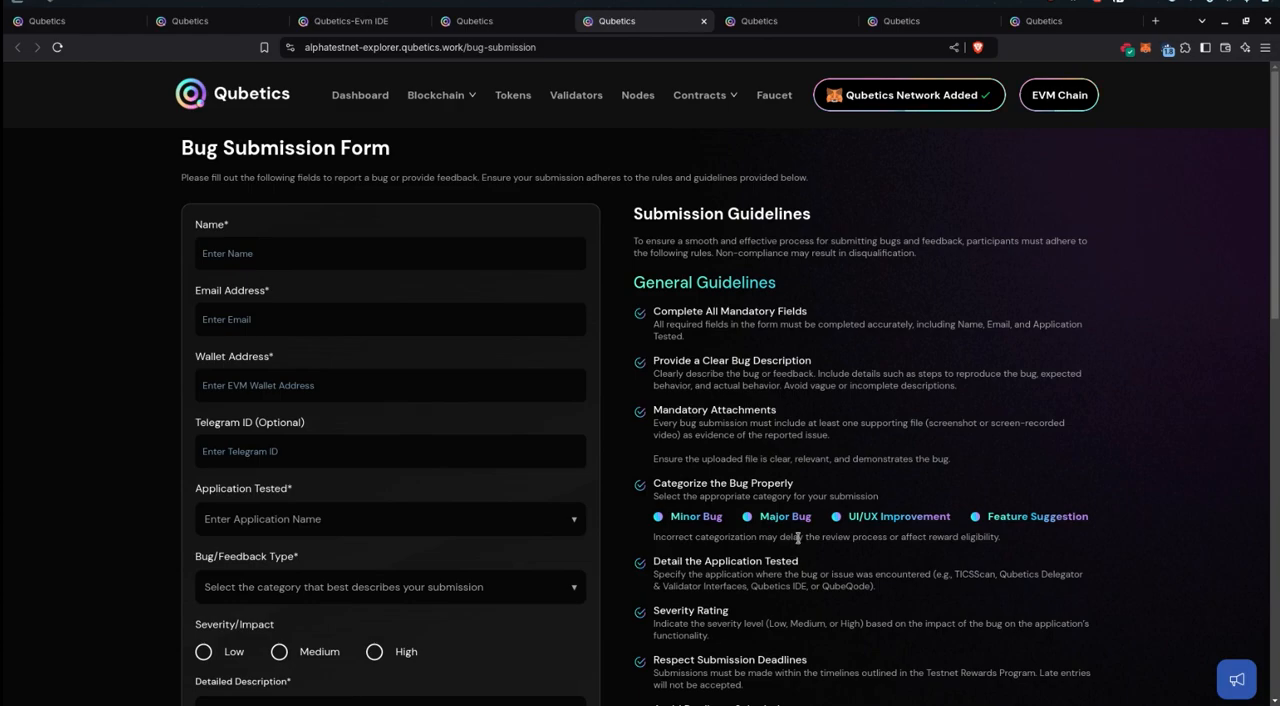
{"action": "mouse_move", "coordinate": [855, 534]}
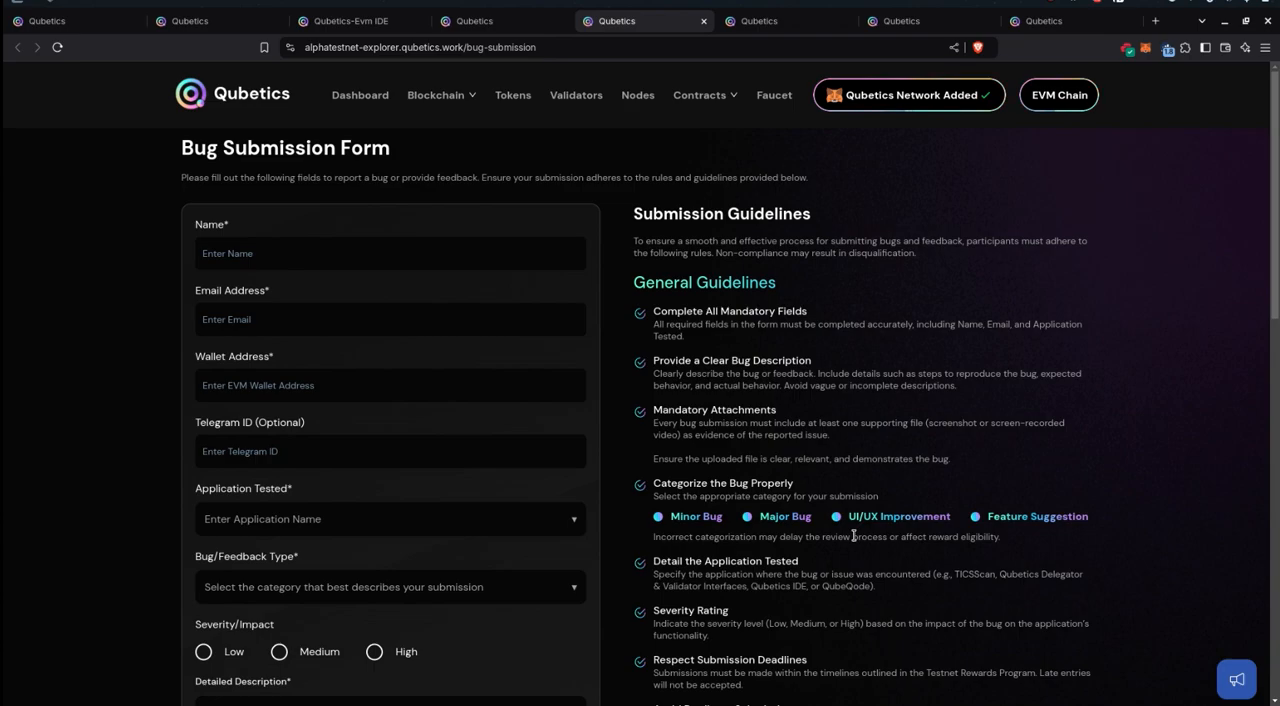
{"action": "left_click", "coordinate": [474, 20]}
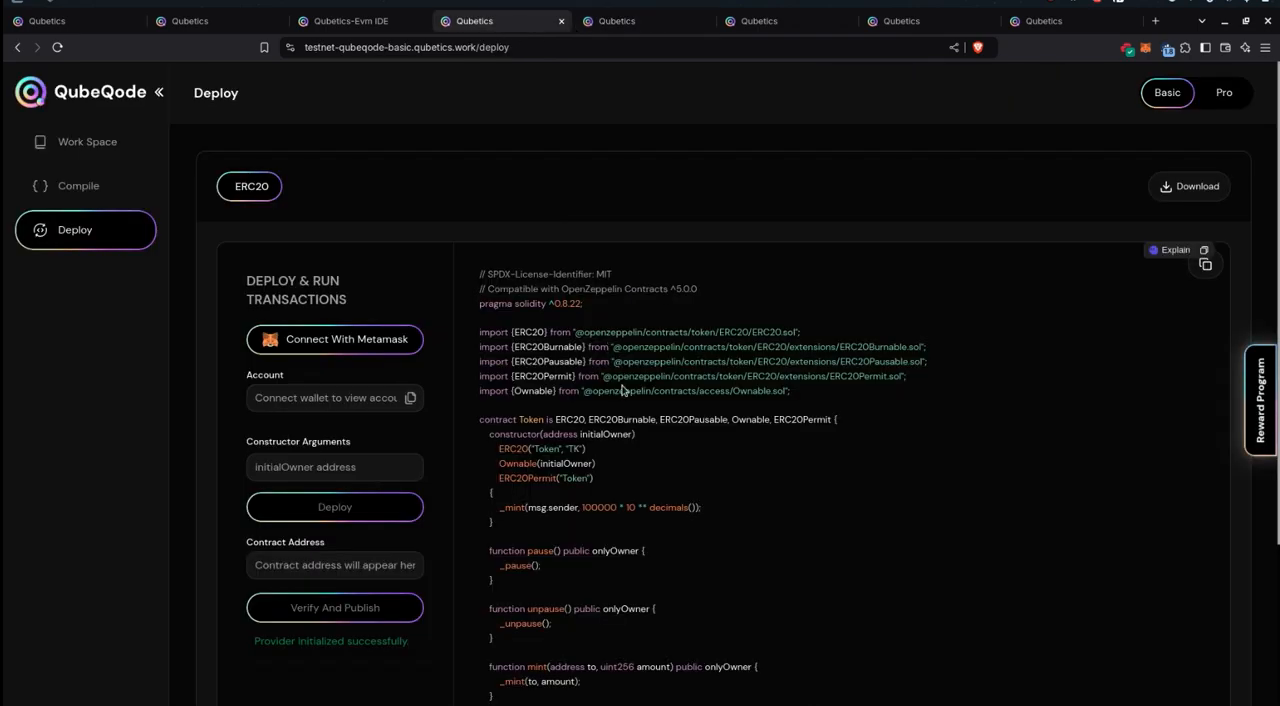
{"action": "left_click", "coordinate": [87, 141]}
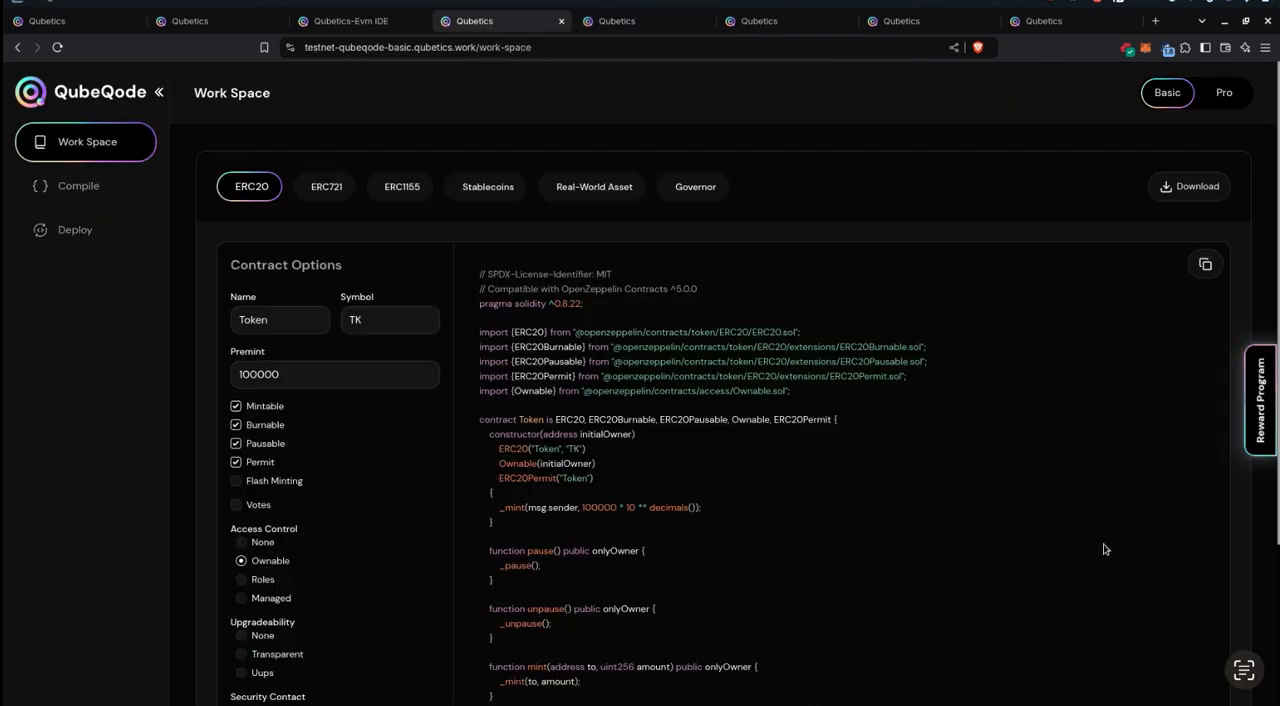